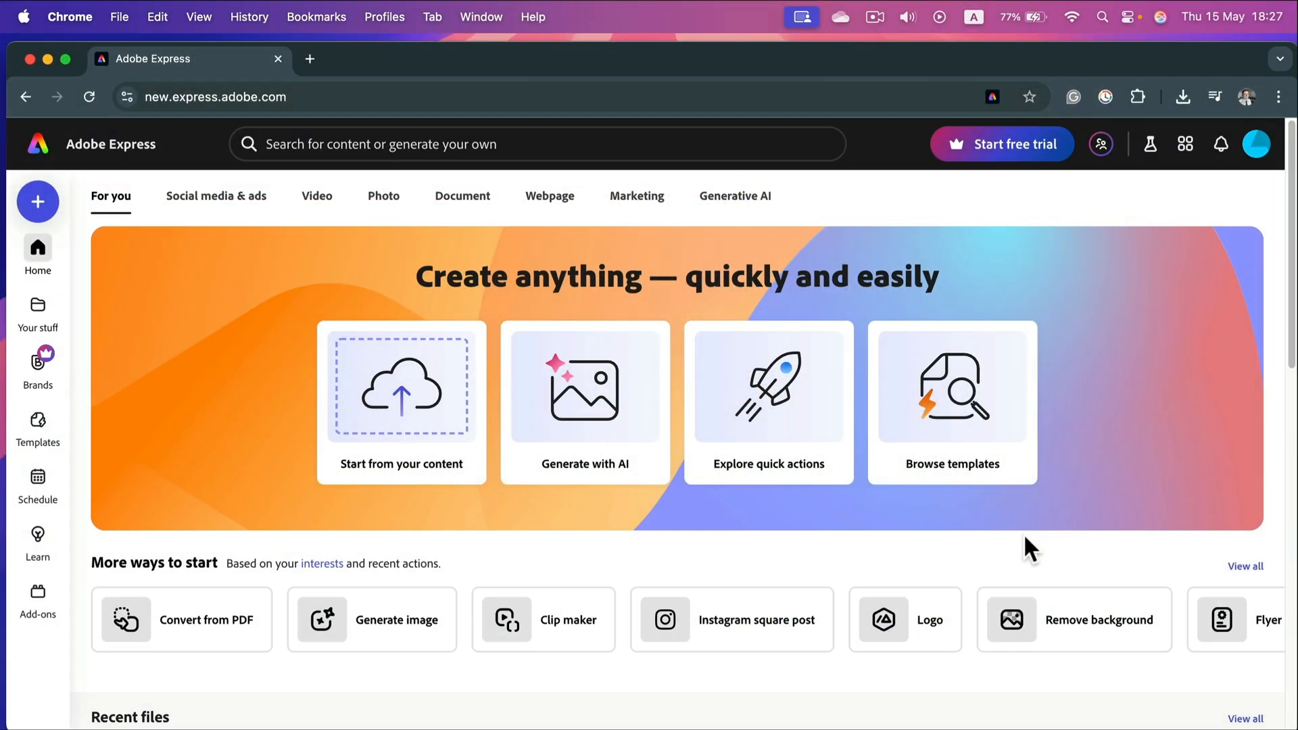
mouse_move(917, 510)
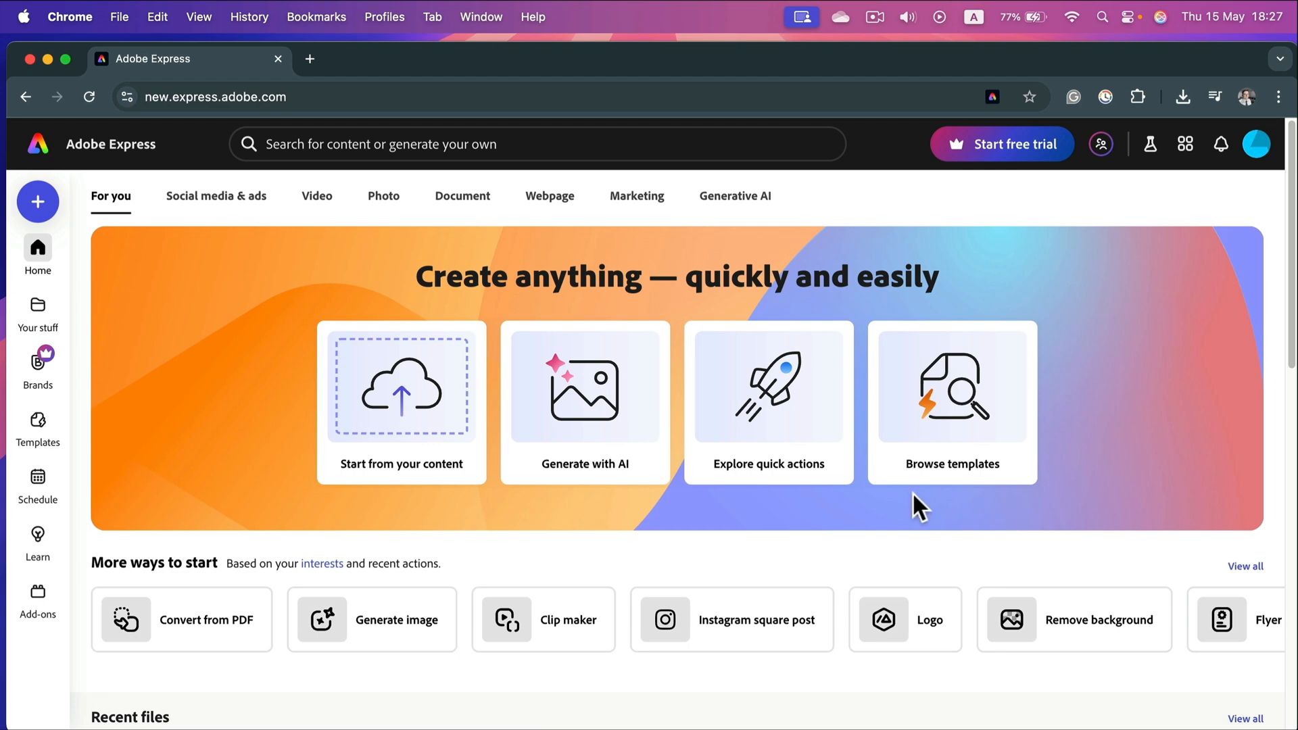
mouse_move(412, 481)
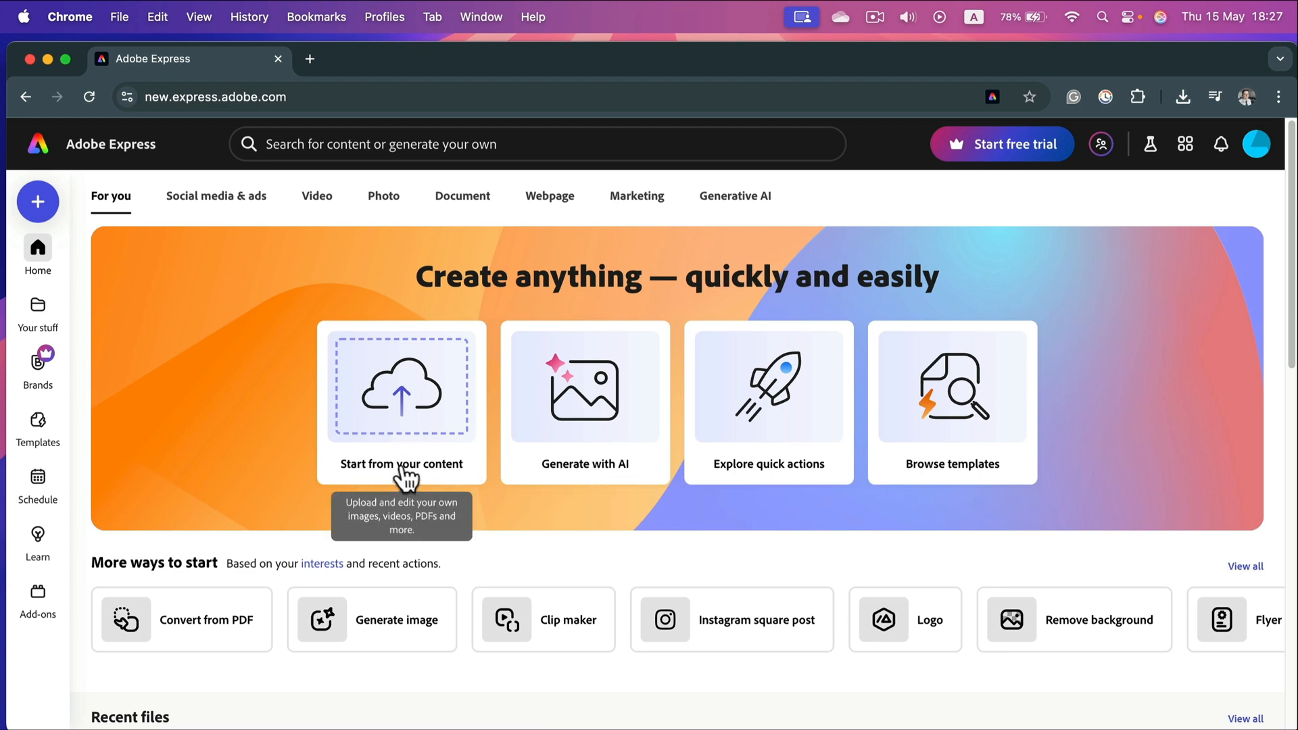
Start from your content with the supermarket photo and choose Edit image
left_click(400, 403)
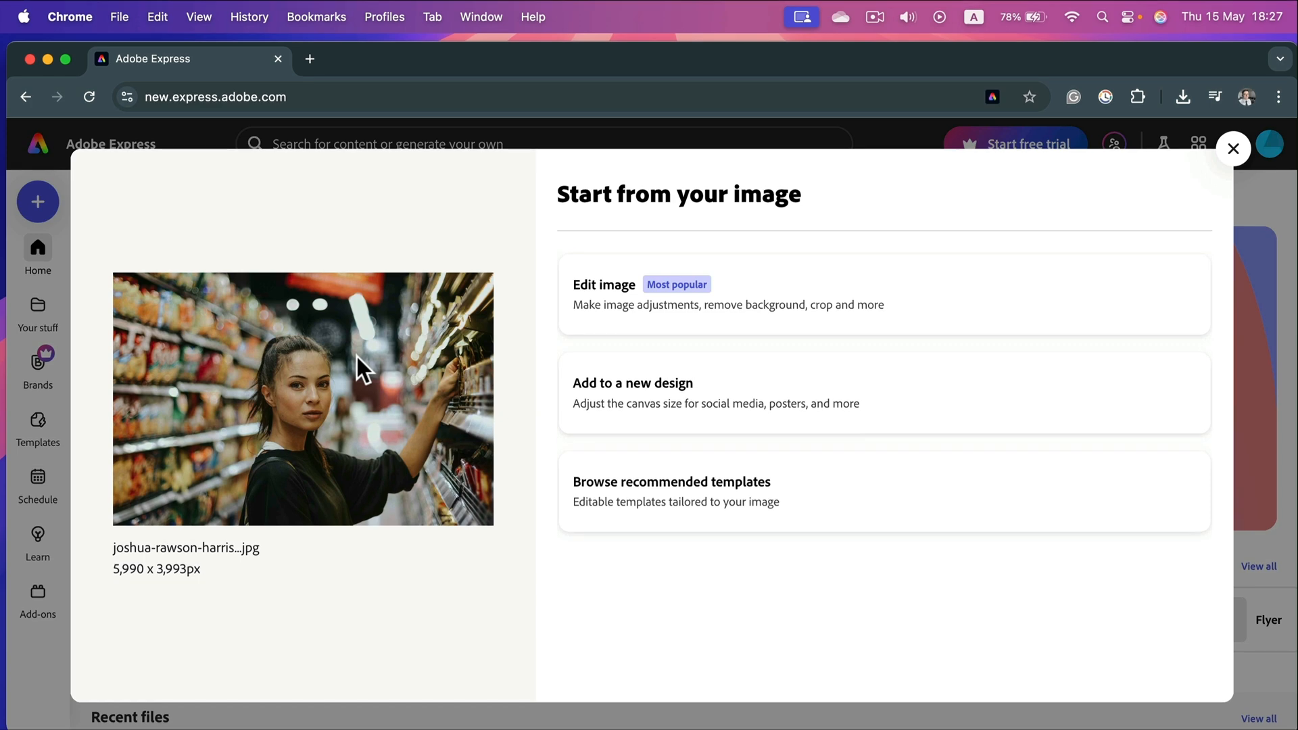
mouse_move(580, 253)
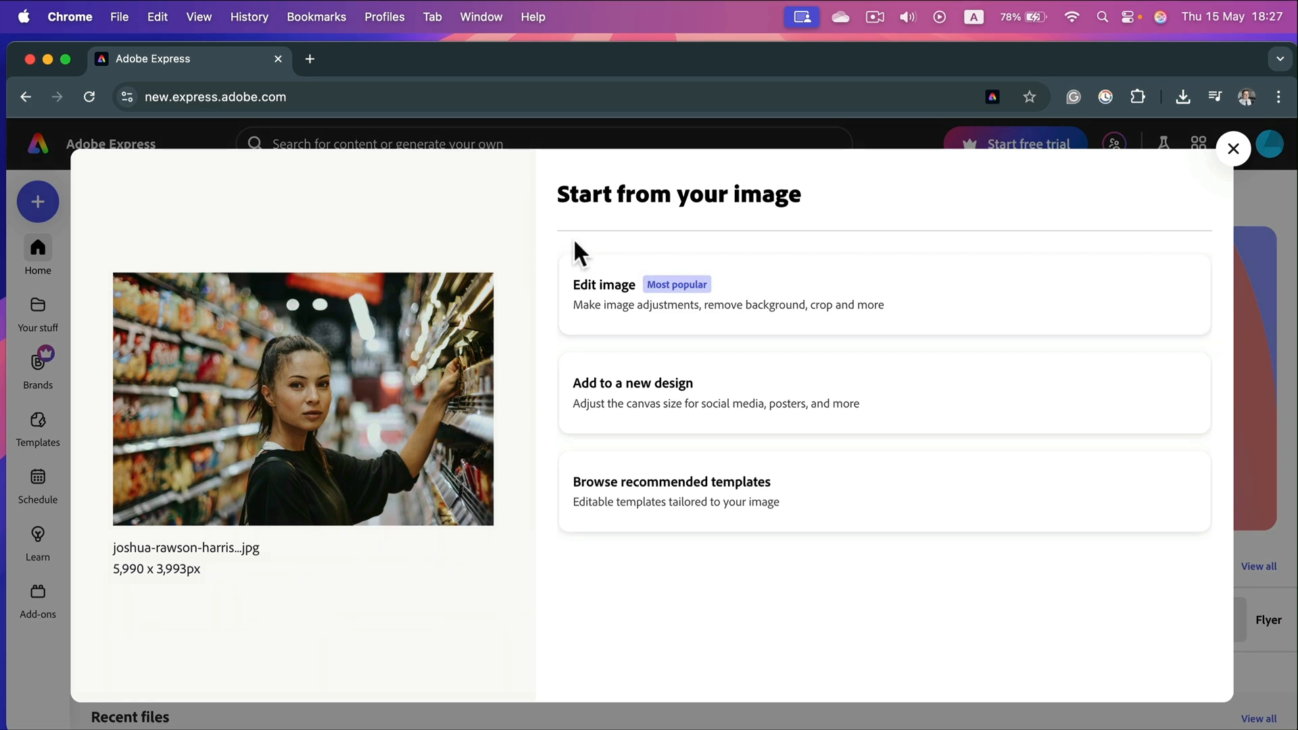
left_click(604, 293)
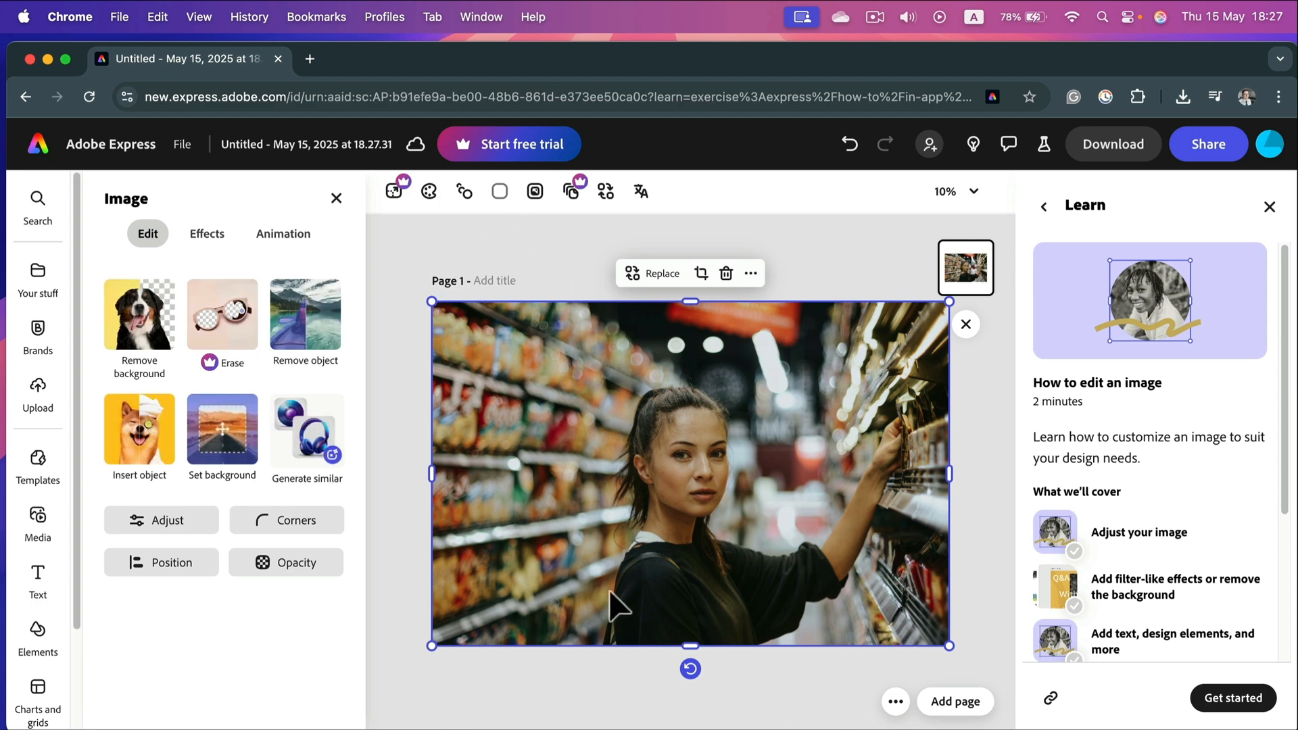
Dismiss the Learn panel and show the Crop panel scrolled to the Shapes options
left_click(1269, 206)
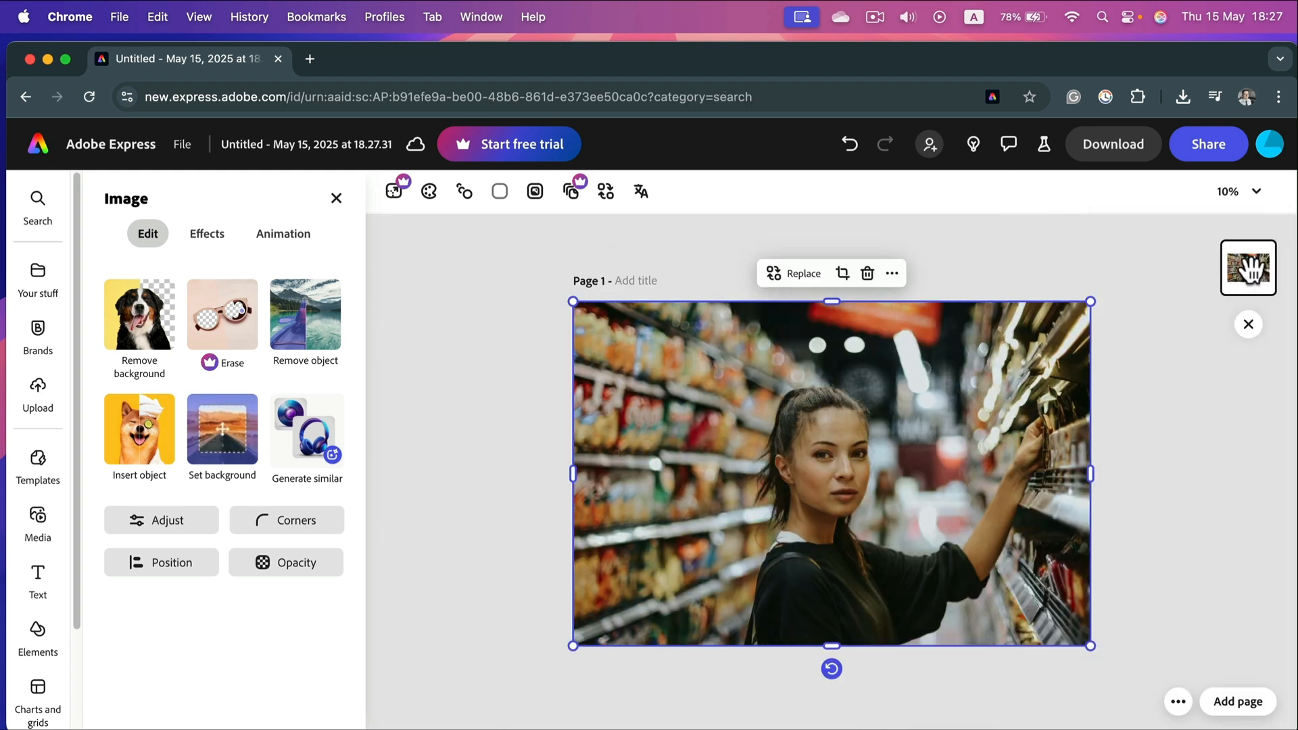
mouse_move(843, 273)
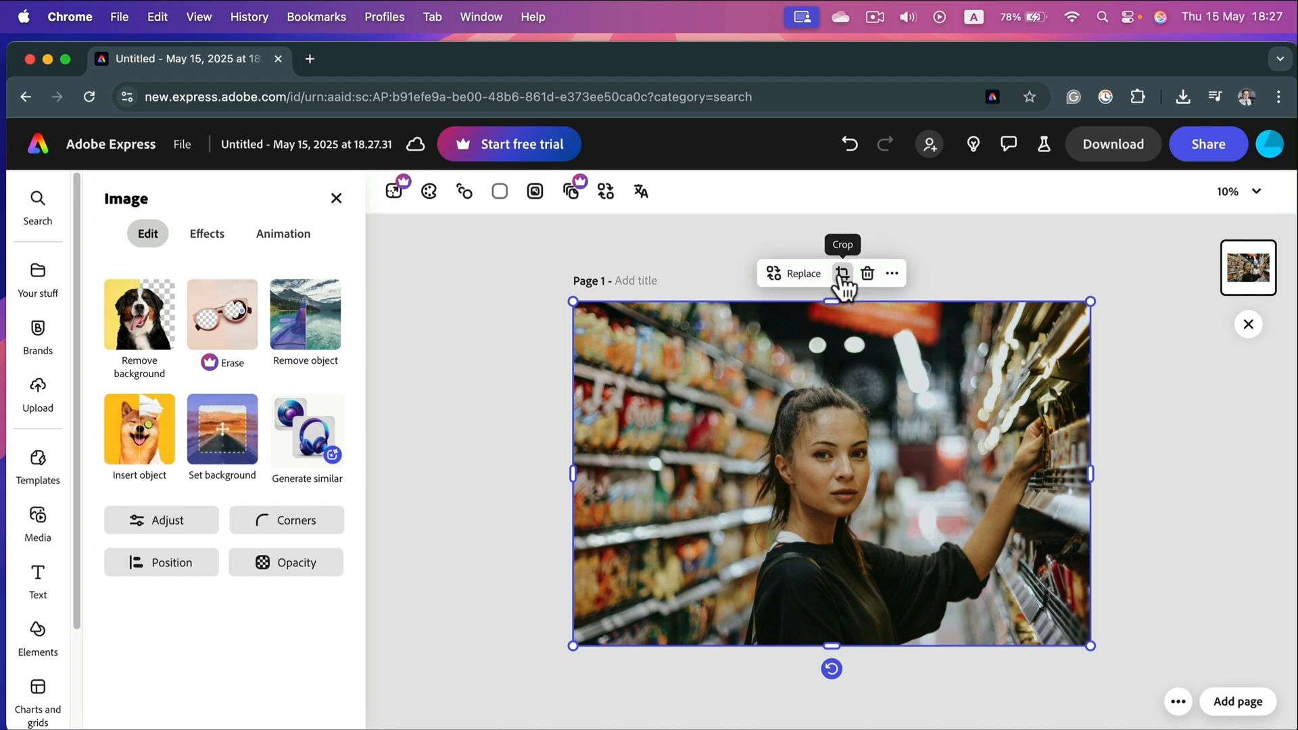
left_click(843, 273)
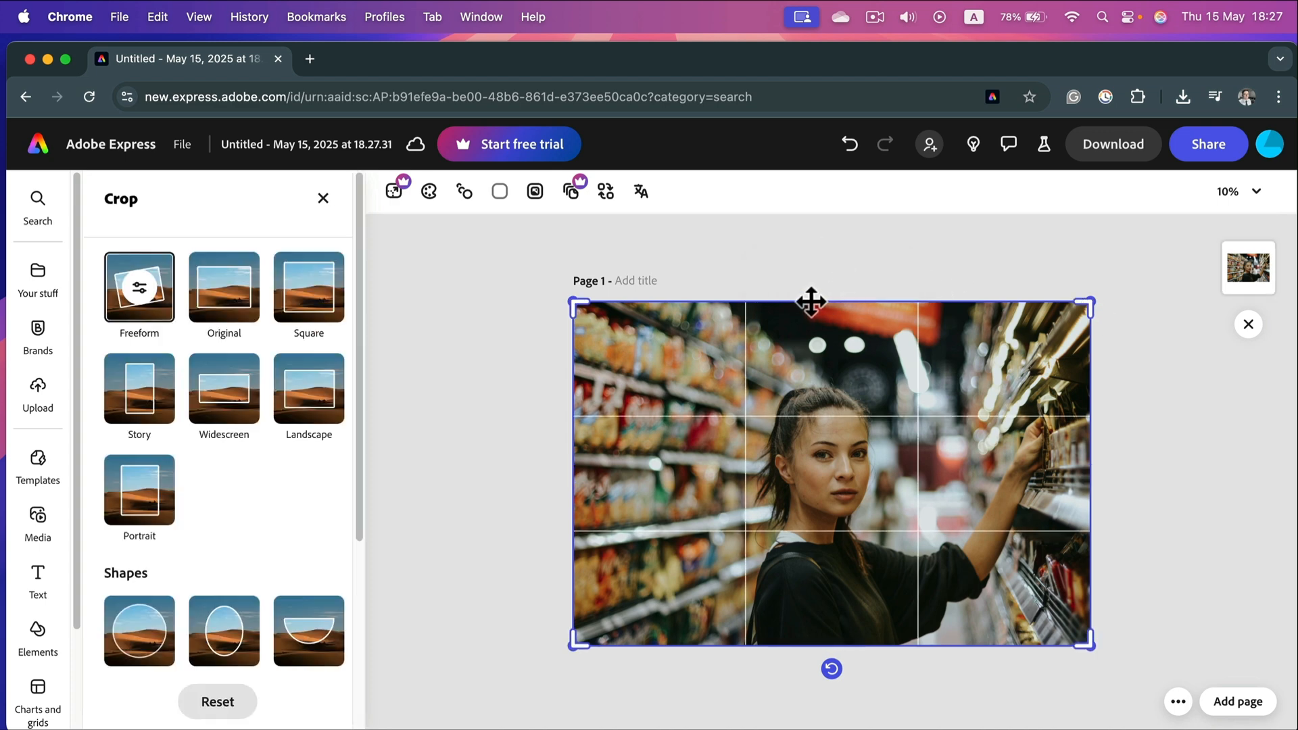
scroll("down", 3)
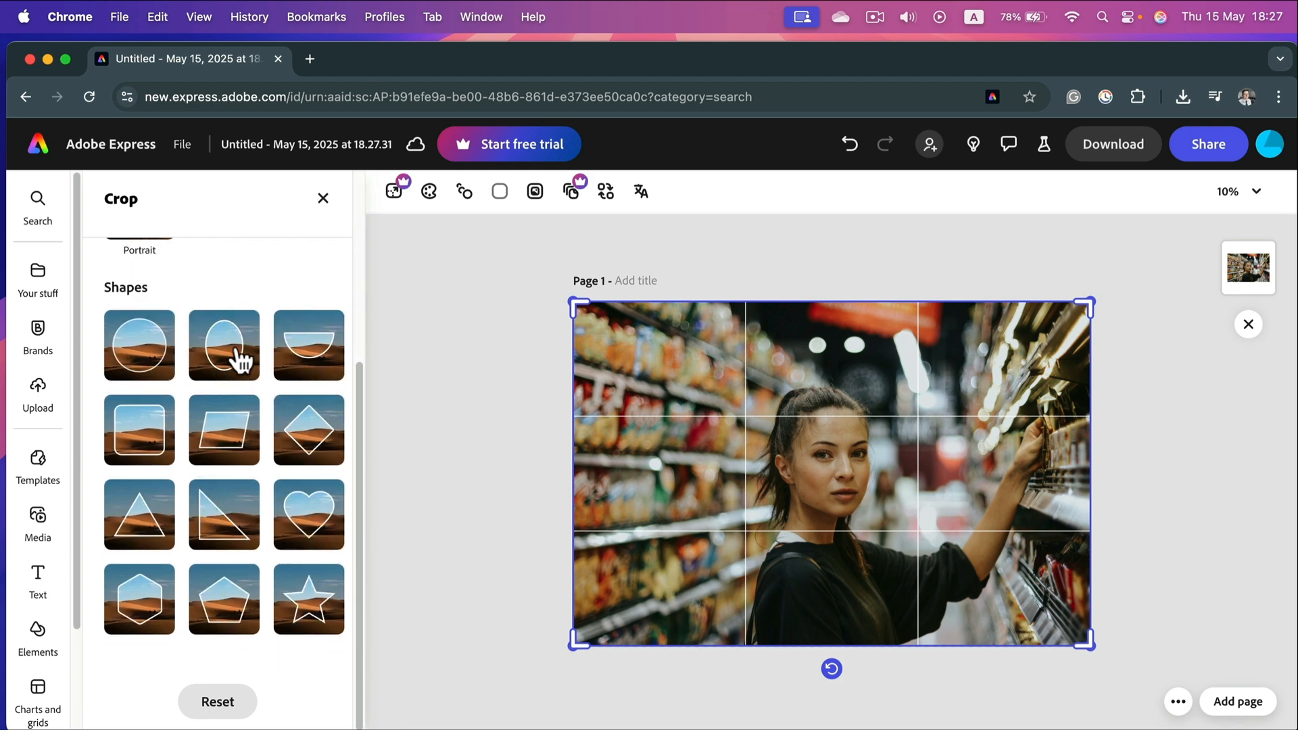
mouse_move(130, 304)
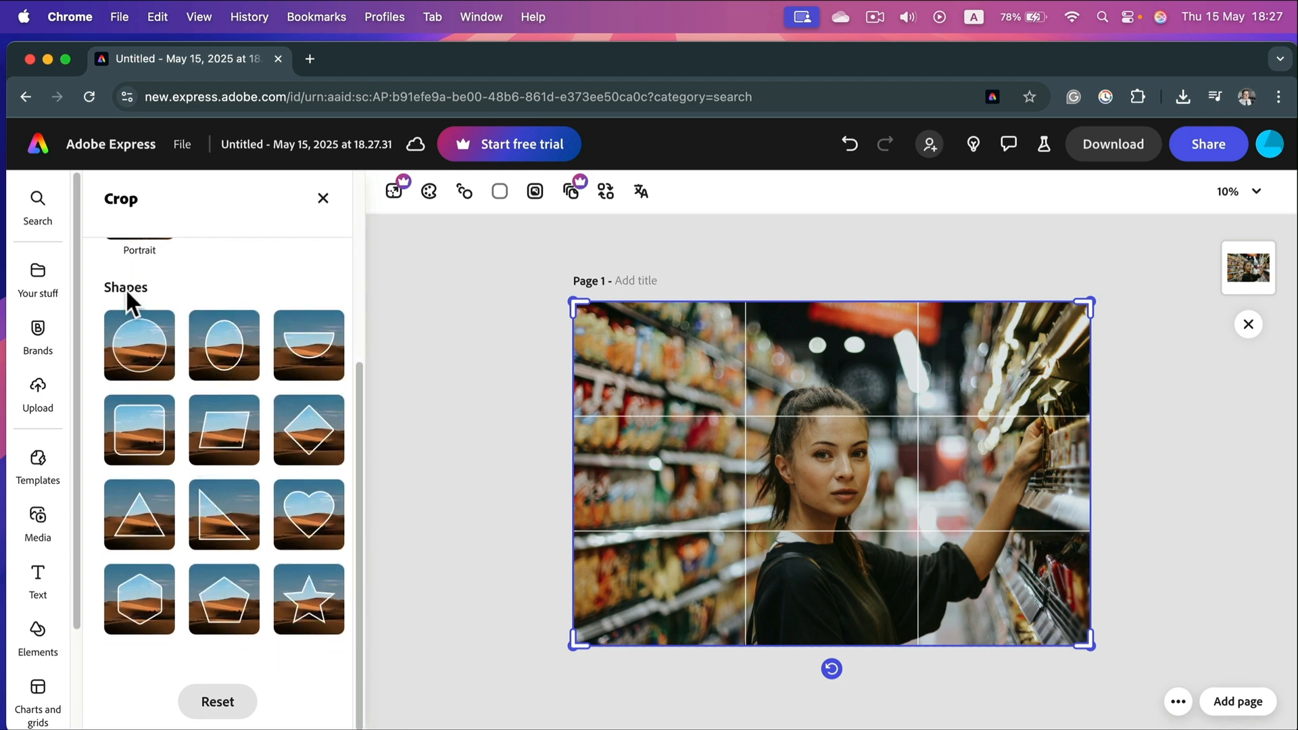
mouse_move(132, 305)
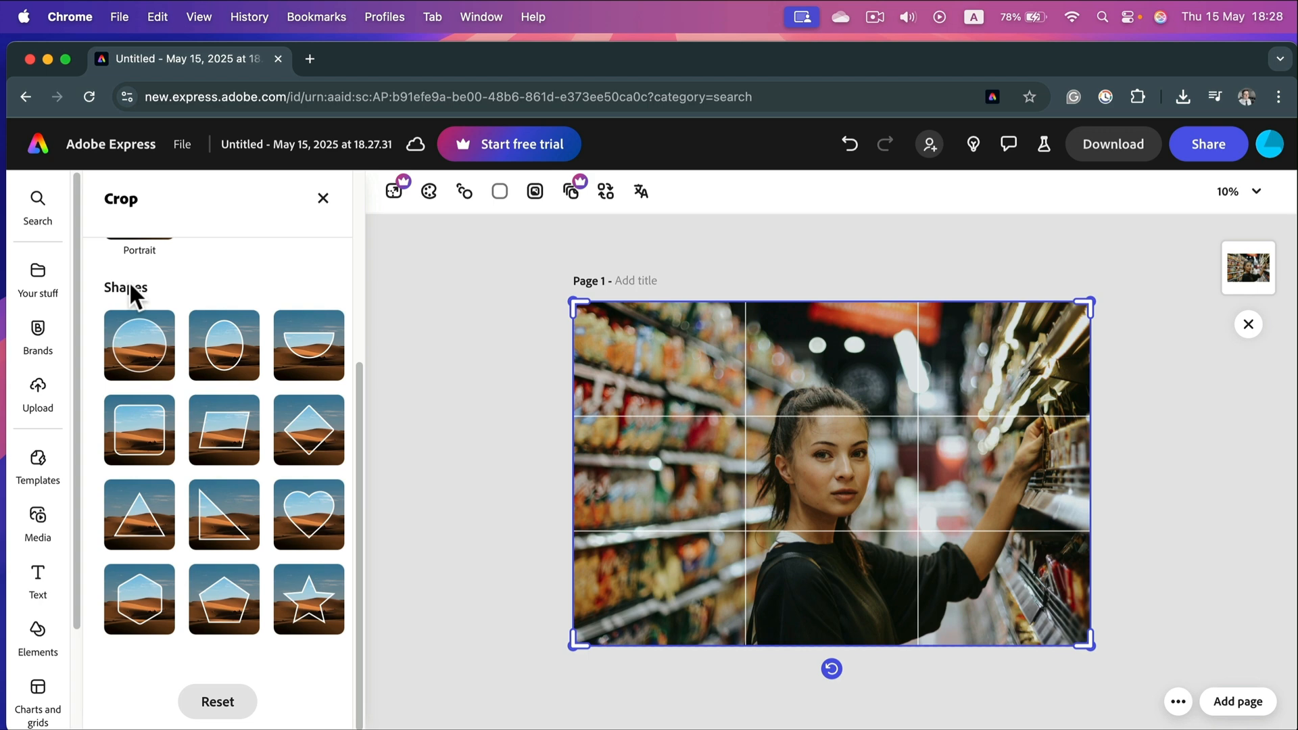
mouse_move(144, 353)
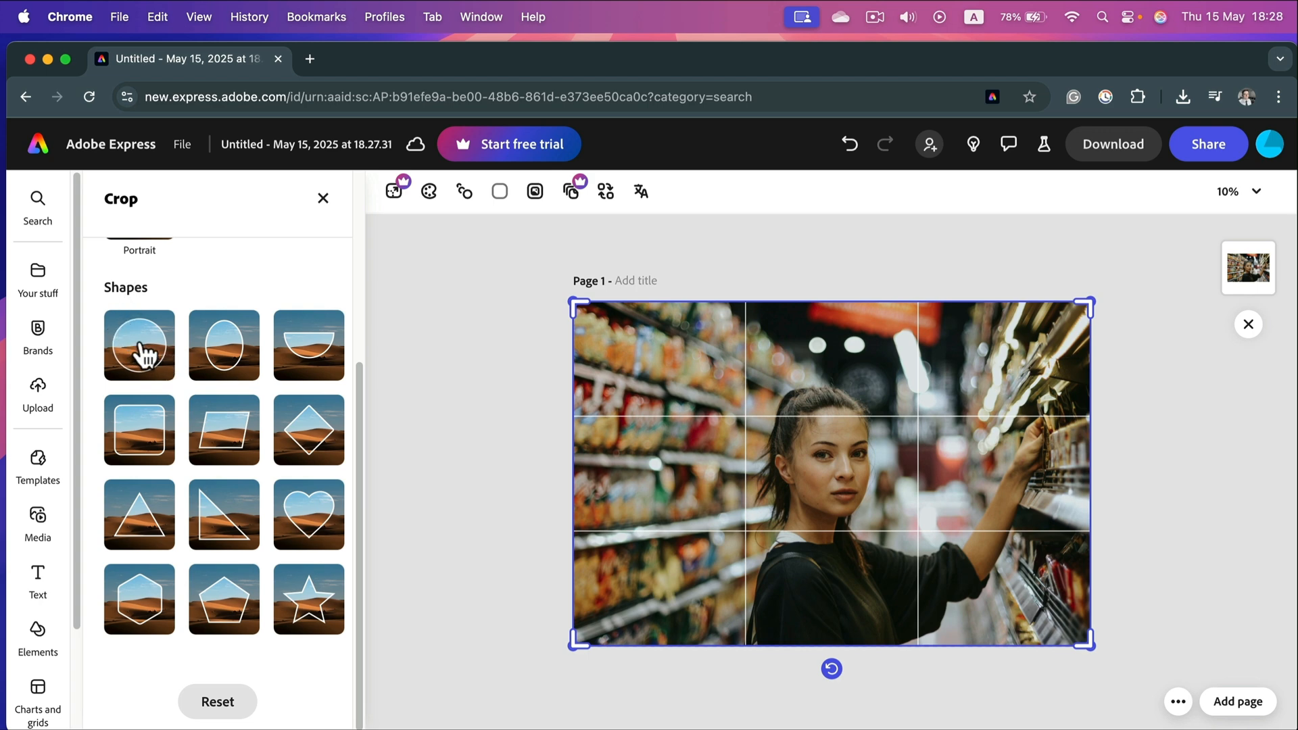
Crop the photo to a circle and position it so the woman's face and shoulders are centred
left_click(139, 345)
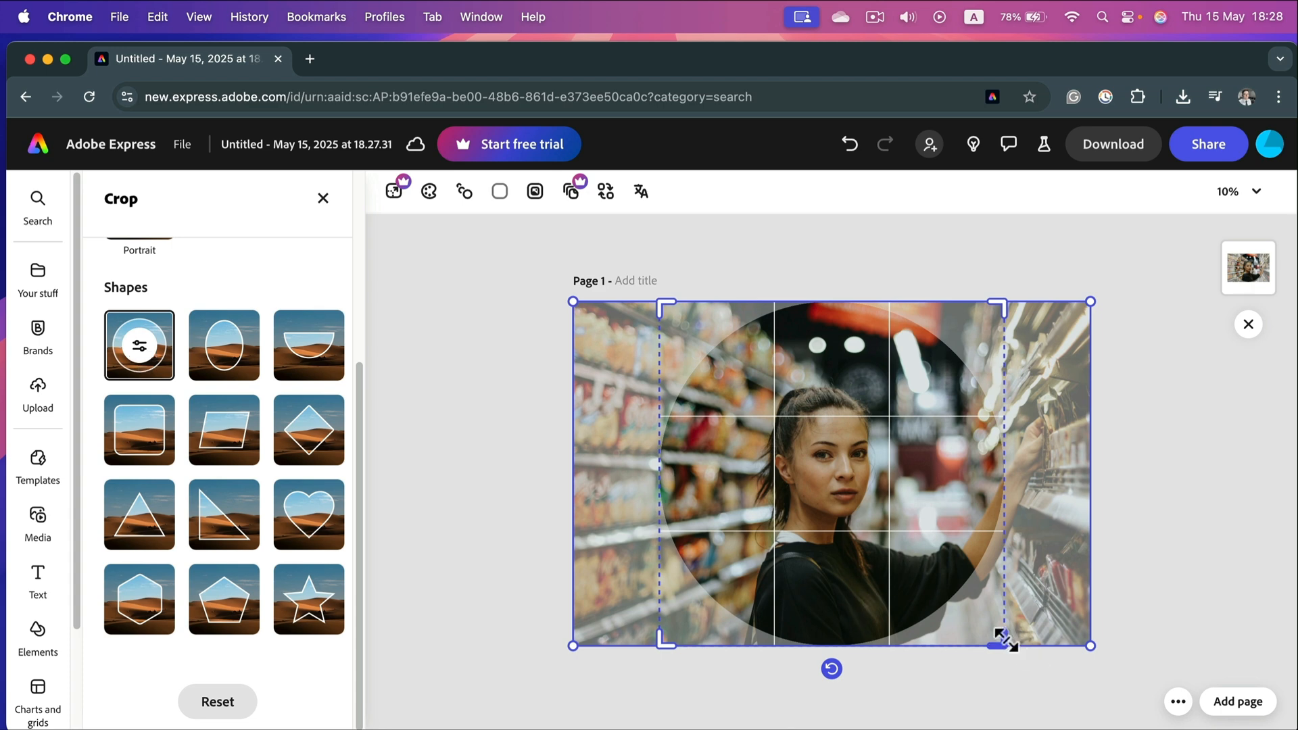
left_click_drag(1002, 639, 999, 640)
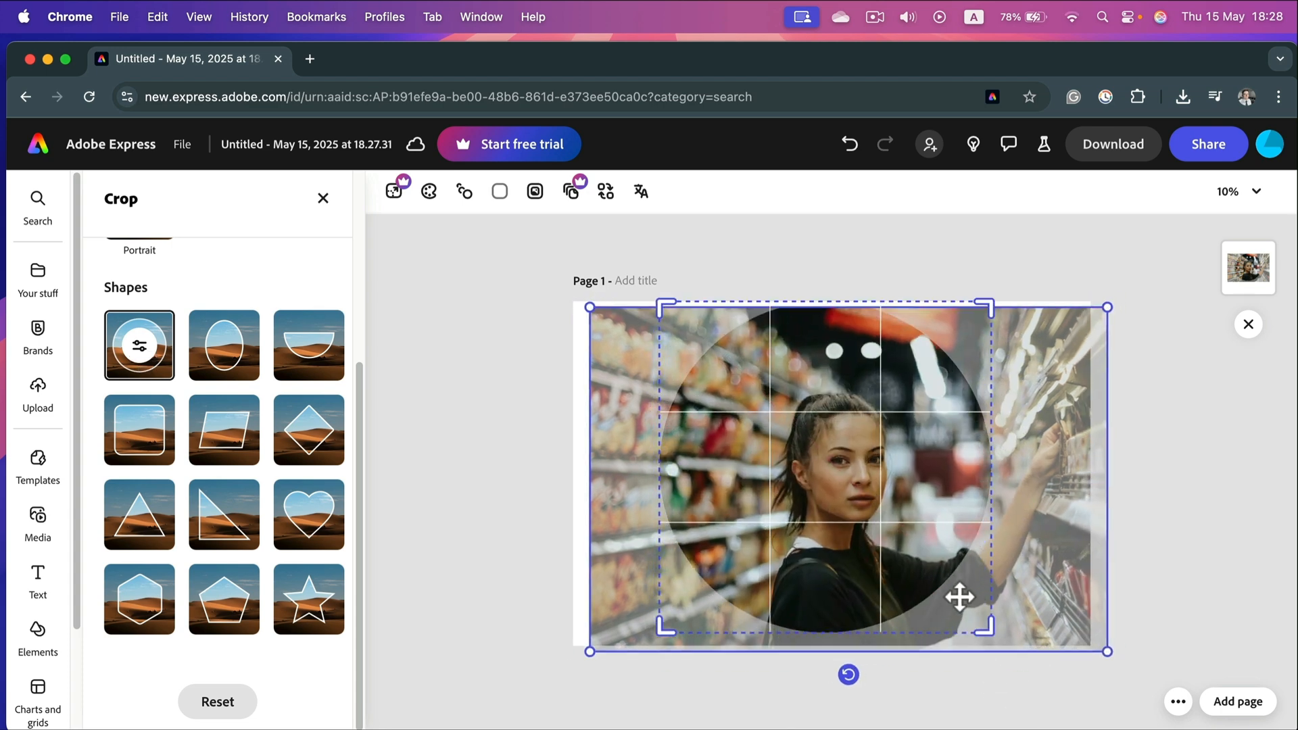
left_click_drag(960, 597, 870, 504)
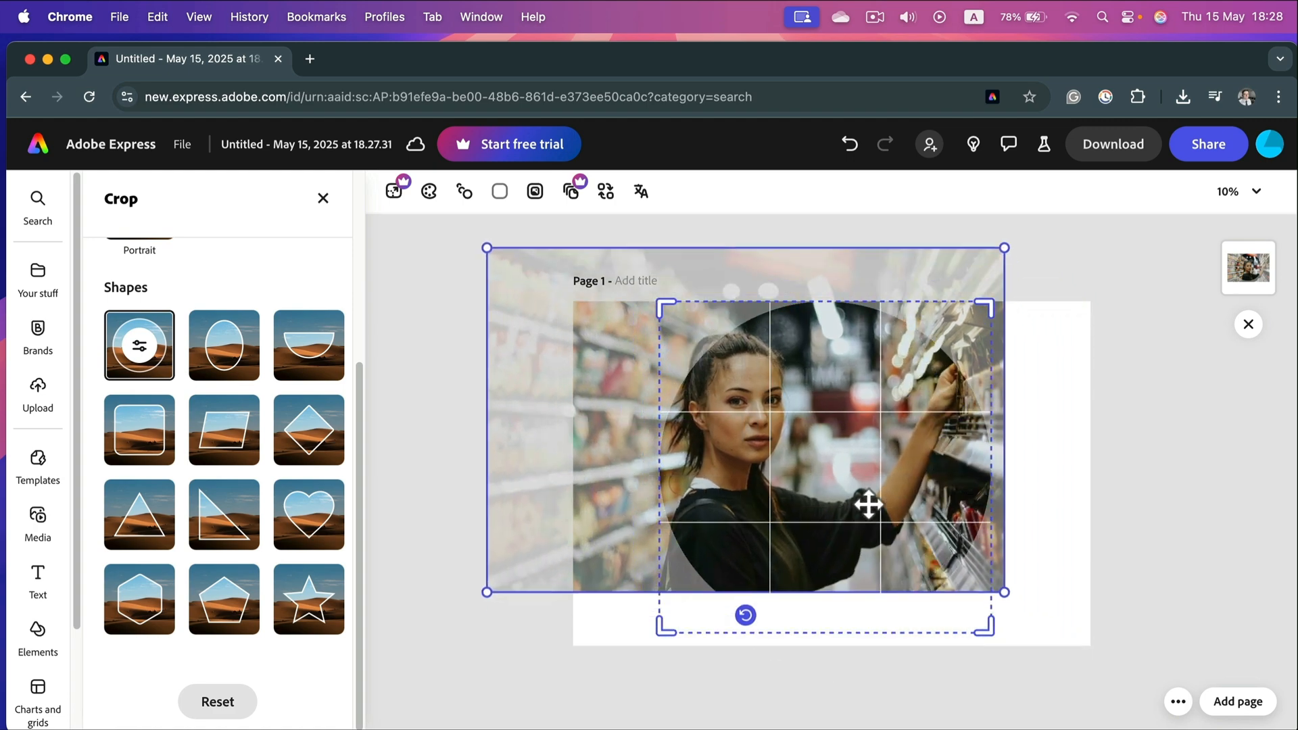
left_click_drag(870, 503, 939, 565)
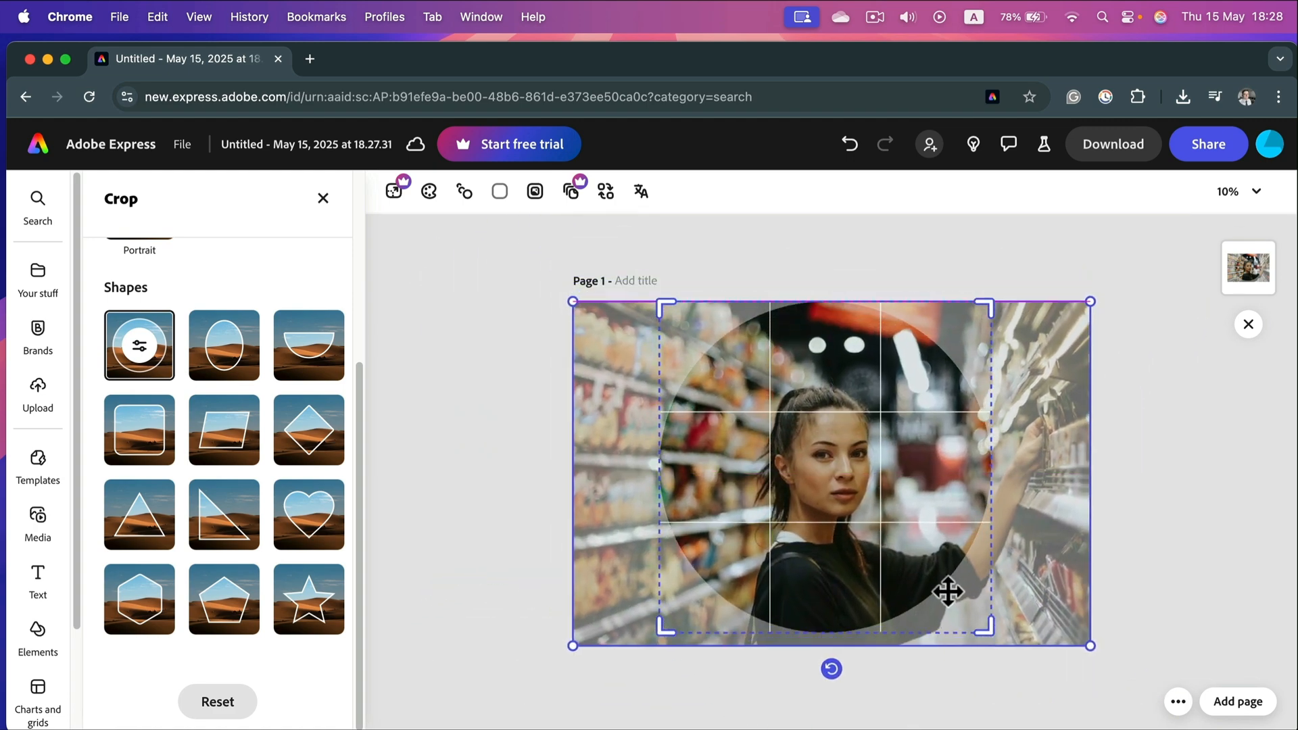
left_click_drag(950, 592, 992, 576)
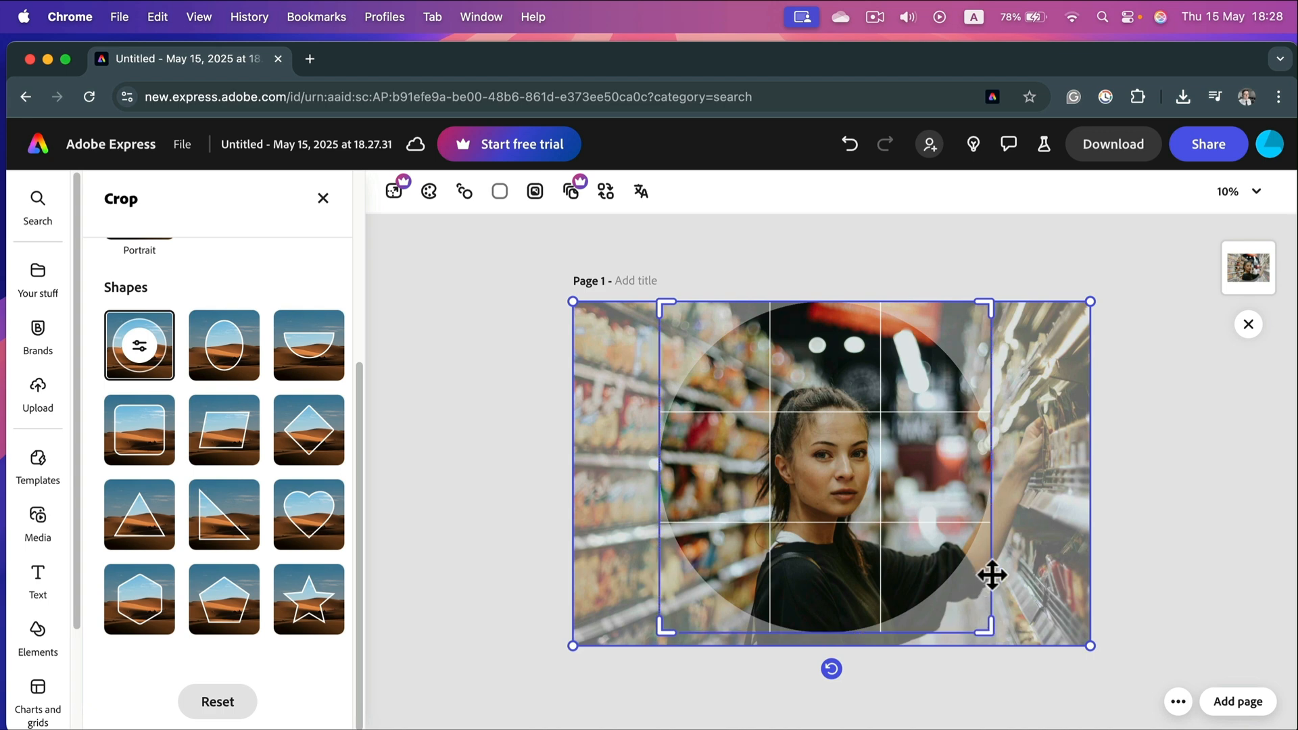
mouse_move(986, 556)
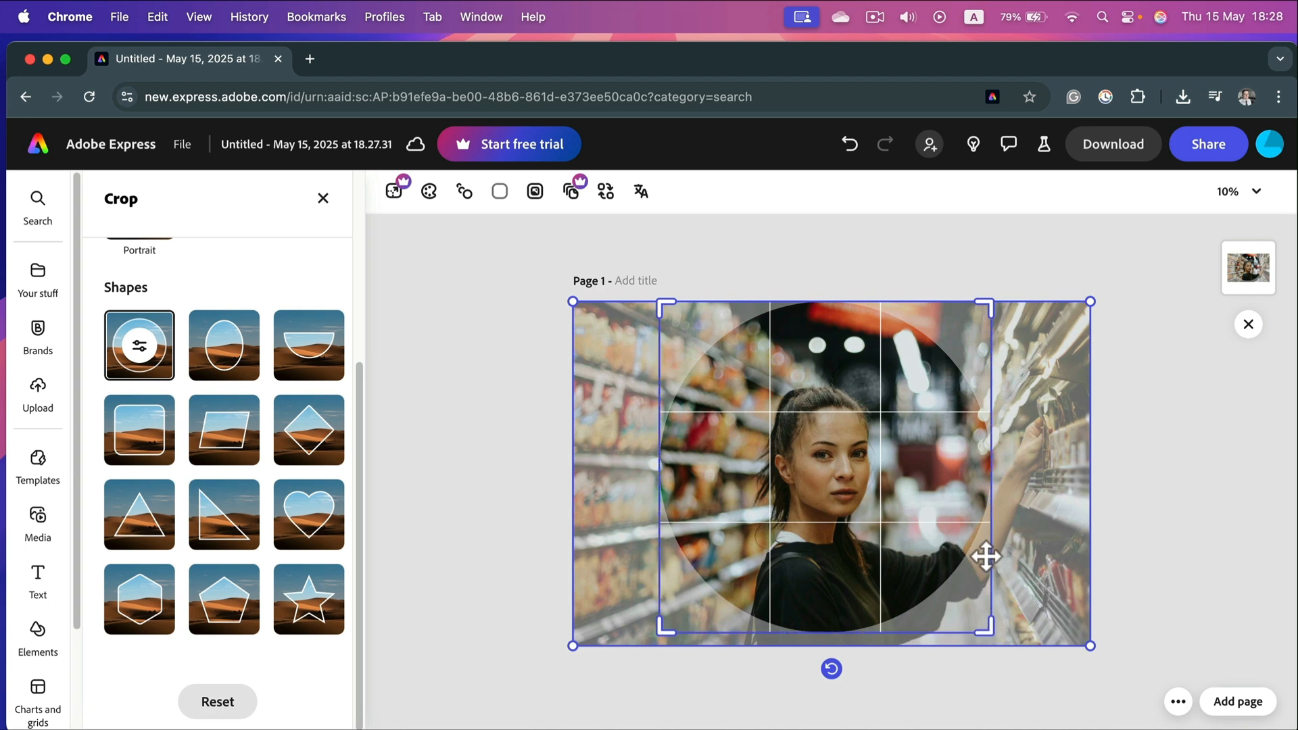
left_click_drag(987, 556, 979, 553)
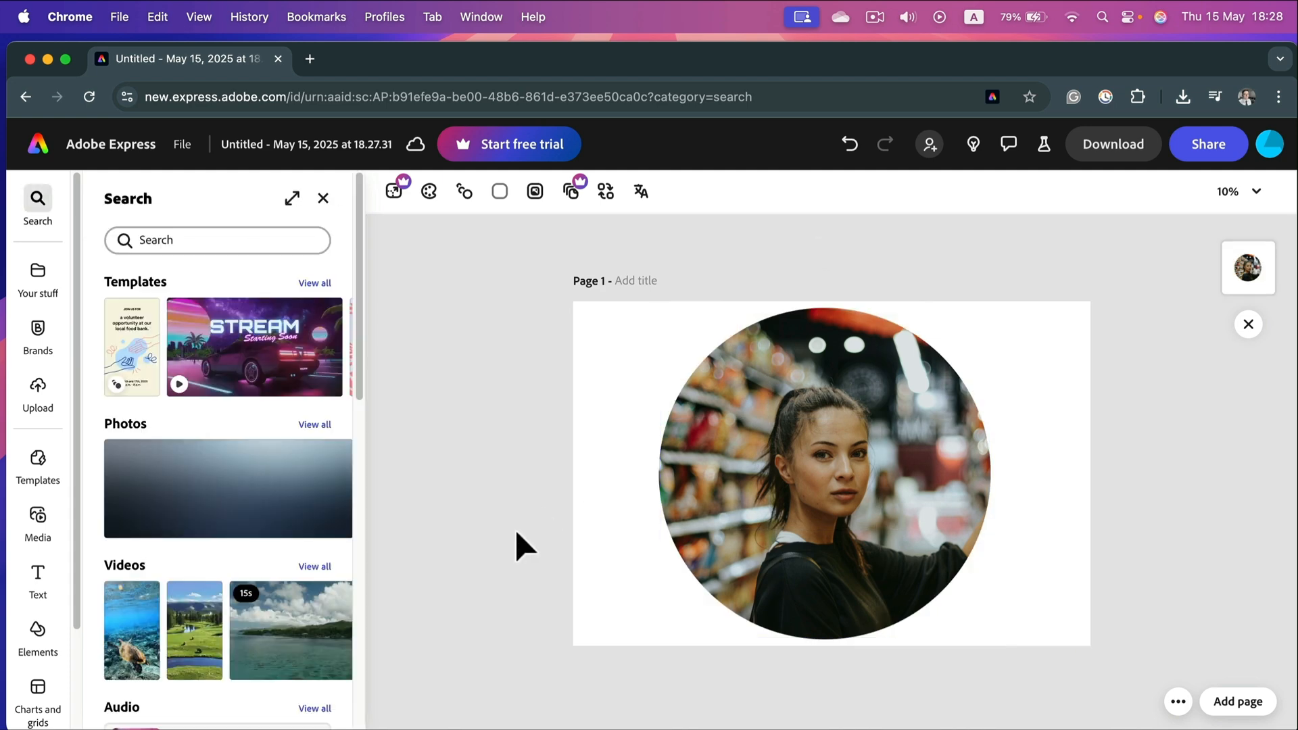
mouse_move(522, 477)
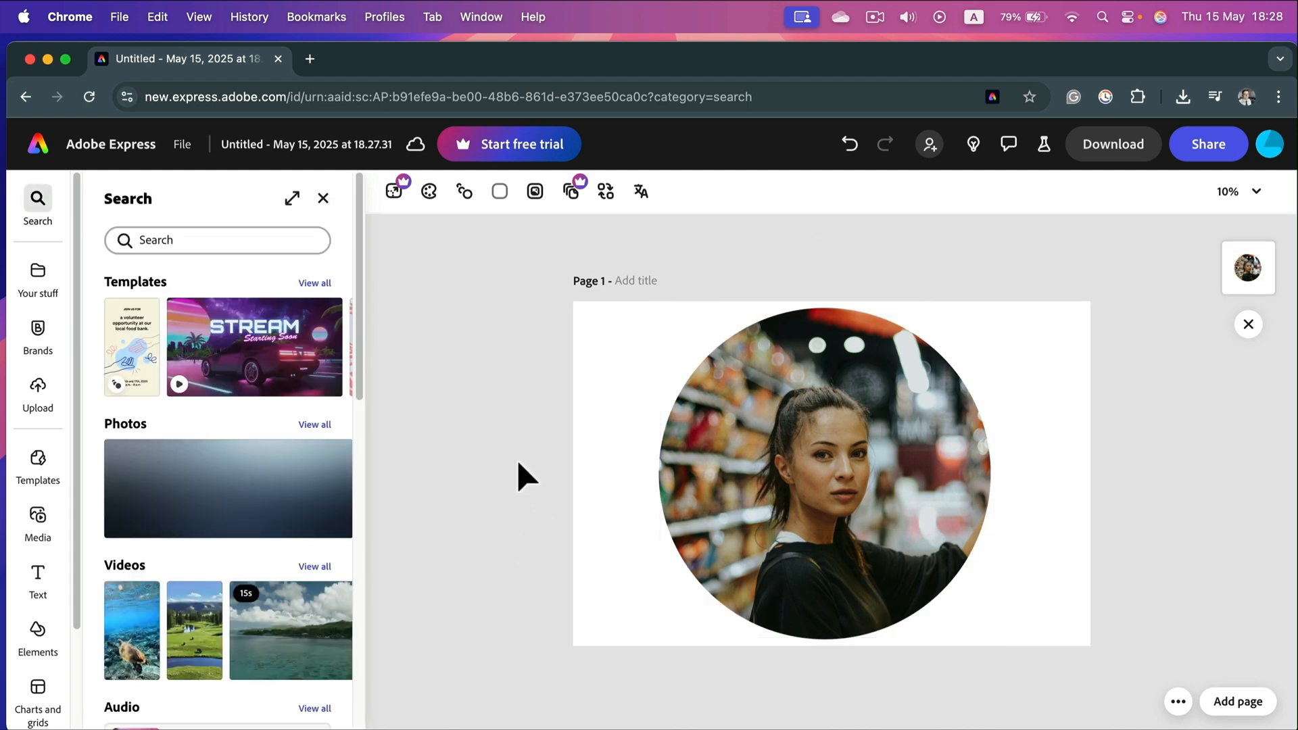
mouse_move(1021, 525)
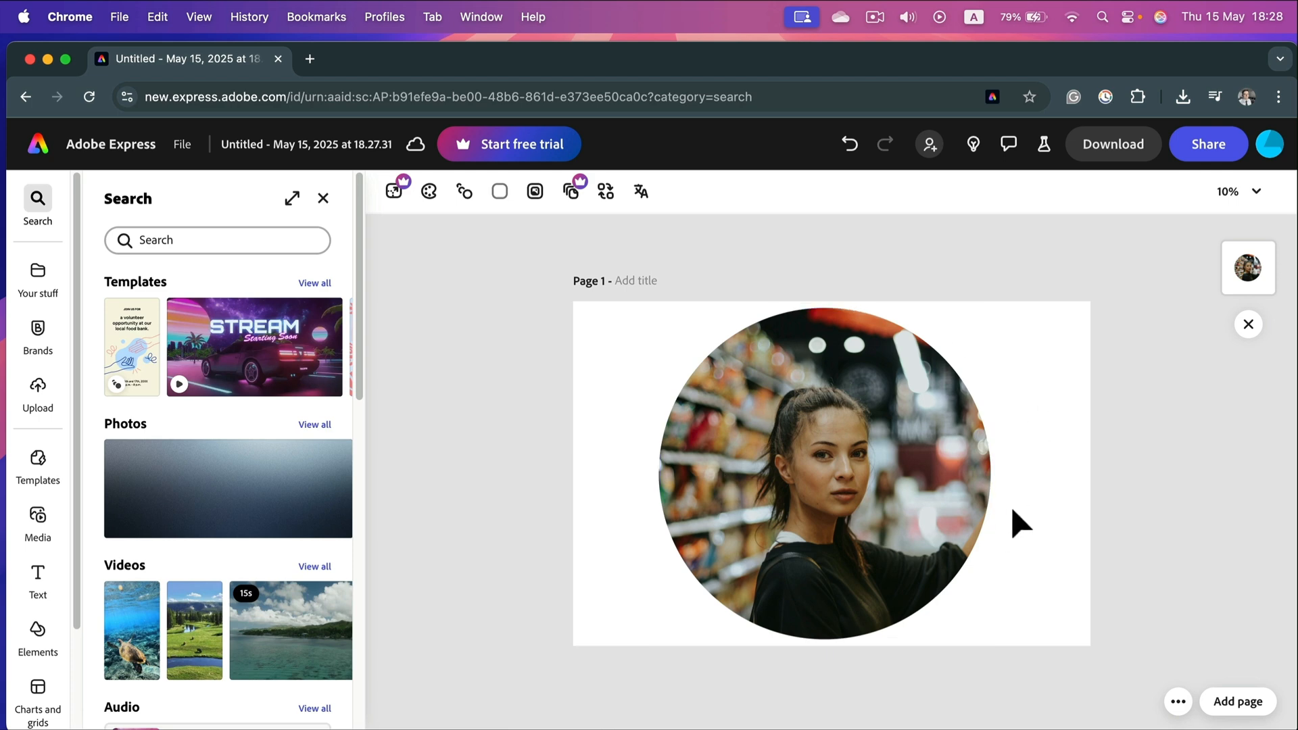
mouse_move(588, 296)
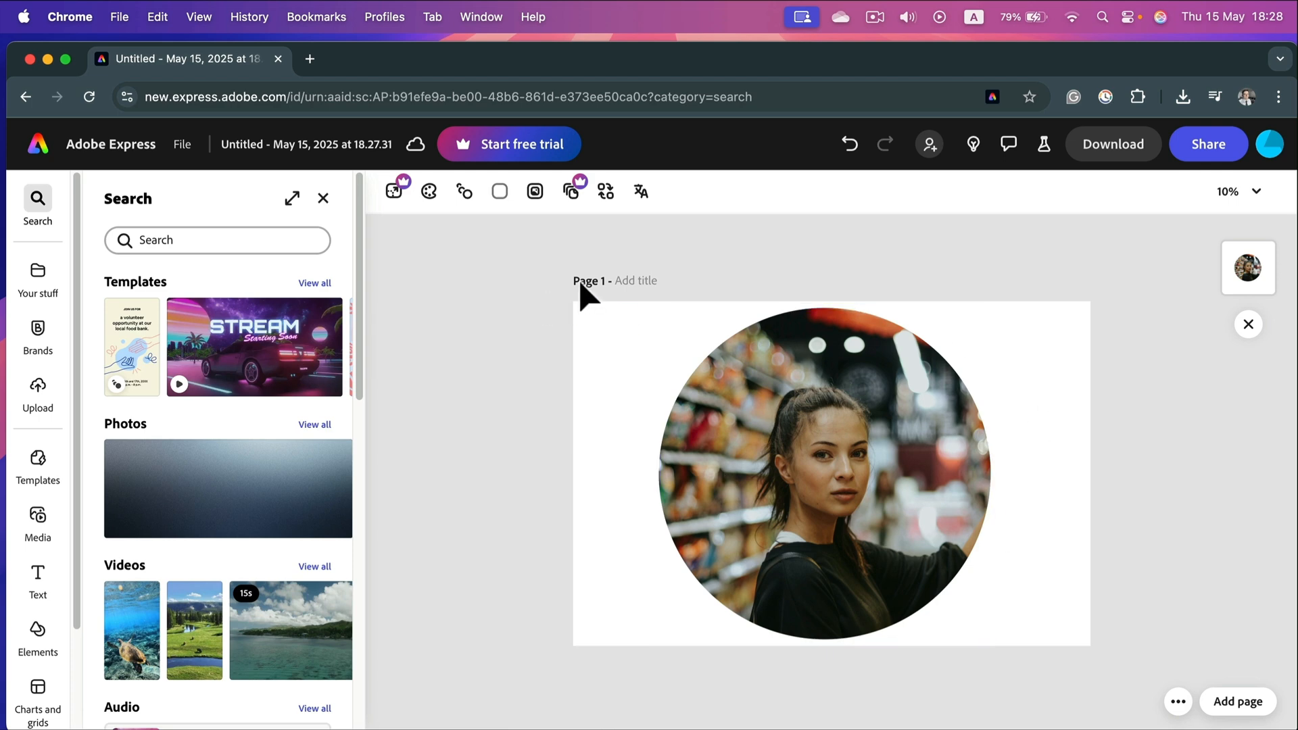
mouse_move(589, 313)
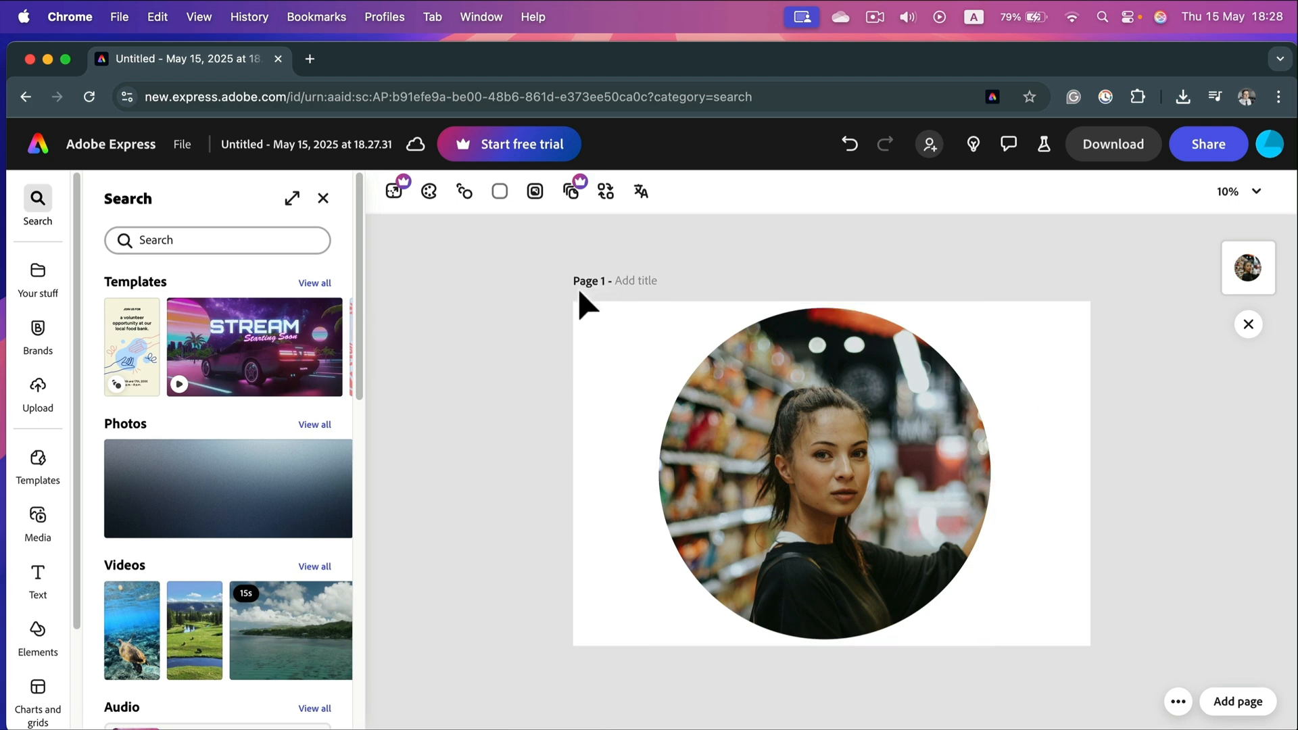
mouse_move(546, 386)
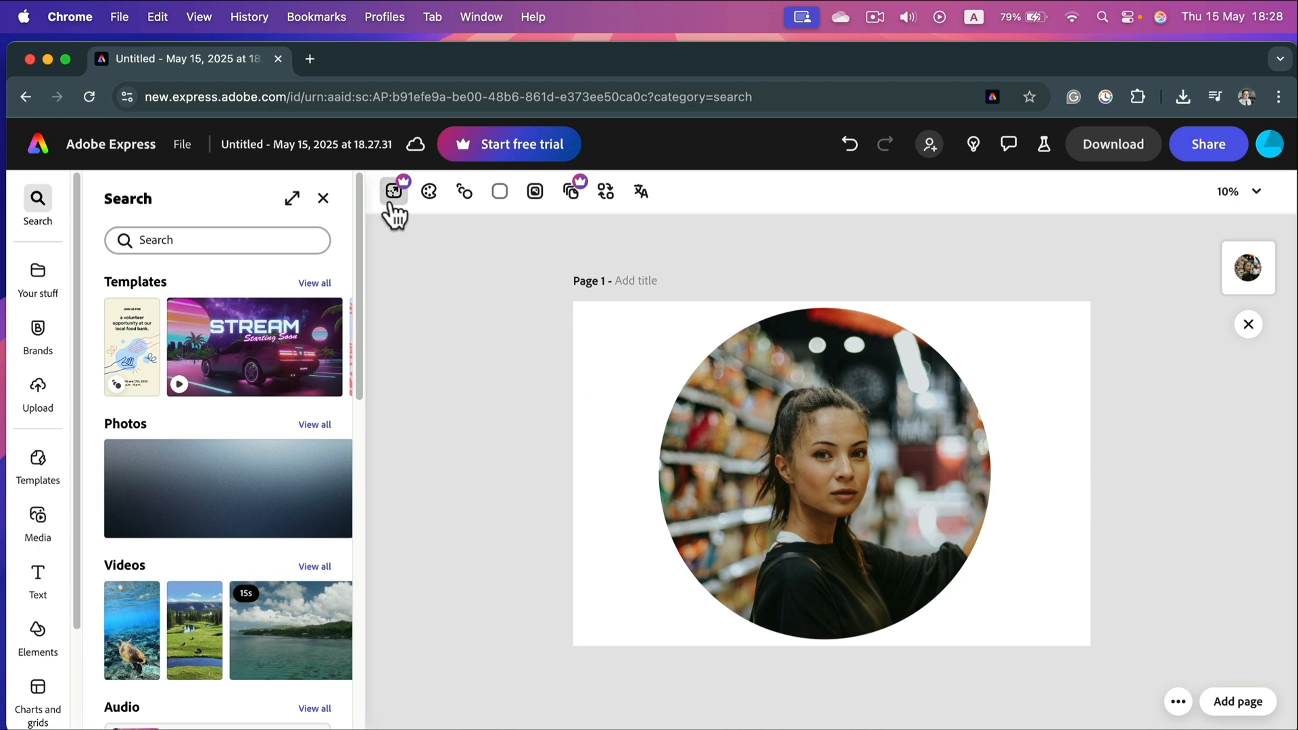
mouse_move(394, 191)
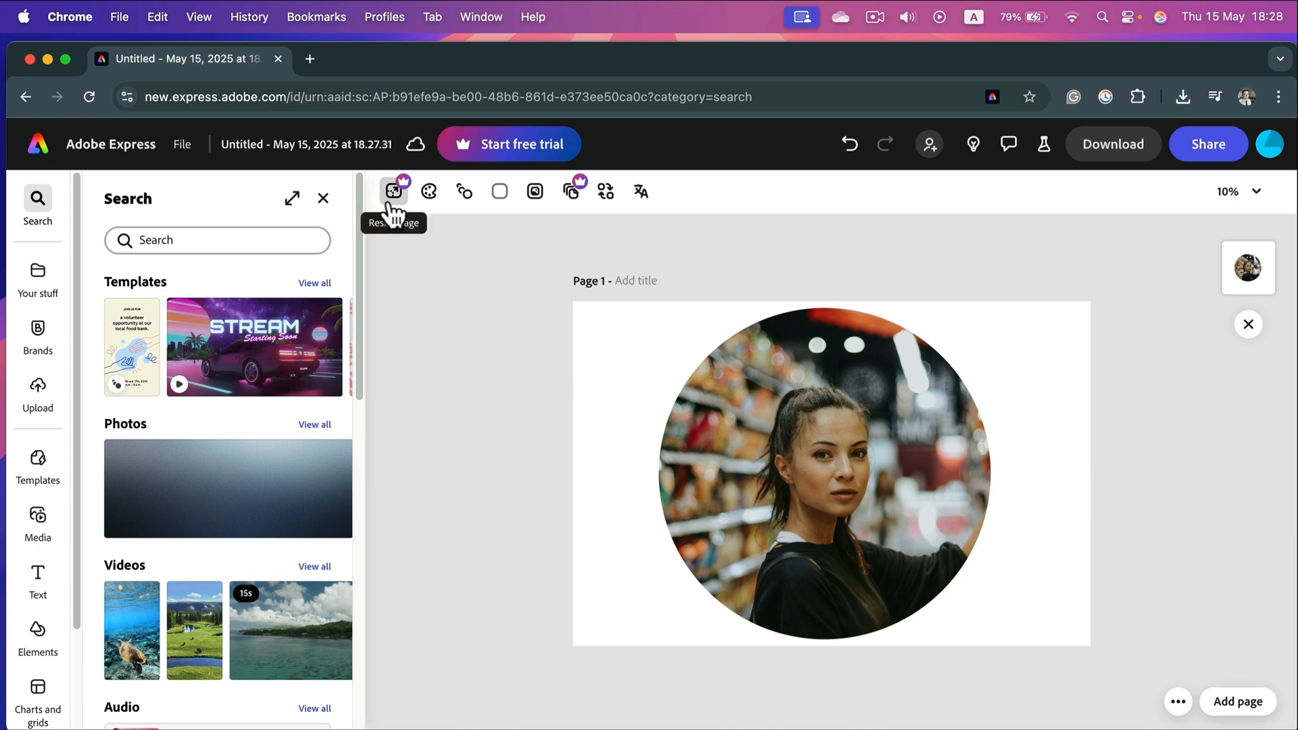
Look at the page resize options and close them without changing the dimensions
left_click(394, 190)
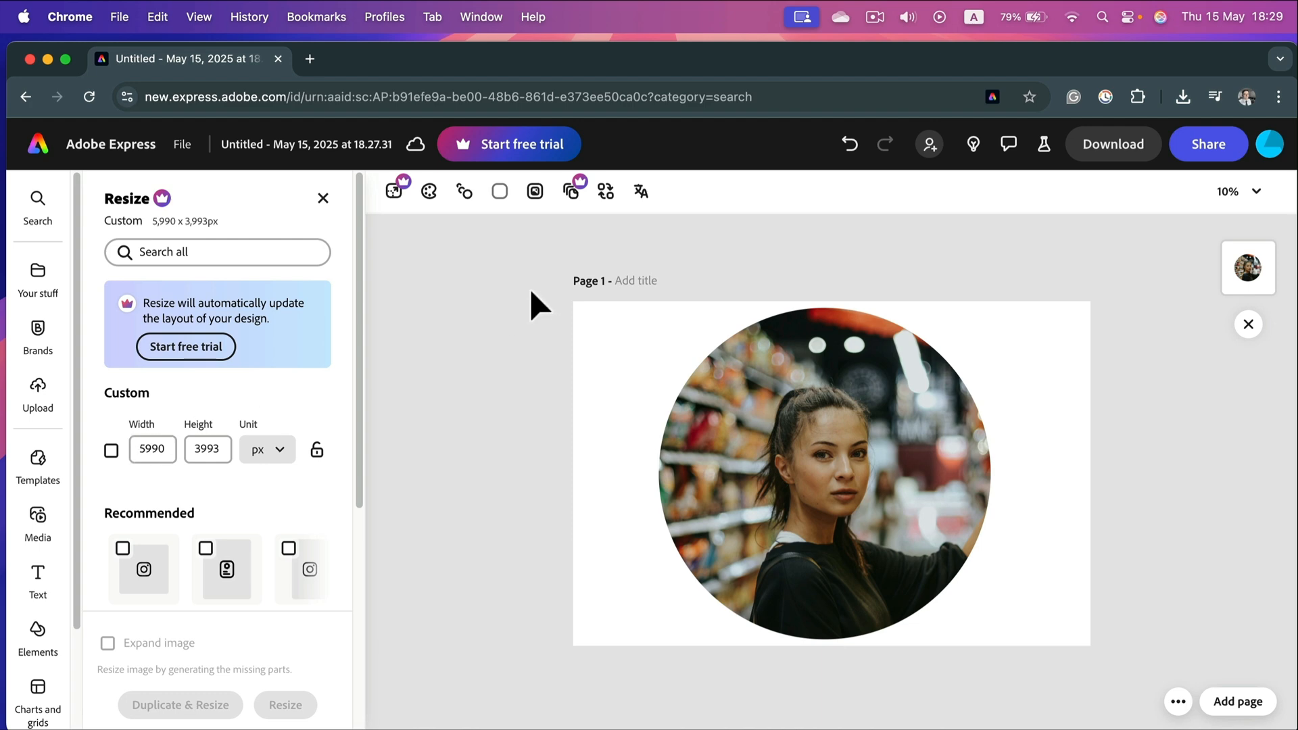
left_click(38, 204)
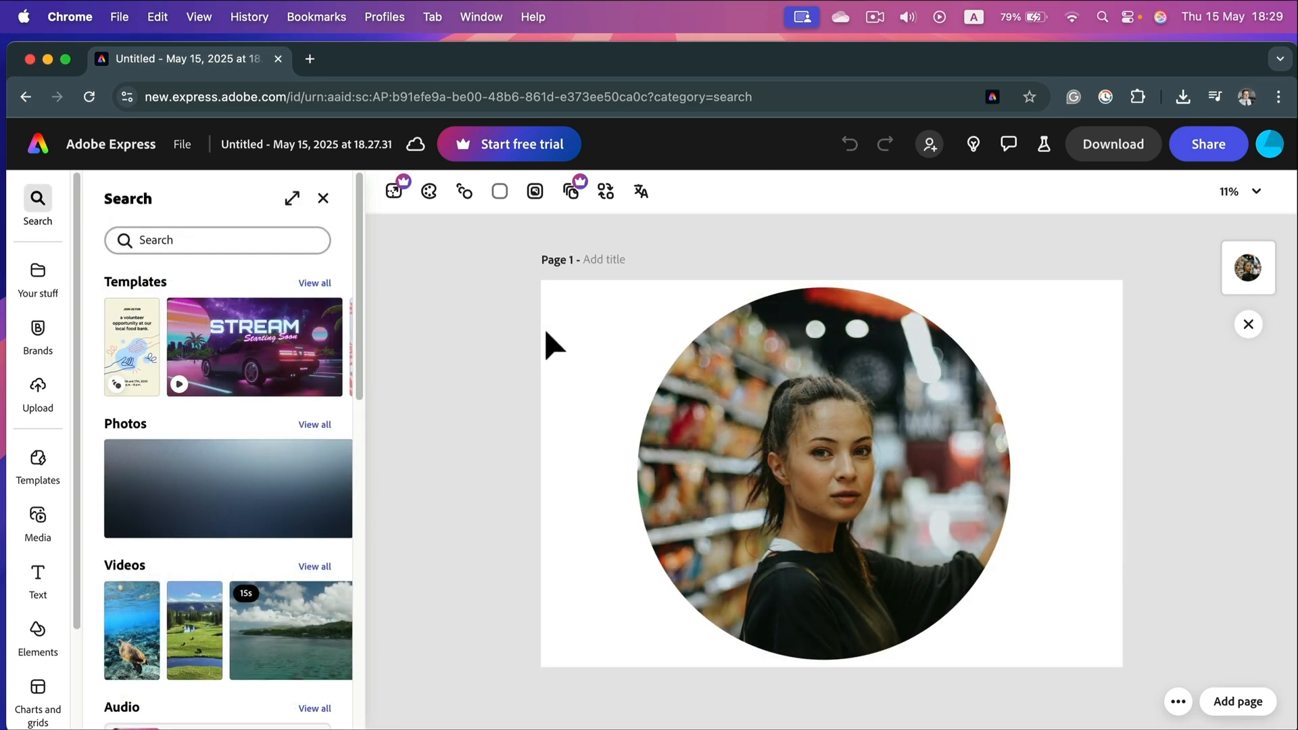
mouse_move(394, 191)
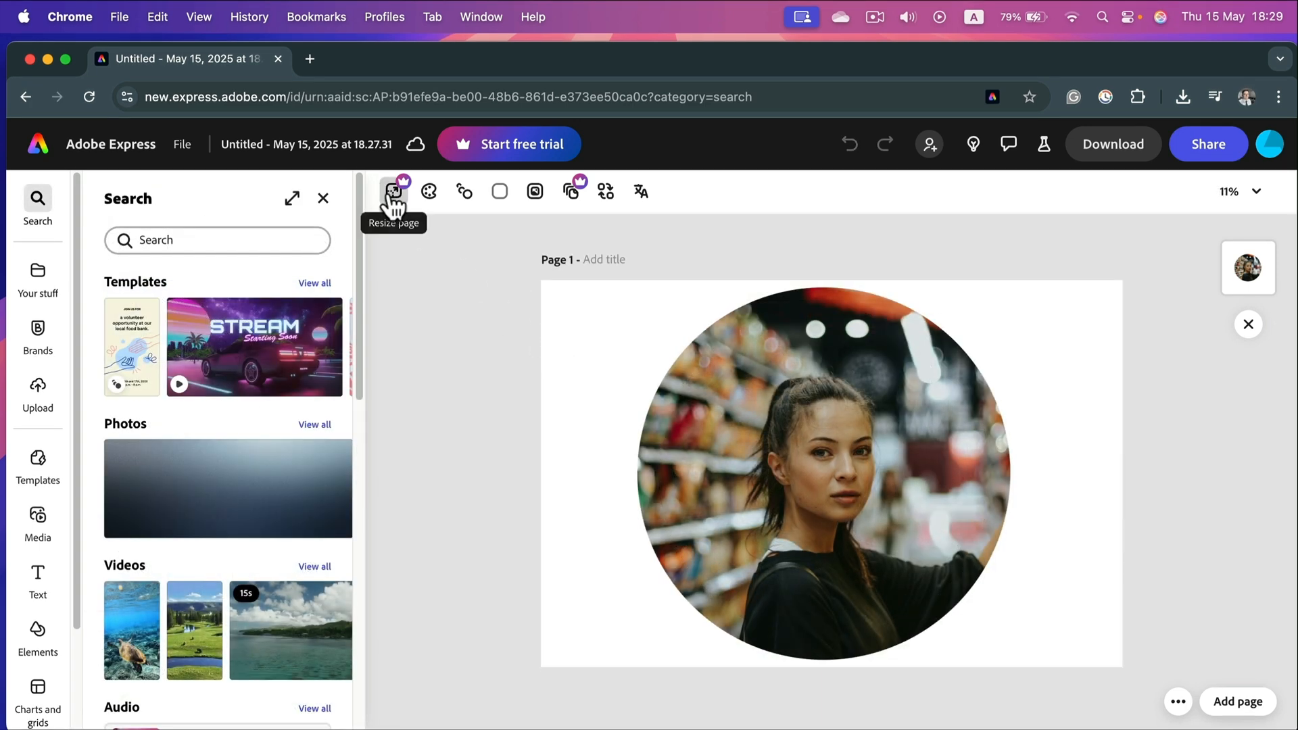
mouse_move(429, 190)
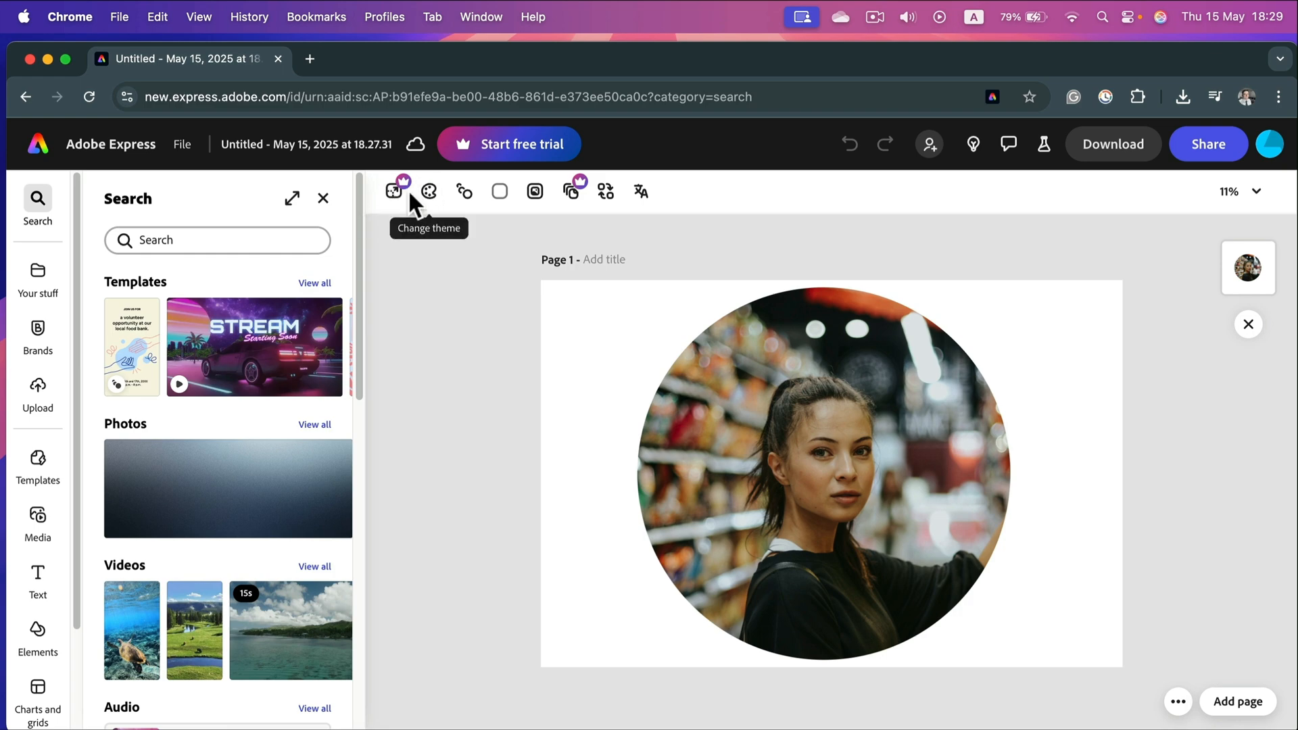
Return to the home page and scroll down to the Instagram square post option
left_click(110, 145)
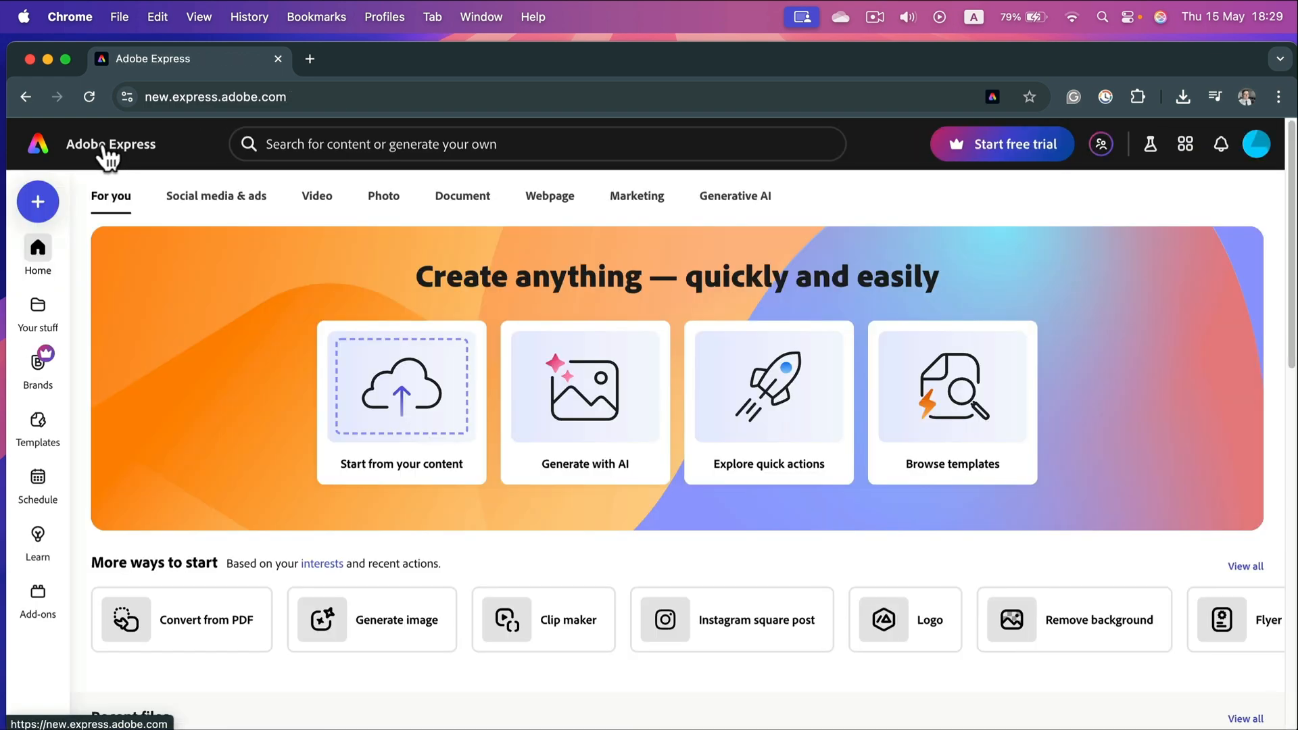
scroll("down", 3)
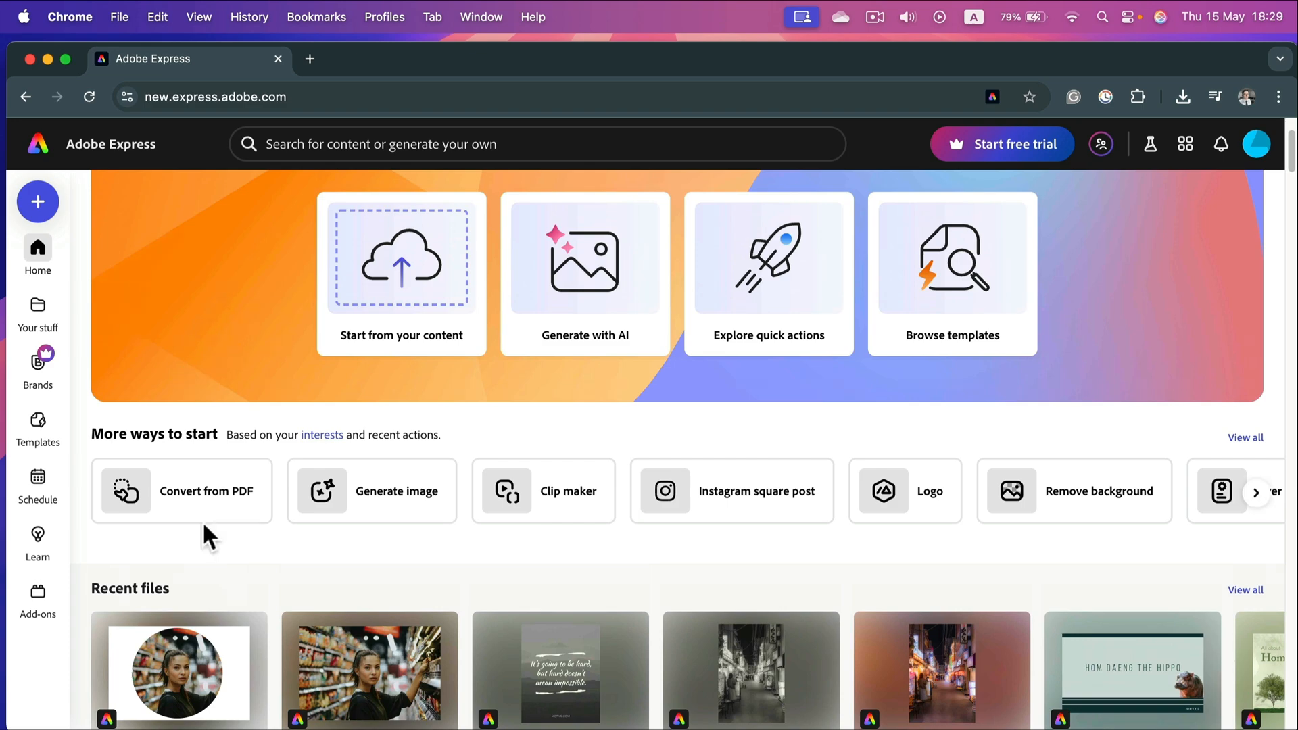
scroll("down", 3)
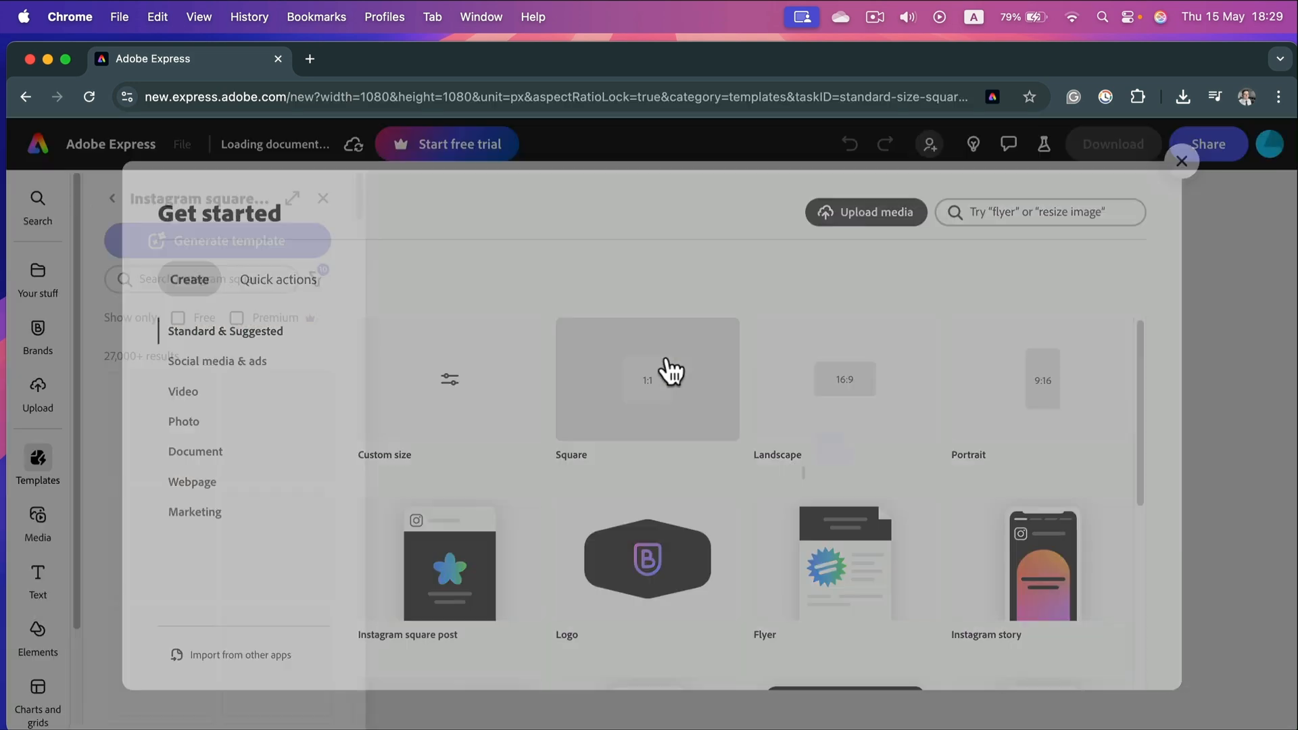
Start the square 1080 × 1080 design and stretch the circular crop to fill the page
left_click(646, 378)
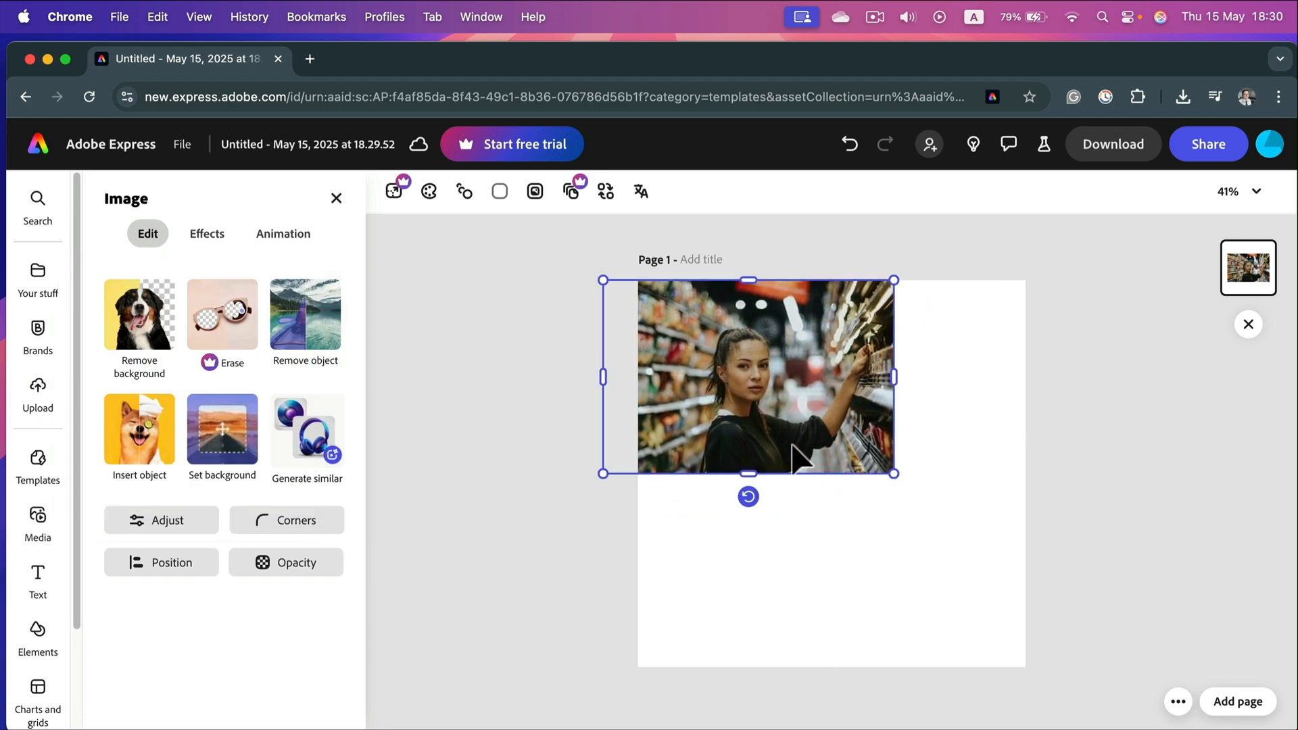
left_click_drag(894, 473, 1185, 668)
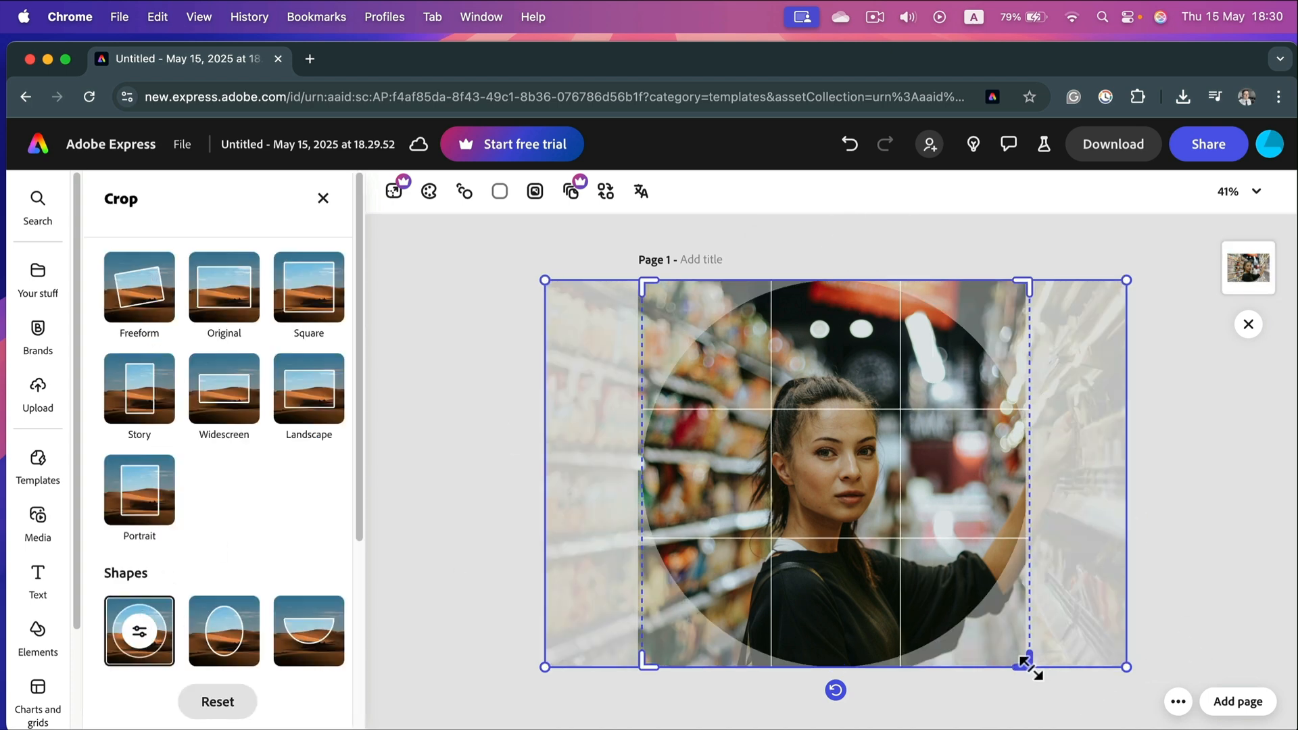
mouse_move(980, 635)
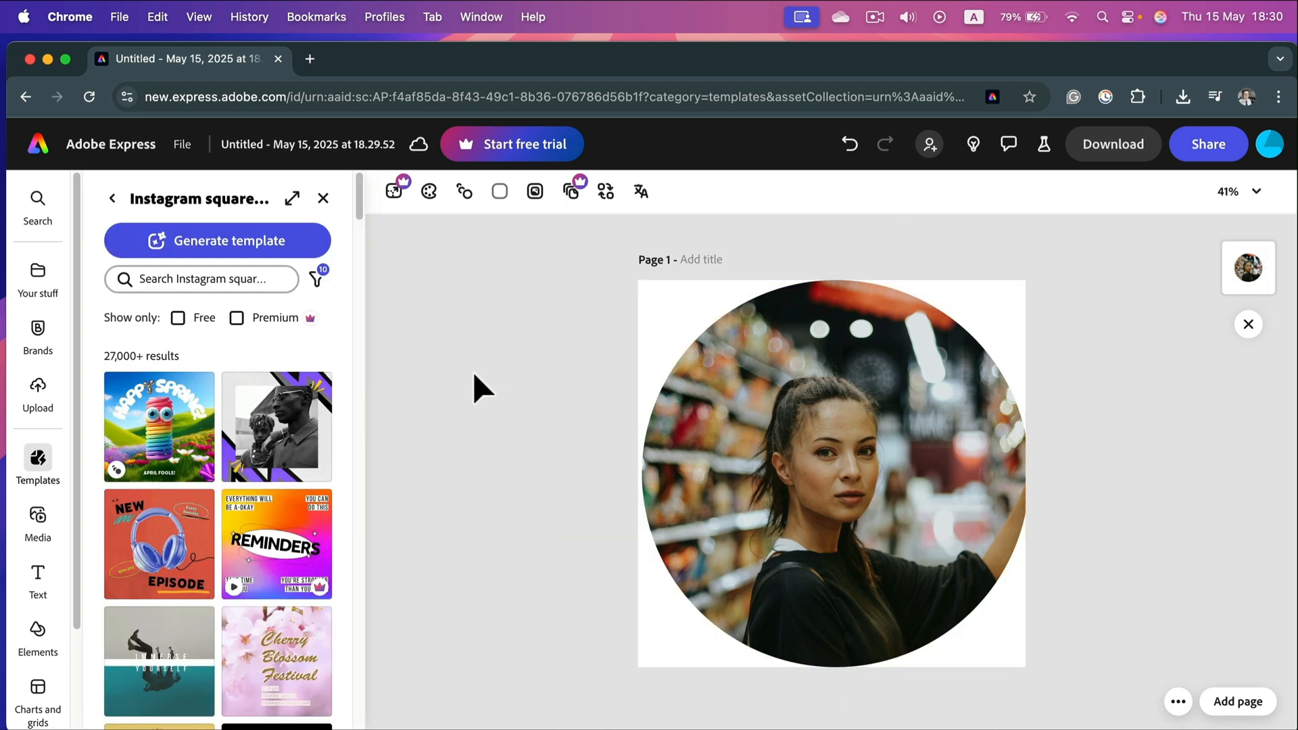
mouse_move(584, 414)
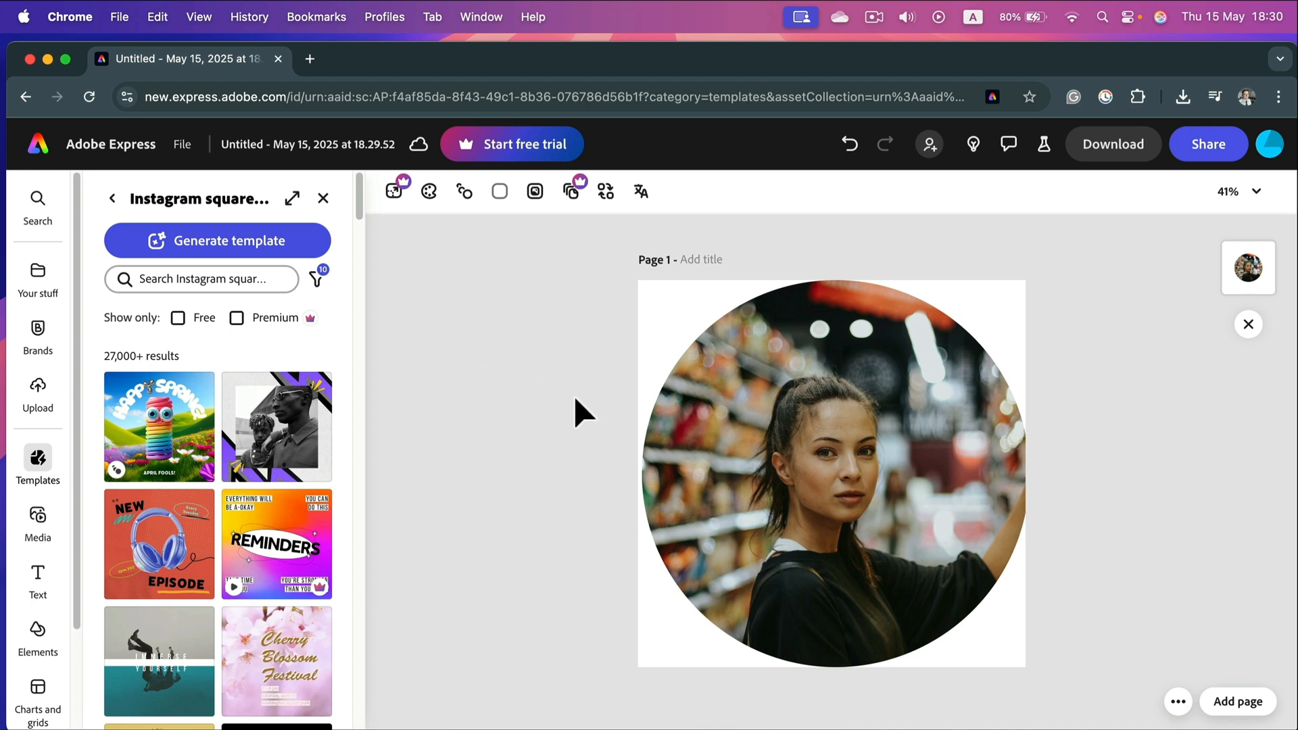
mouse_move(1092, 334)
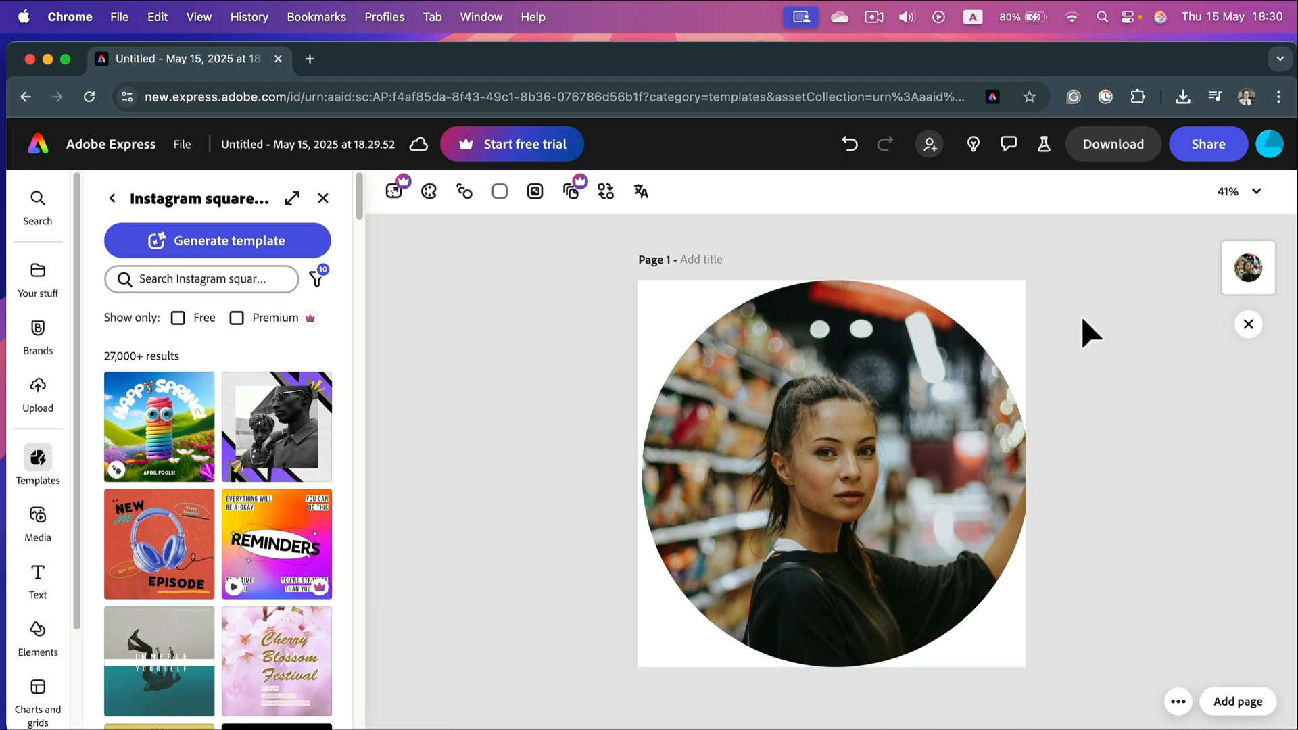
Download the circular portrait design as a PNG (Best for images)
left_click(1114, 143)
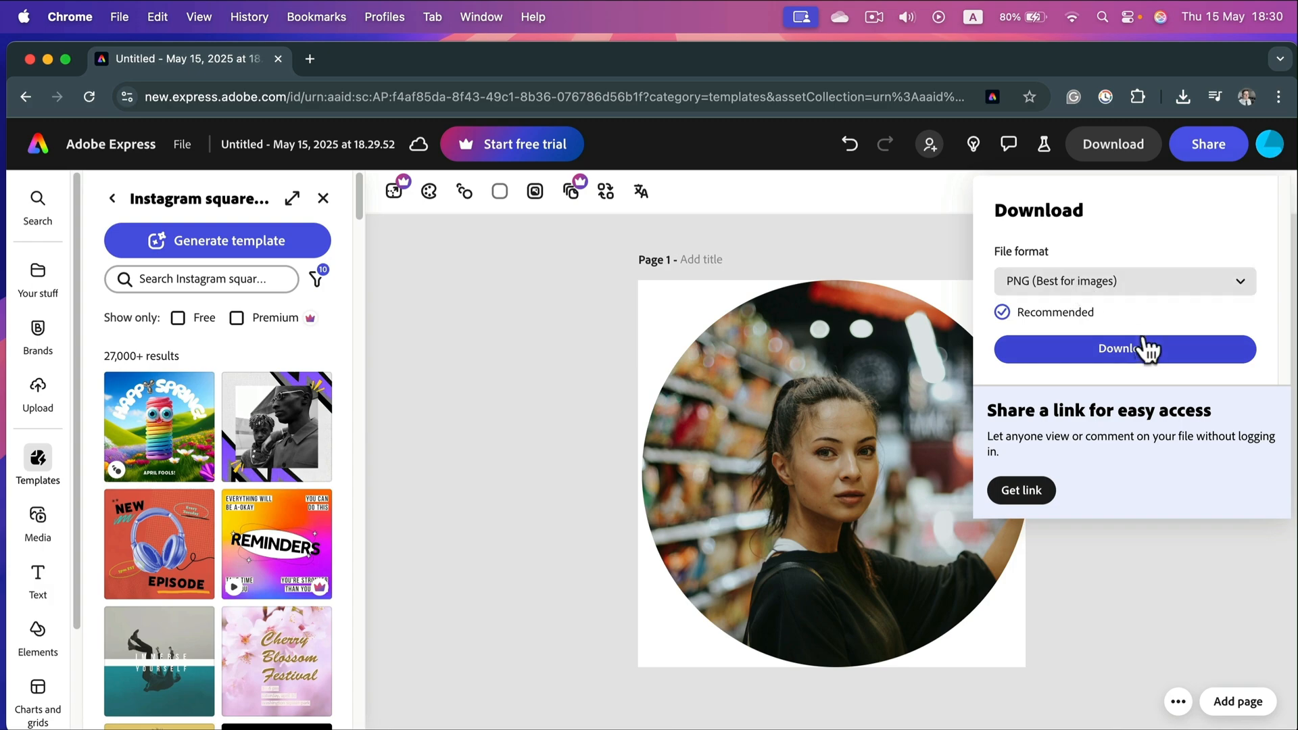
left_click(1124, 349)
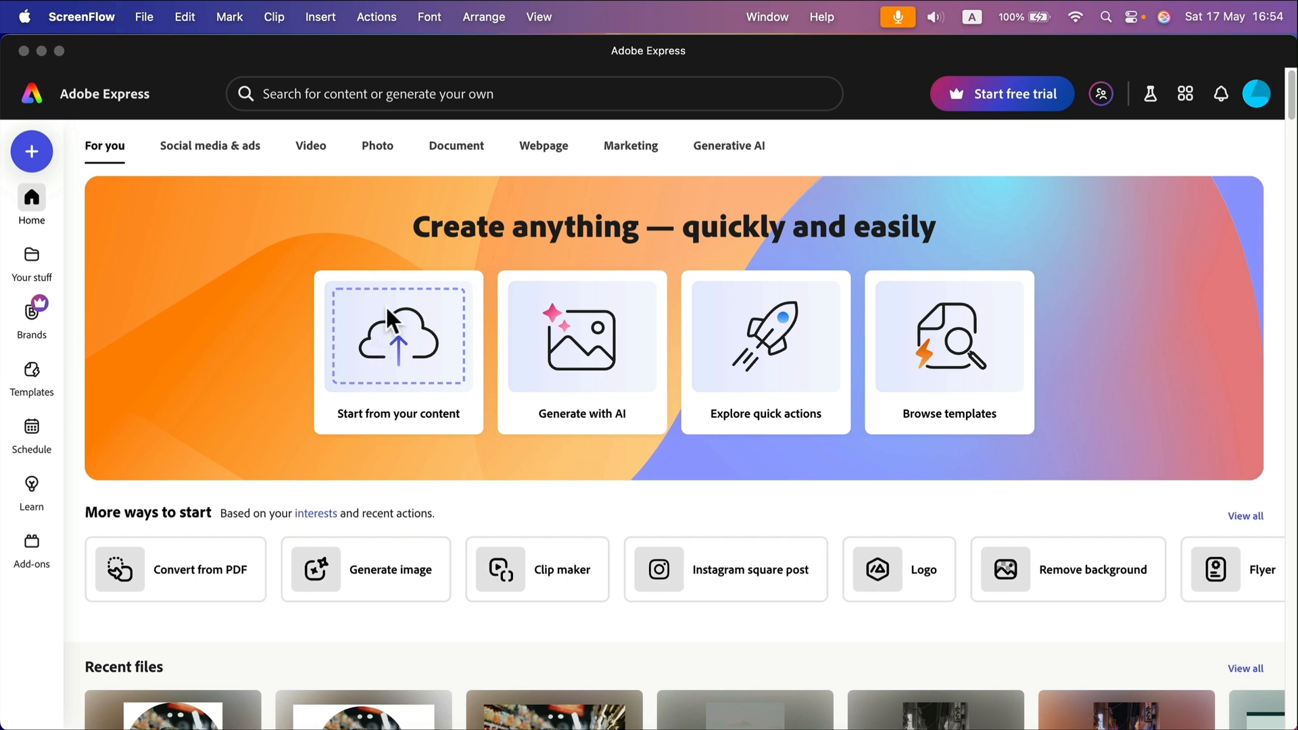
Start from your content with the fox cub photo from the home page
left_click(398, 337)
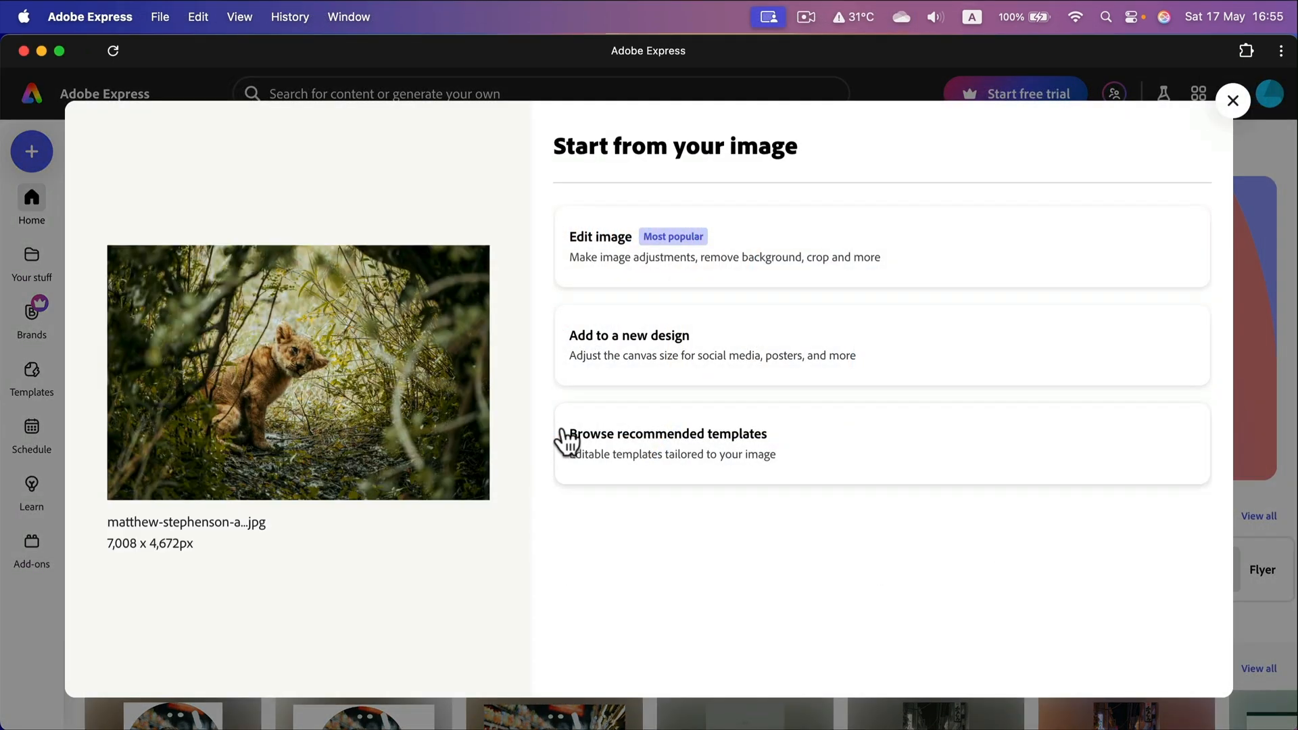
mouse_move(324, 379)
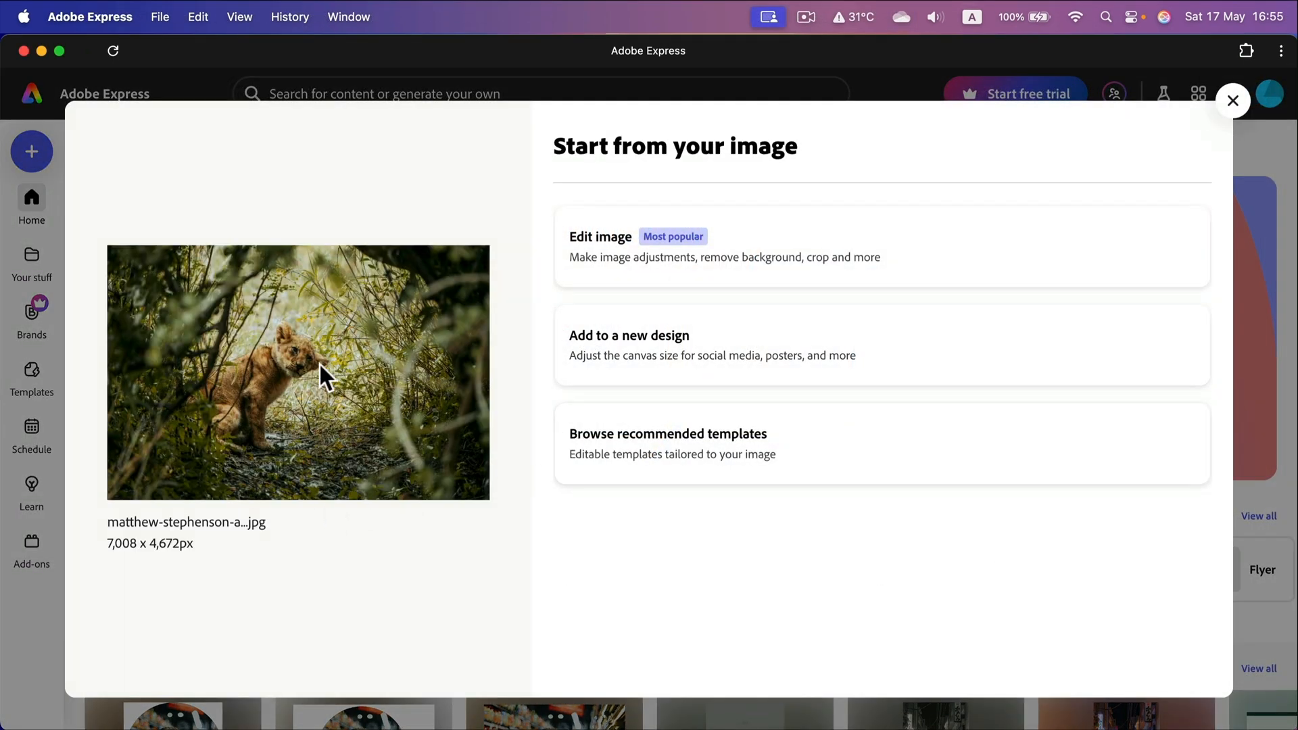
mouse_move(613, 259)
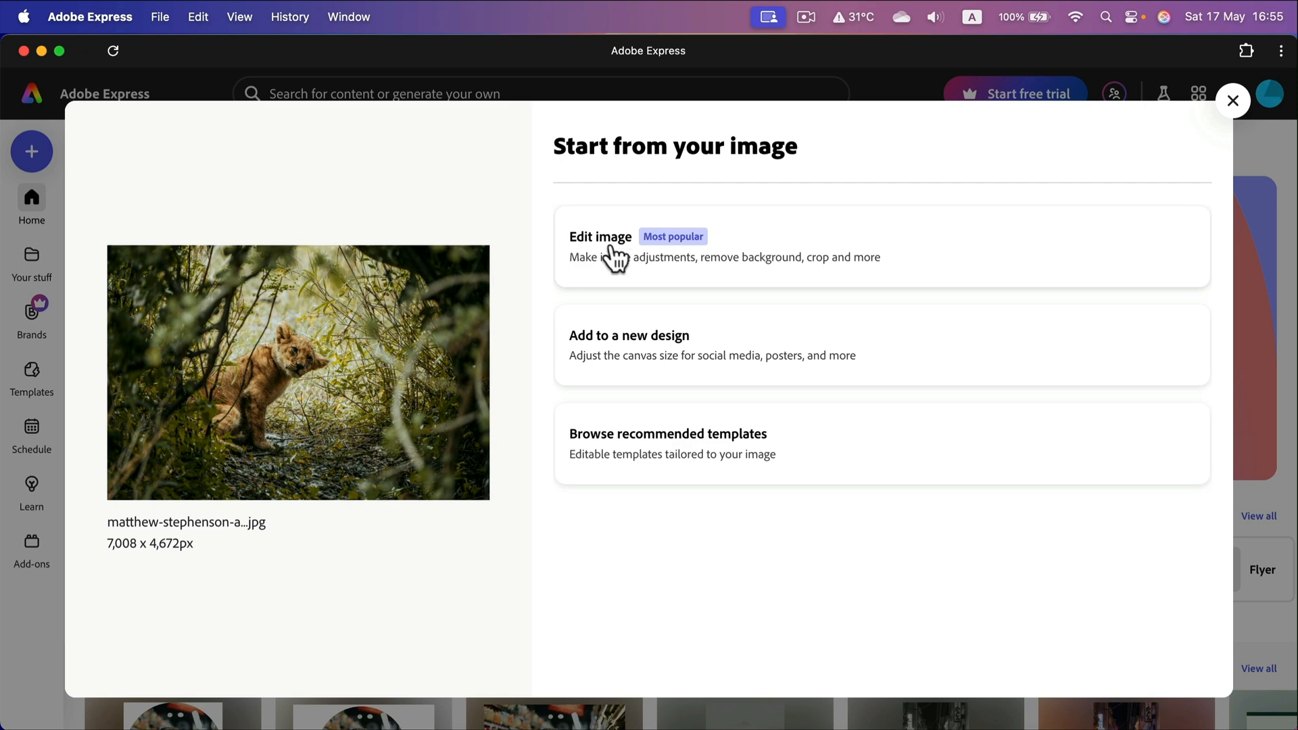
Edit the fox cub photo as an image and close the Learn tutorial panel
left_click(601, 246)
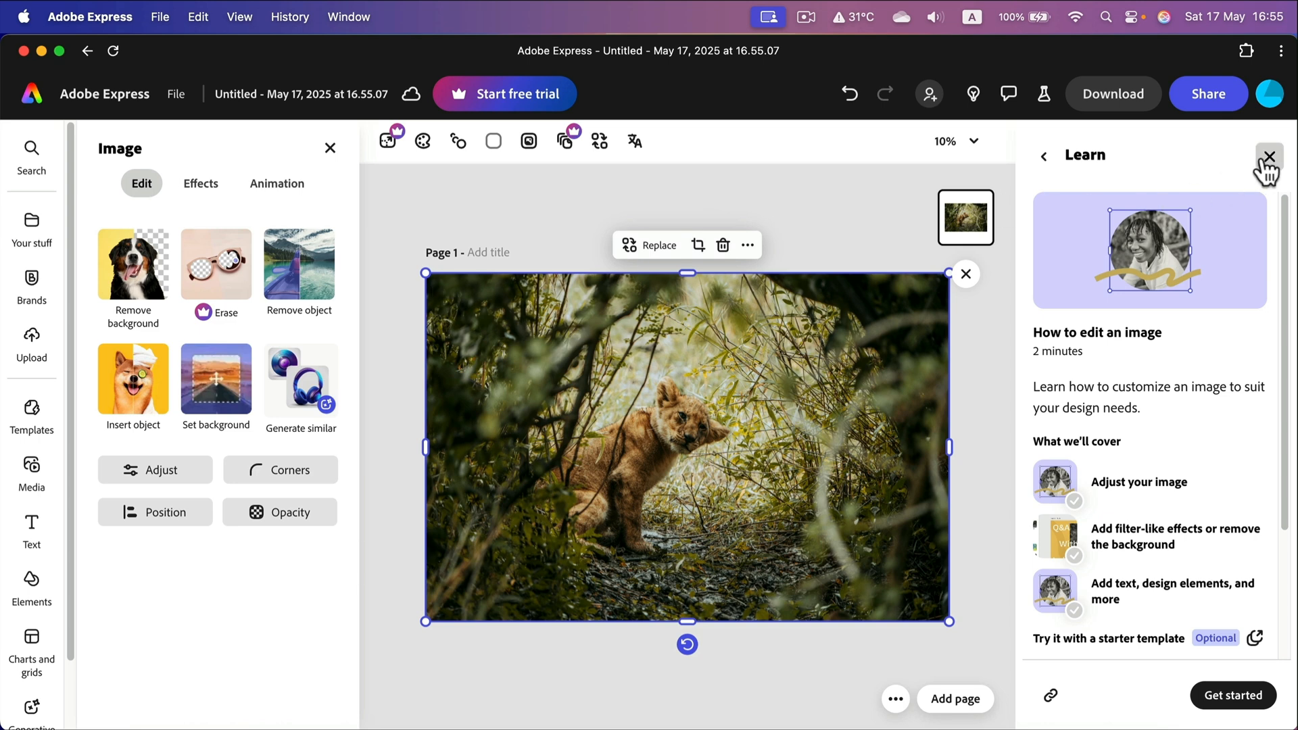
left_click(1268, 156)
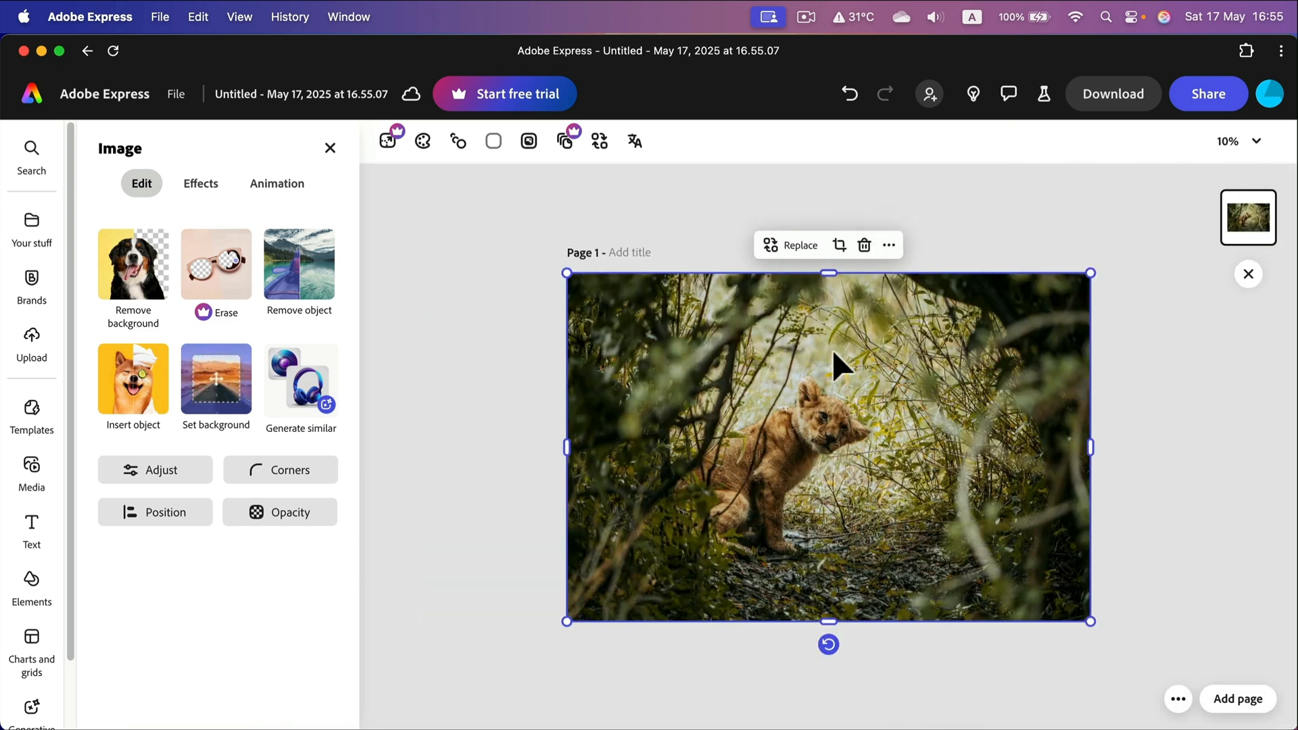
mouse_move(717, 418)
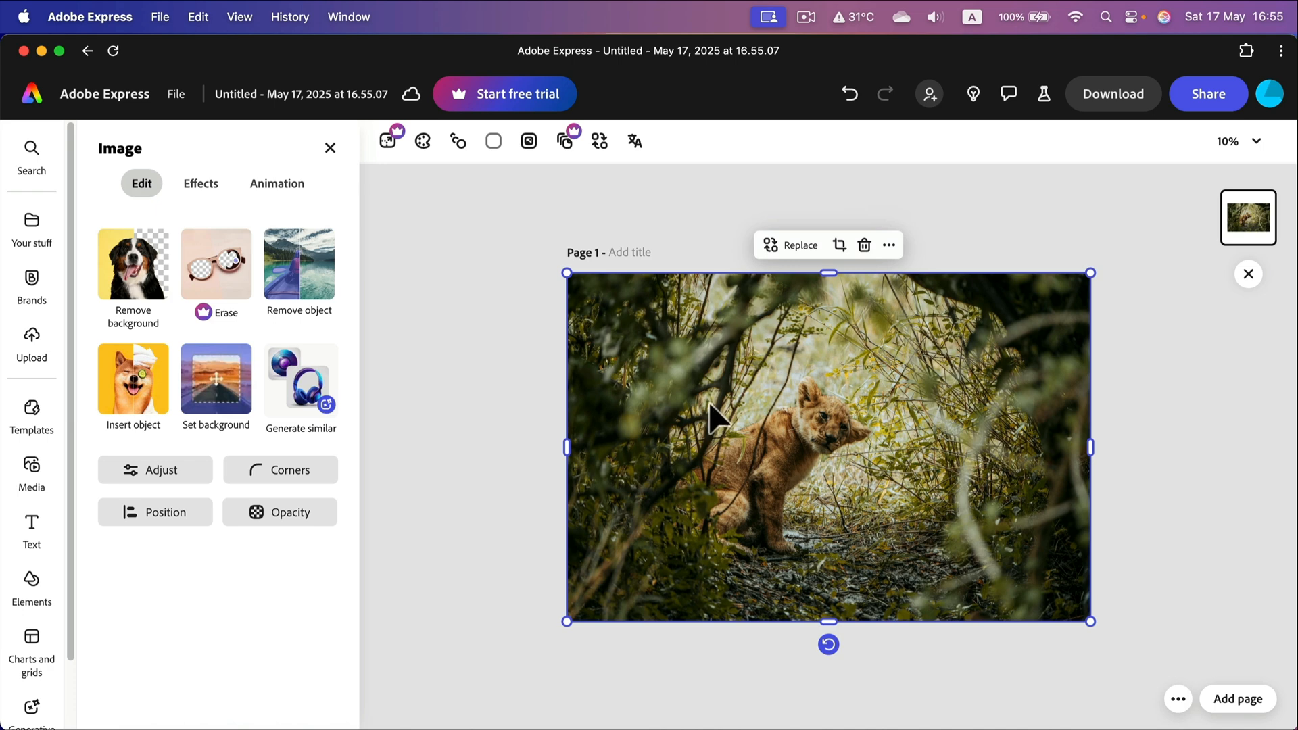
mouse_move(716, 418)
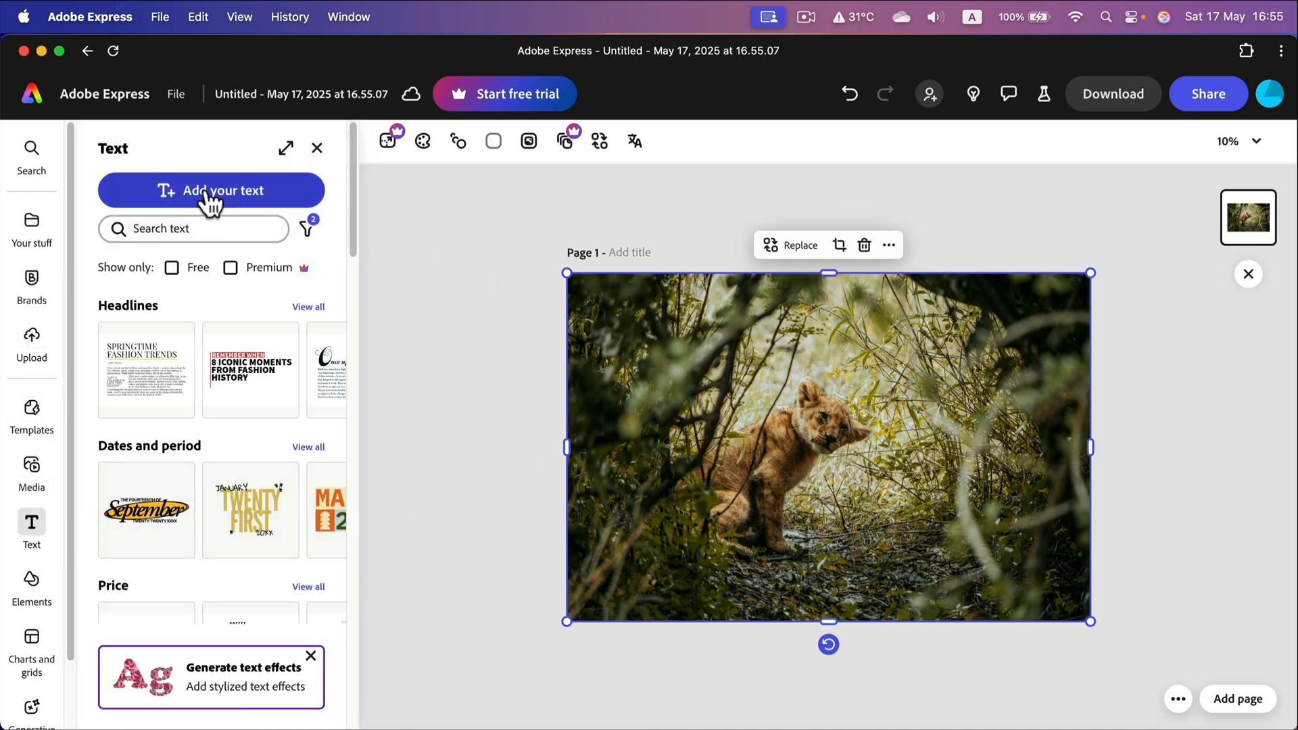
Add a text box reading 'Watermark' over the photo and fill it white
left_click(211, 189)
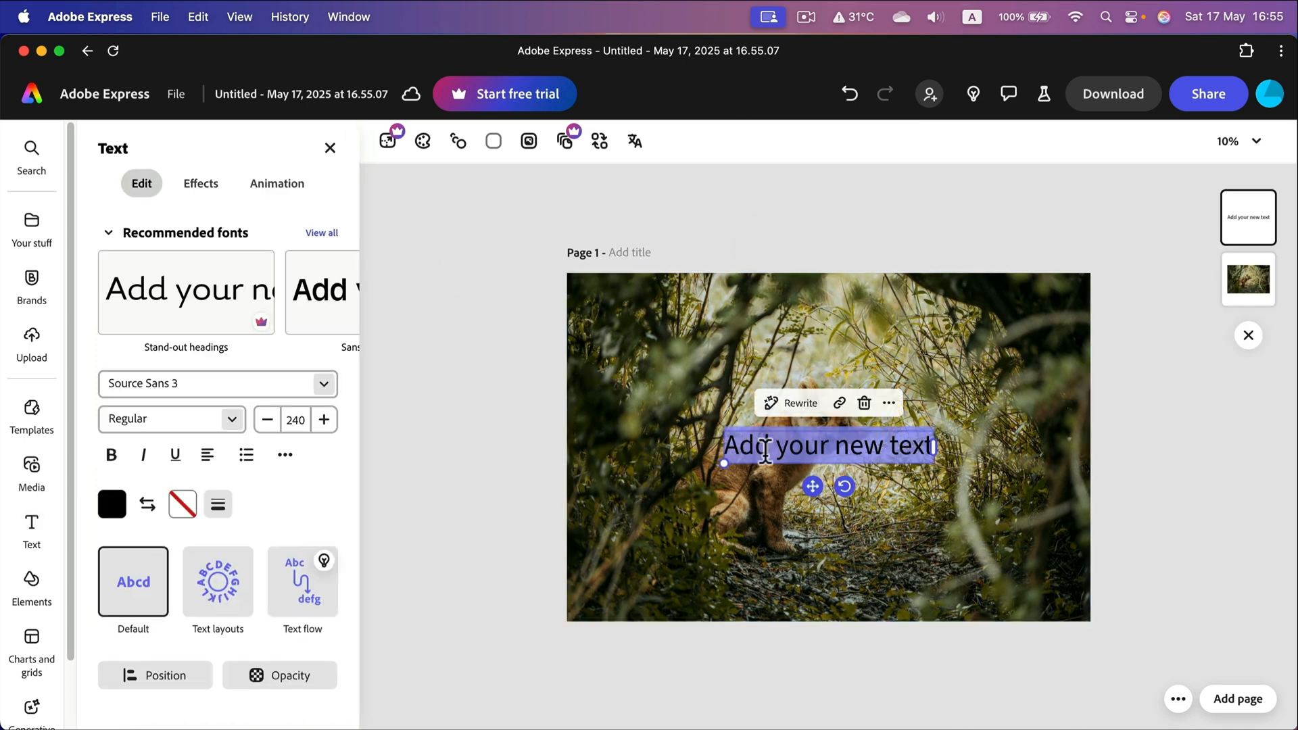
type("Watermar")
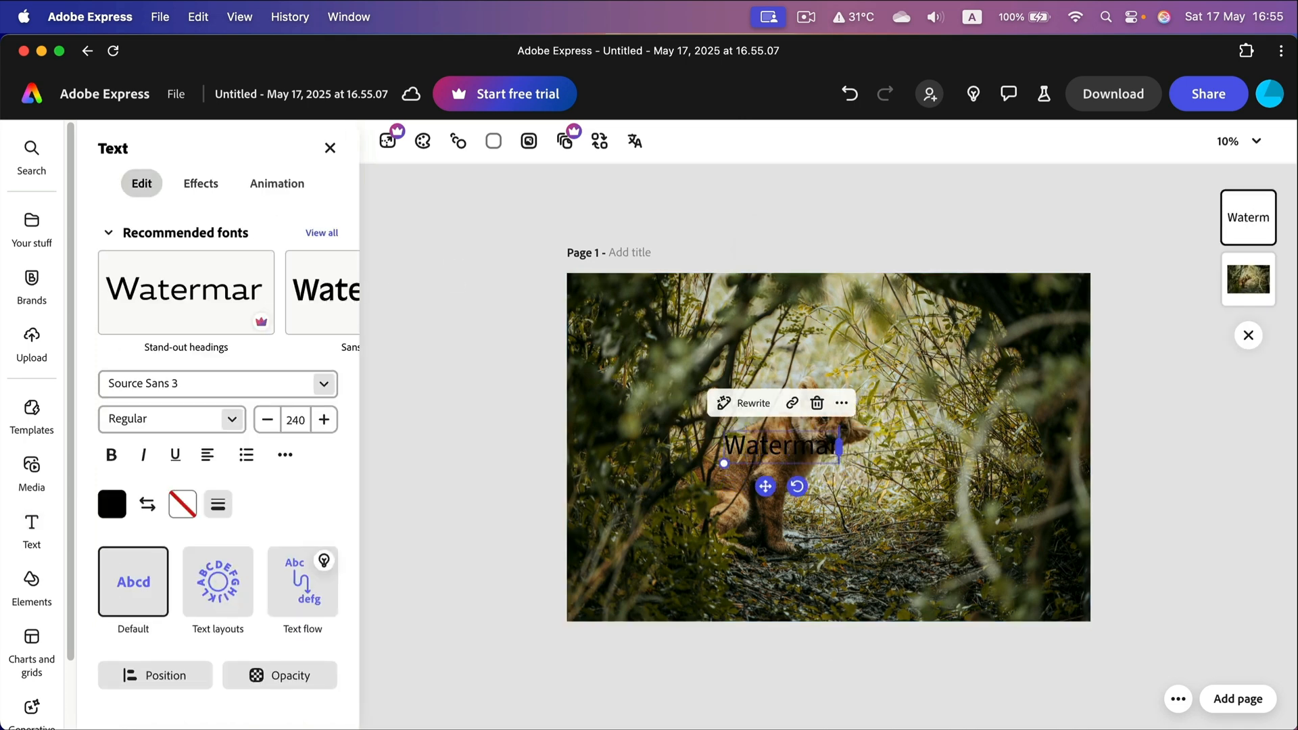
type("k")
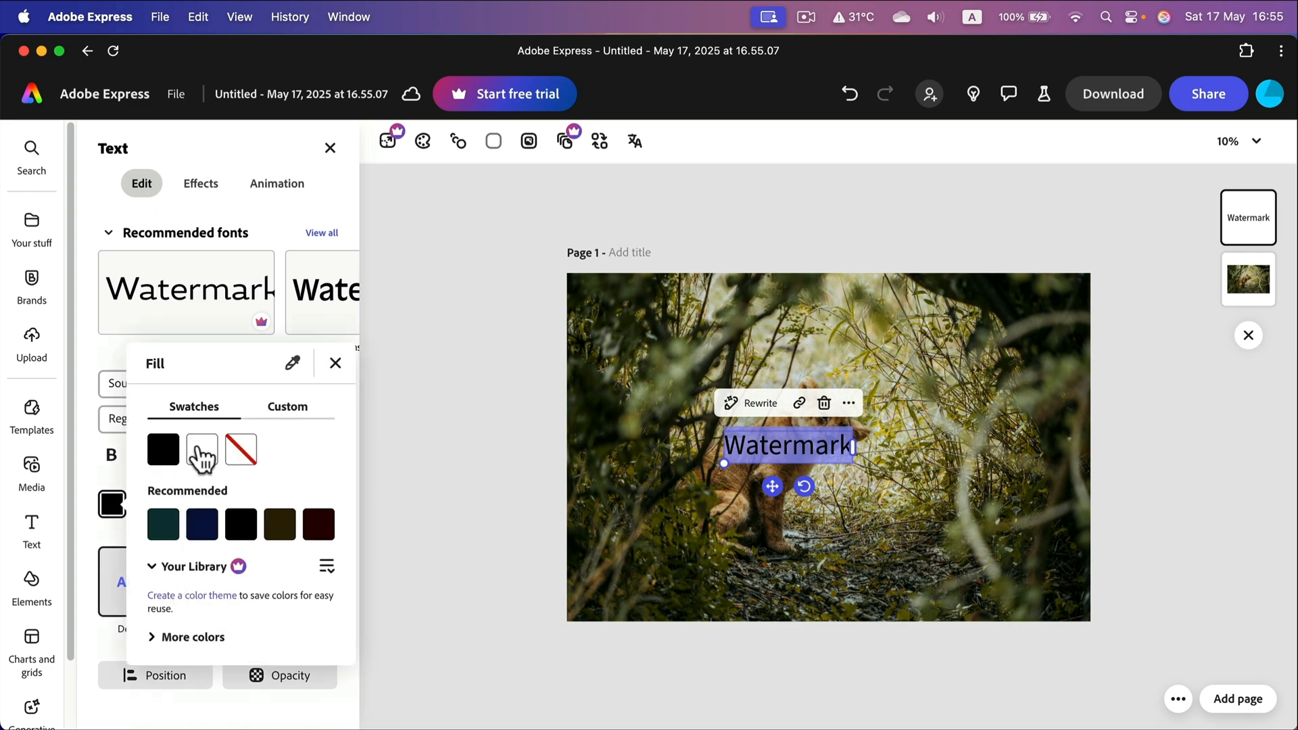
left_click(201, 449)
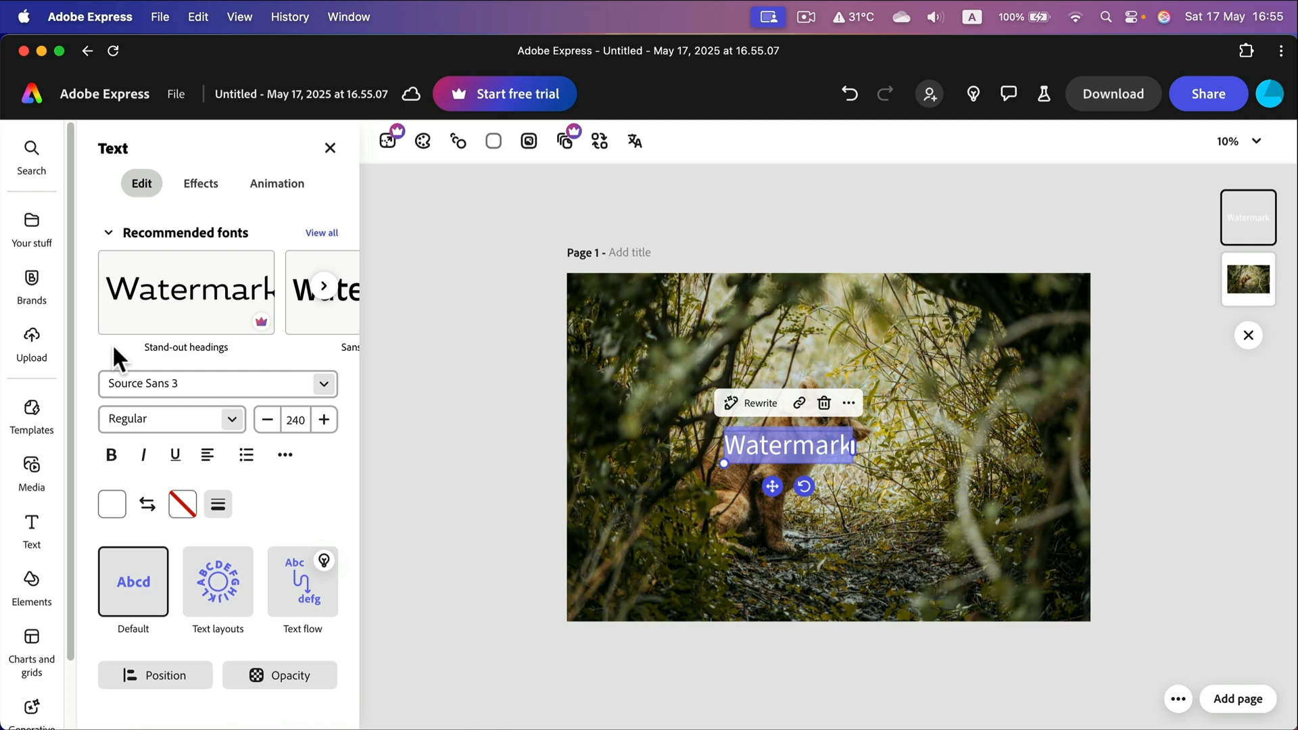
Bring up the font list for the white Watermark text, currently Source Sans 3
left_click(216, 382)
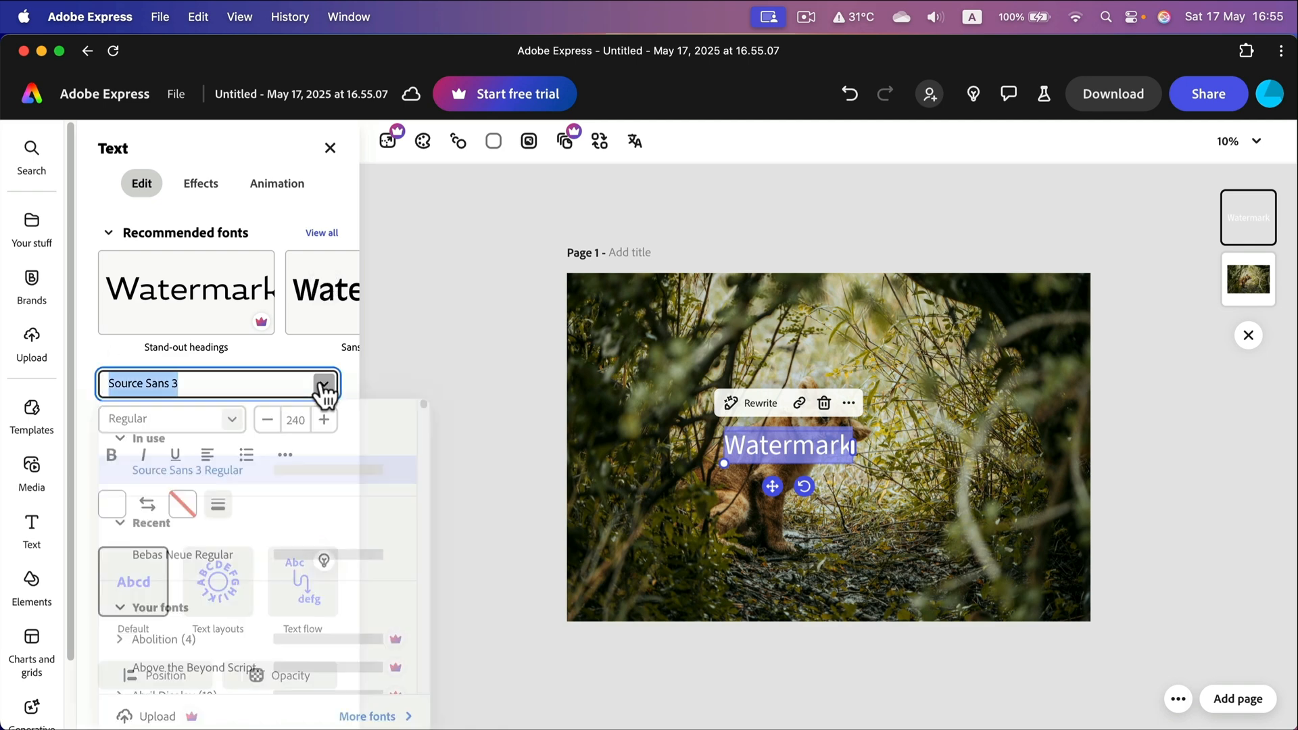
left_click(322, 383)
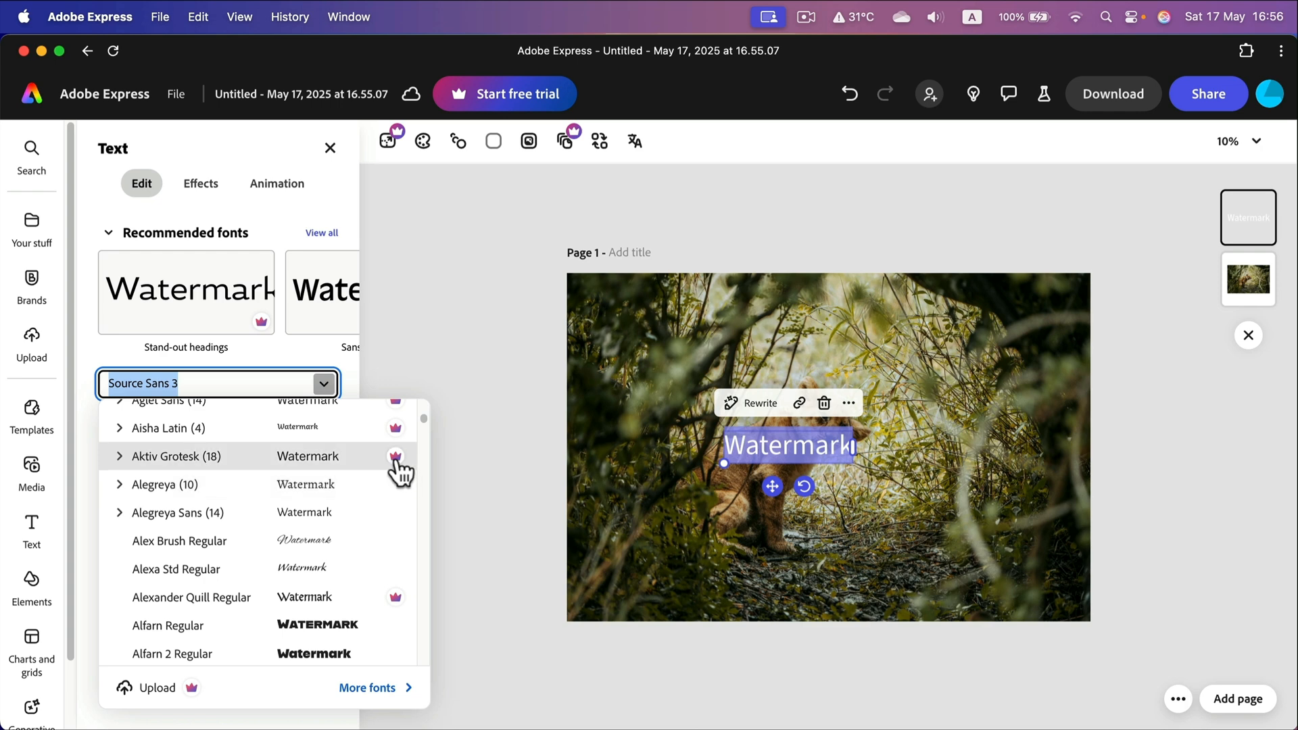
mouse_move(397, 456)
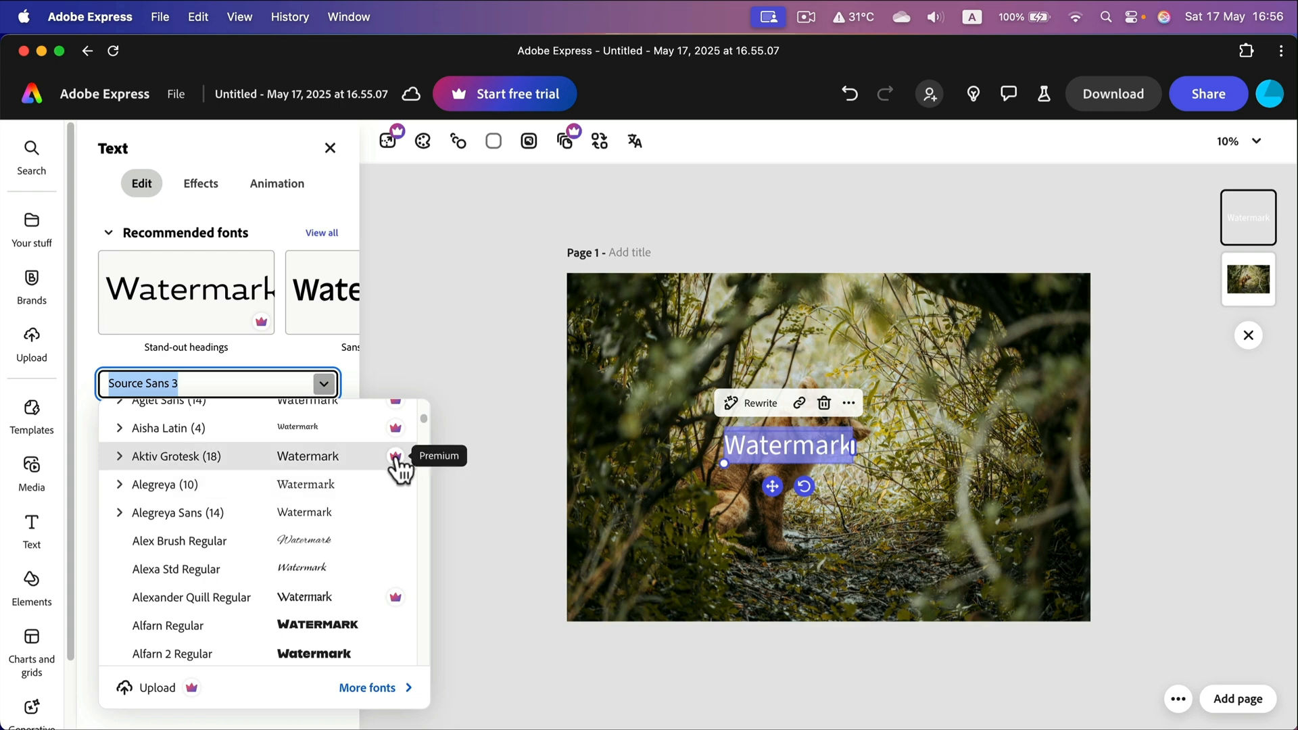
mouse_move(398, 471)
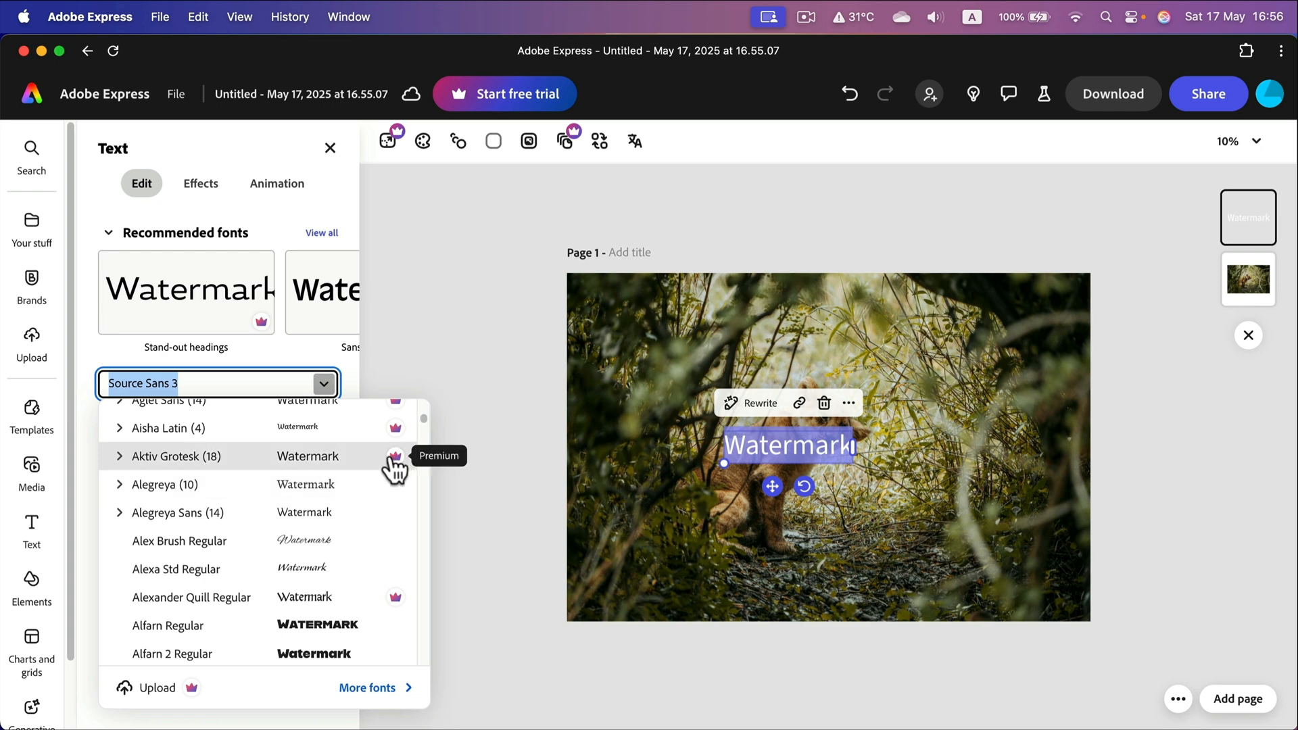
mouse_move(346, 523)
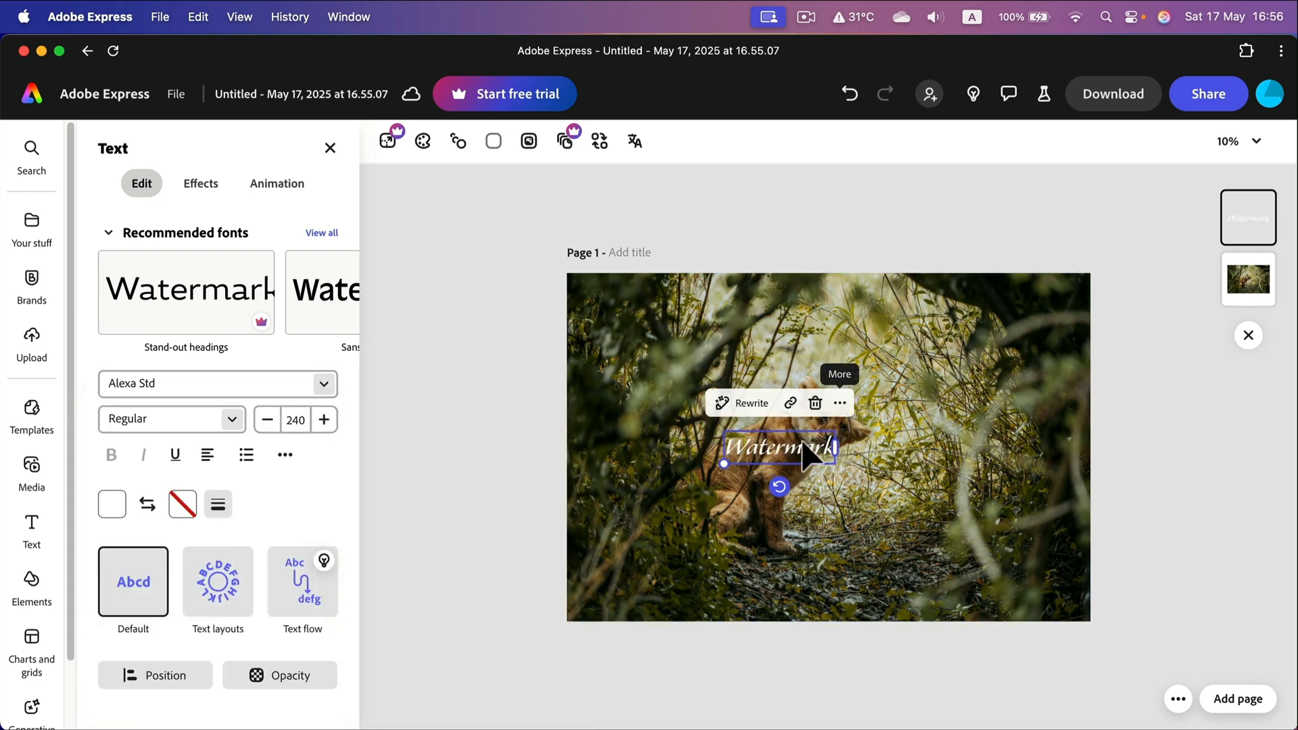
Move the Watermark text to the photo's lower-right corner and resize it there
left_click_drag(774, 449, 1031, 591)
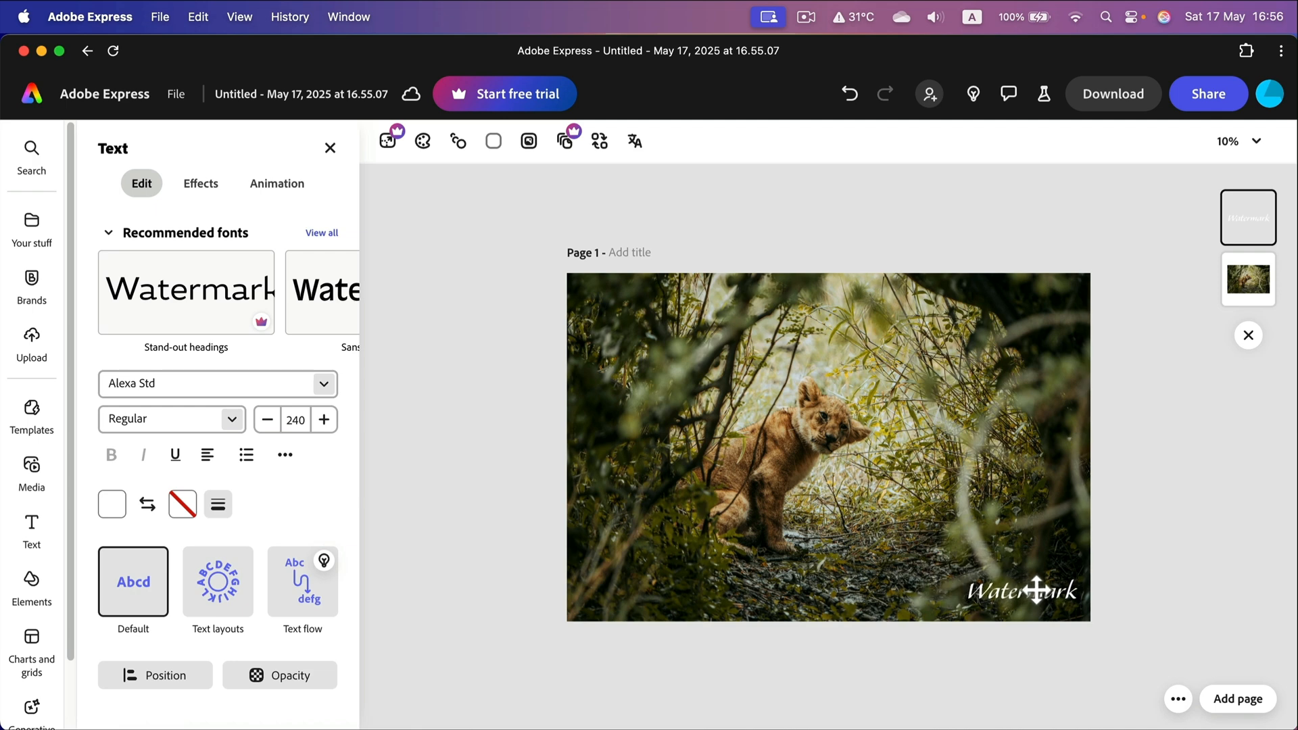
left_click(1013, 590)
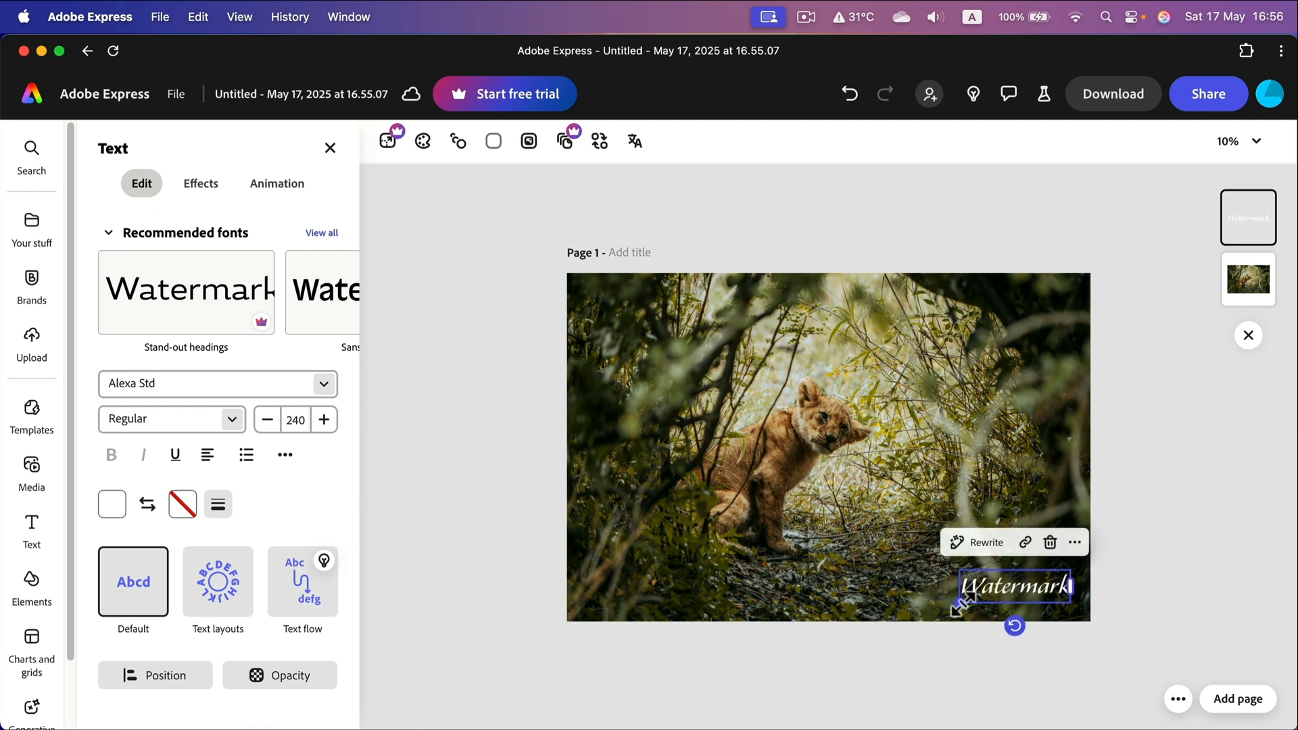
left_click_drag(957, 604, 862, 550)
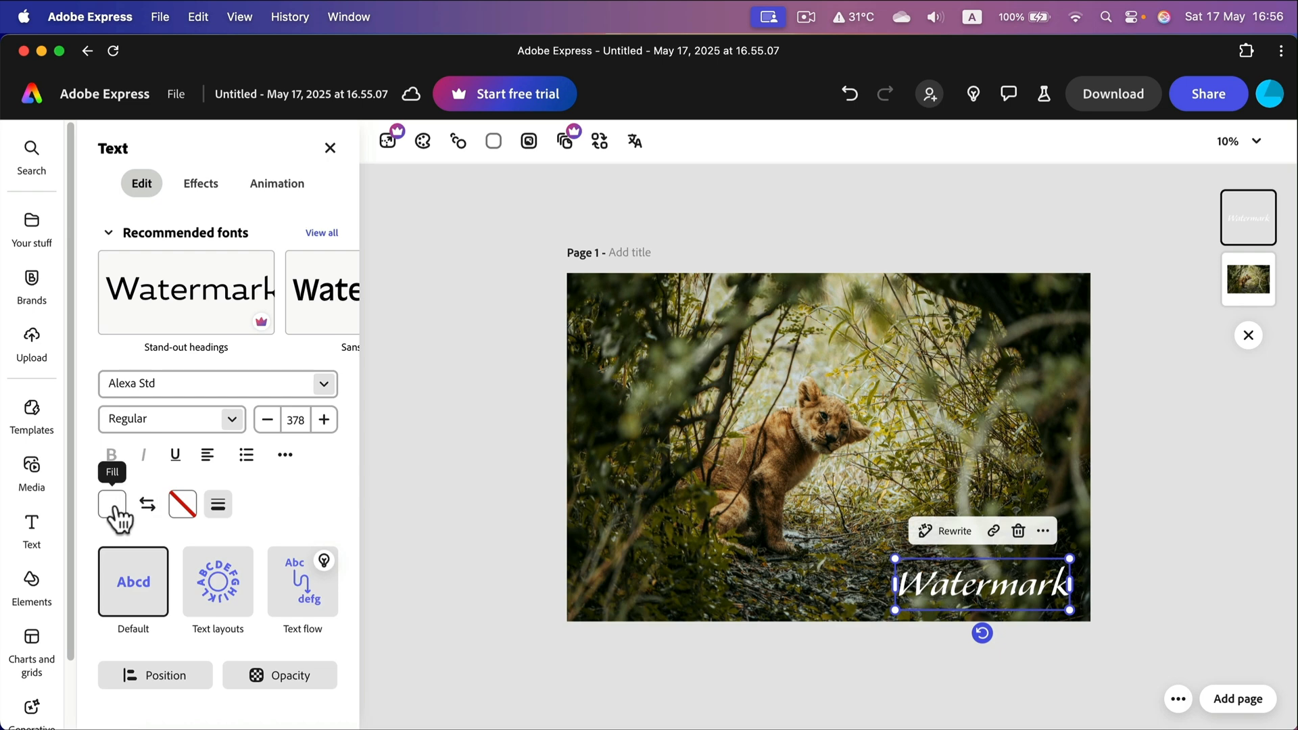
Lower the Watermark text's fill opacity to 50% in the colour settings
left_click(112, 505)
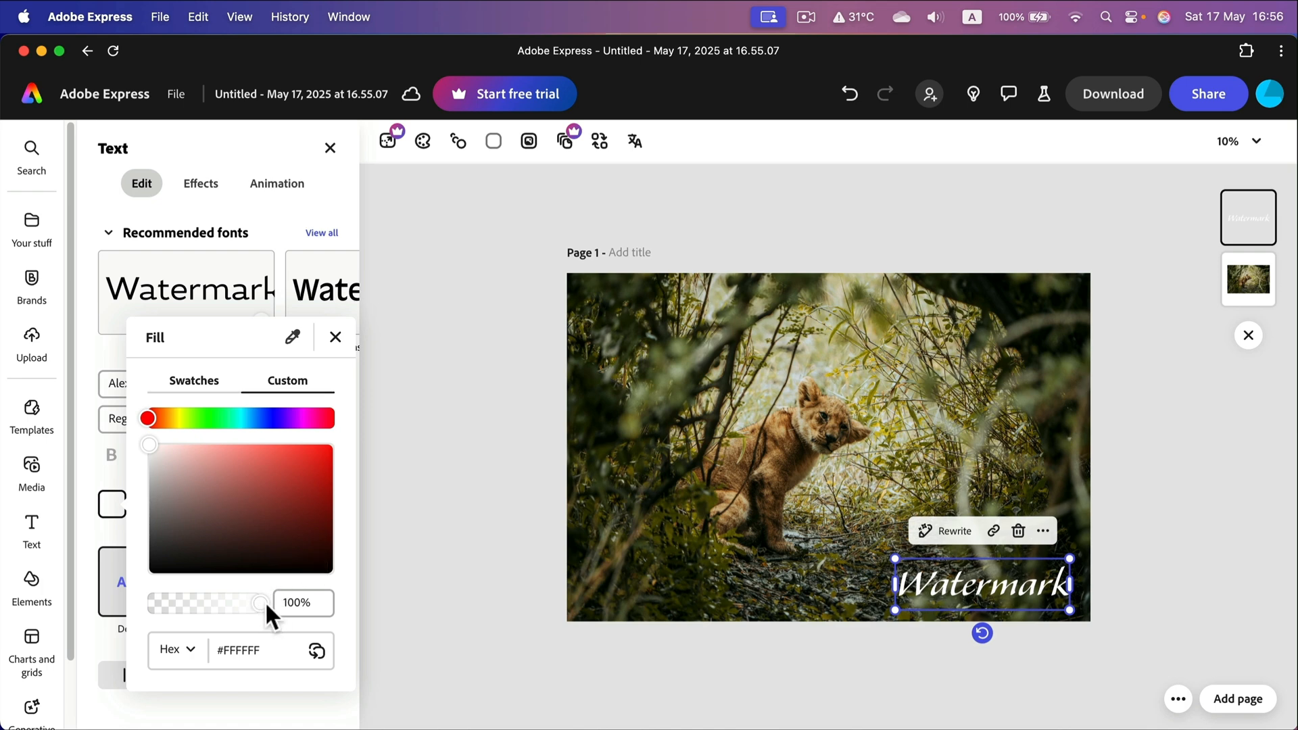
left_click_drag(261, 603, 207, 603)
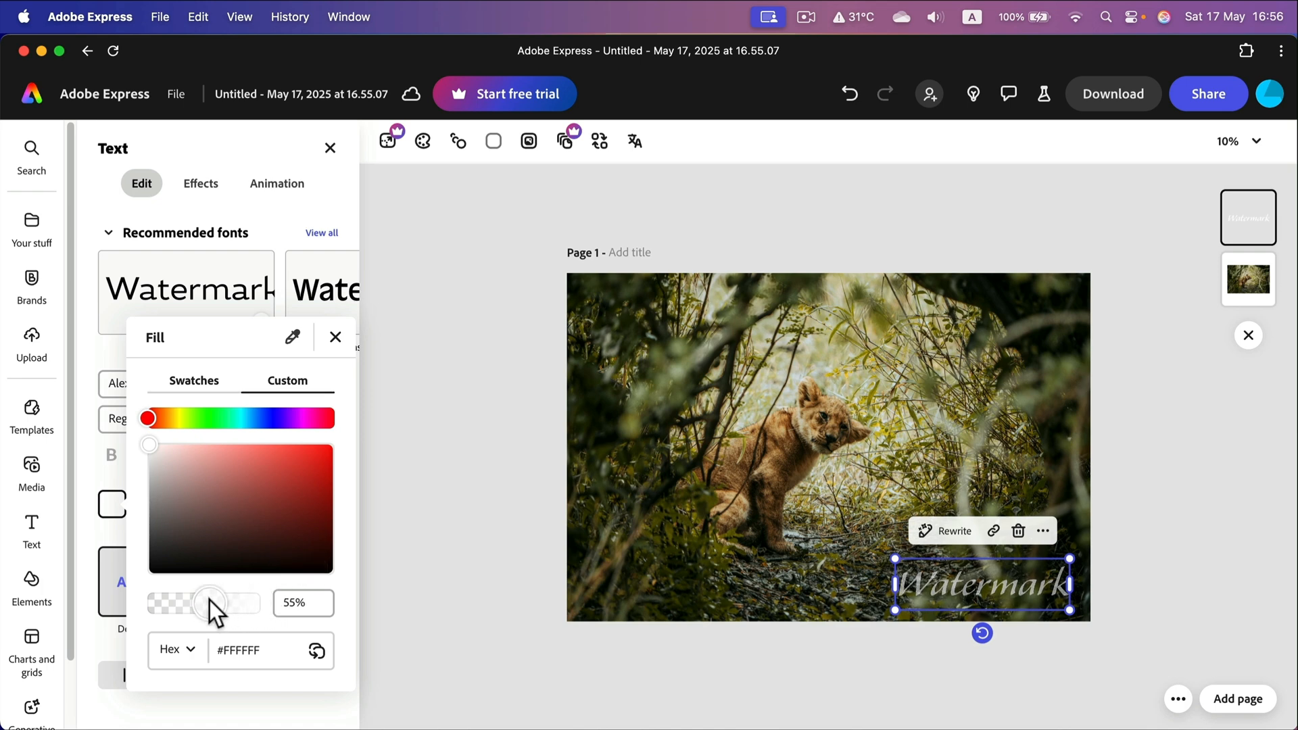
left_click_drag(210, 603, 206, 603)
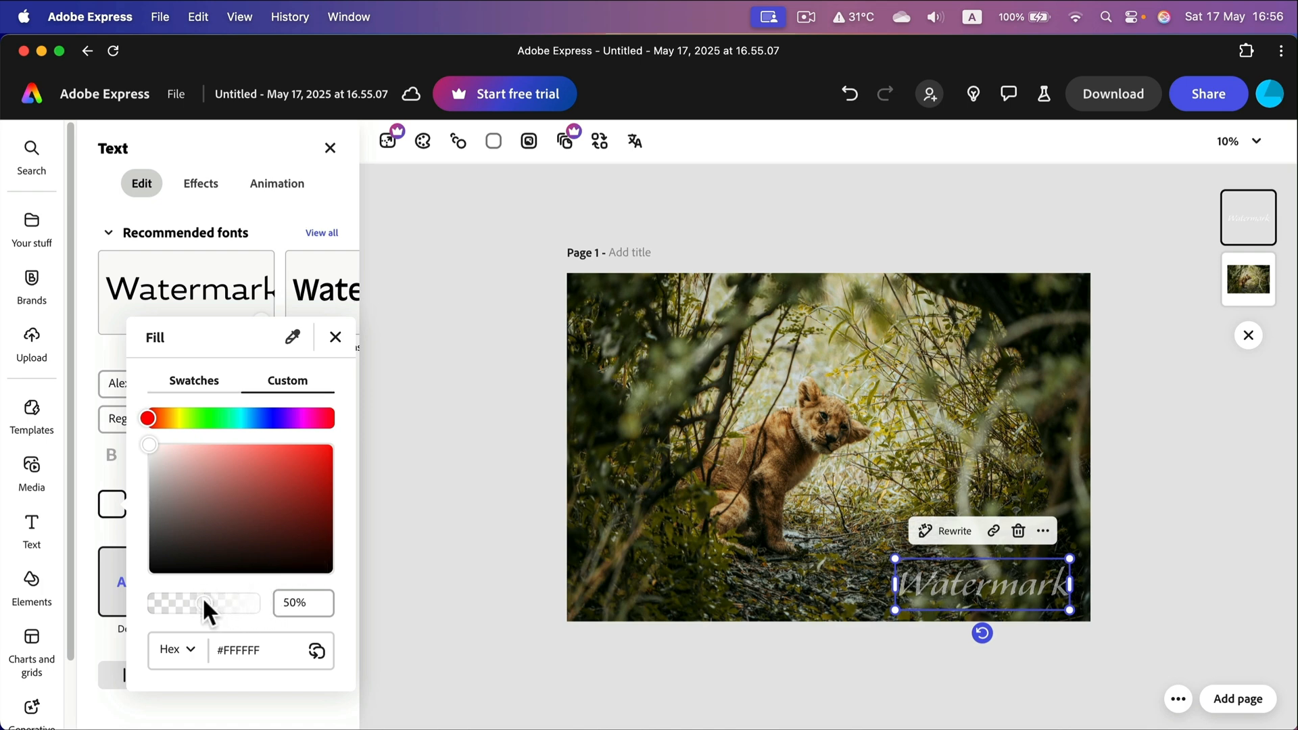
left_click(336, 337)
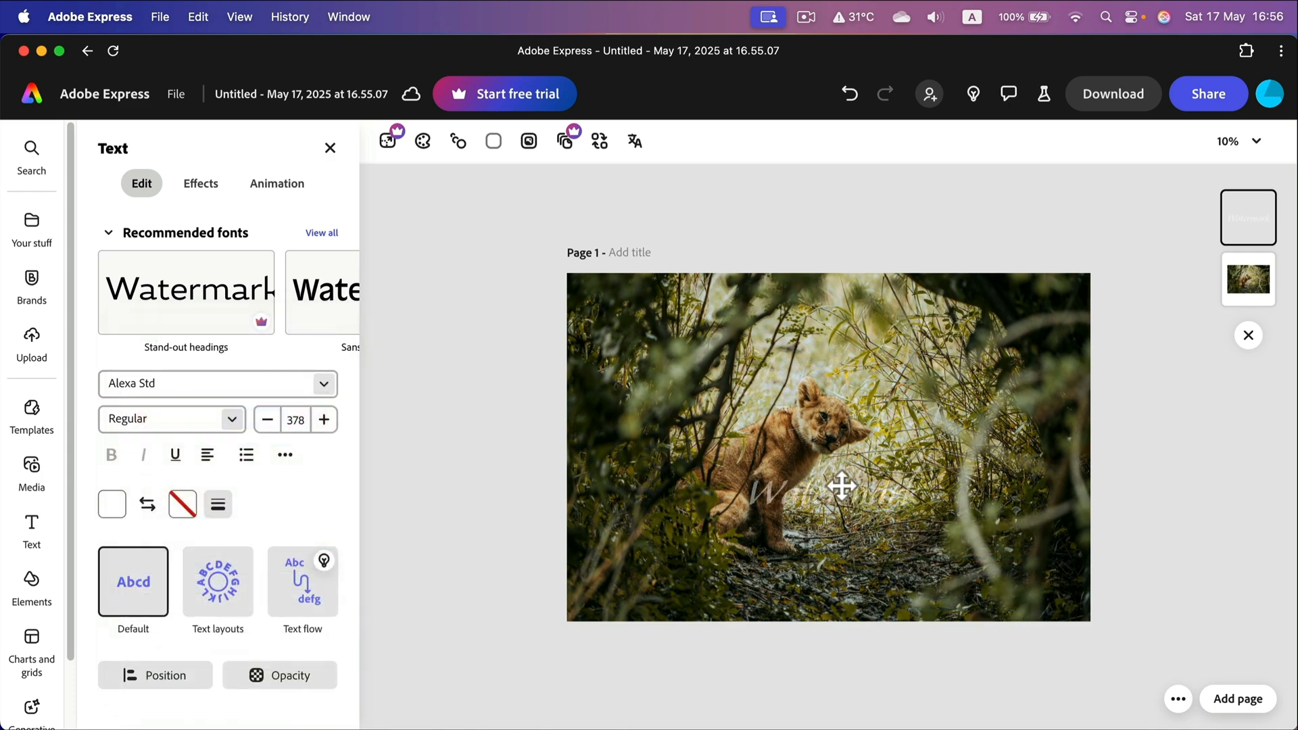
Place the faded Watermark at the lower right and duplicate it for the top-left copy
left_click_drag(840, 485, 994, 591)
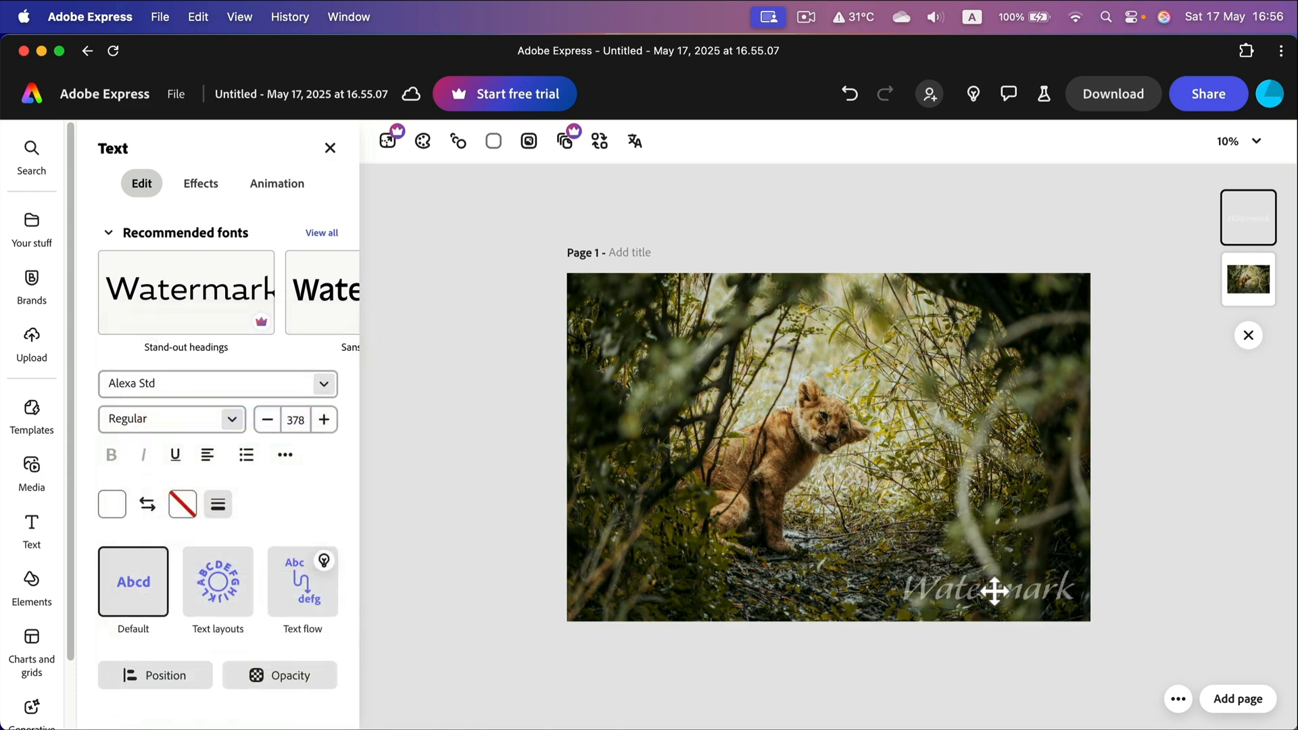
left_click_drag(997, 591, 982, 584)
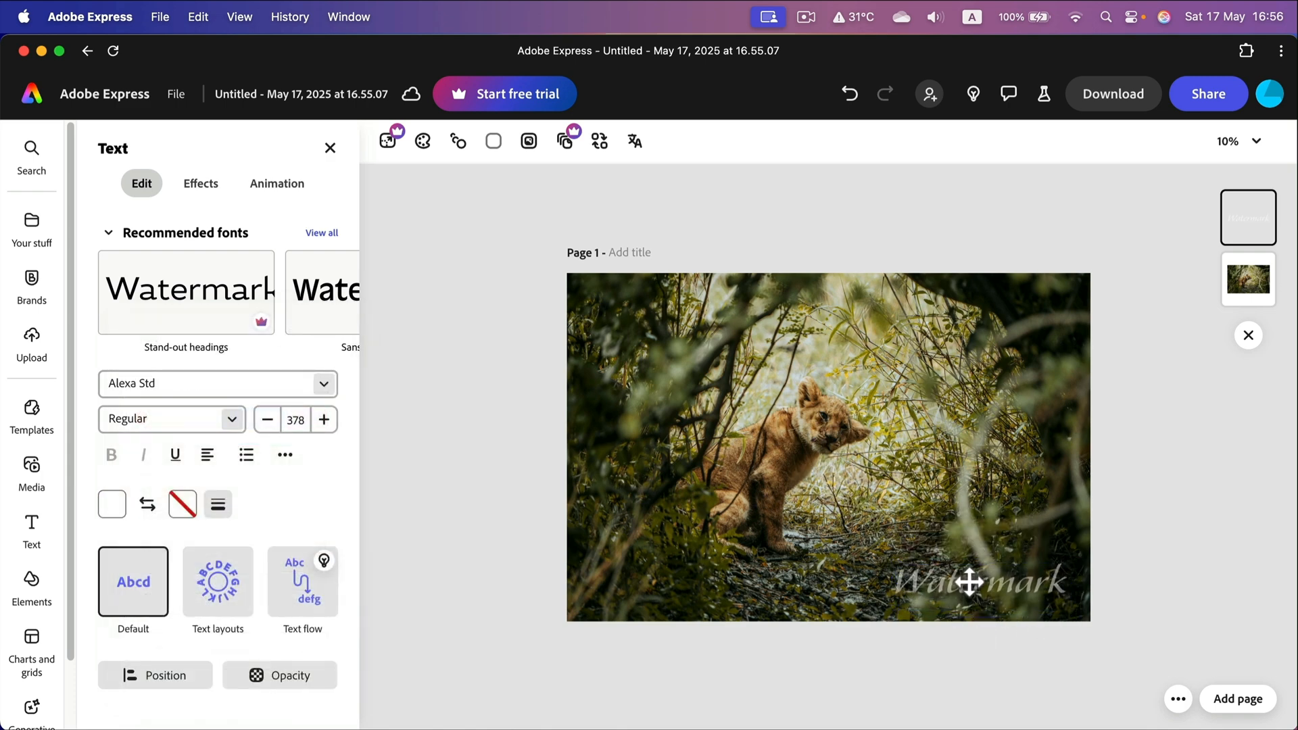
left_click(978, 580)
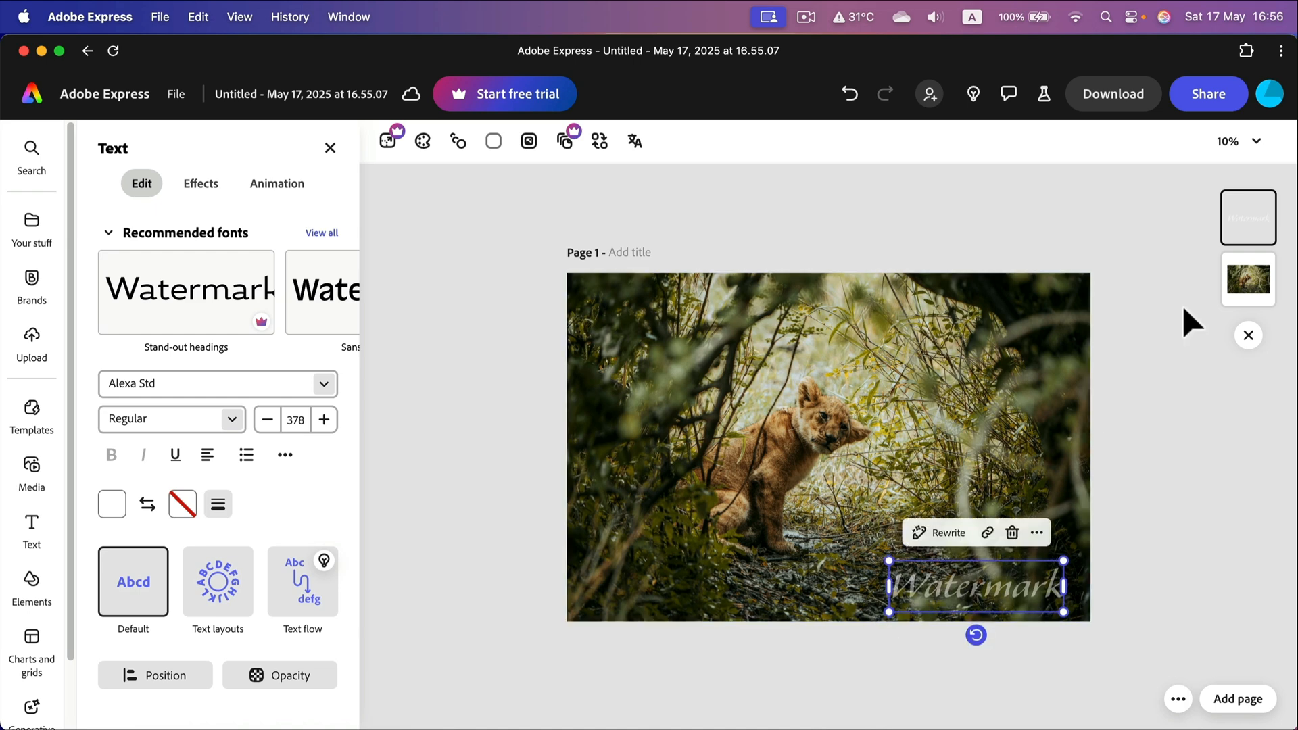
left_click(1037, 533)
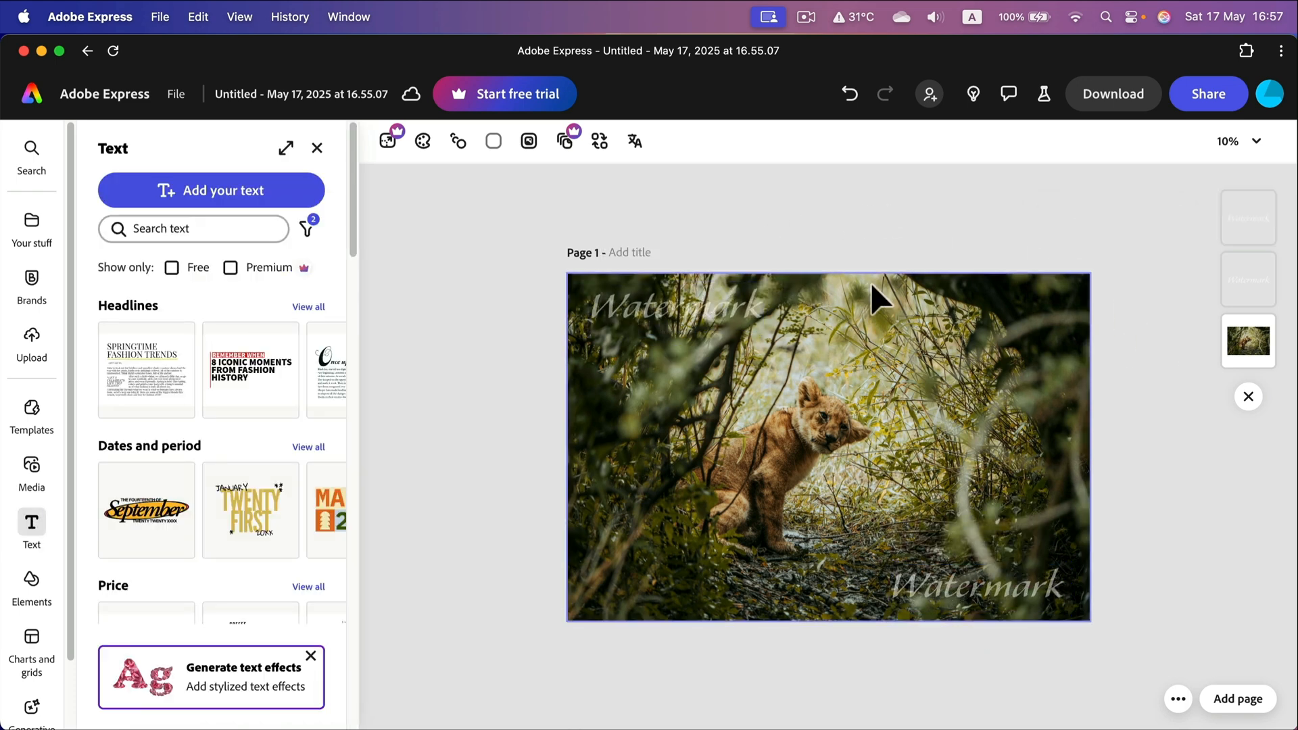
mouse_move(704, 312)
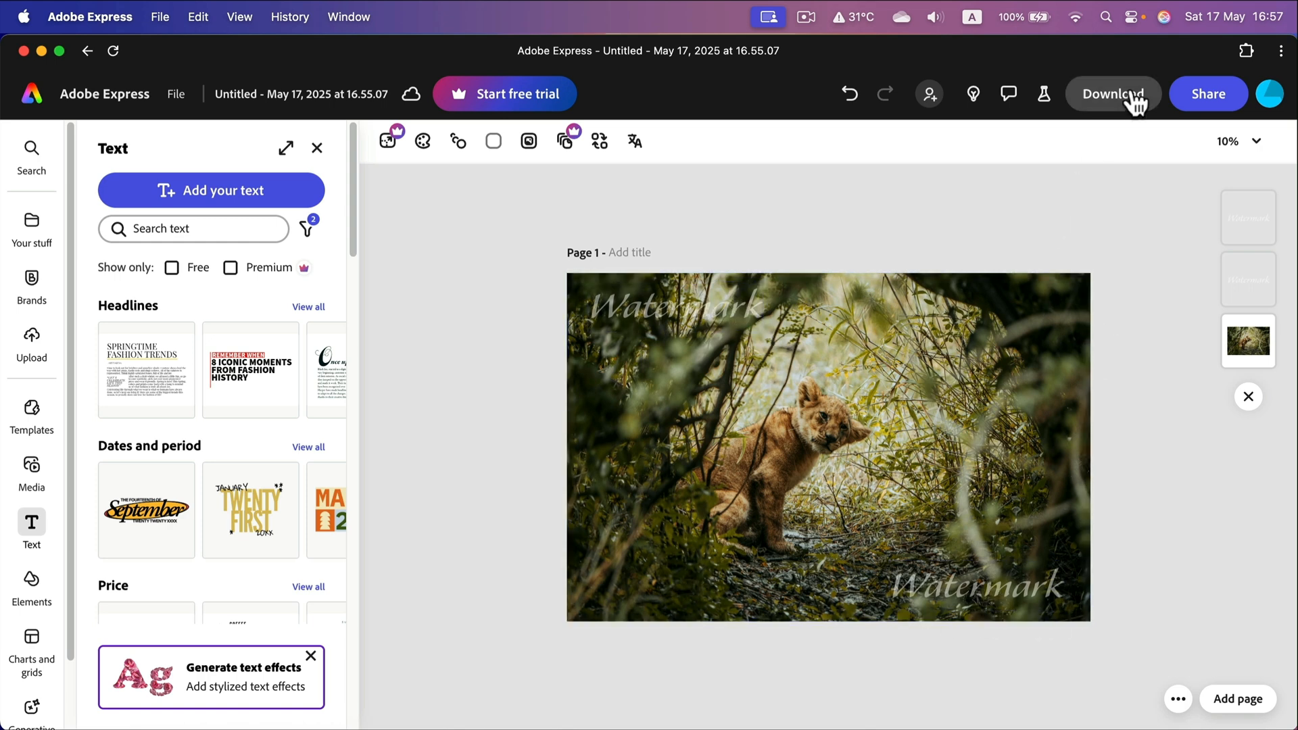
Start a PNG download of the watermarked fox cub photo
left_click(1113, 94)
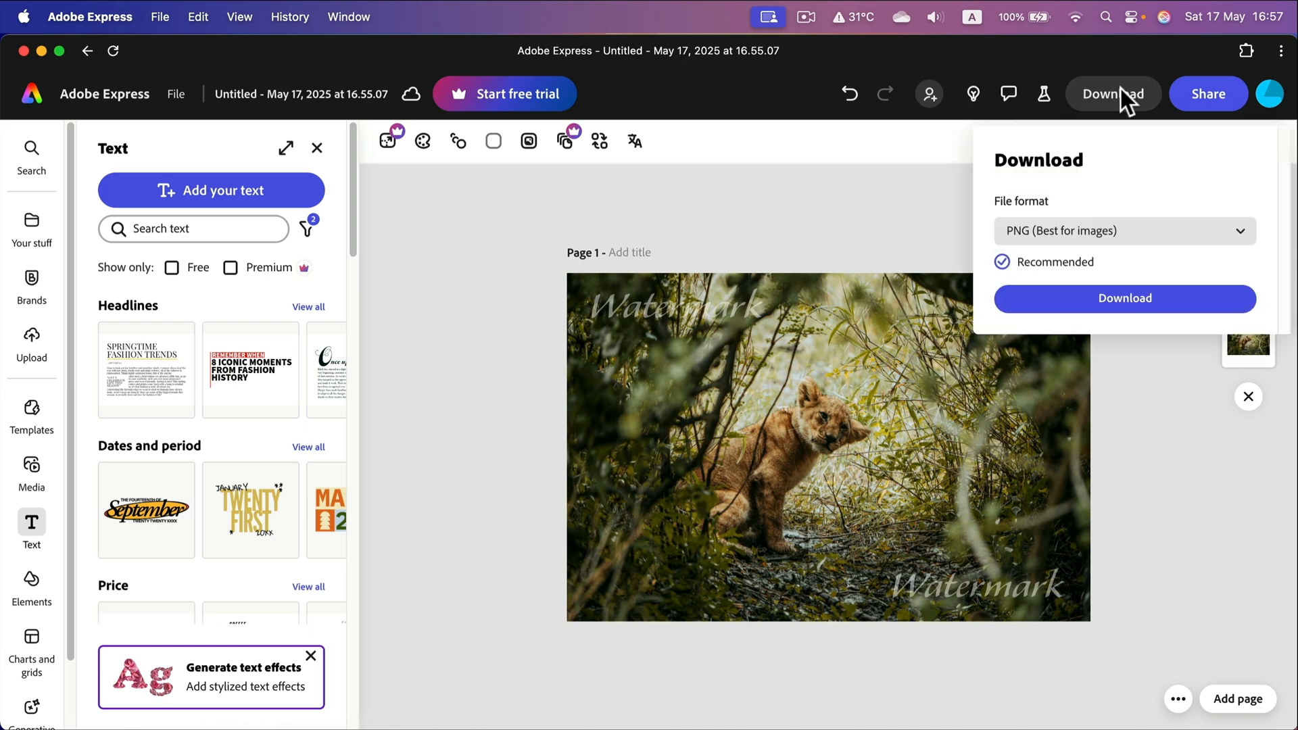
left_click(1124, 298)
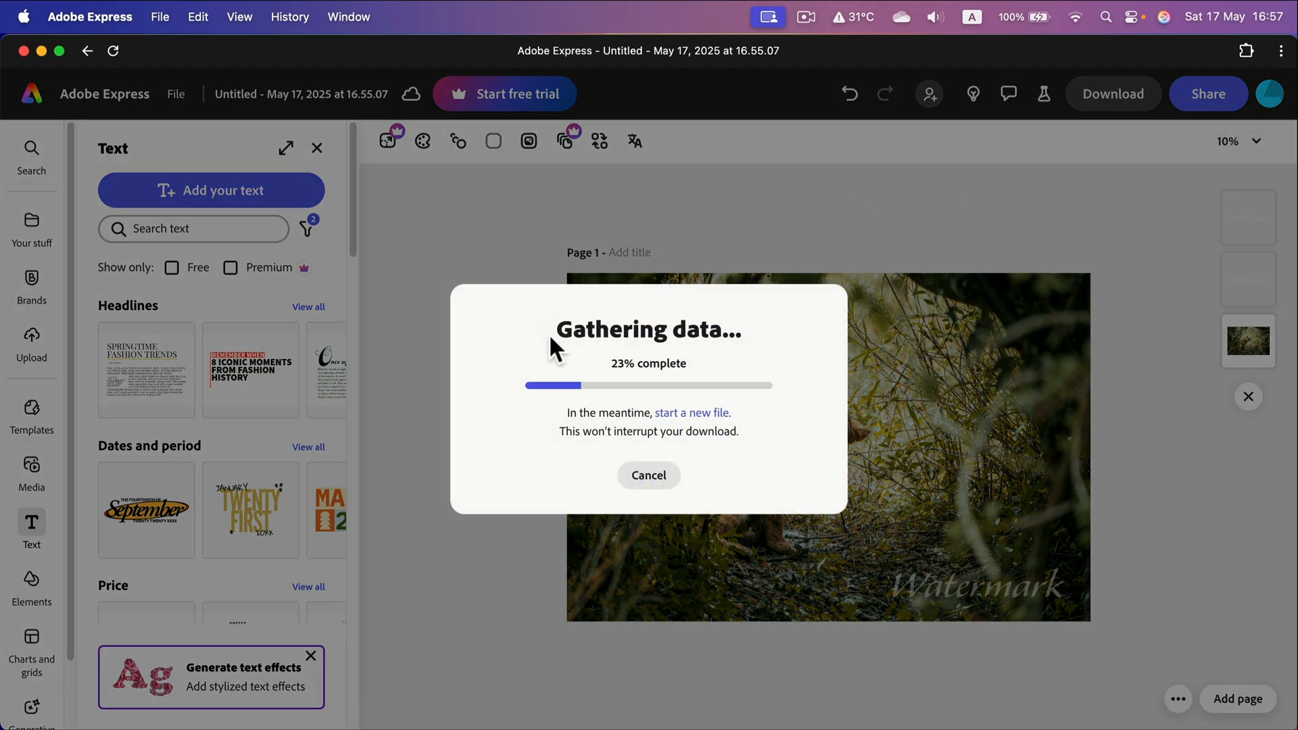
mouse_move(590, 398)
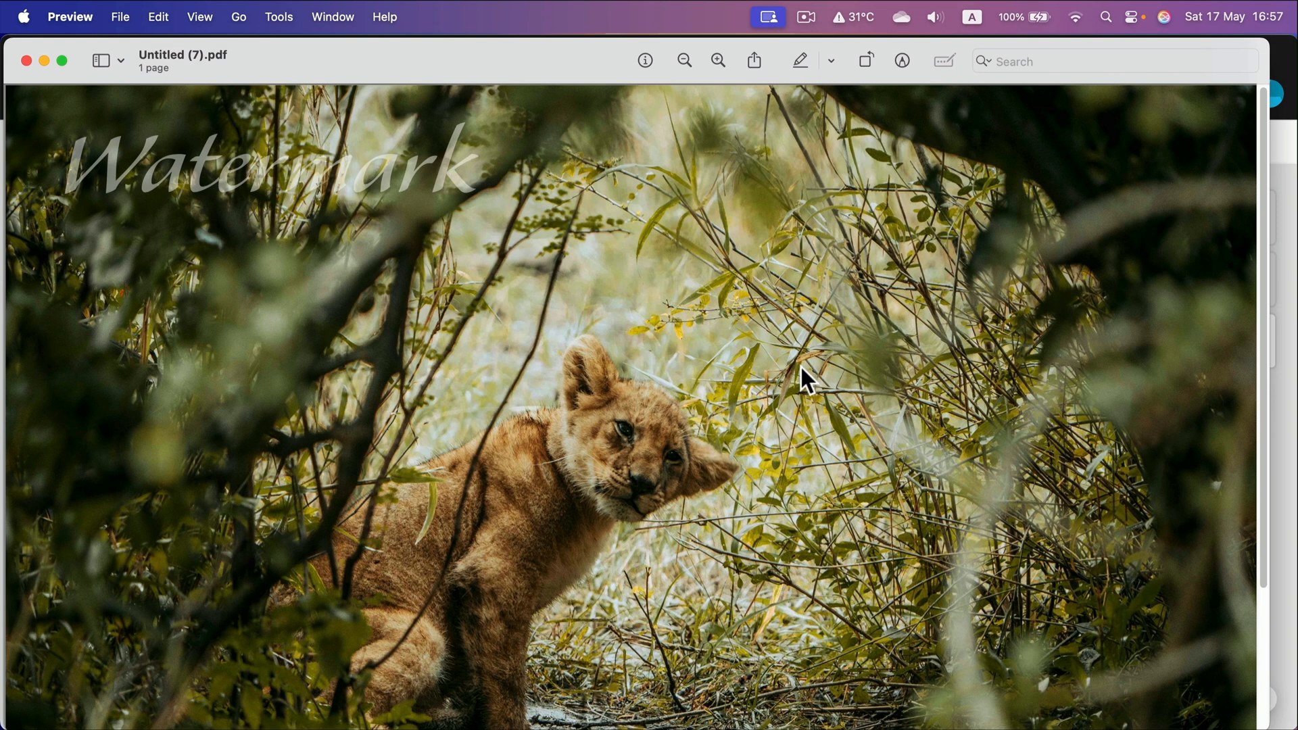
Zoom out twice in Preview to see the whole exported page with both watermarks
left_click(684, 59)
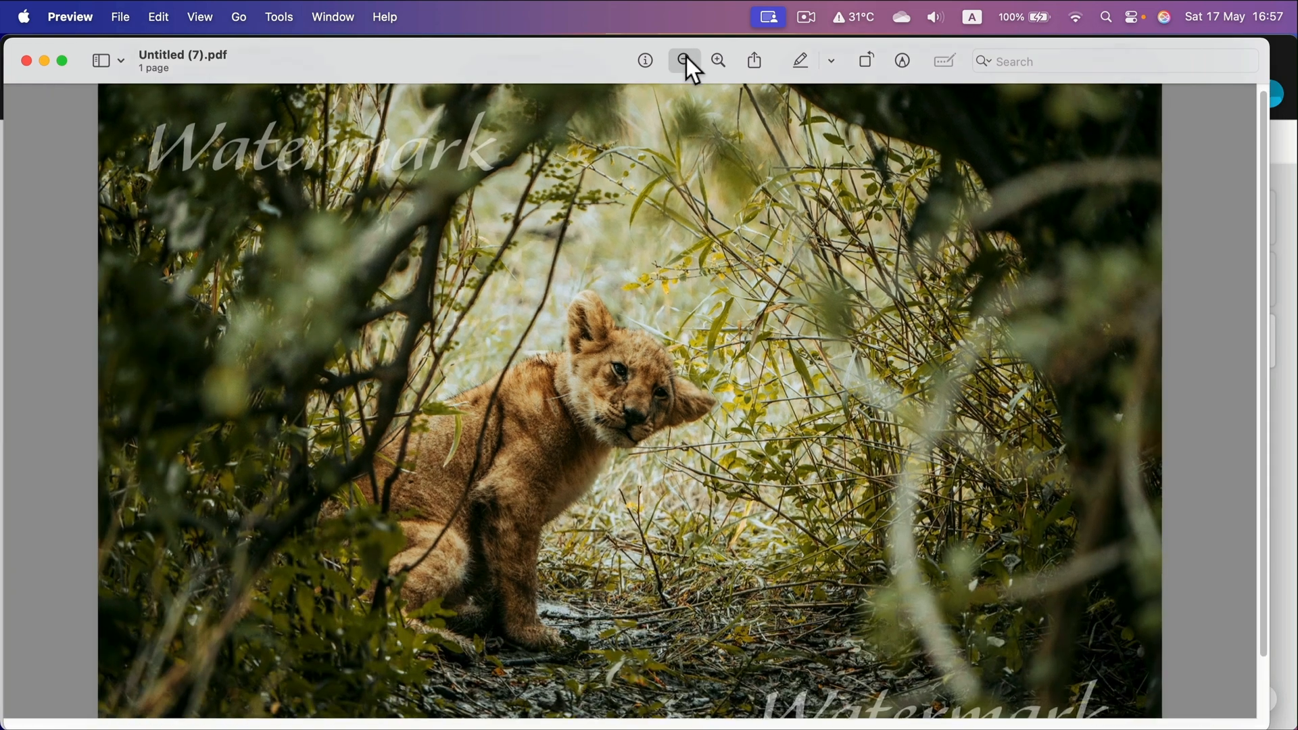
left_click(685, 61)
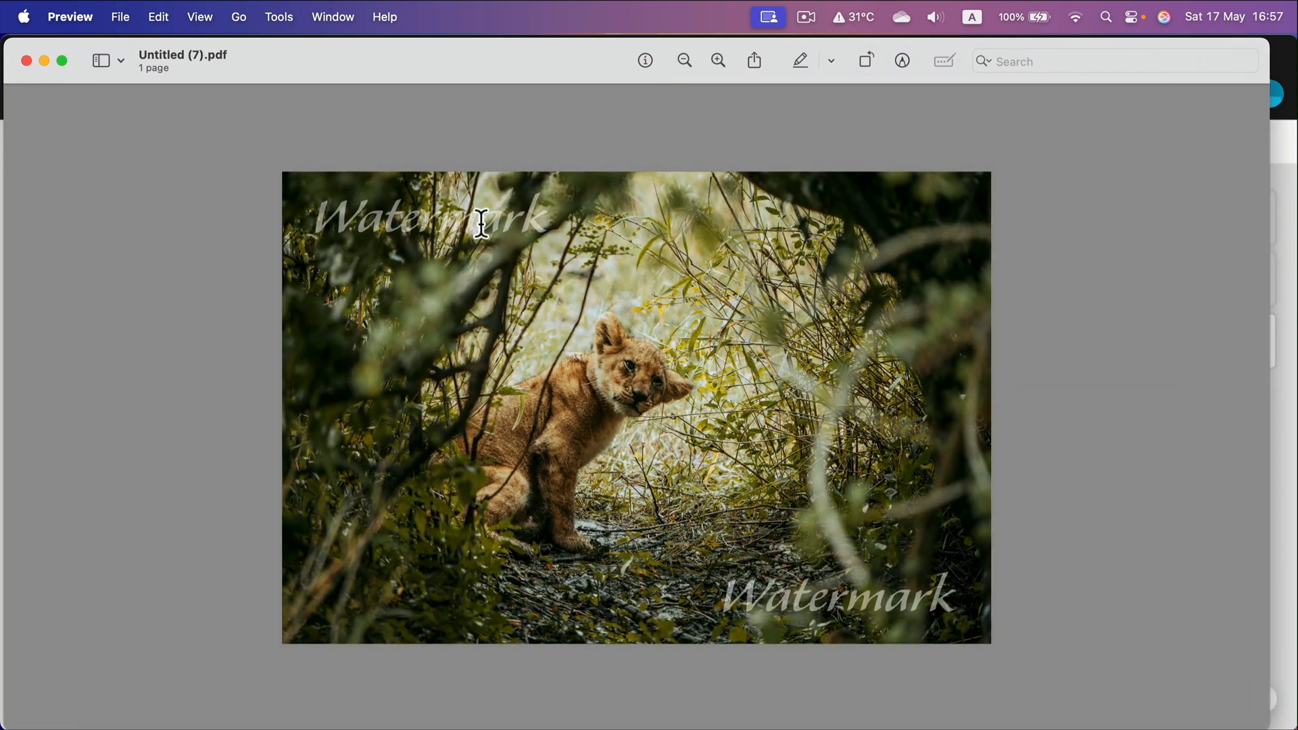
mouse_move(741, 598)
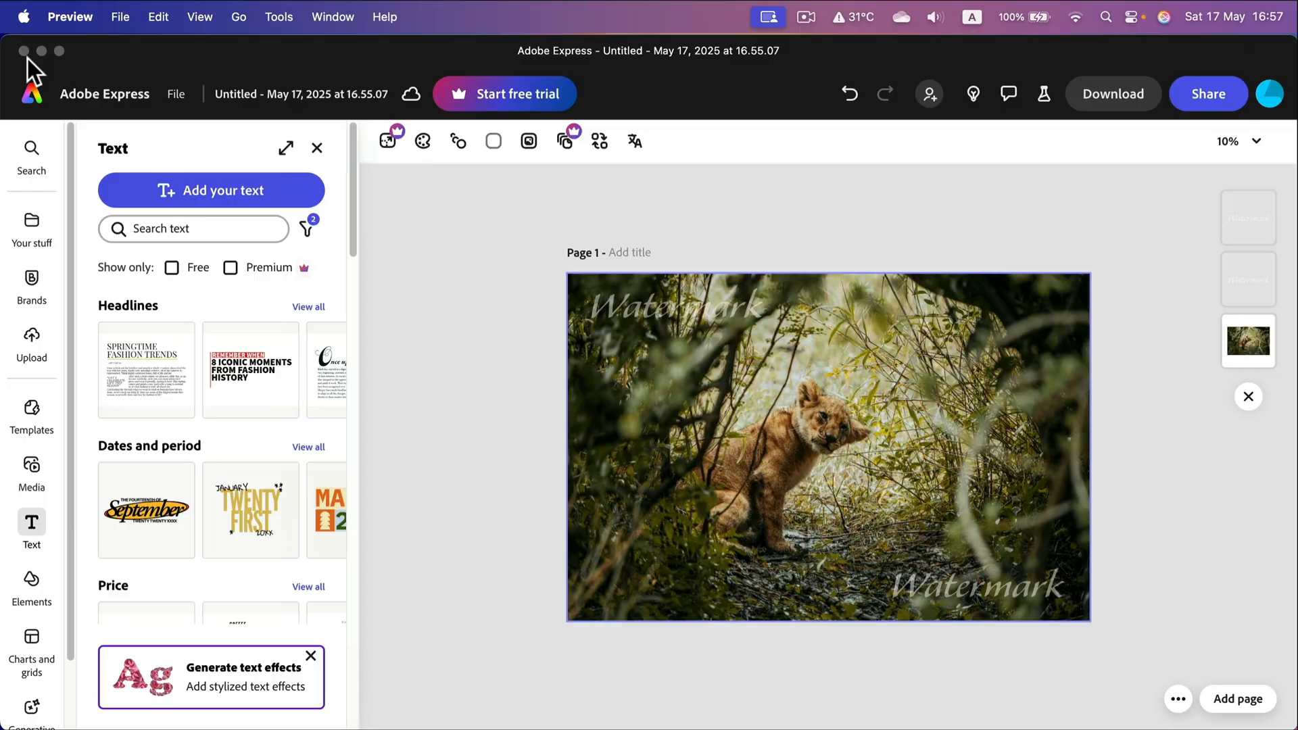
mouse_move(716, 305)
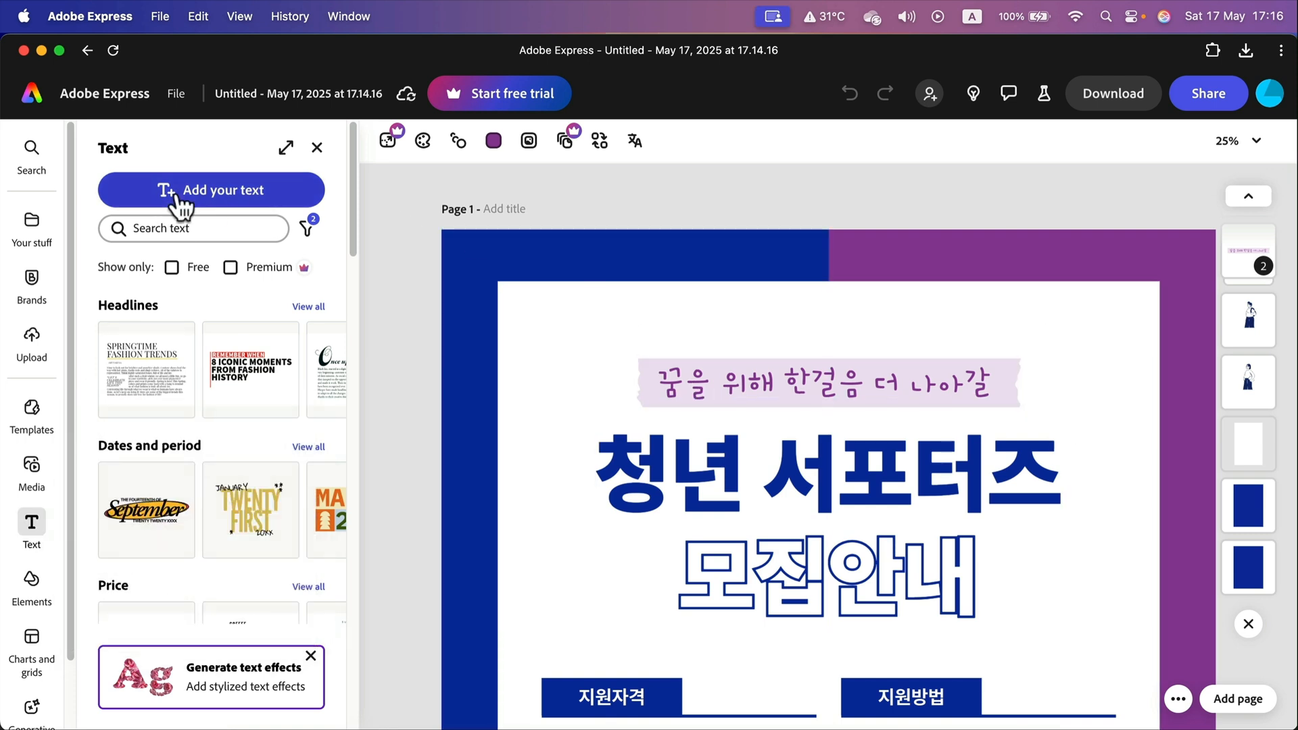
Add a 'Link' text box above the pink banner, coloured blue and set in Acumin Pro
left_click(211, 189)
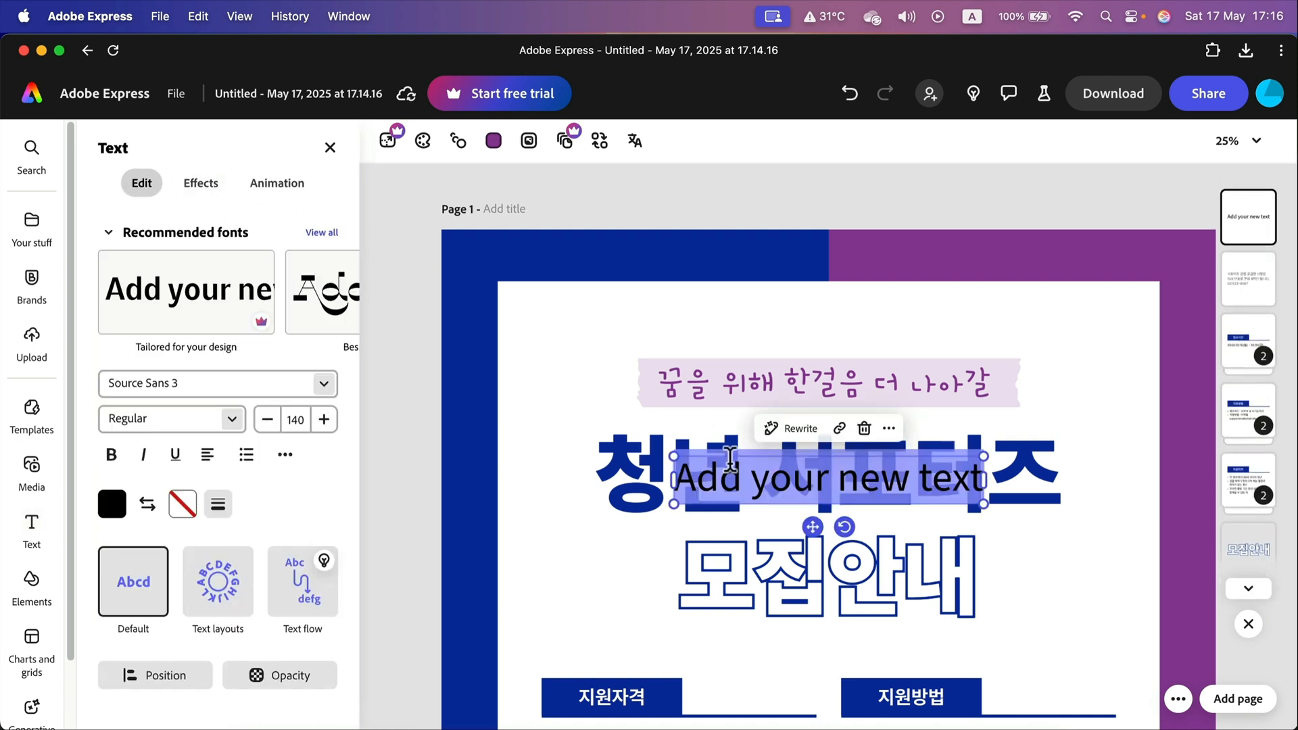
type("Link")
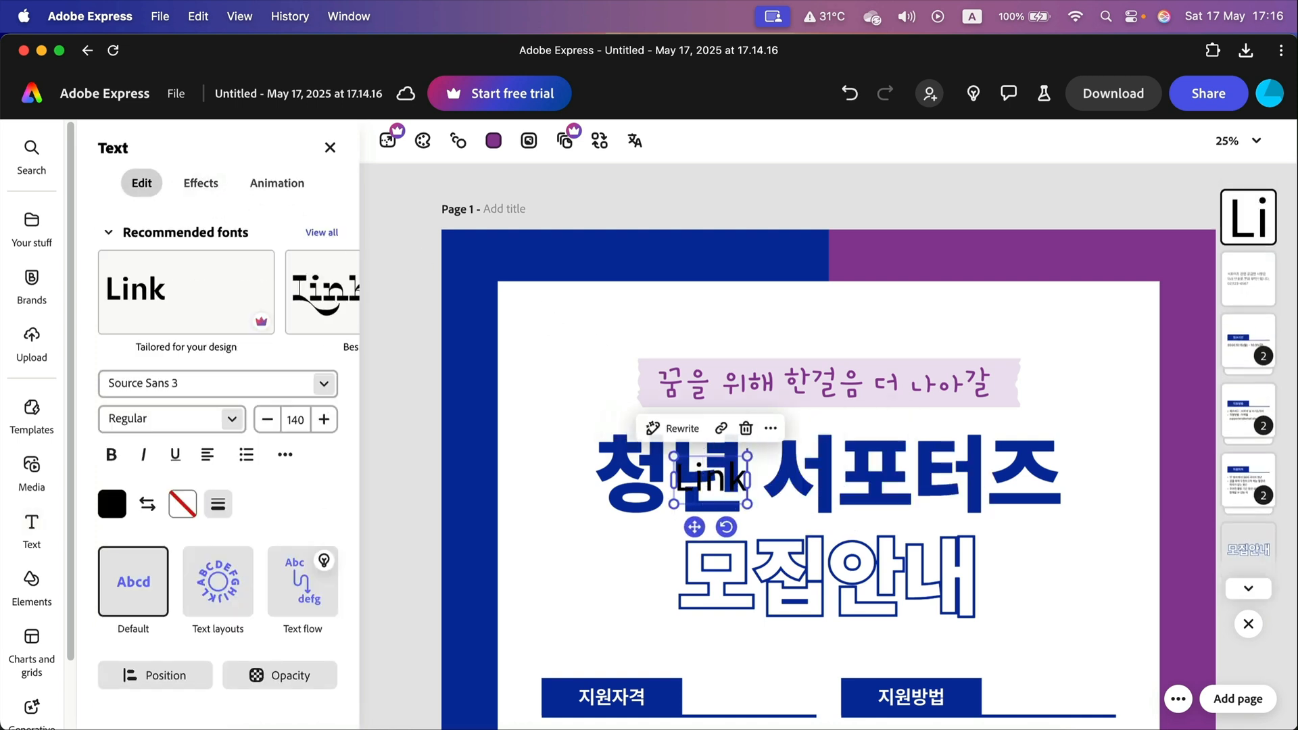
left_click_drag(713, 476, 803, 311)
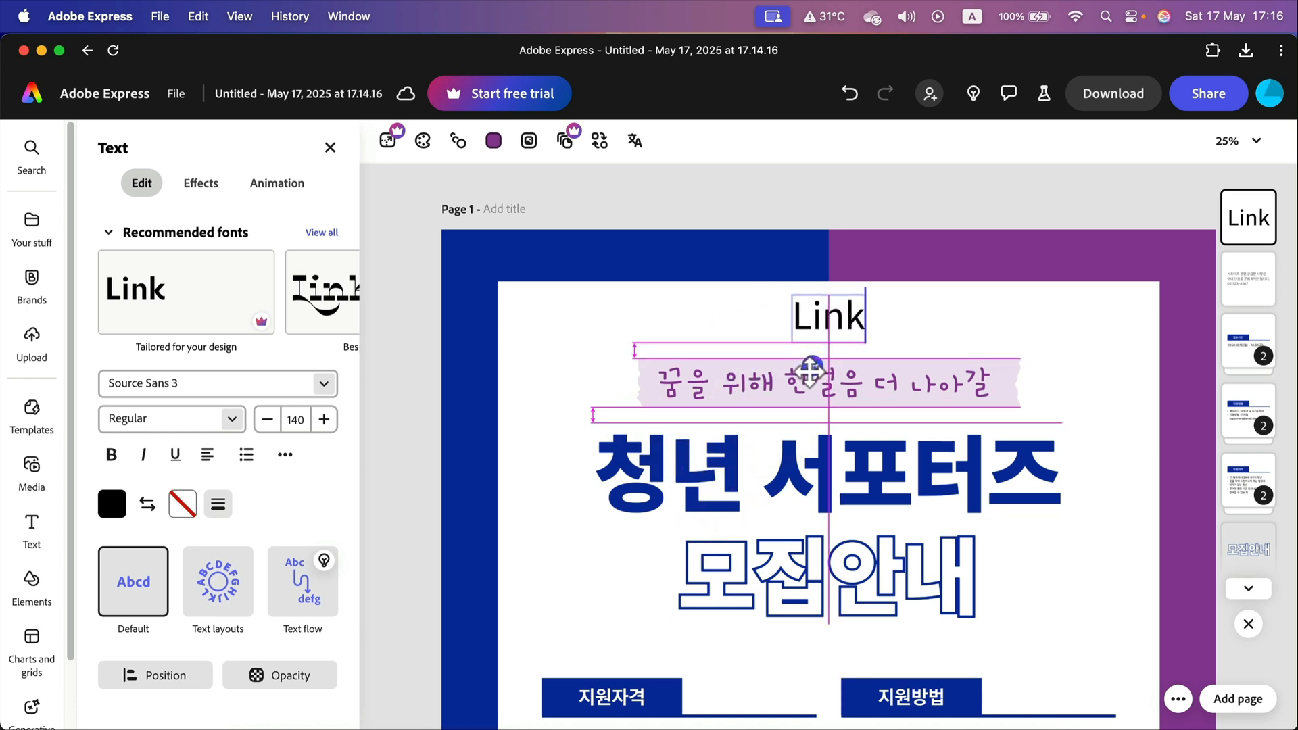
left_click(826, 315)
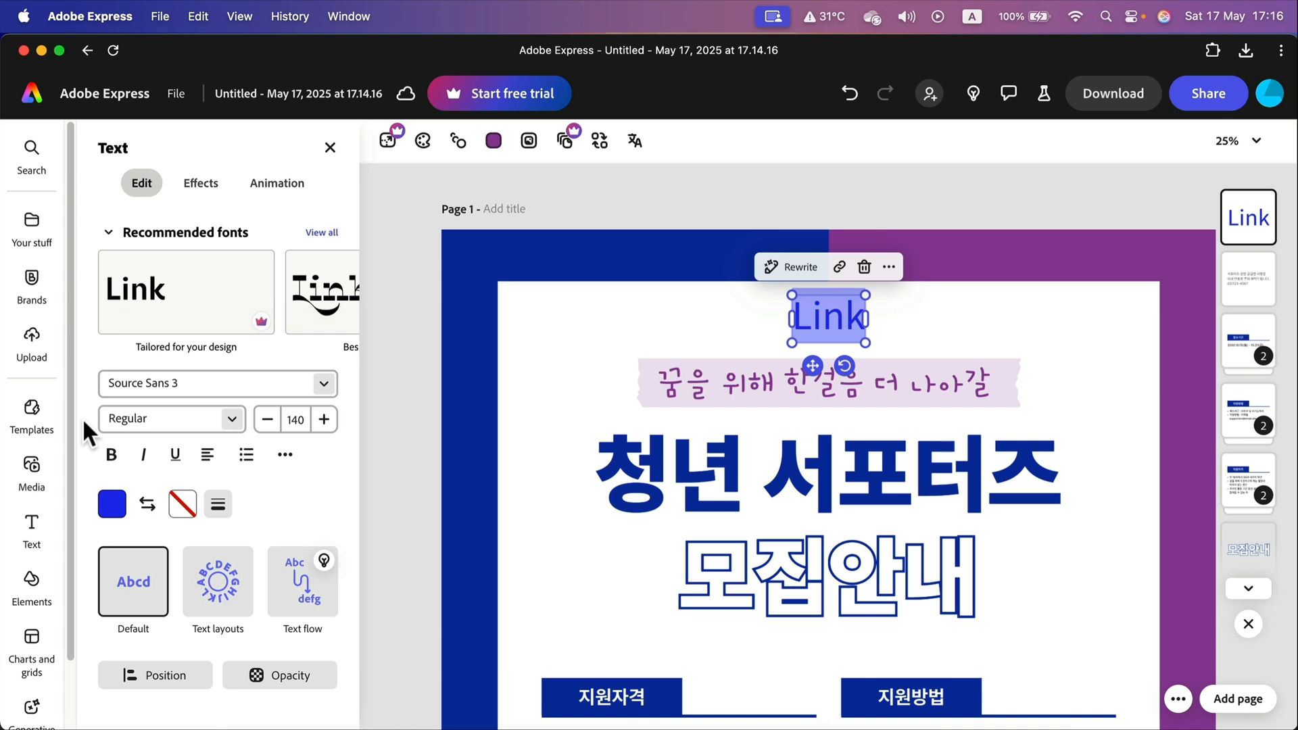
left_click(211, 382)
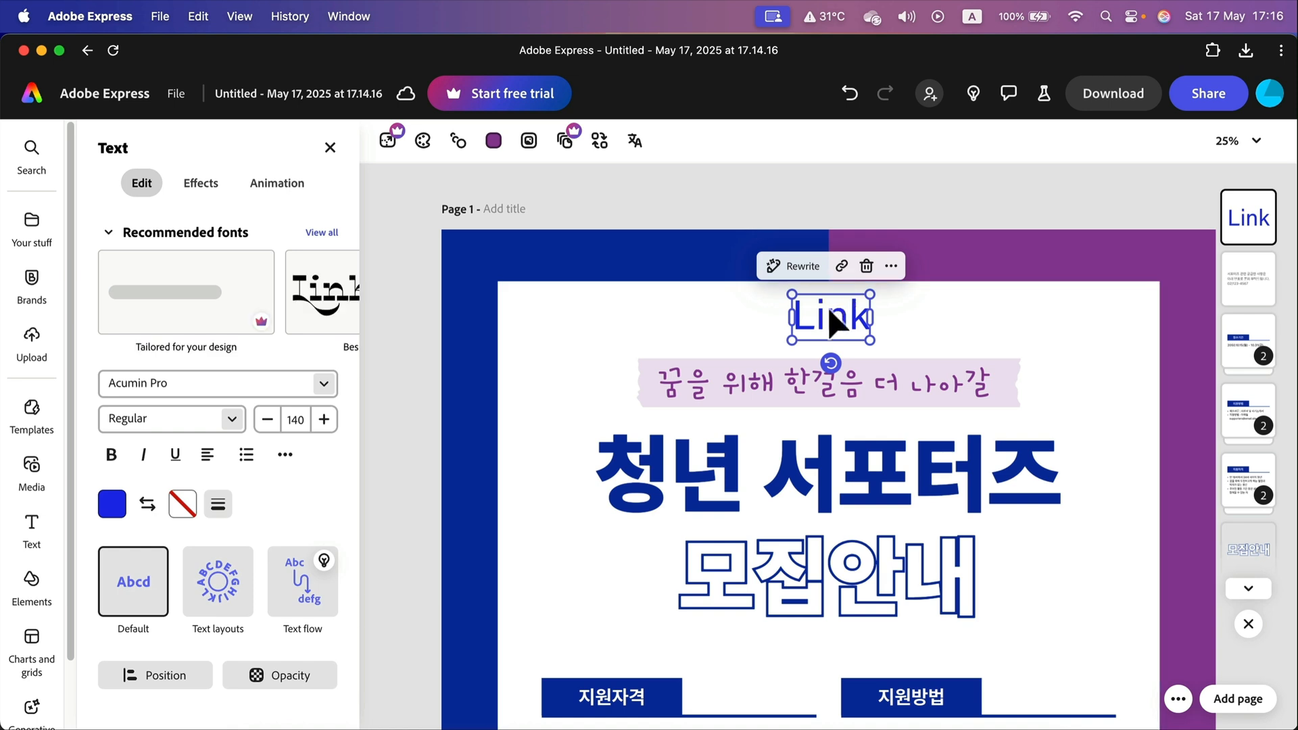
mouse_move(842, 266)
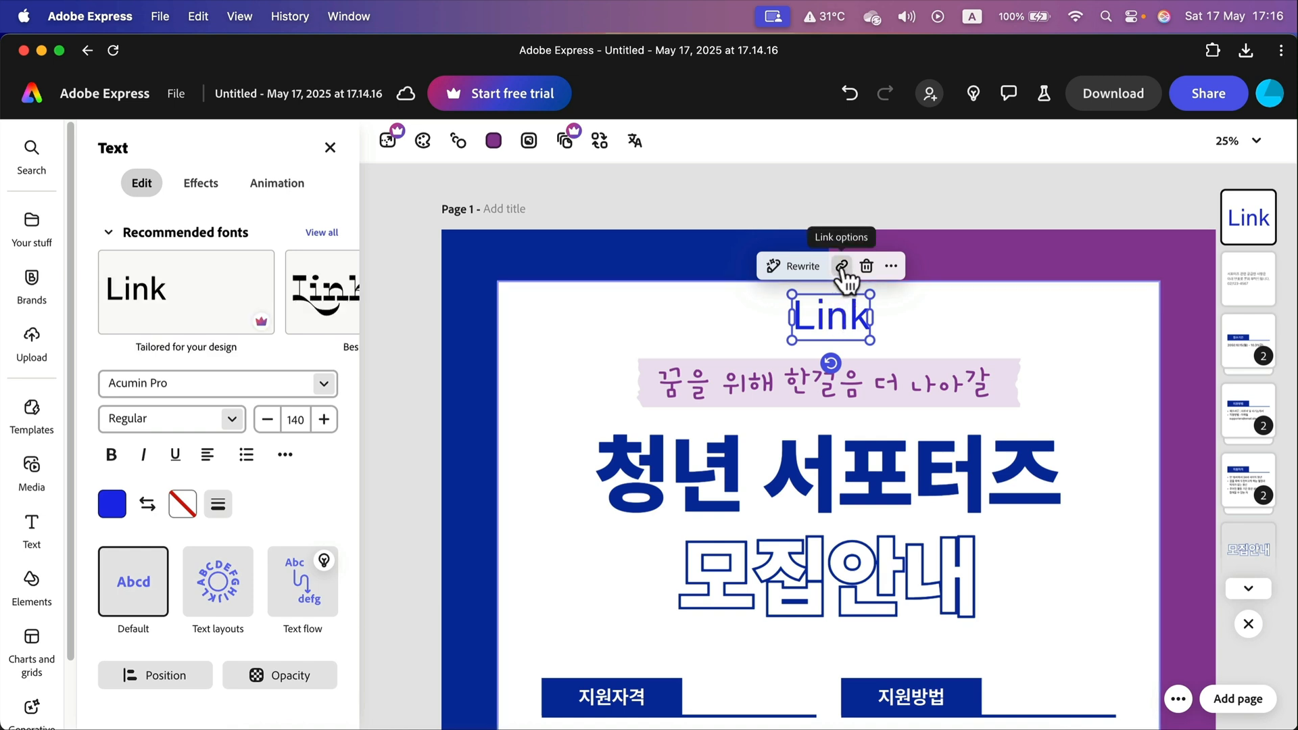
left_click(841, 266)
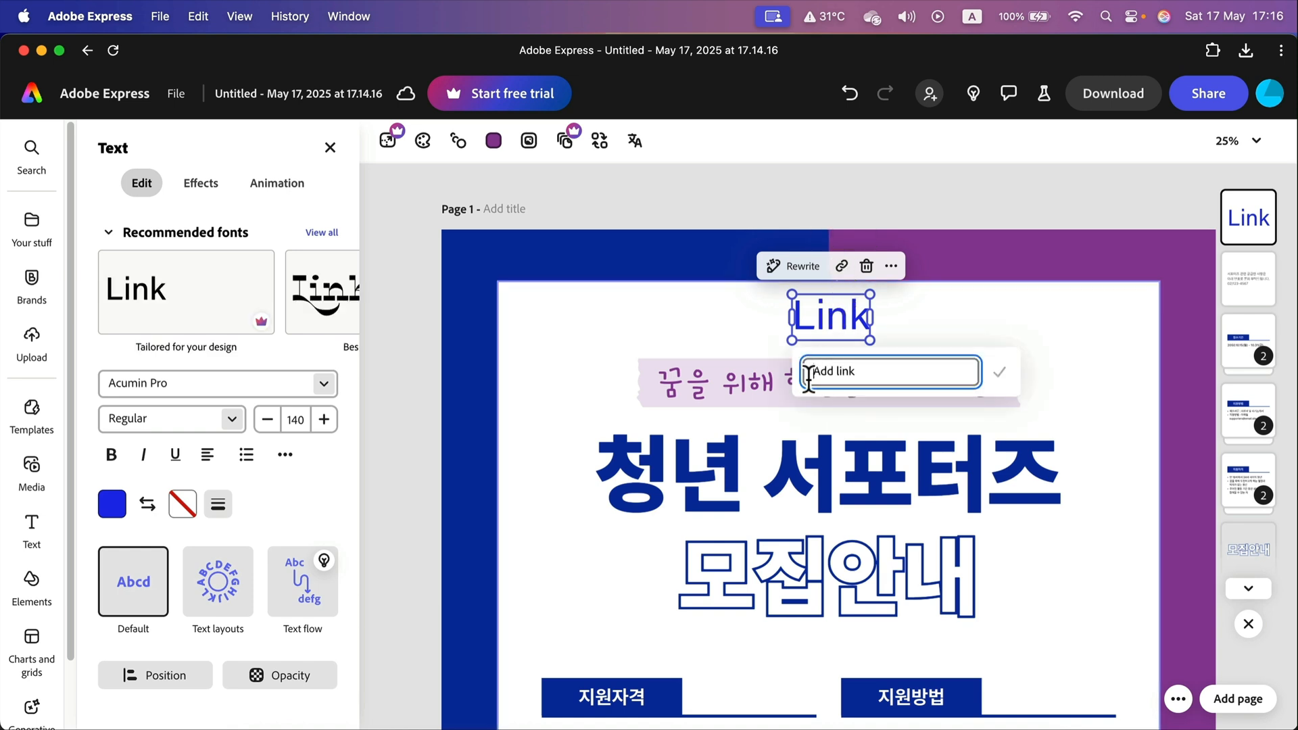
type("www.youtube.com/@howtomark")
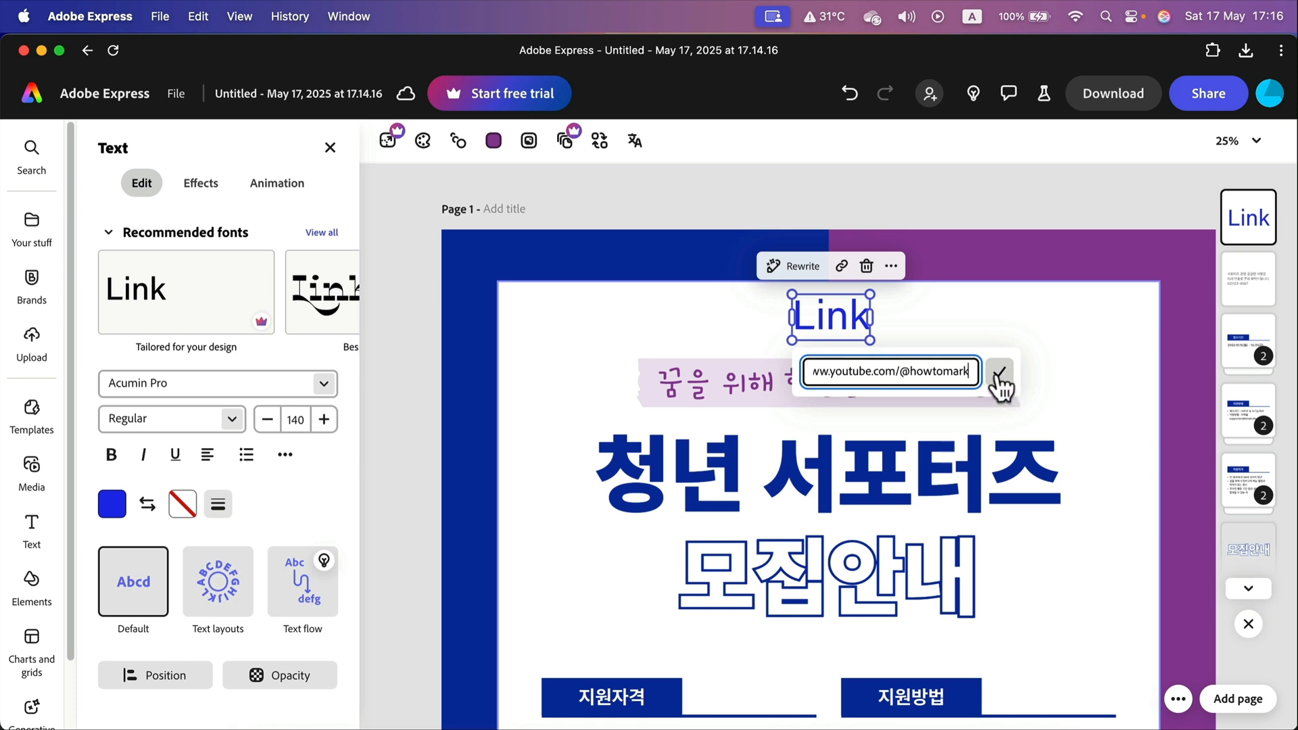
left_click(999, 370)
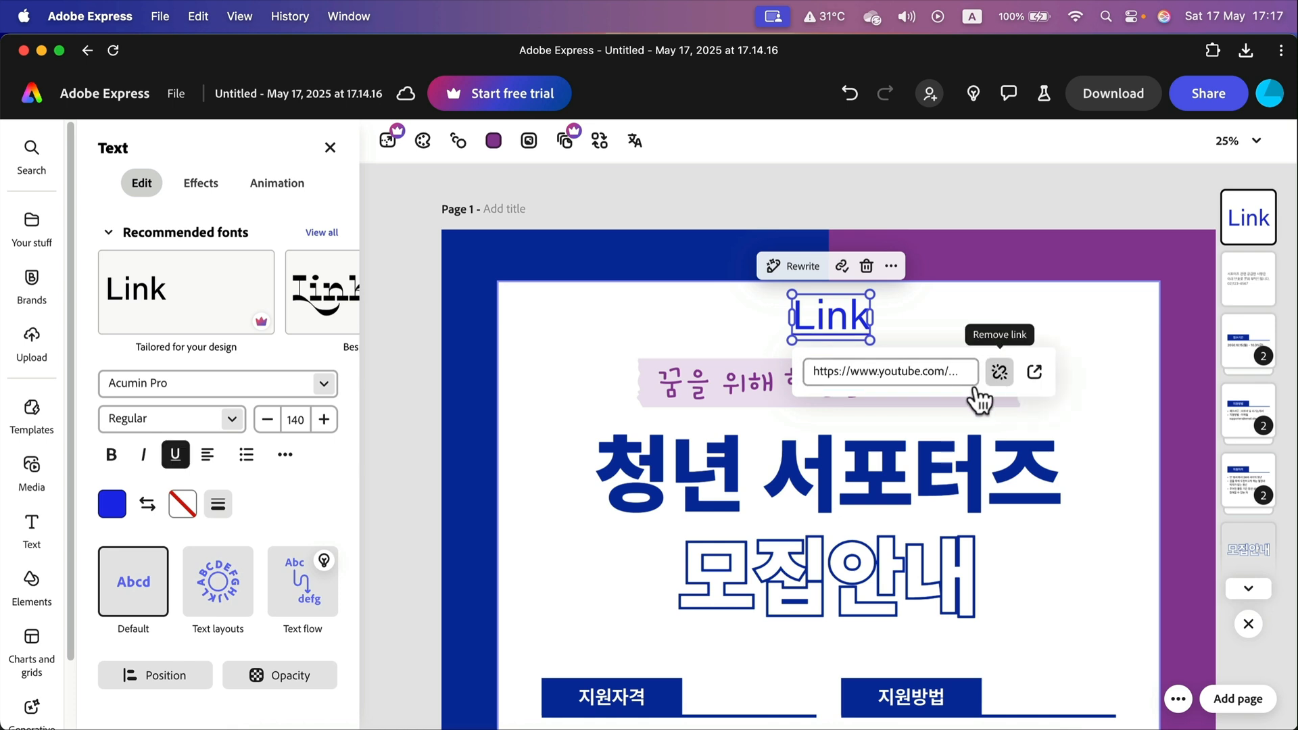
left_click(999, 370)
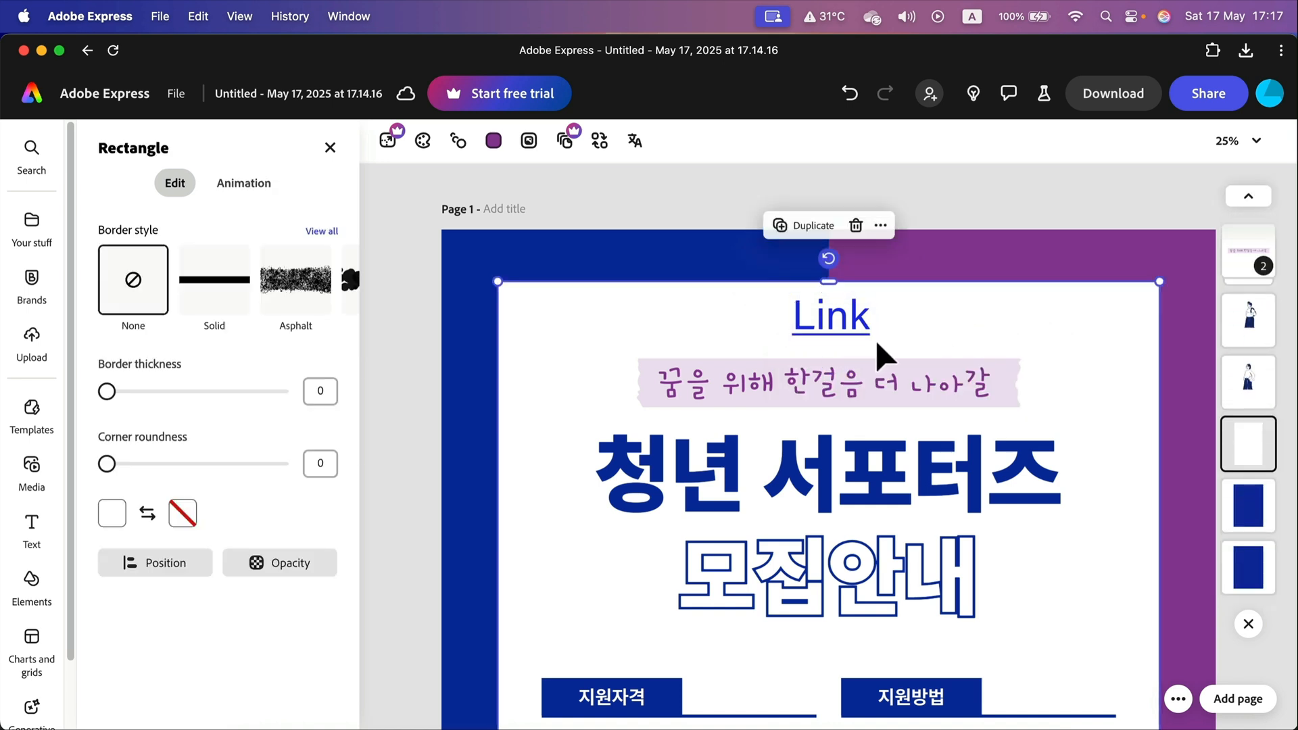
left_click(831, 315)
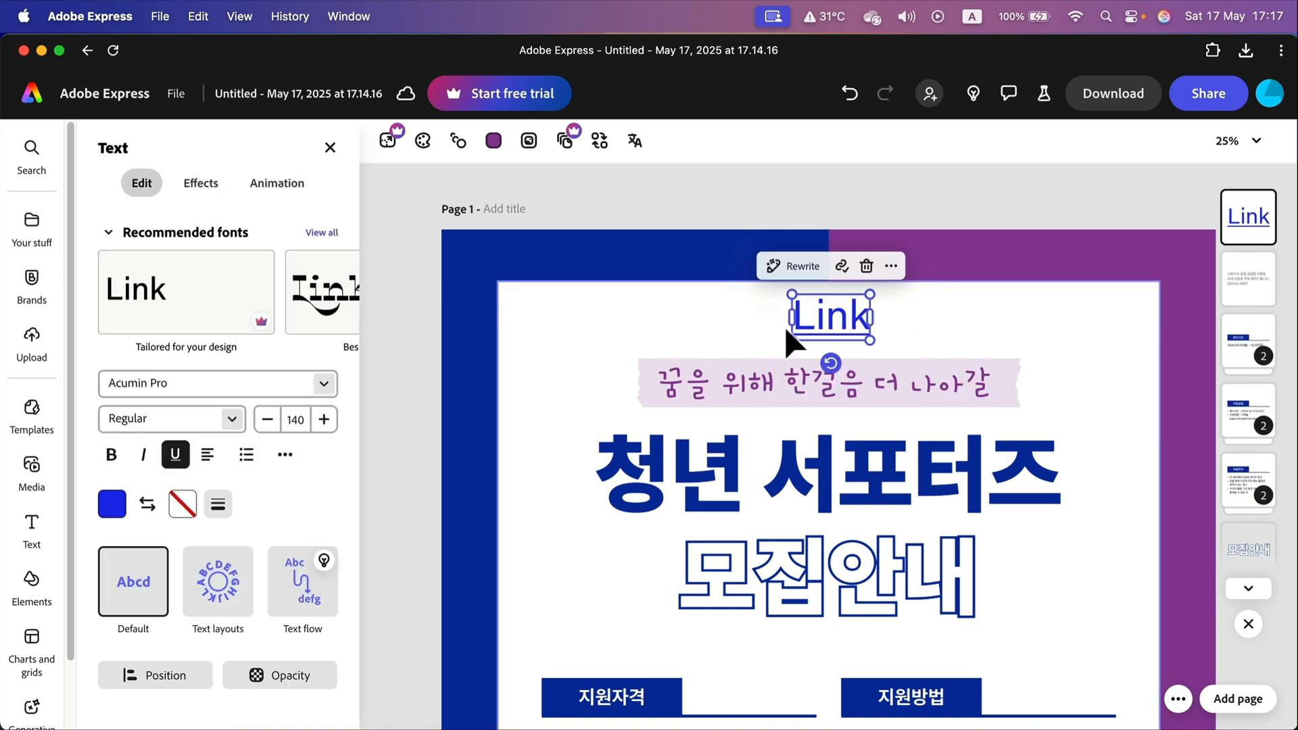
mouse_move(894, 207)
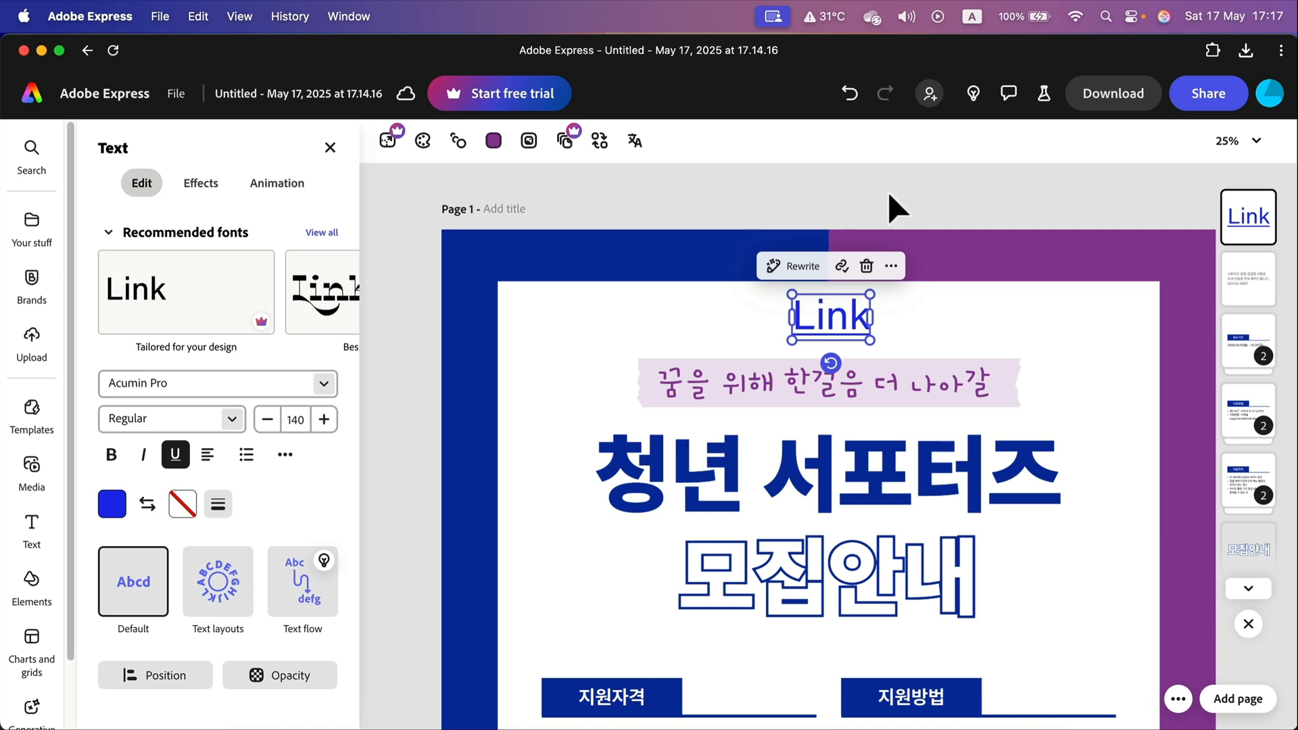
mouse_move(825, 336)
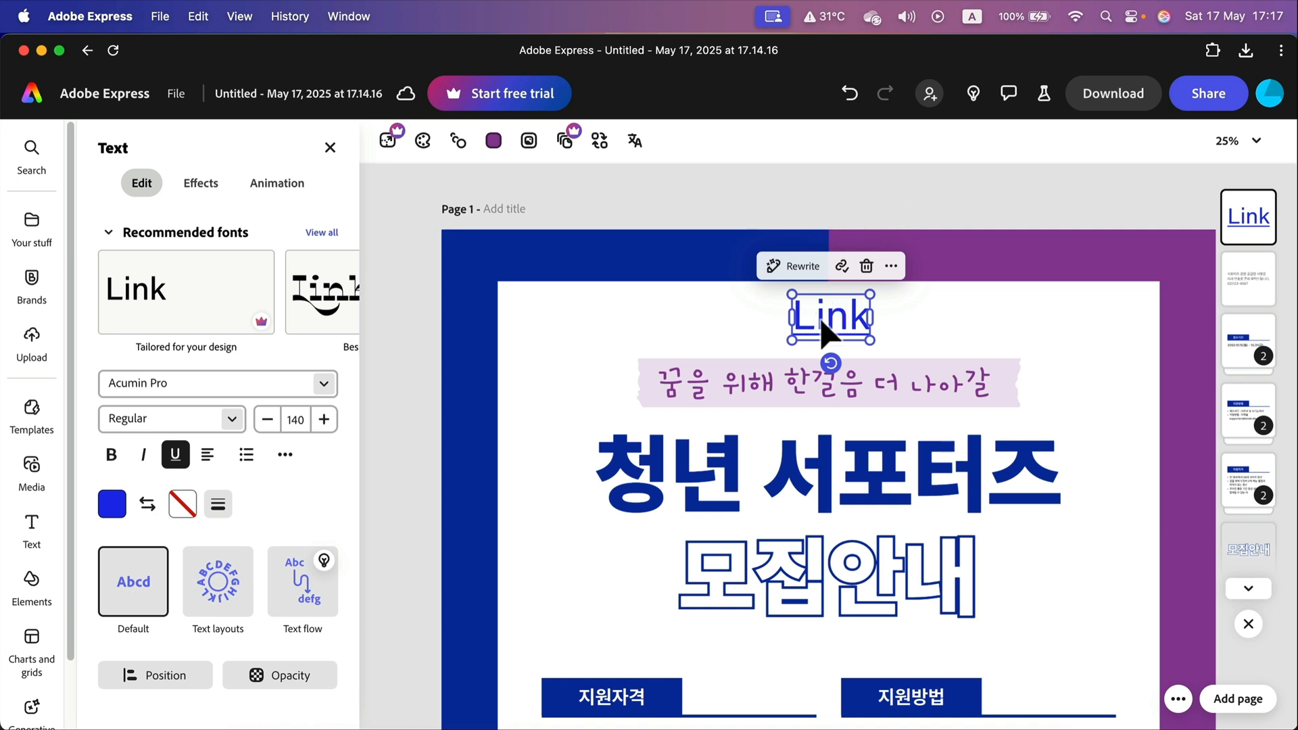
mouse_move(834, 338)
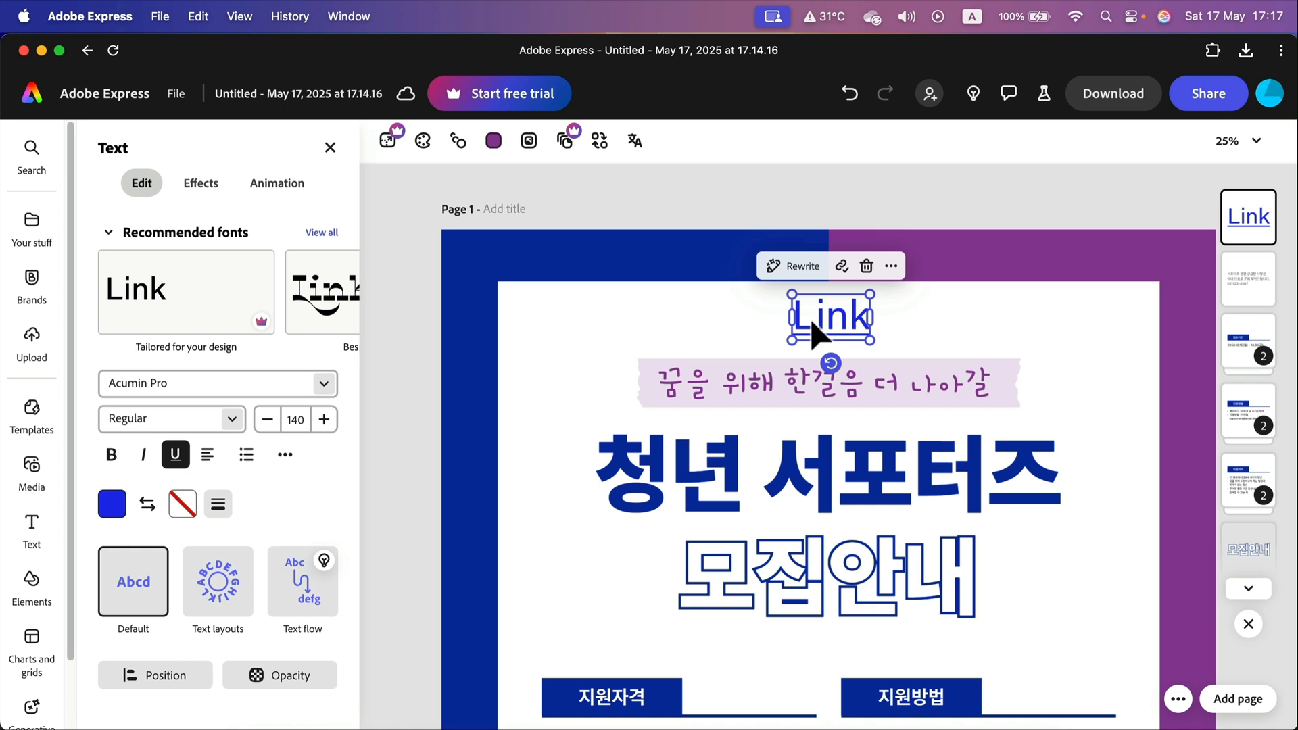
mouse_move(815, 340)
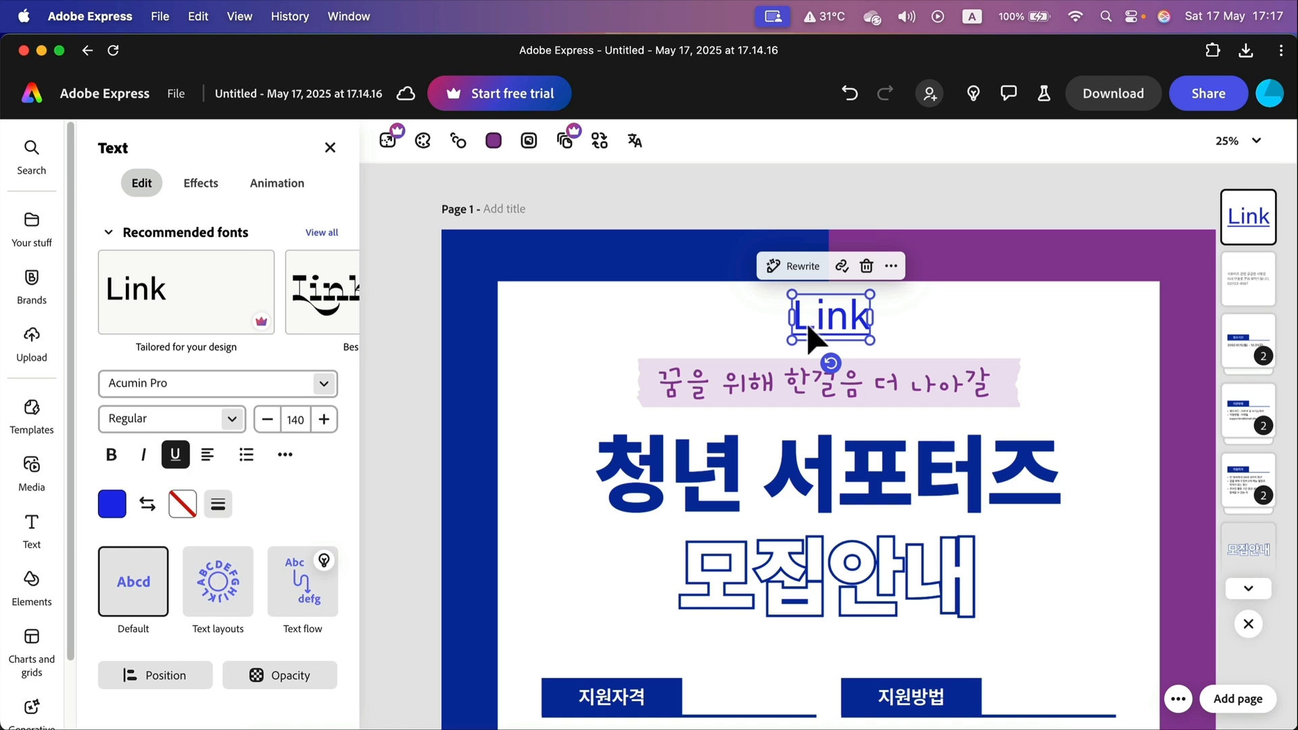
Download the flyer as a PDF file
left_click(1113, 94)
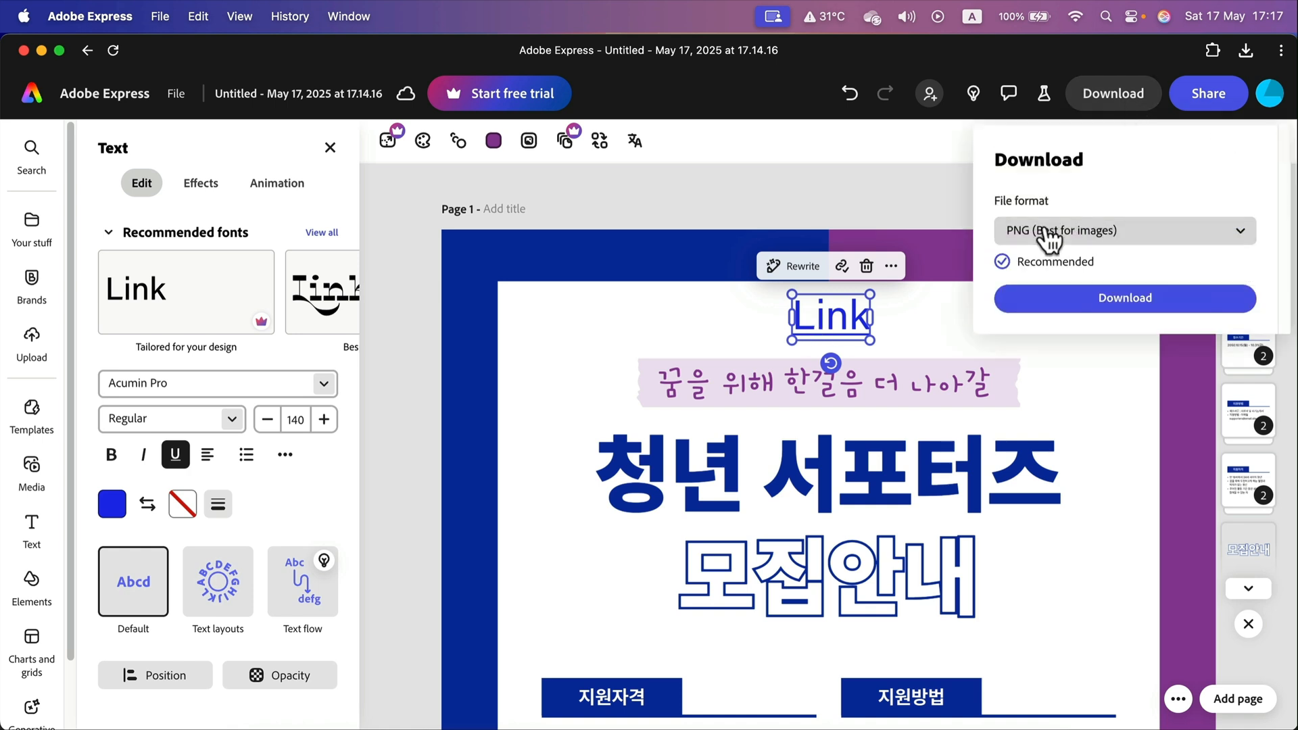
left_click(1124, 297)
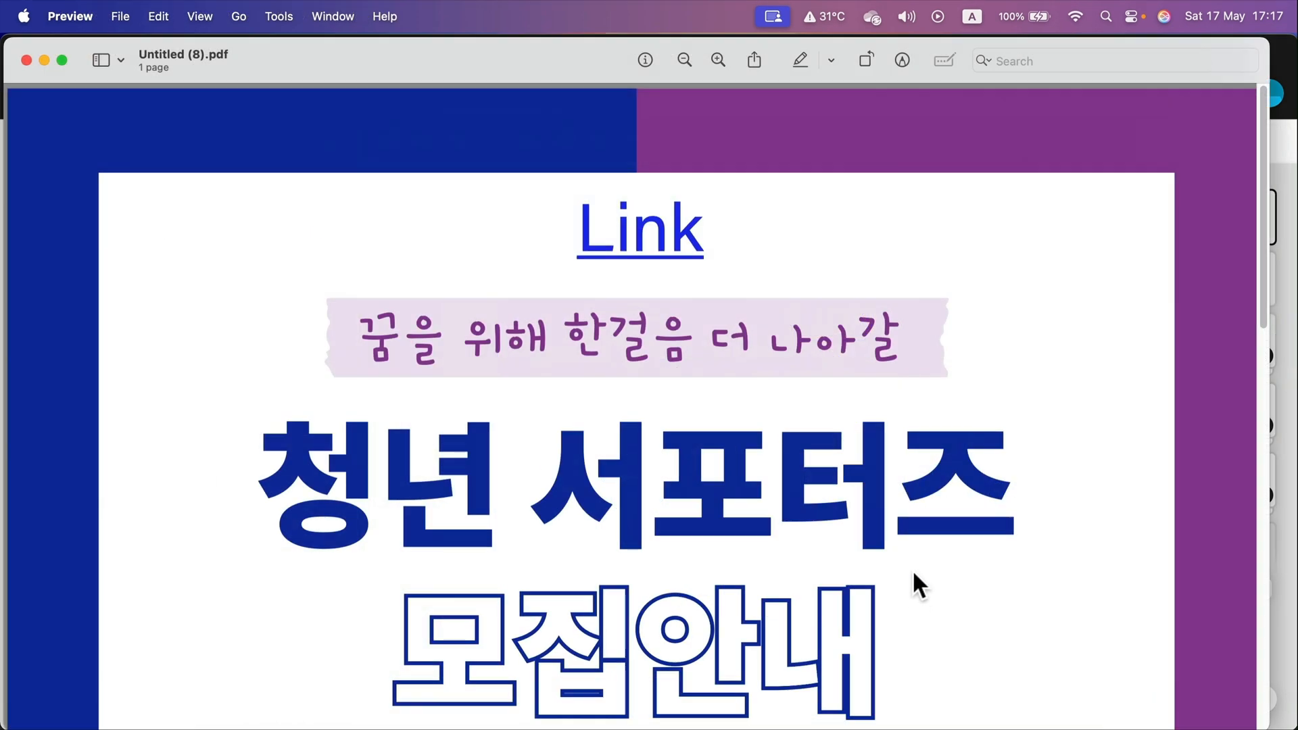
View the whole flyer in Preview and follow its Link, opening the YouTube page in Chrome
left_click(683, 59)
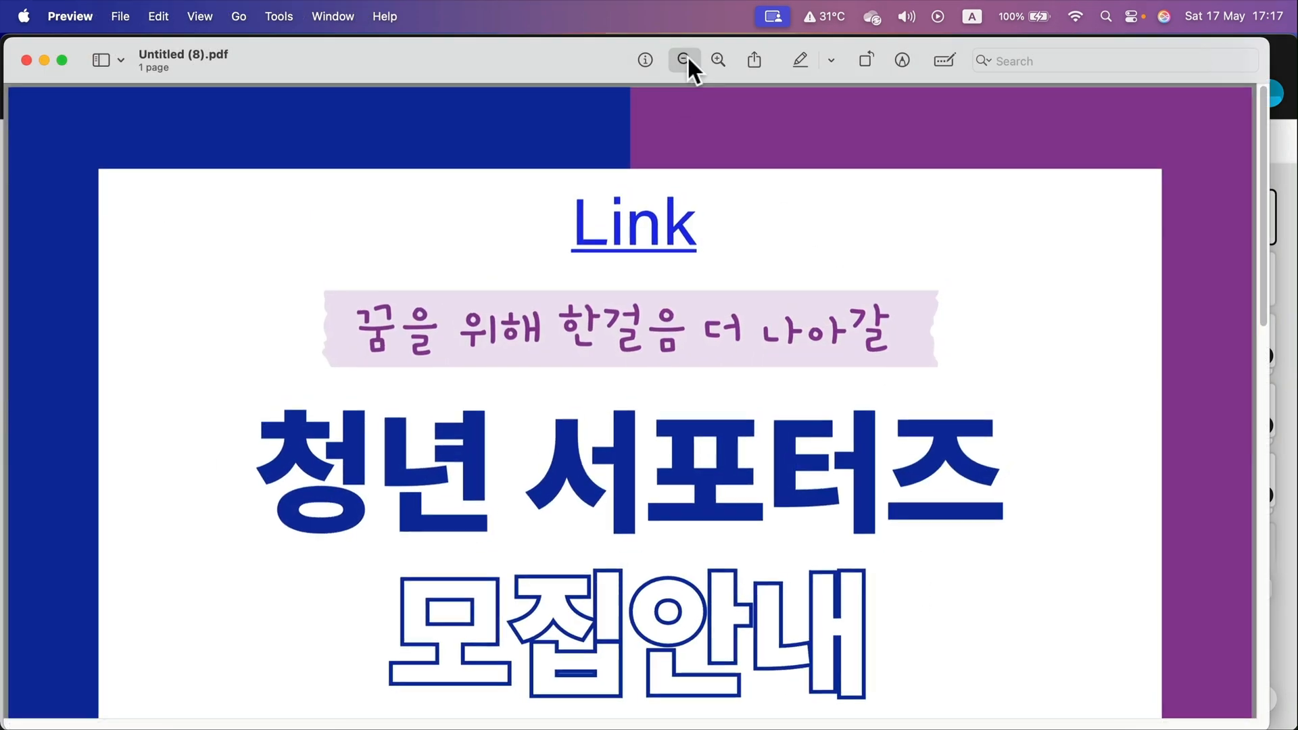
left_click(682, 59)
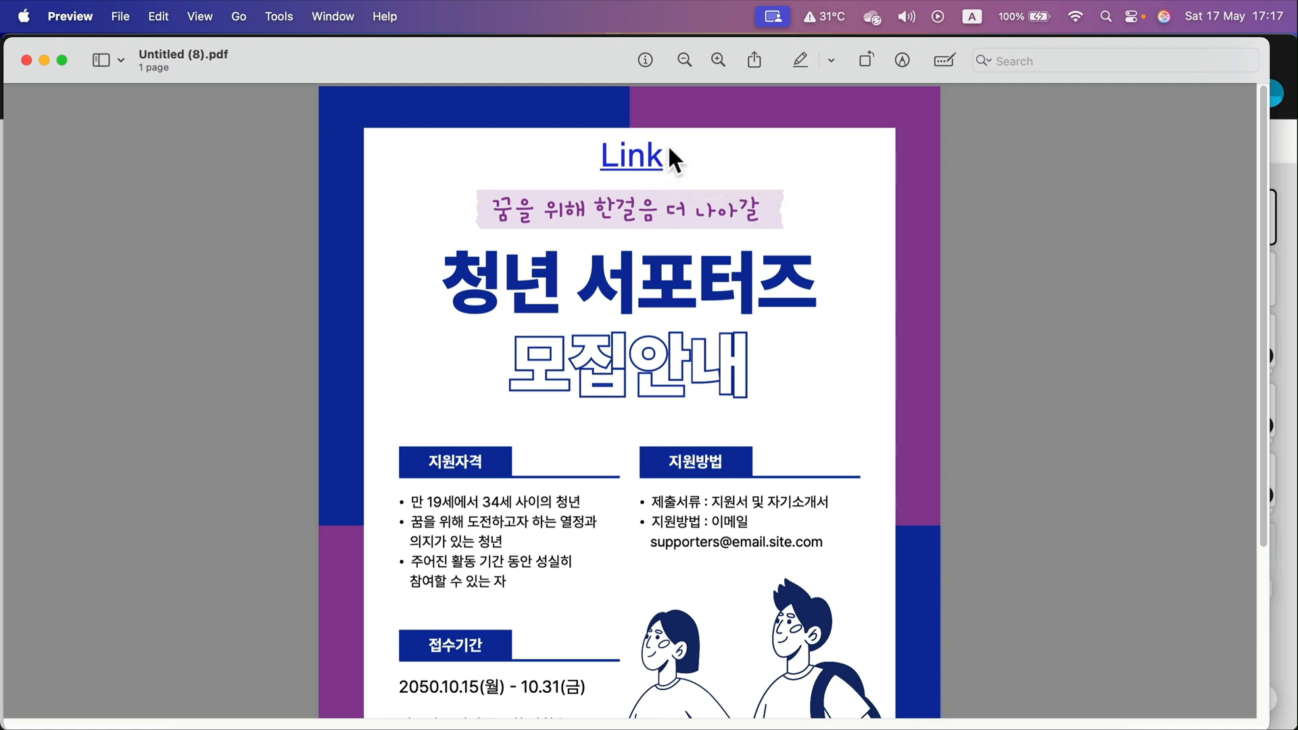
left_click(630, 156)
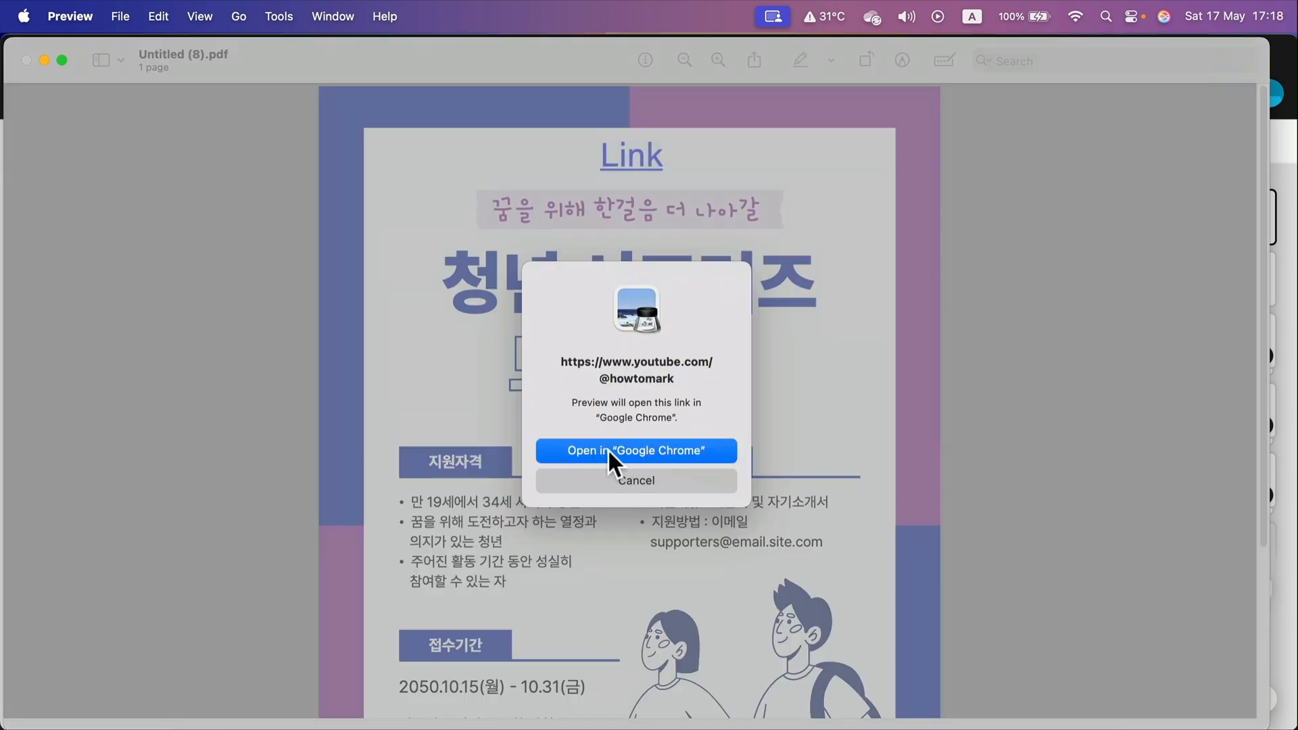
left_click(636, 450)
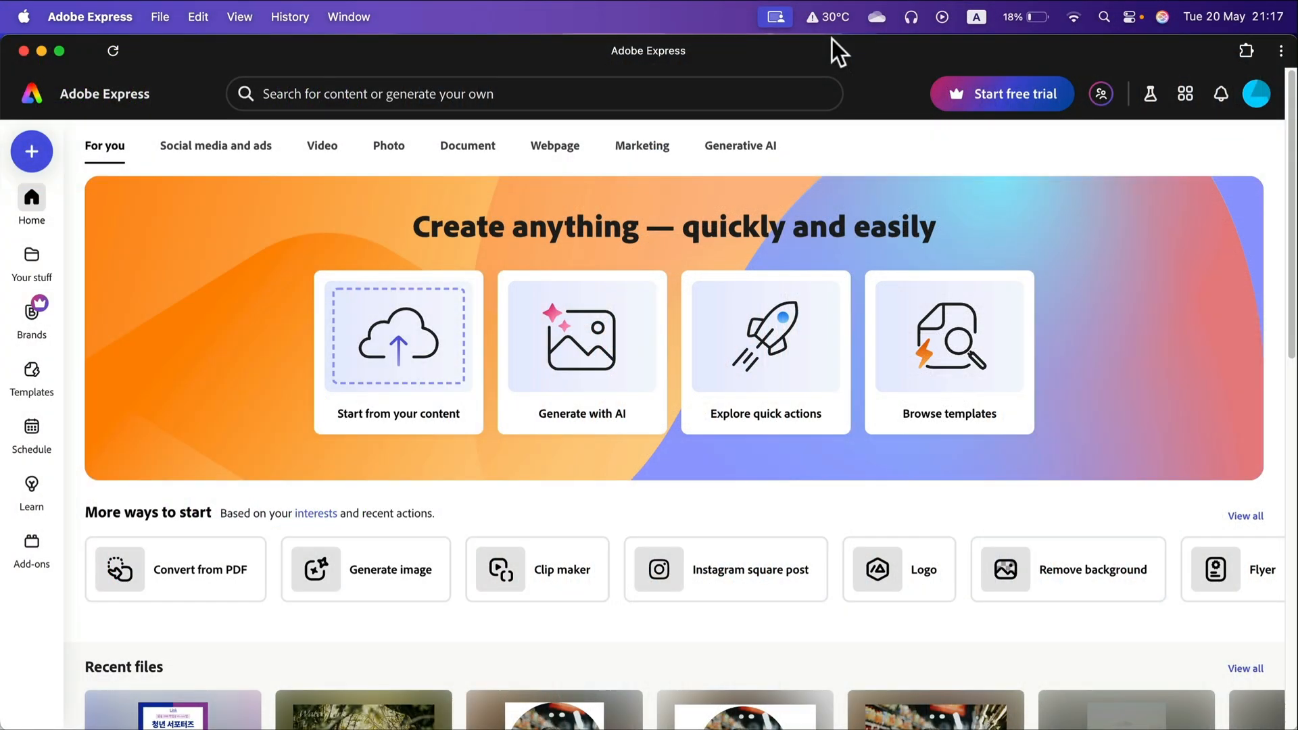
mouse_move(122, 113)
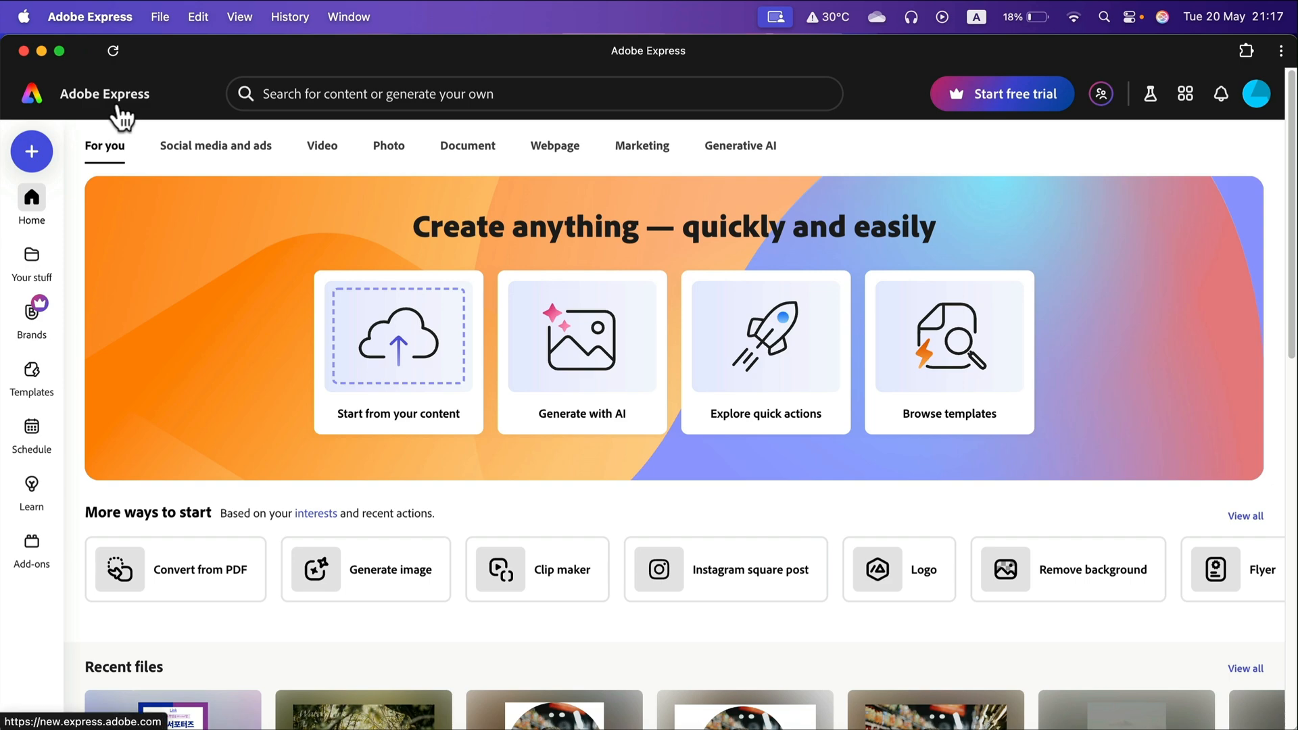
mouse_move(423, 338)
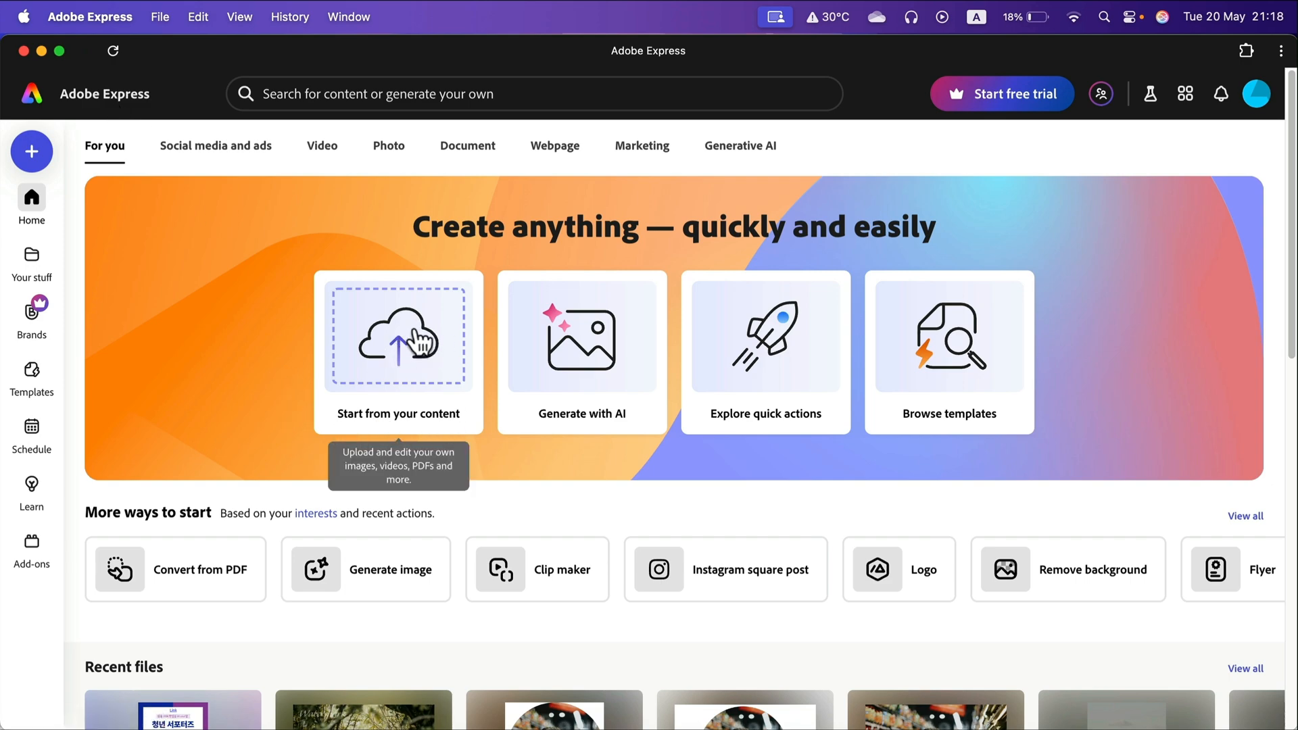
Start a project from the uploaded striped-shirt portrait and remove its background
left_click(397, 336)
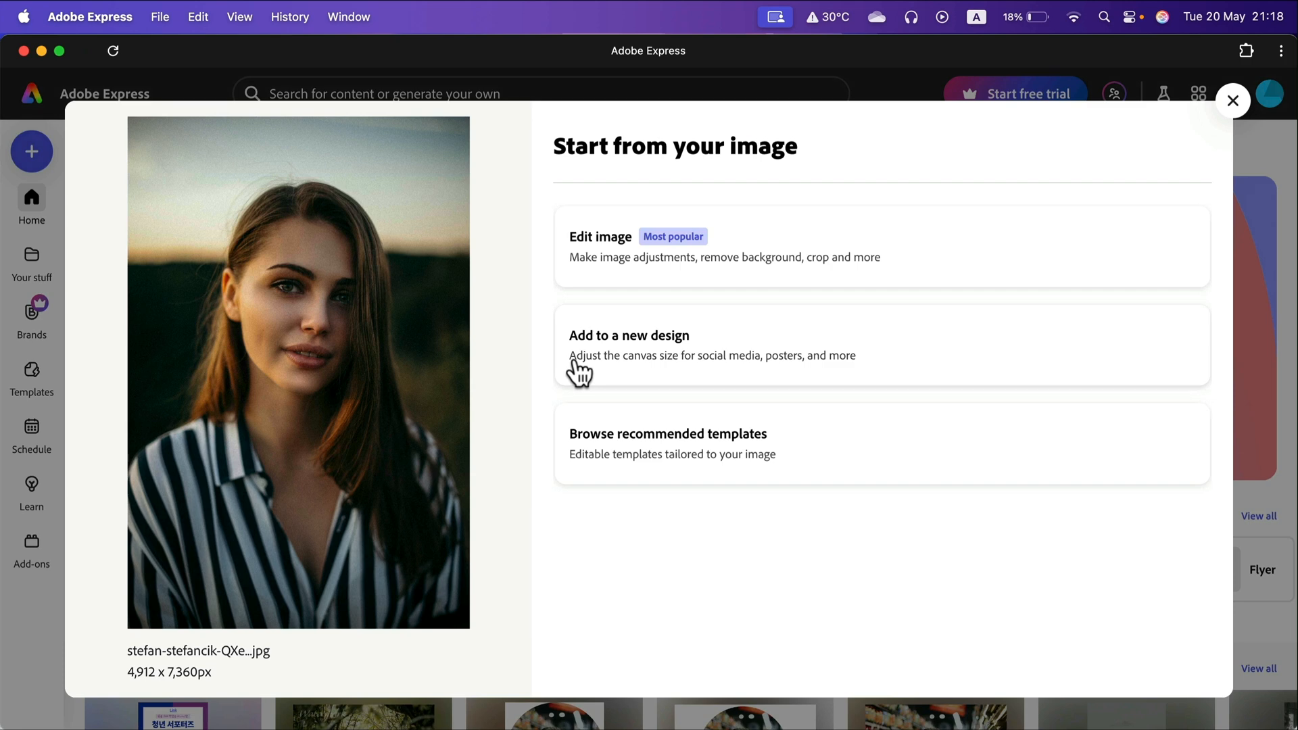
mouse_move(603, 248)
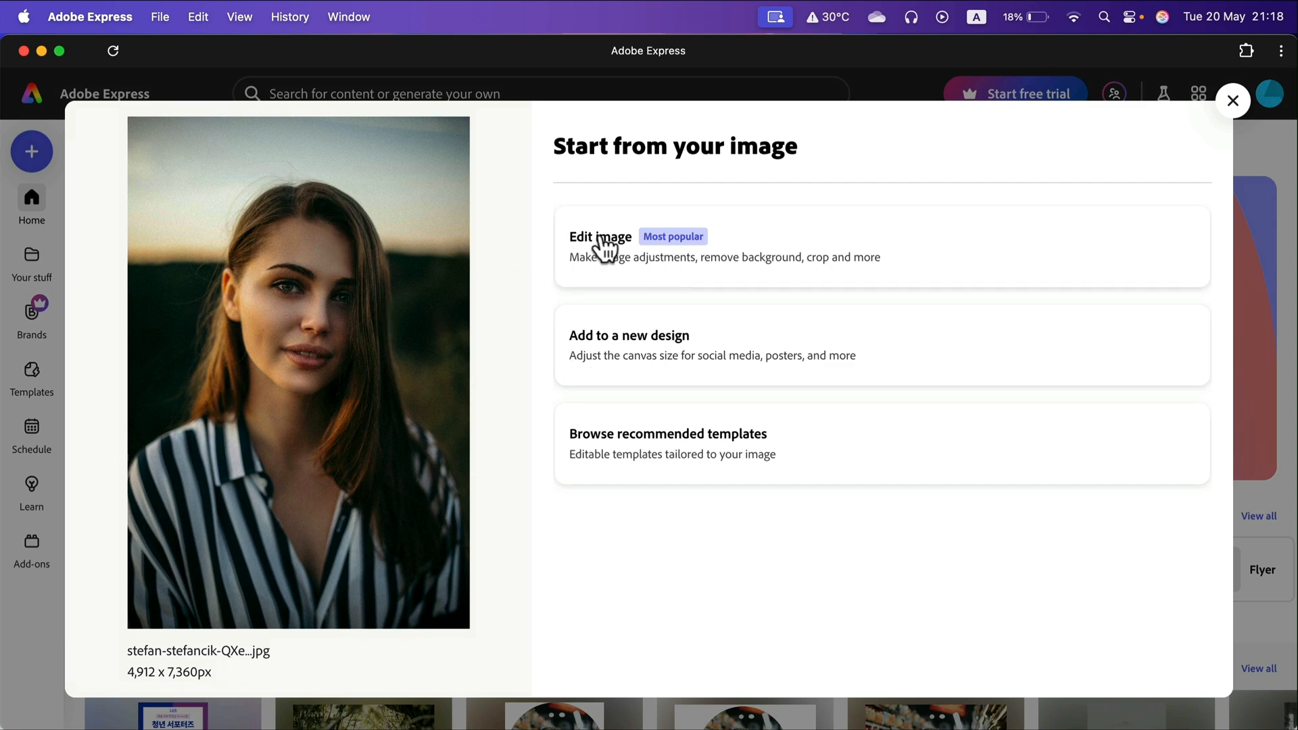
mouse_move(606, 250)
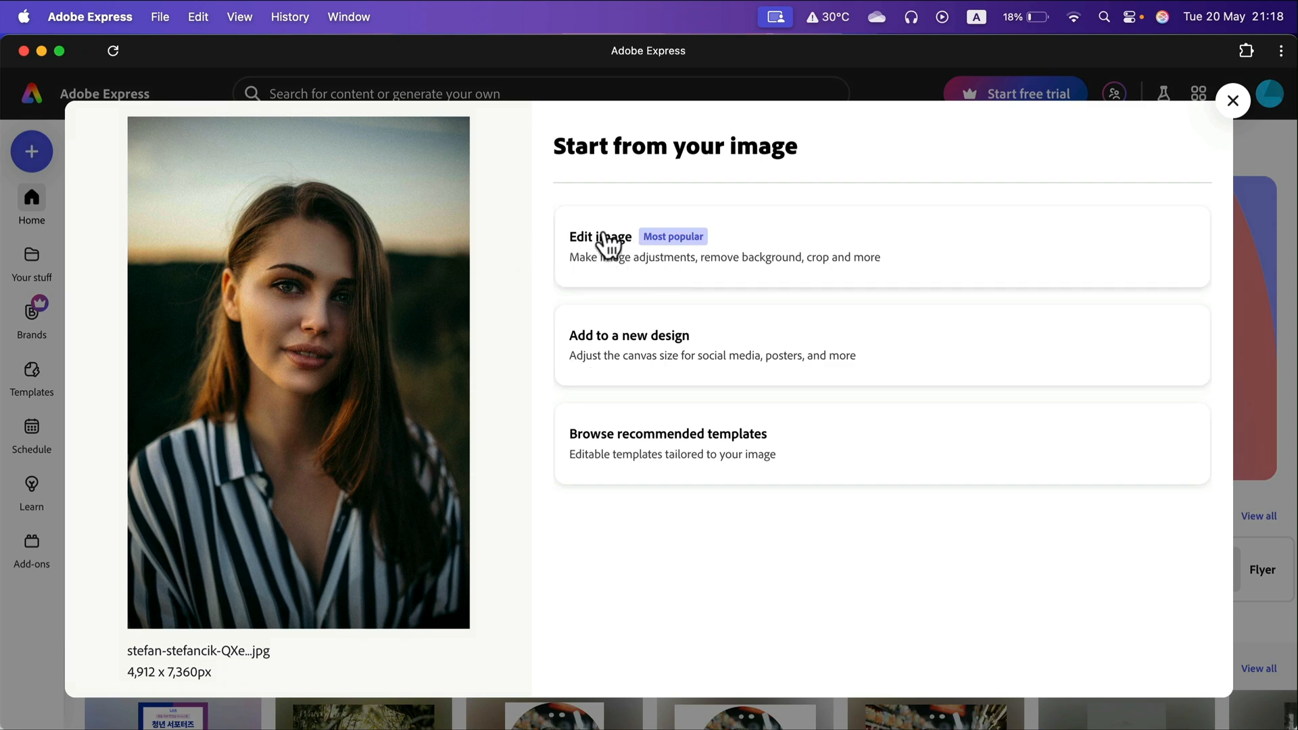
left_click(600, 237)
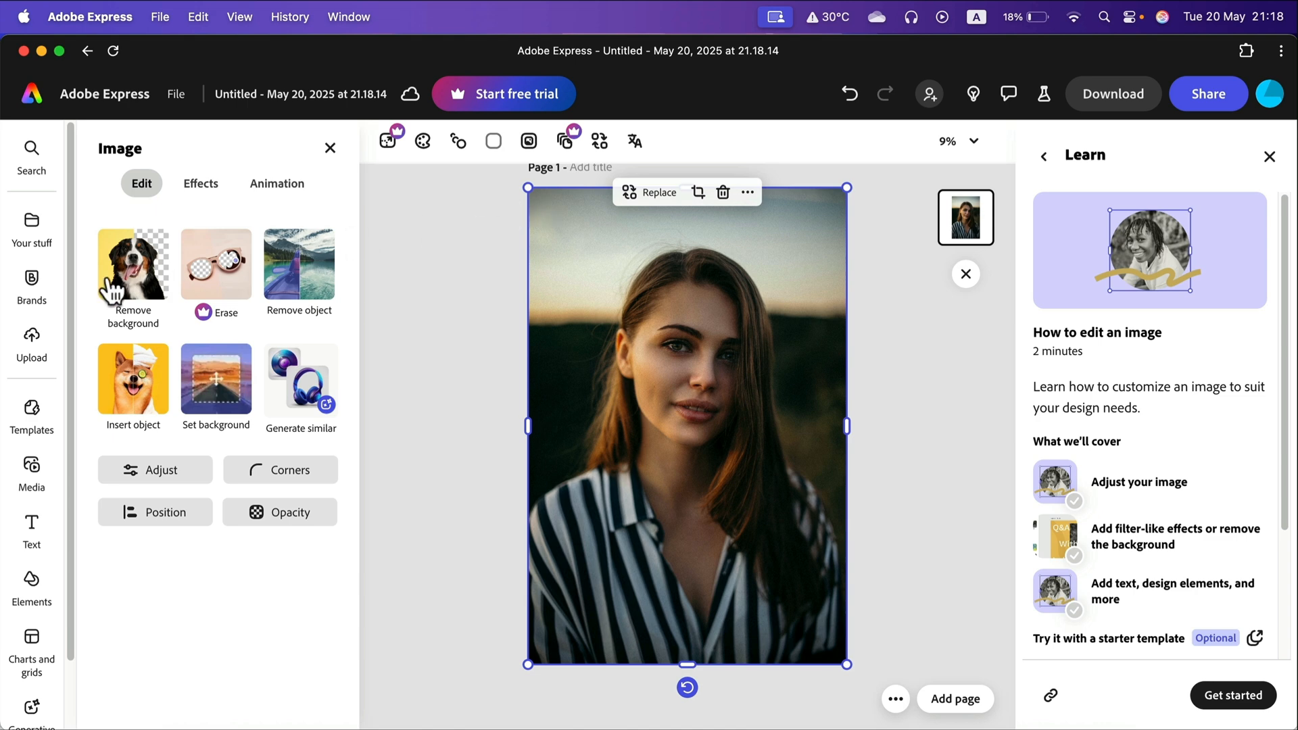
mouse_move(132, 273)
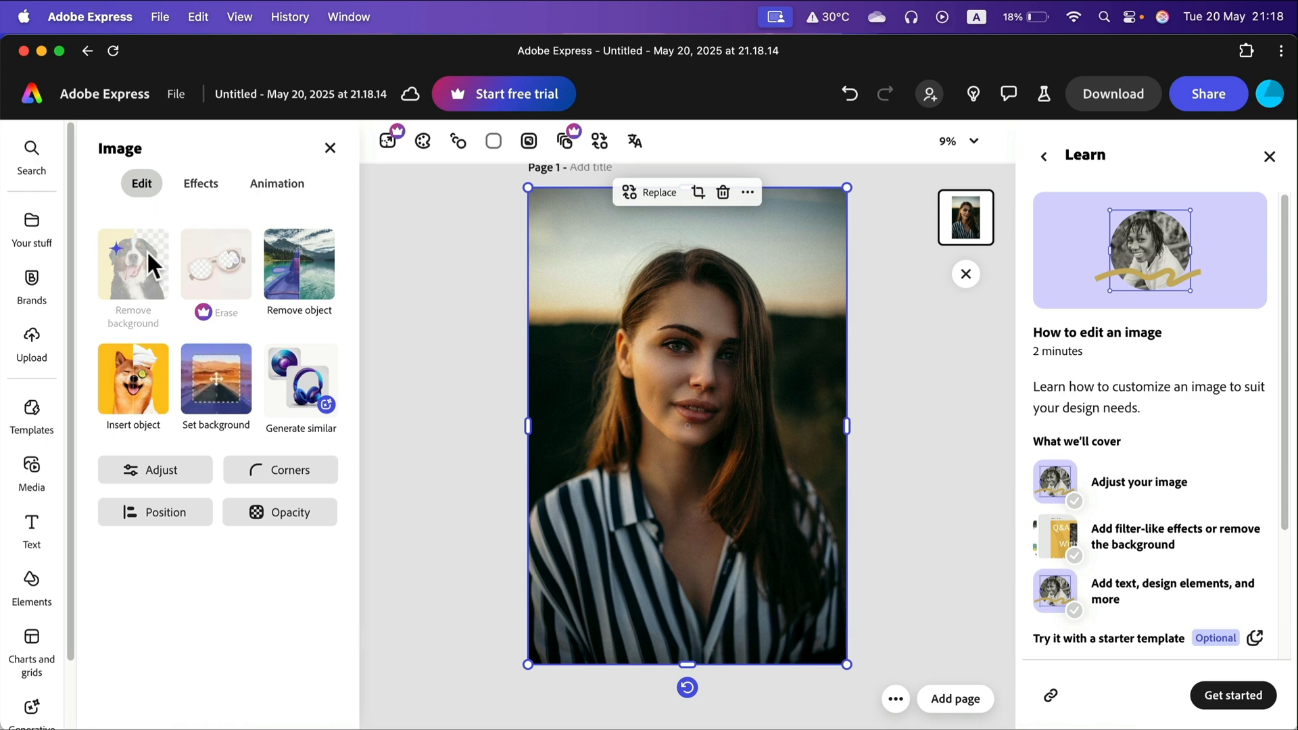
left_click(133, 264)
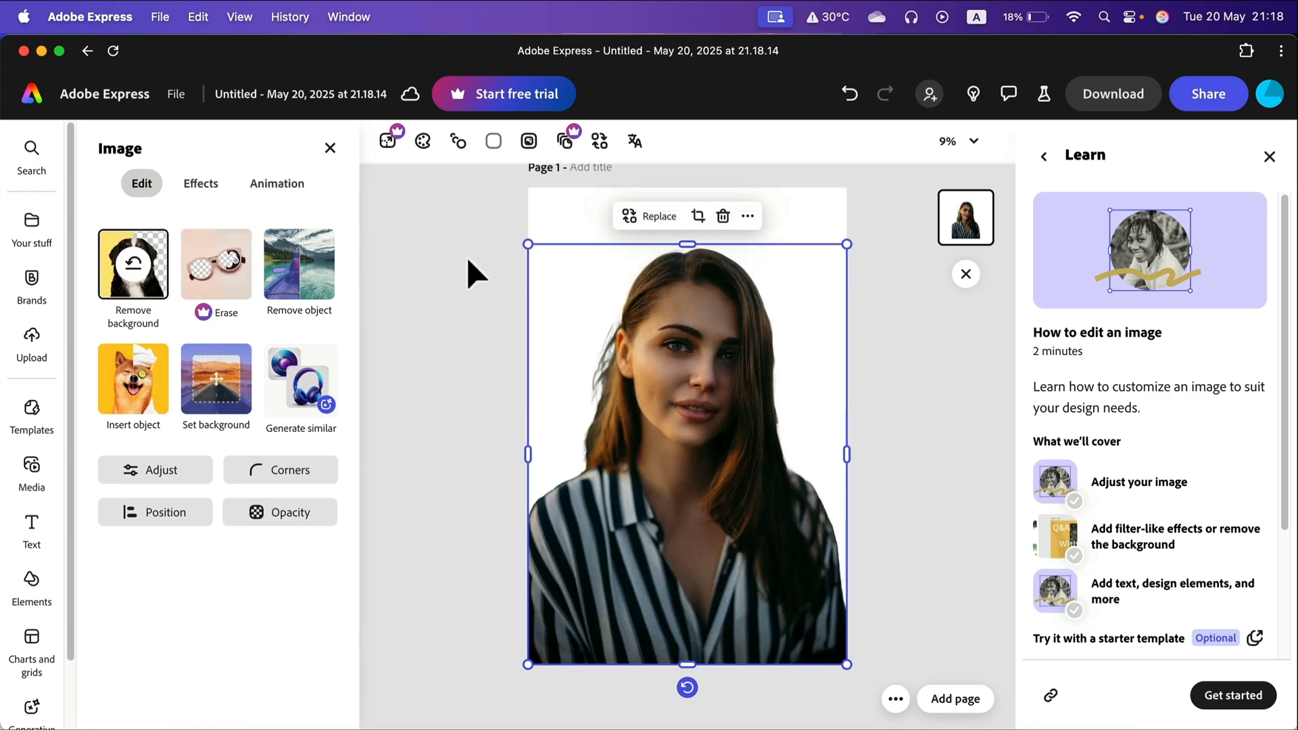
mouse_move(430, 301)
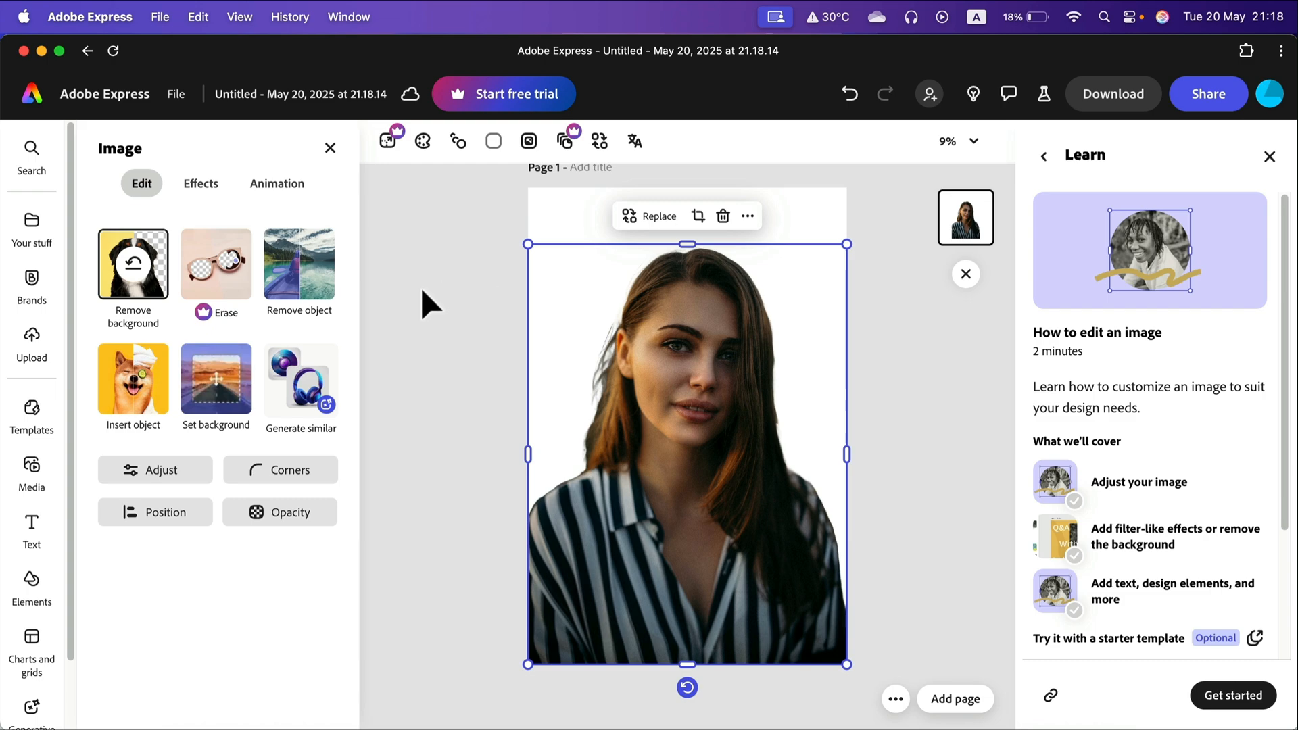
mouse_move(1242, 235)
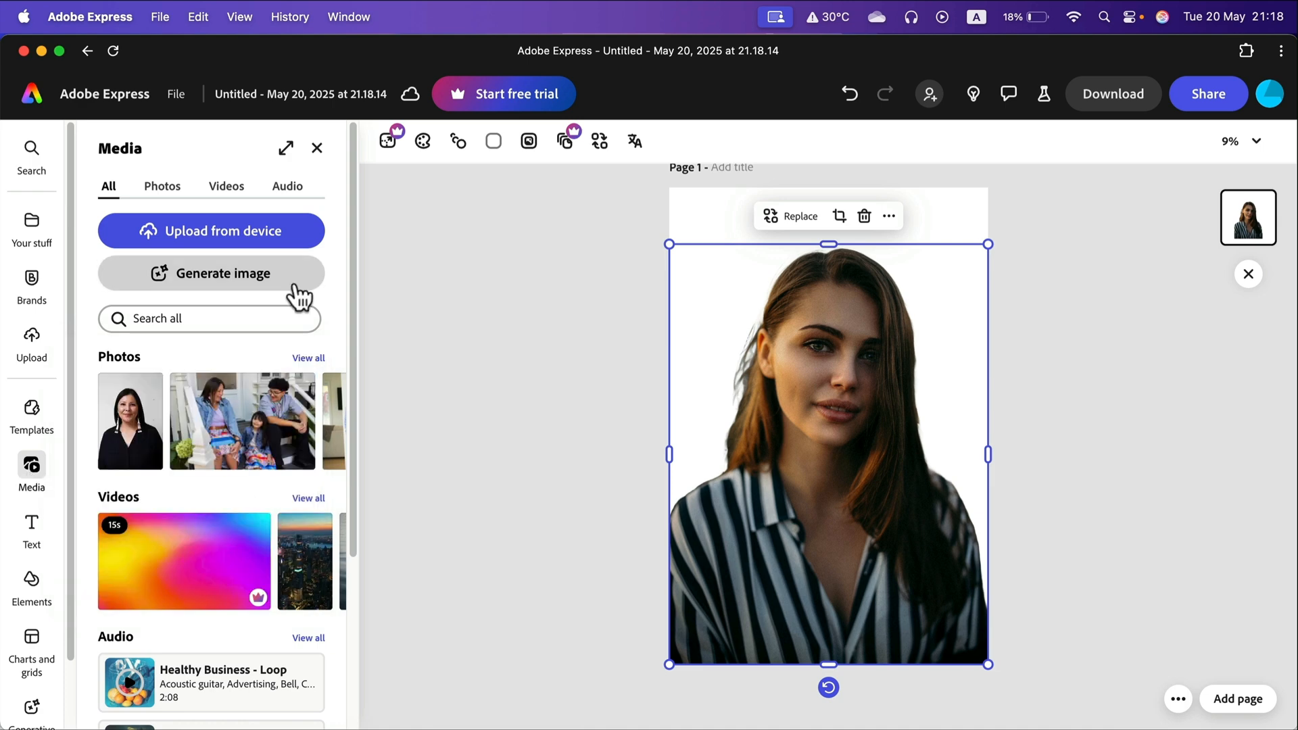
mouse_move(303, 357)
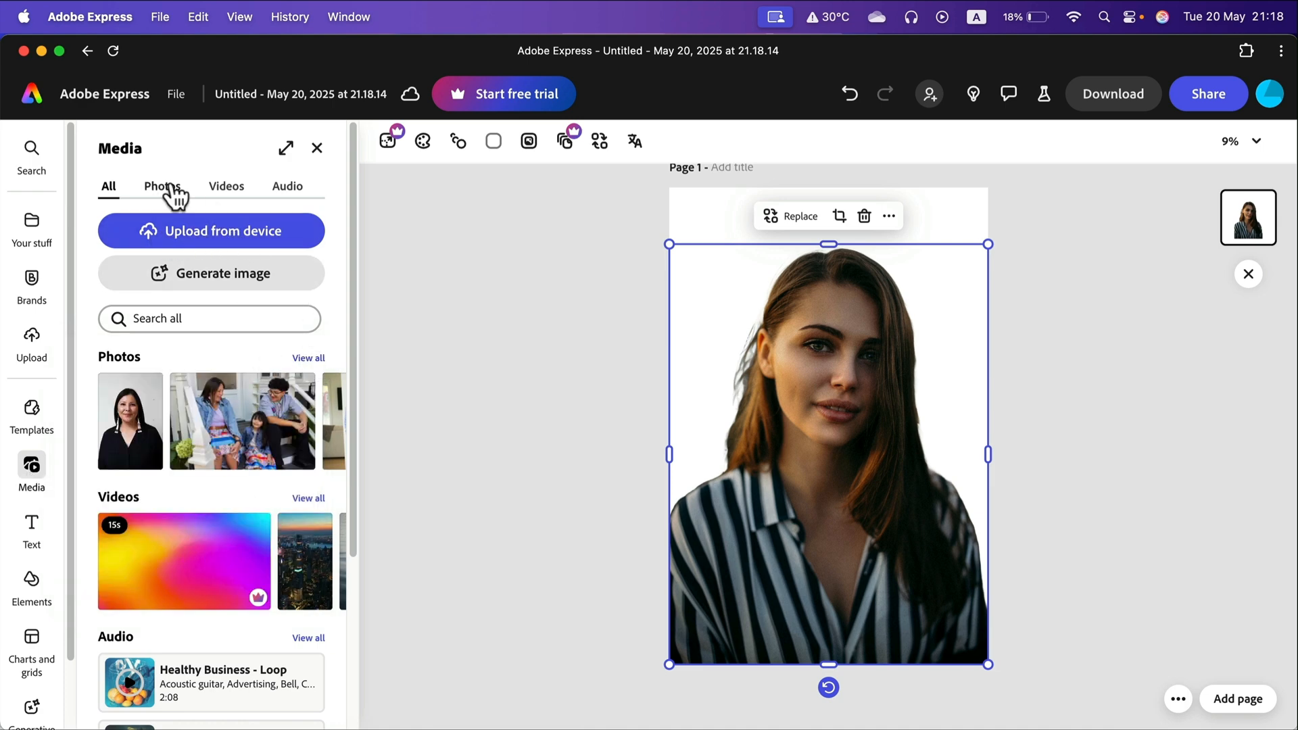
Find a 'wall' stock photo, add the white brick wall and send it behind the portrait
type("wall")
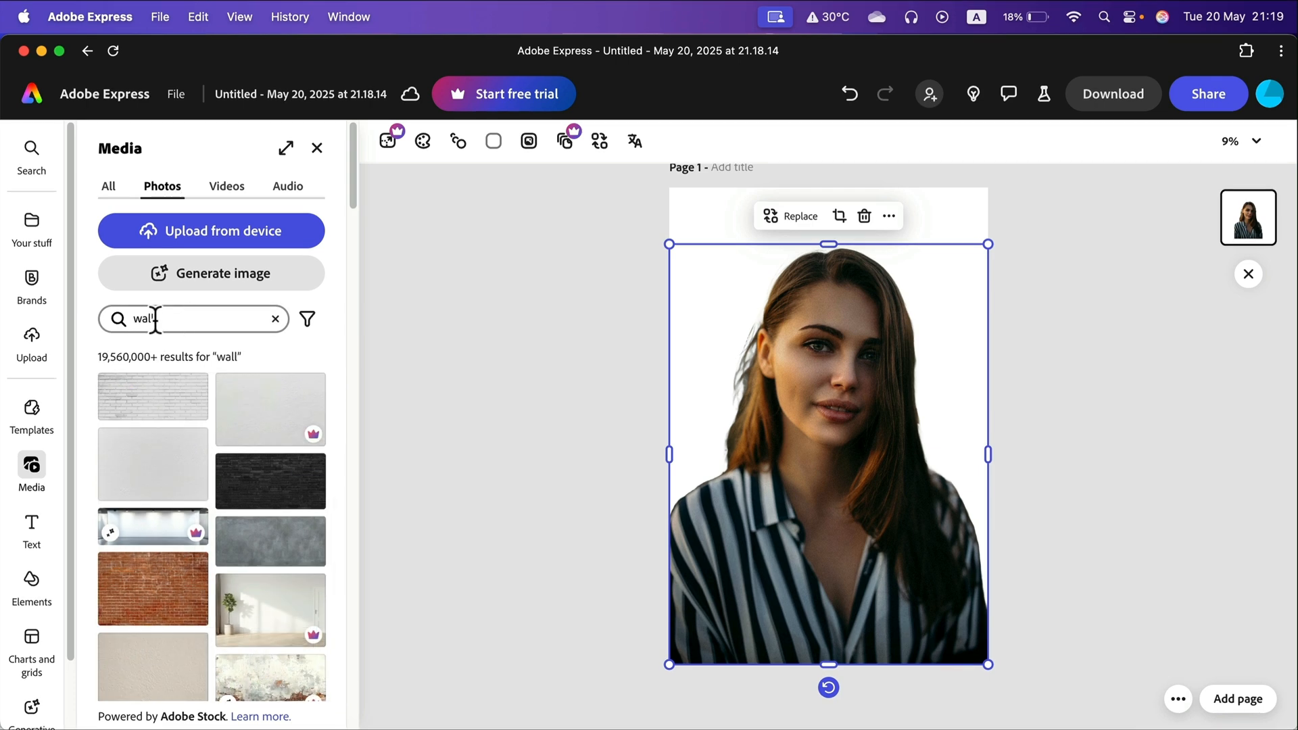
mouse_move(322, 452)
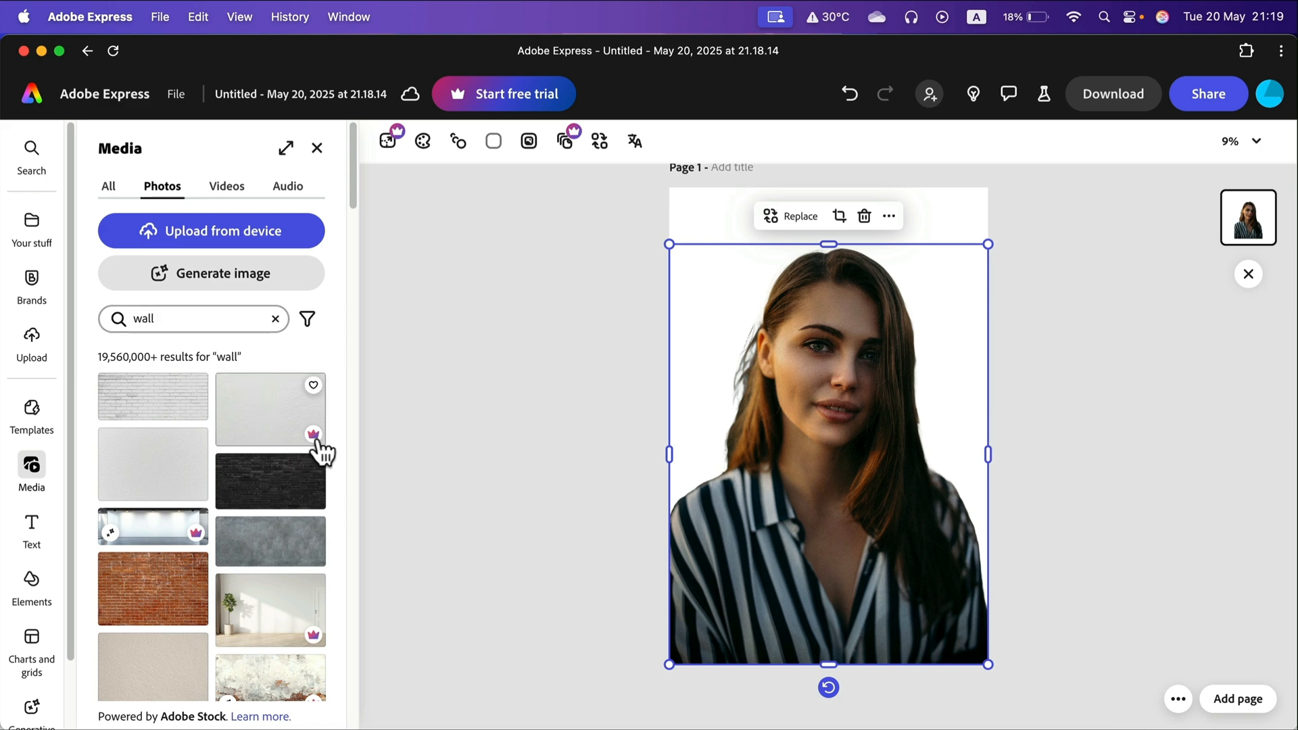
mouse_move(124, 460)
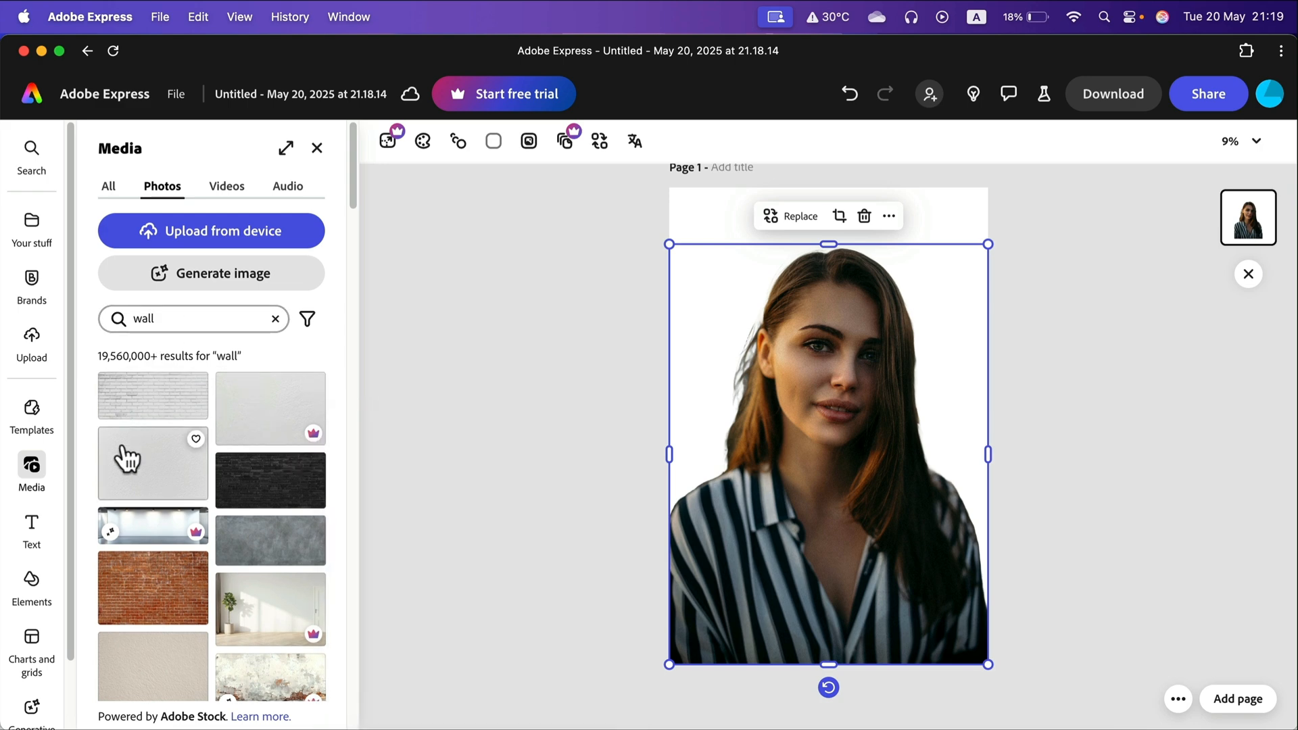
scroll("down", 3)
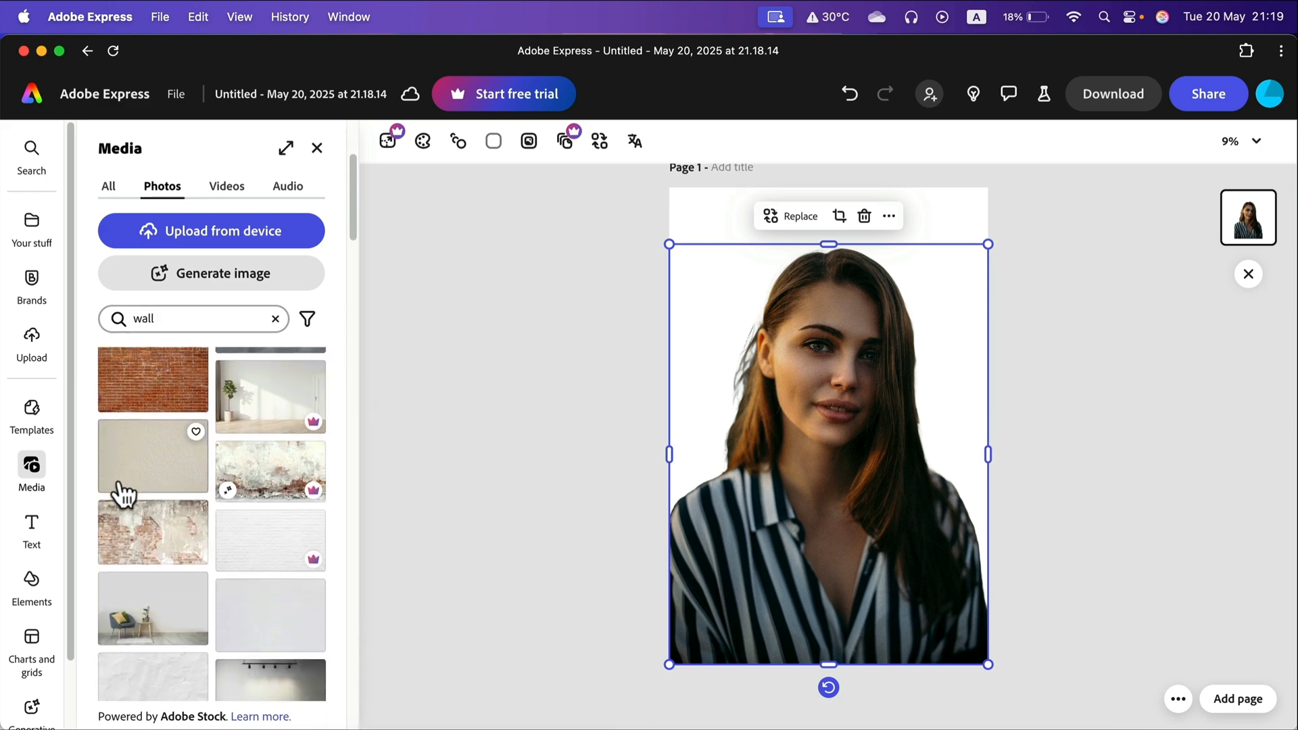
scroll("down", 3)
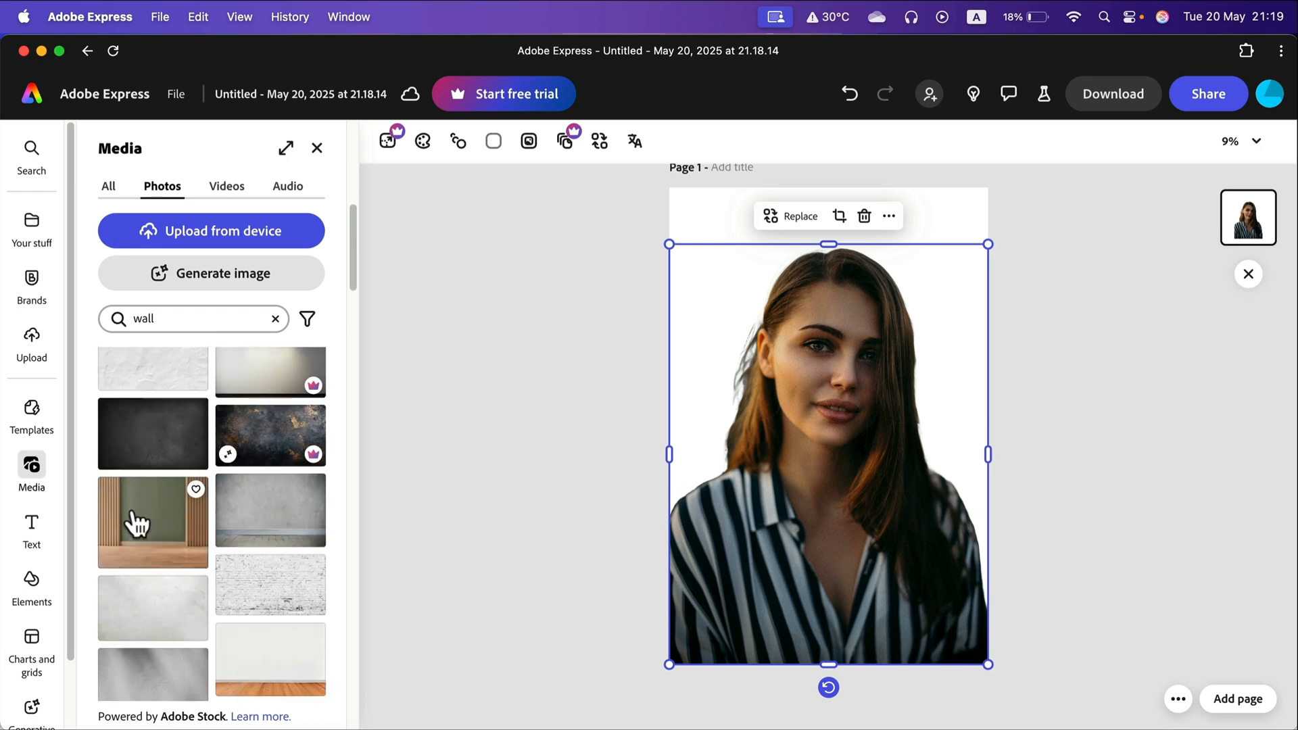
scroll("down", 3)
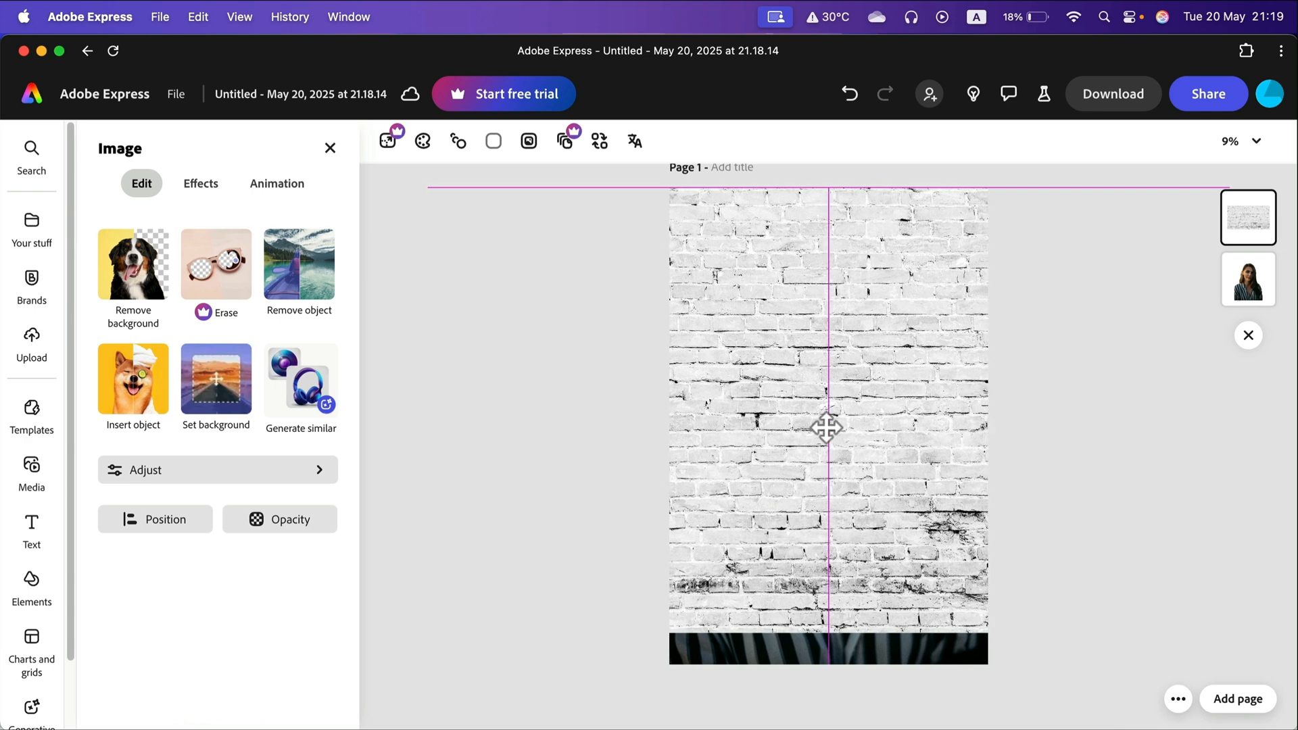
left_click(828, 426)
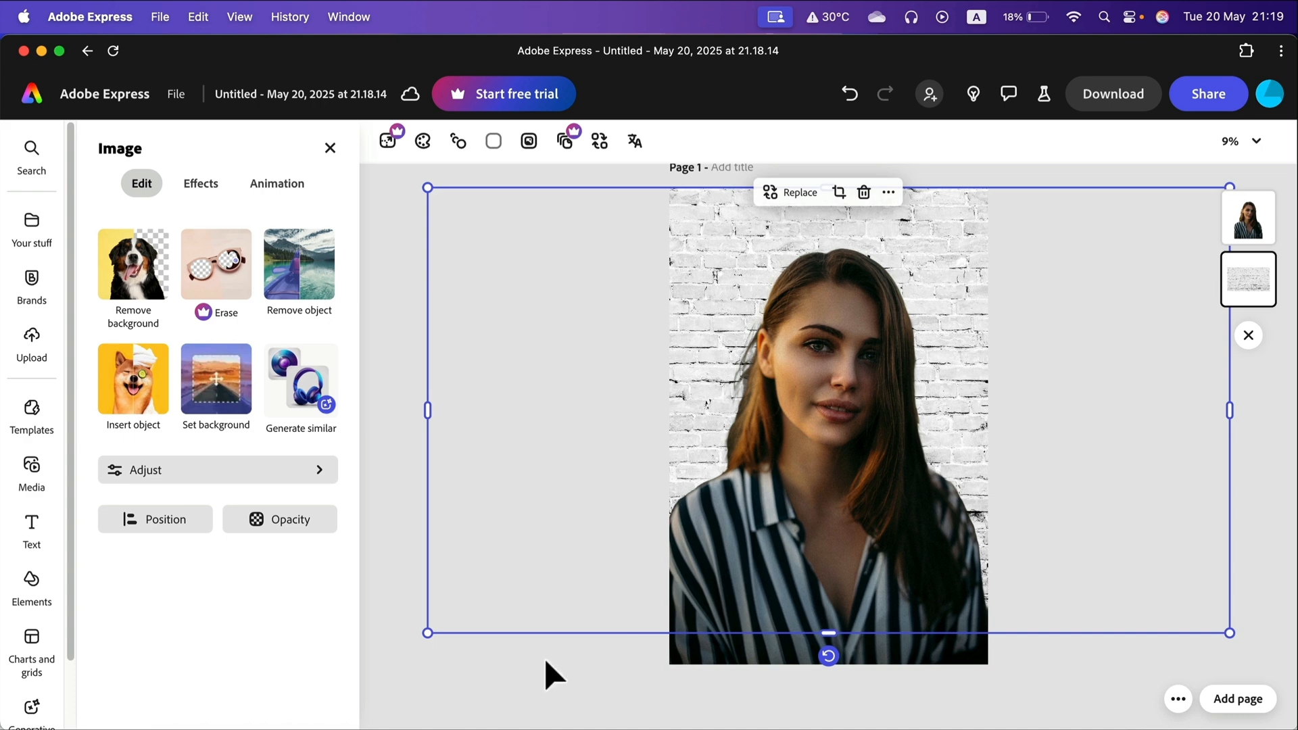
left_click(31, 464)
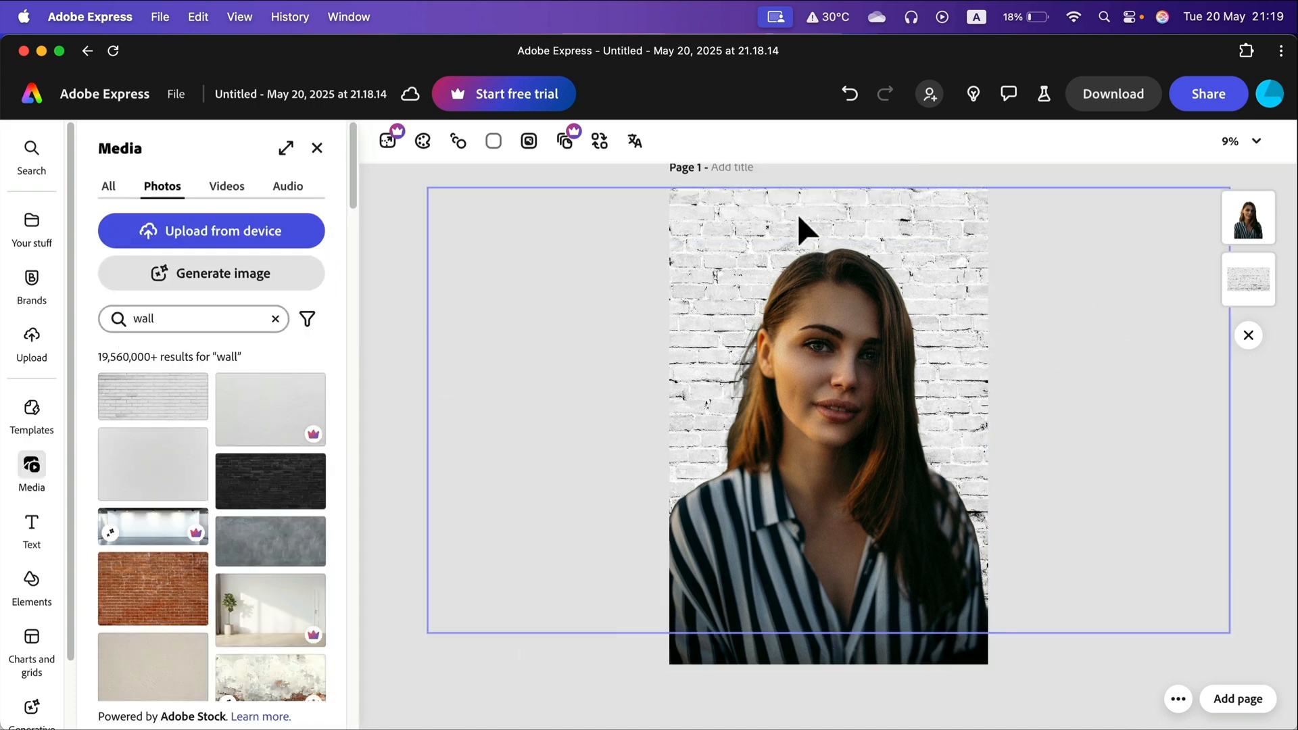
mouse_move(31, 465)
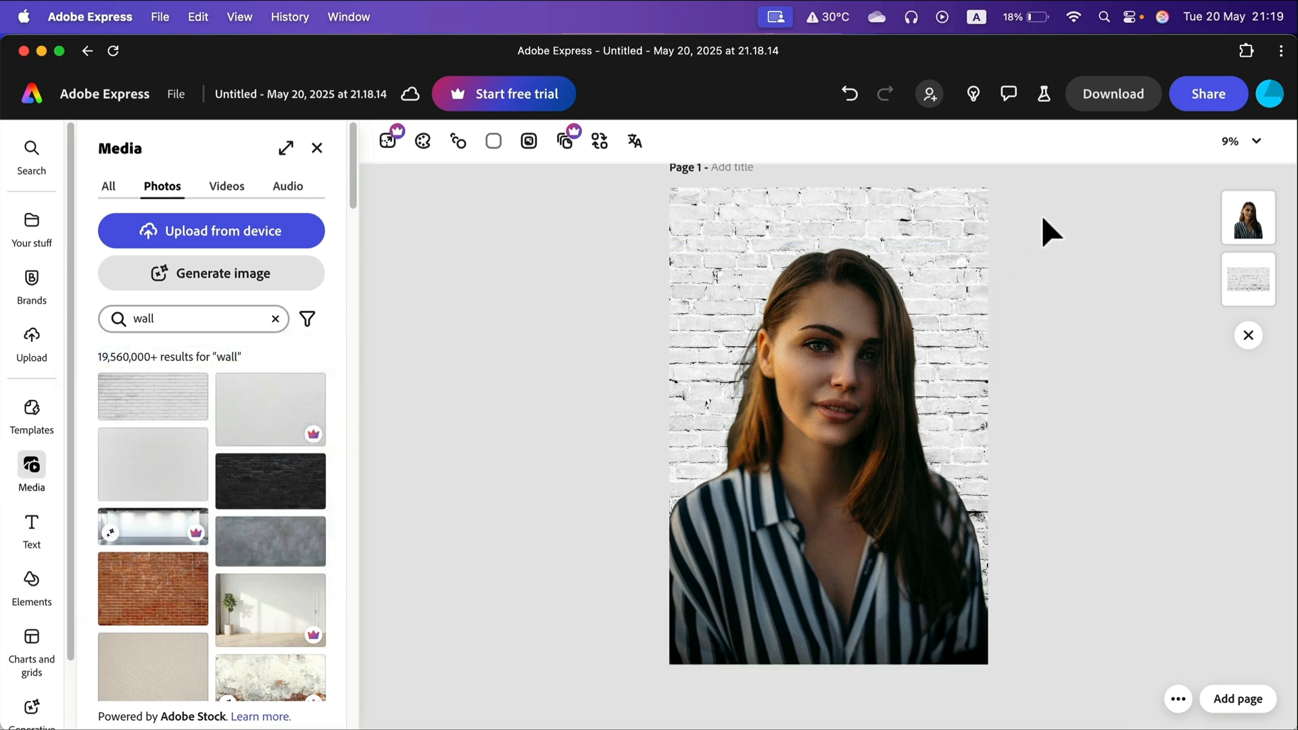
Switch the download file format from PNG to JPG (best for small file sizes)
left_click(1111, 93)
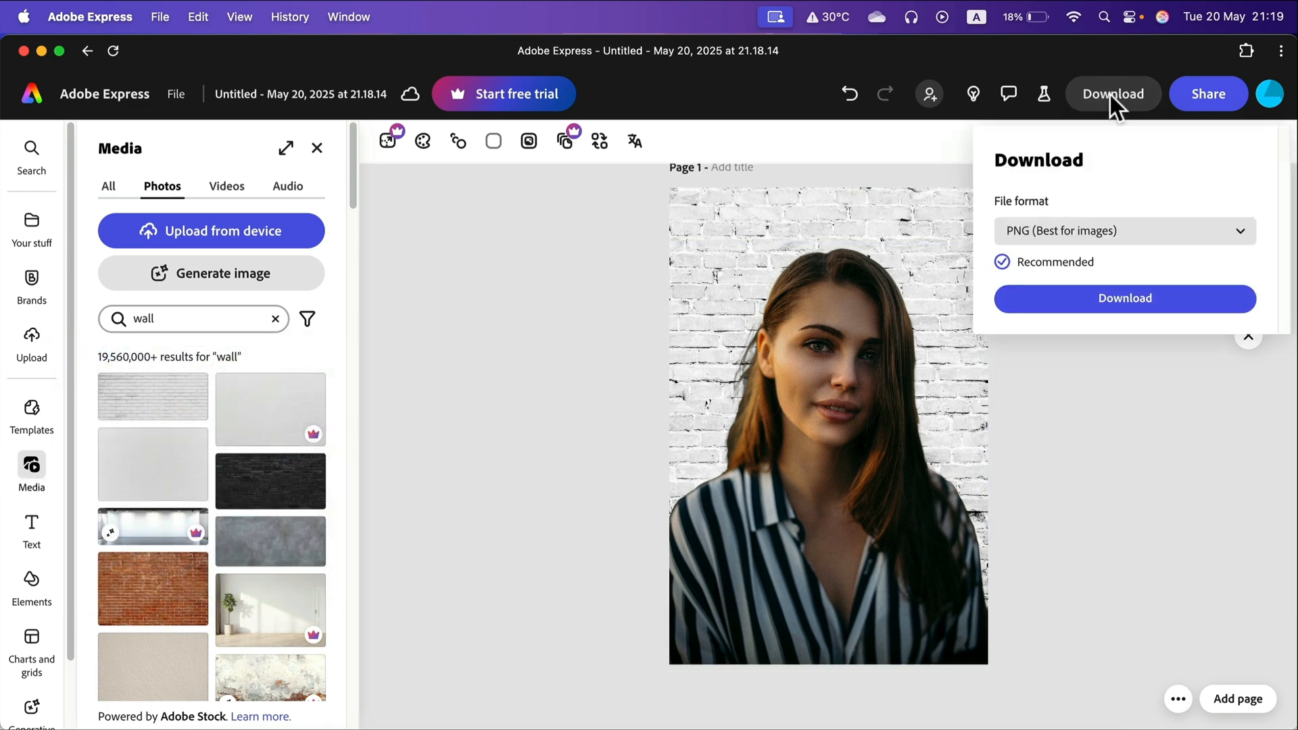
left_click(1124, 230)
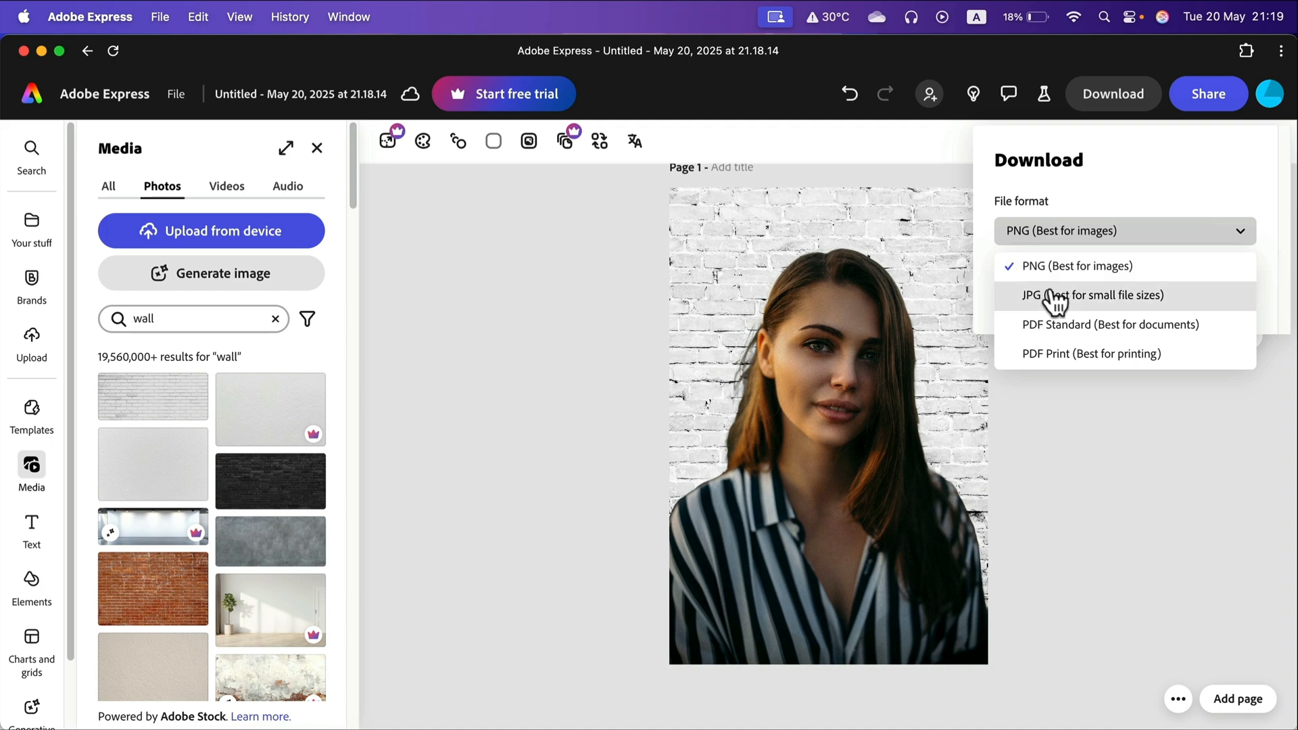
left_click(1079, 295)
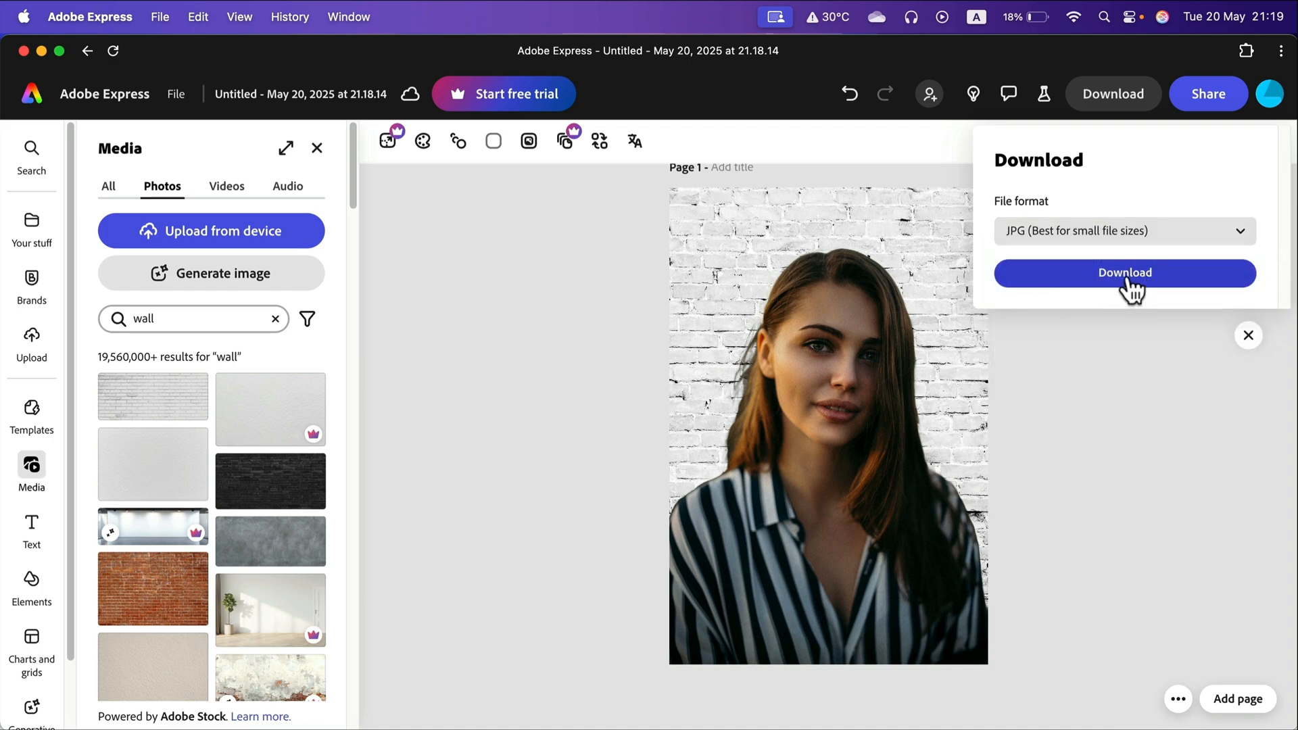
Download the design as Untitled.jpeg and view it in Preview
left_click(1124, 272)
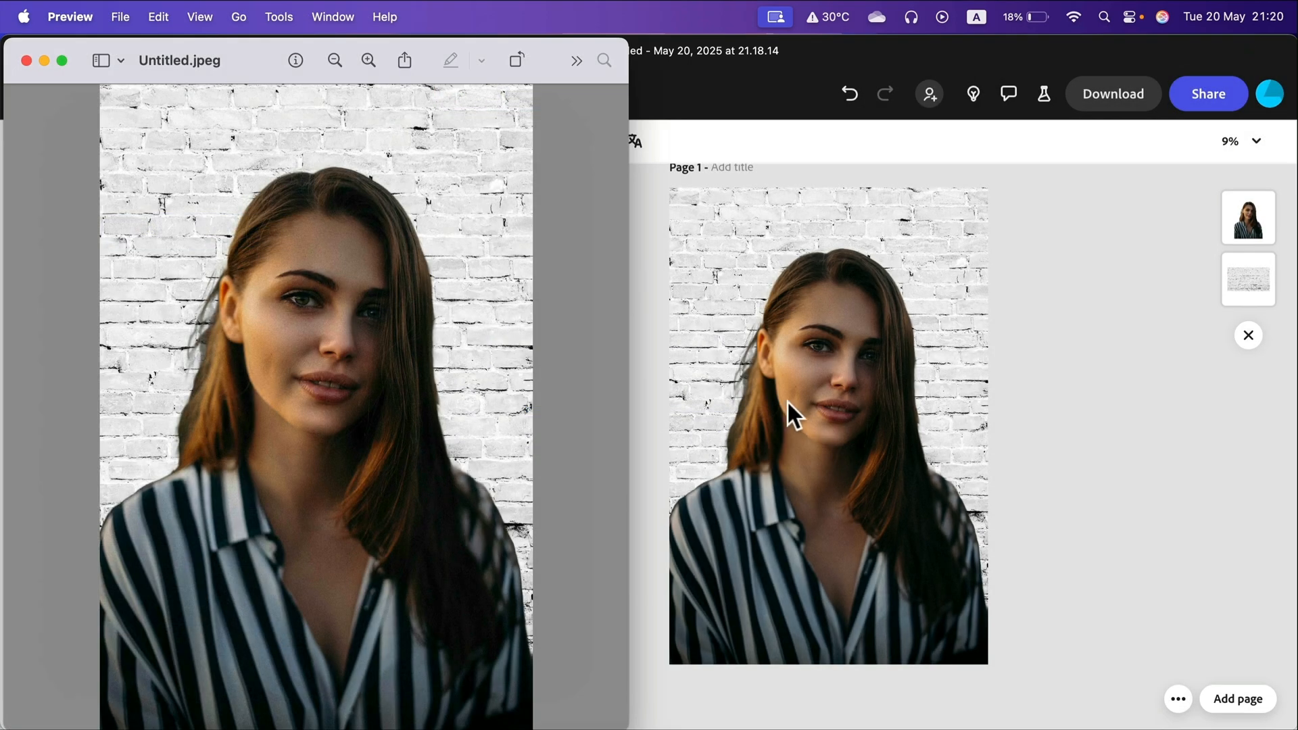
mouse_move(500, 430)
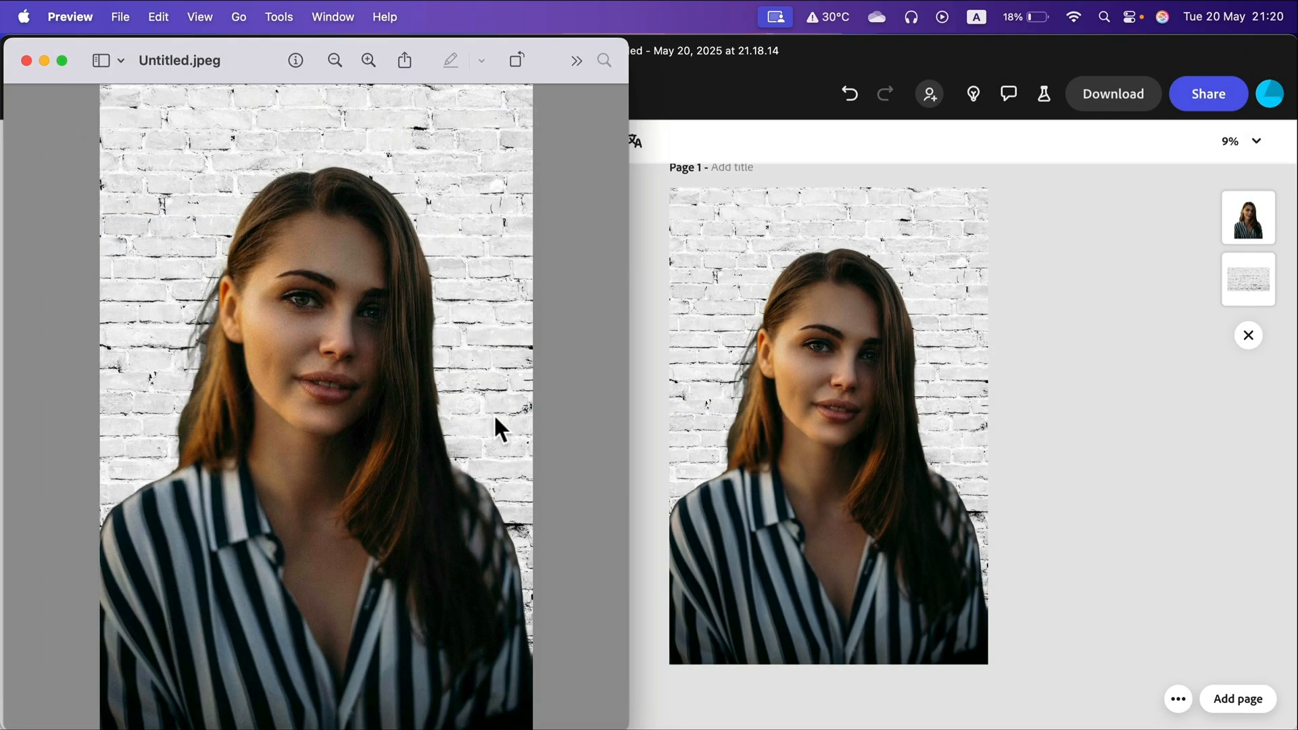
mouse_move(180, 356)
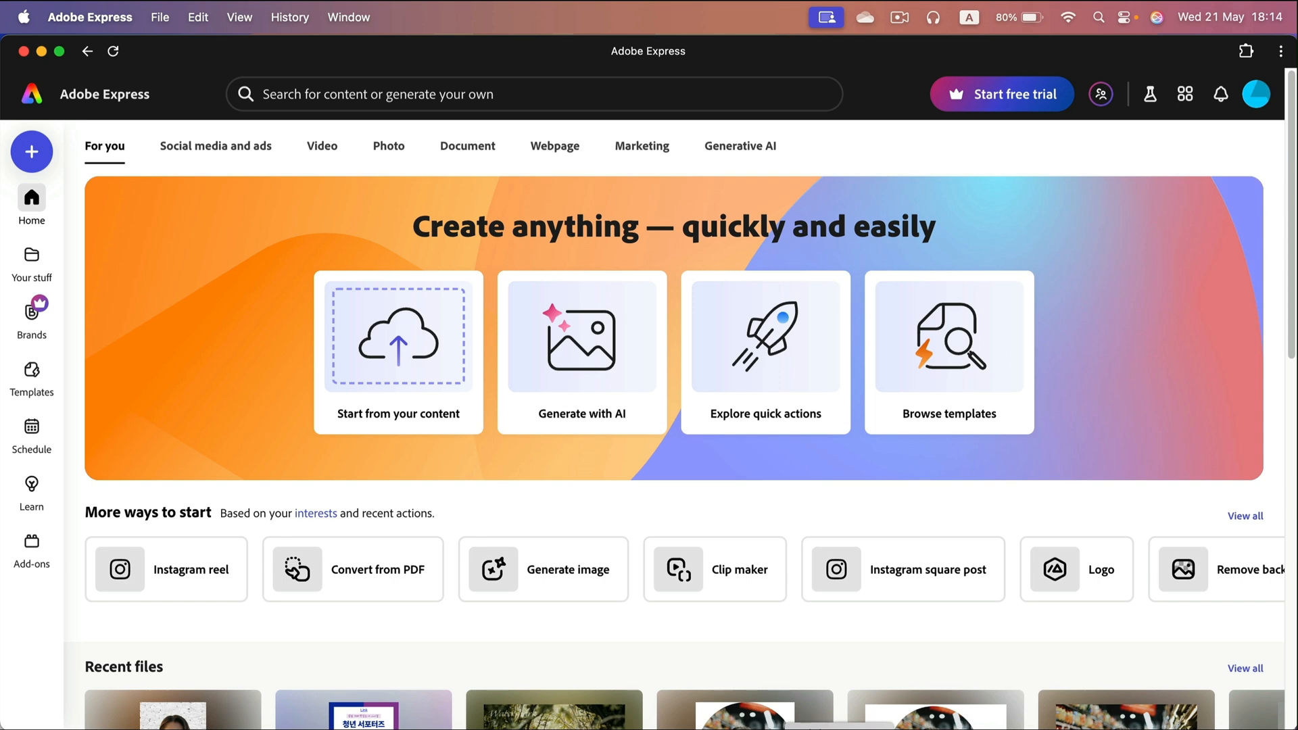
mouse_move(825, 530)
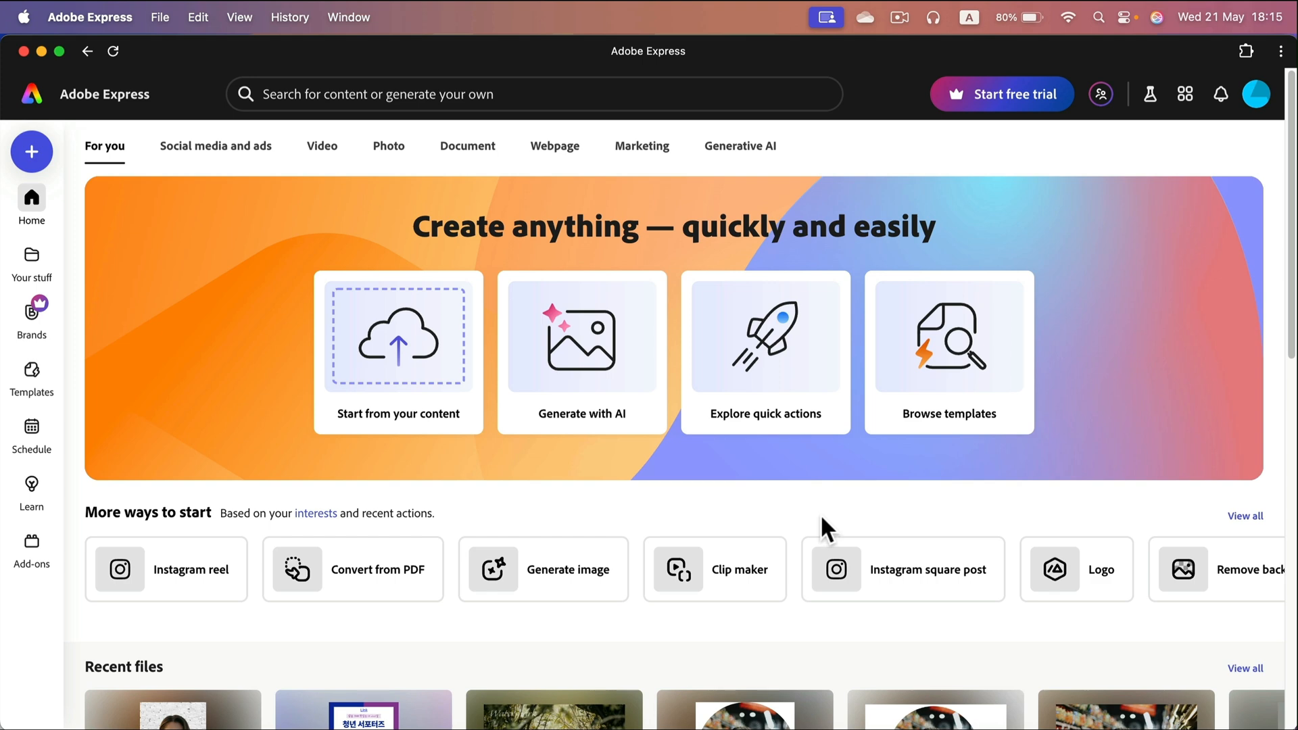
mouse_move(820, 518)
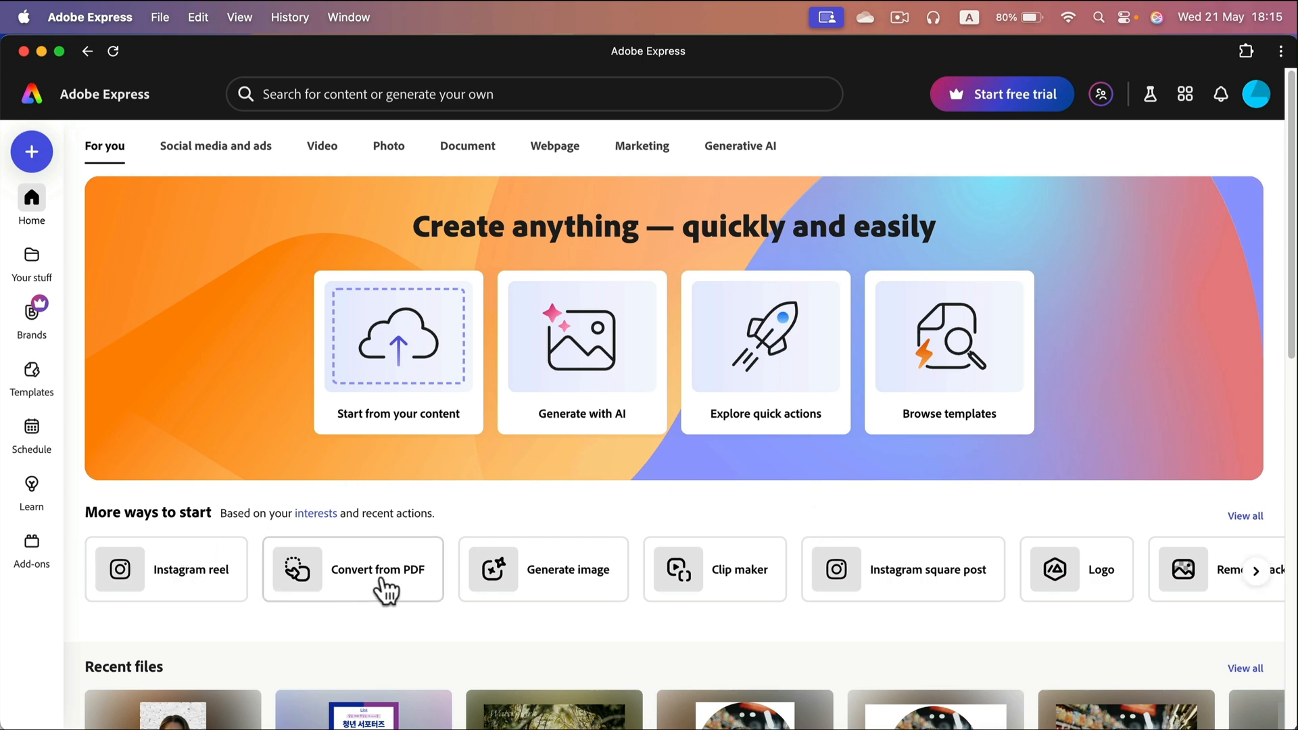
mouse_move(1037, 520)
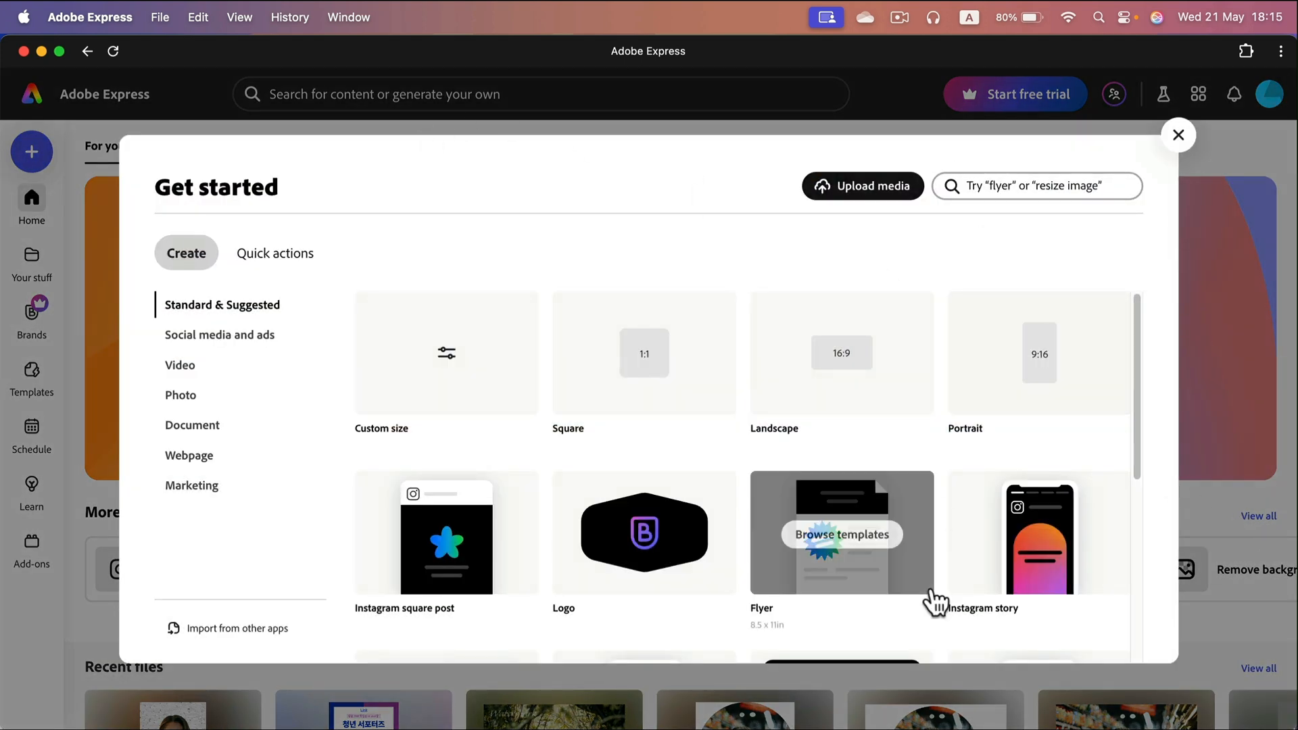
From Social media and ads formats, start a new blank Instagram reel project
left_click(179, 365)
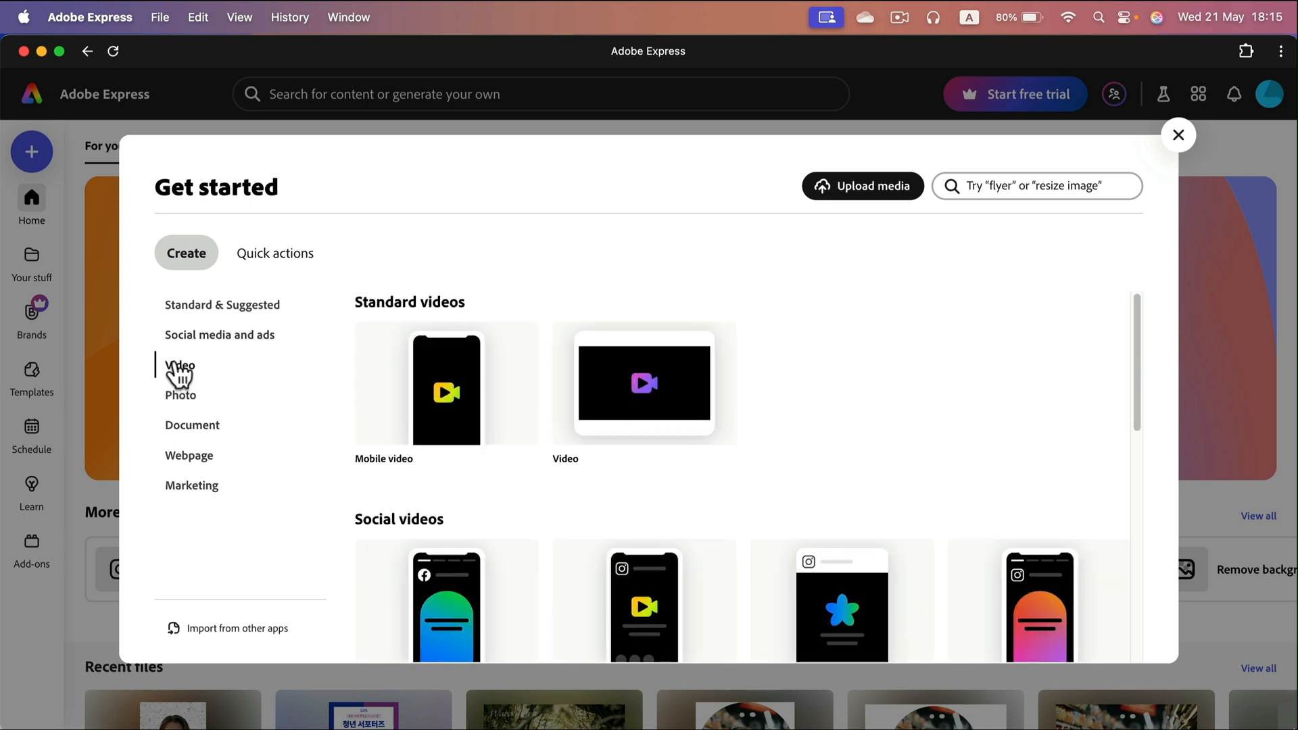
left_click(219, 334)
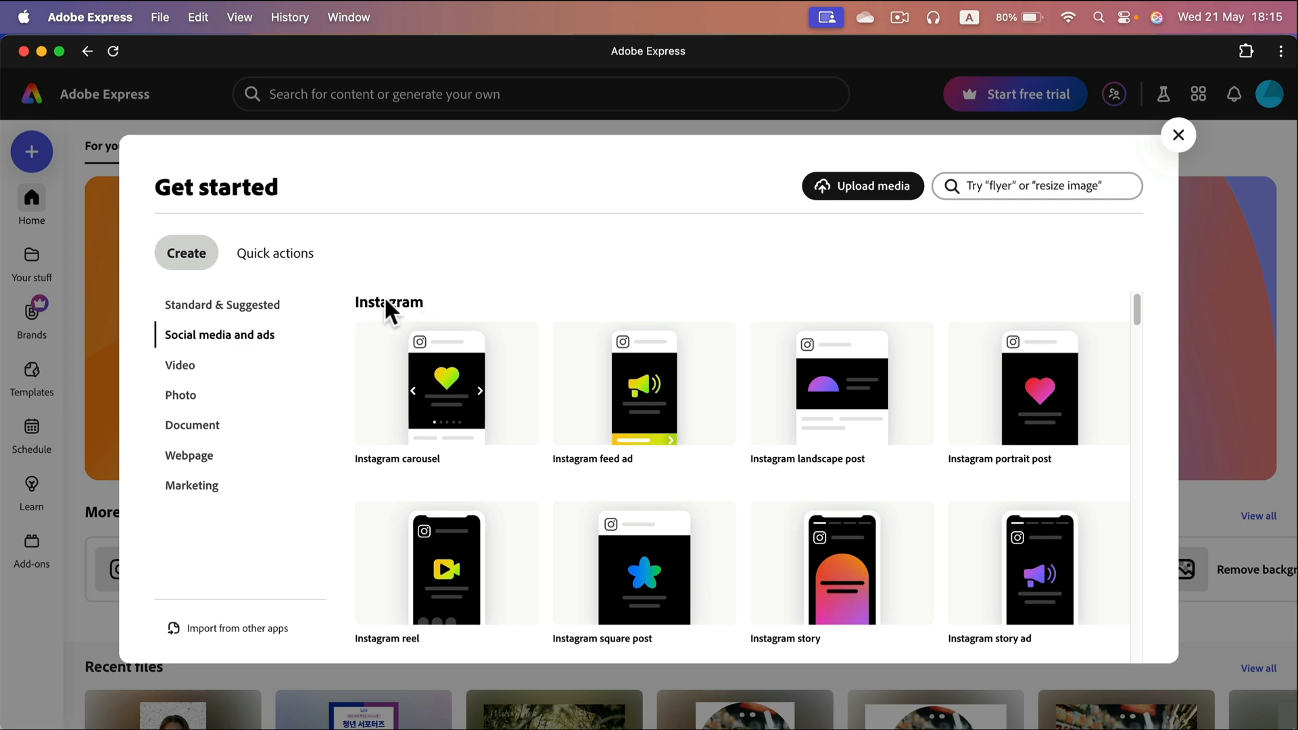
scroll("down", 3)
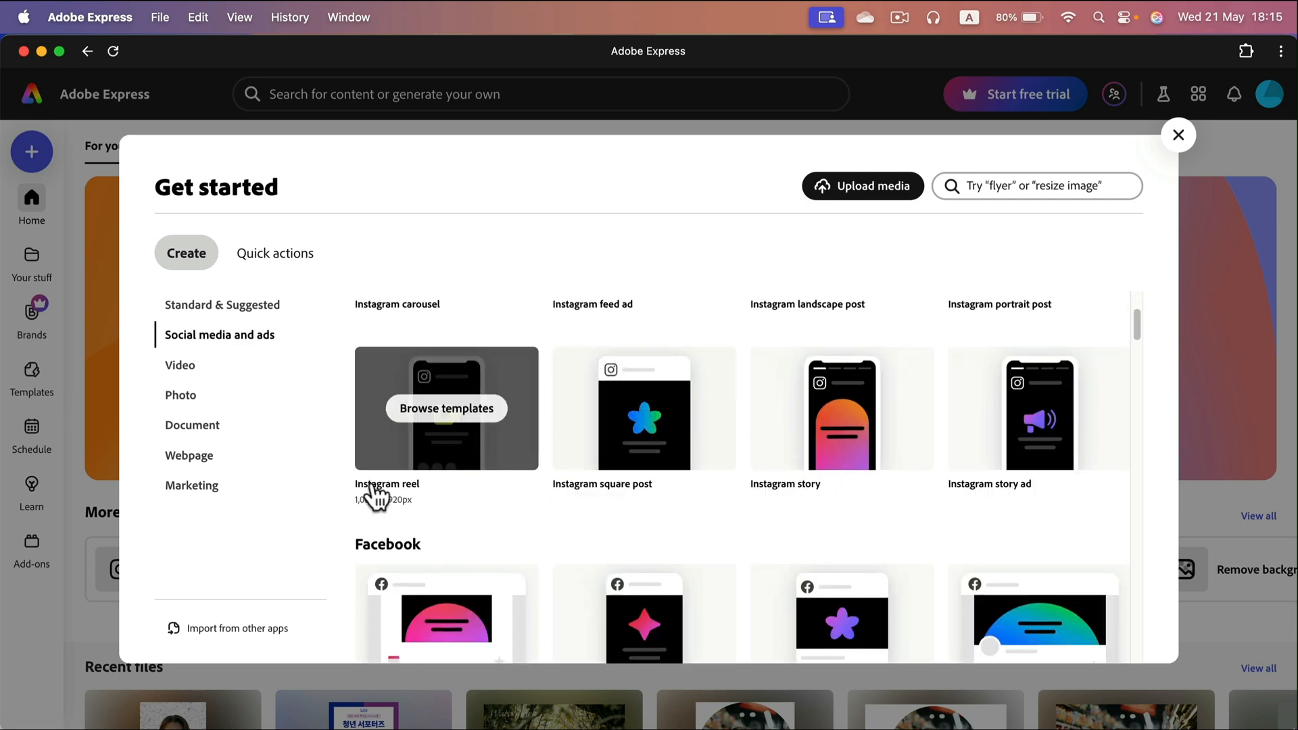
left_click(445, 409)
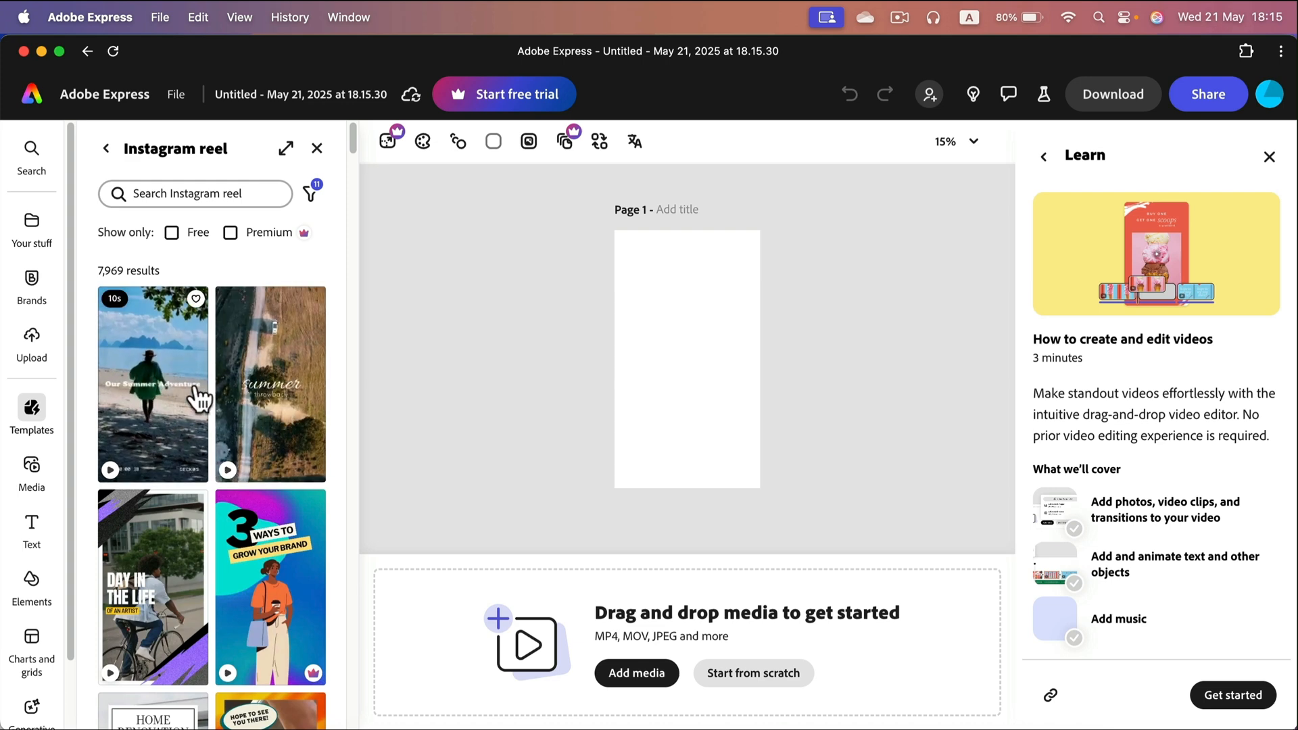
Browse the reel templates and apply the Travel to Los Angeles template
scroll("down", 3)
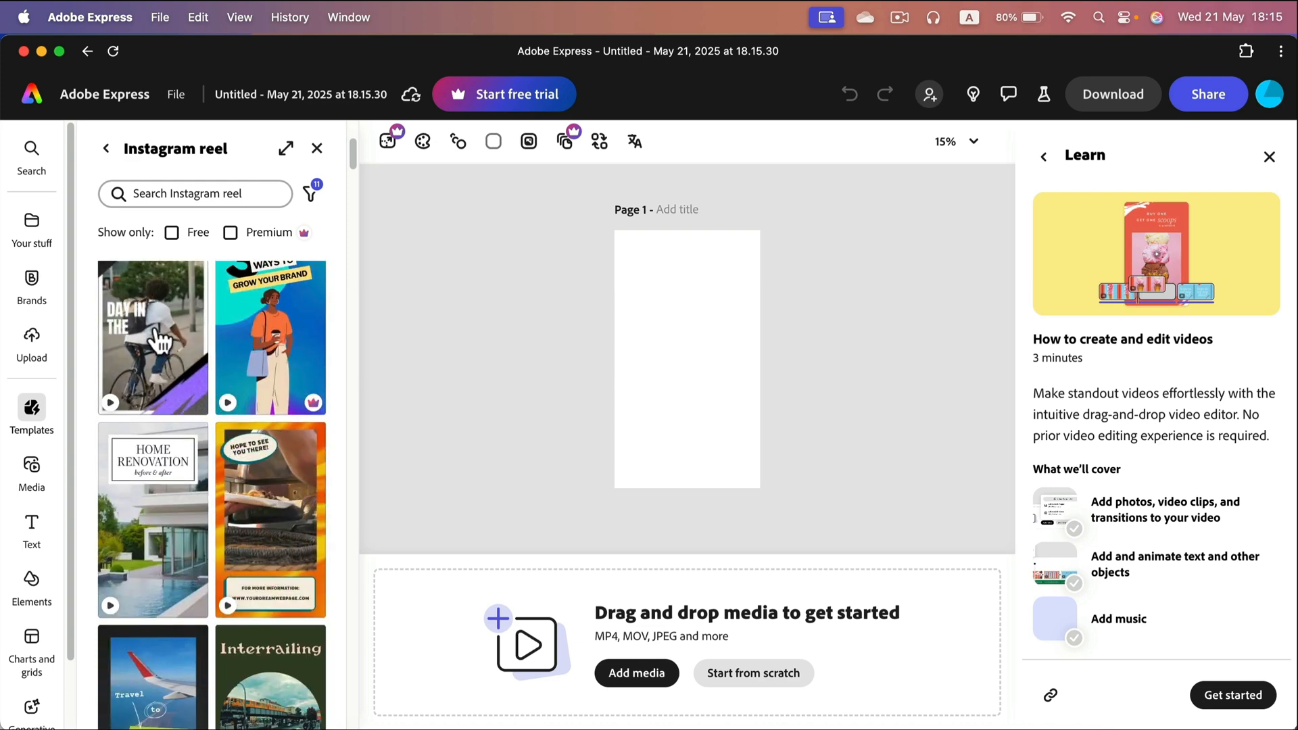
mouse_move(153, 483)
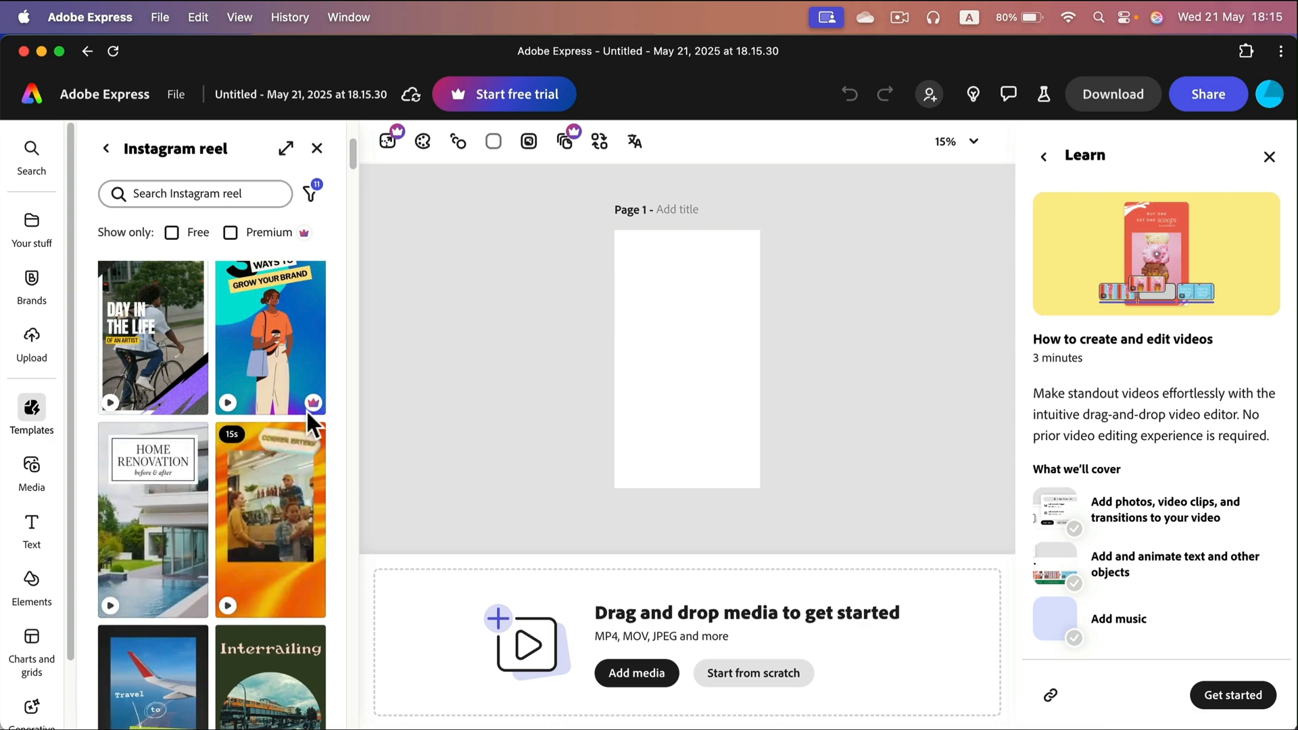
scroll("down", 3)
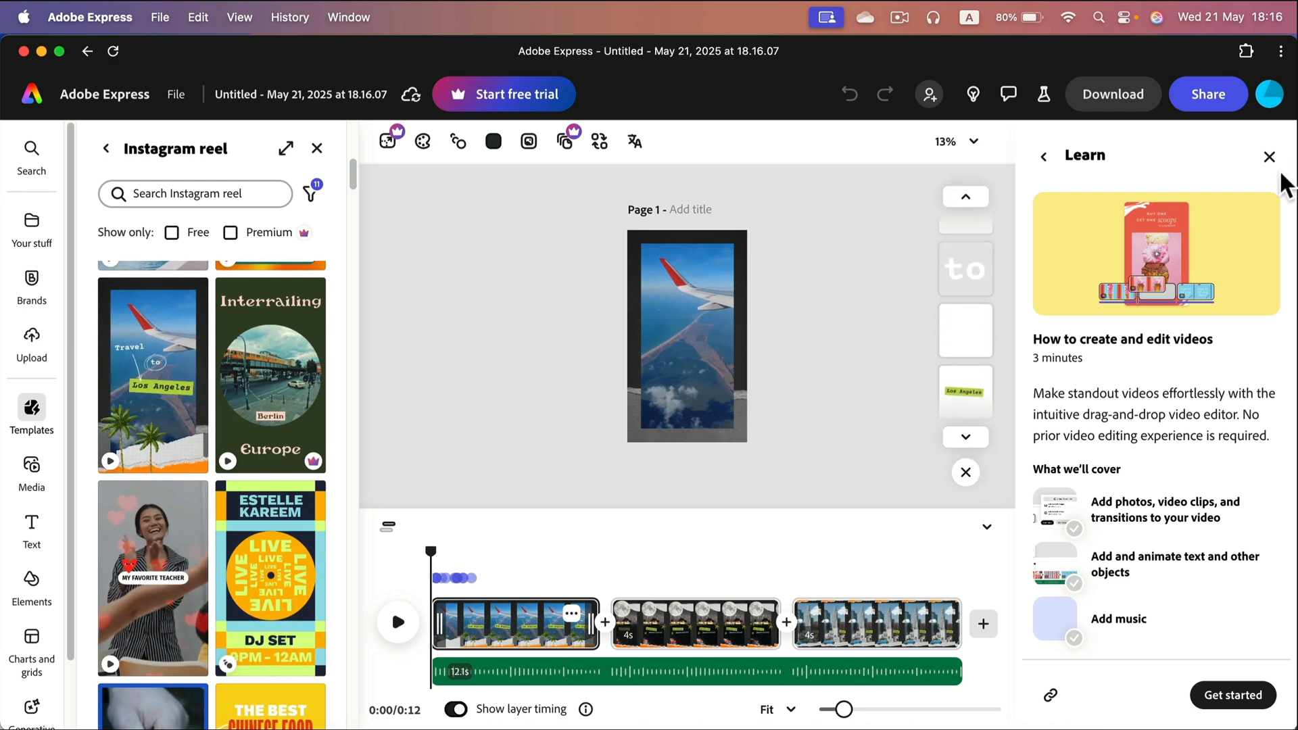
Dismiss the Learn panel and move the playhead to 0:01 on the title scene
left_click(1269, 157)
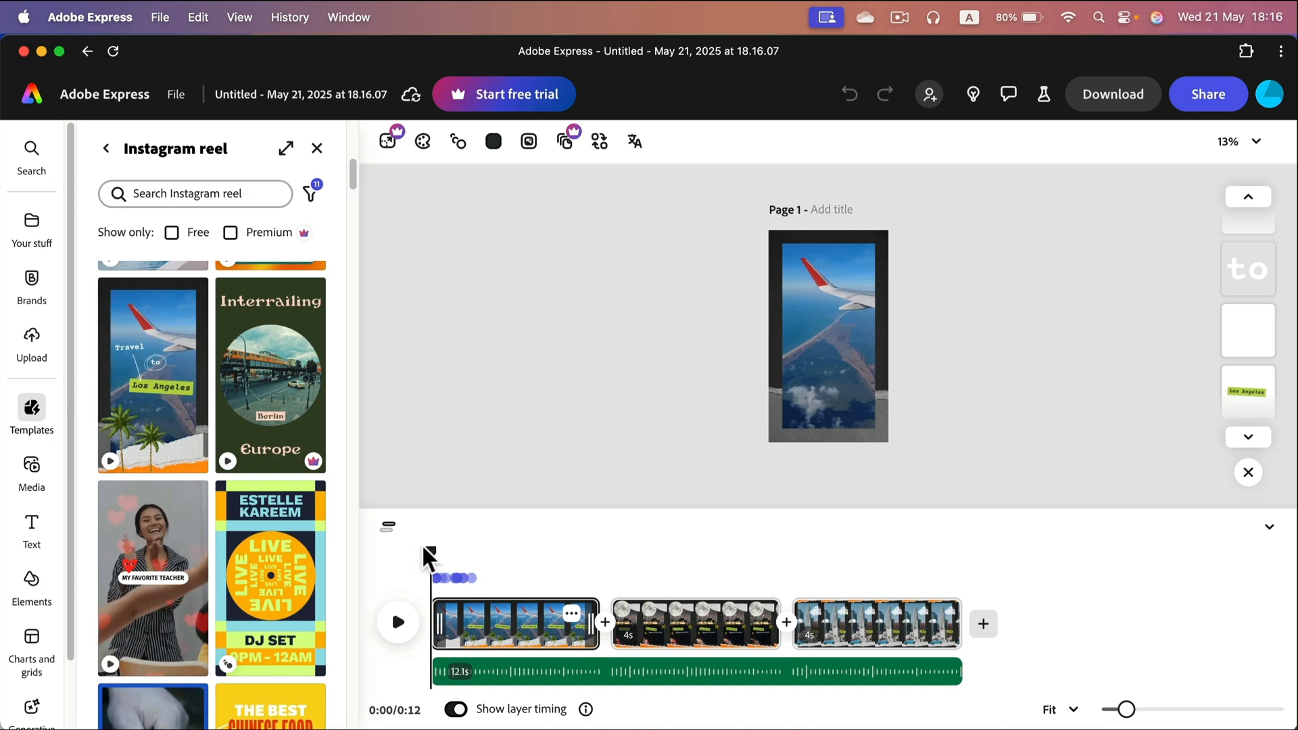
left_click_drag(430, 556, 588, 556)
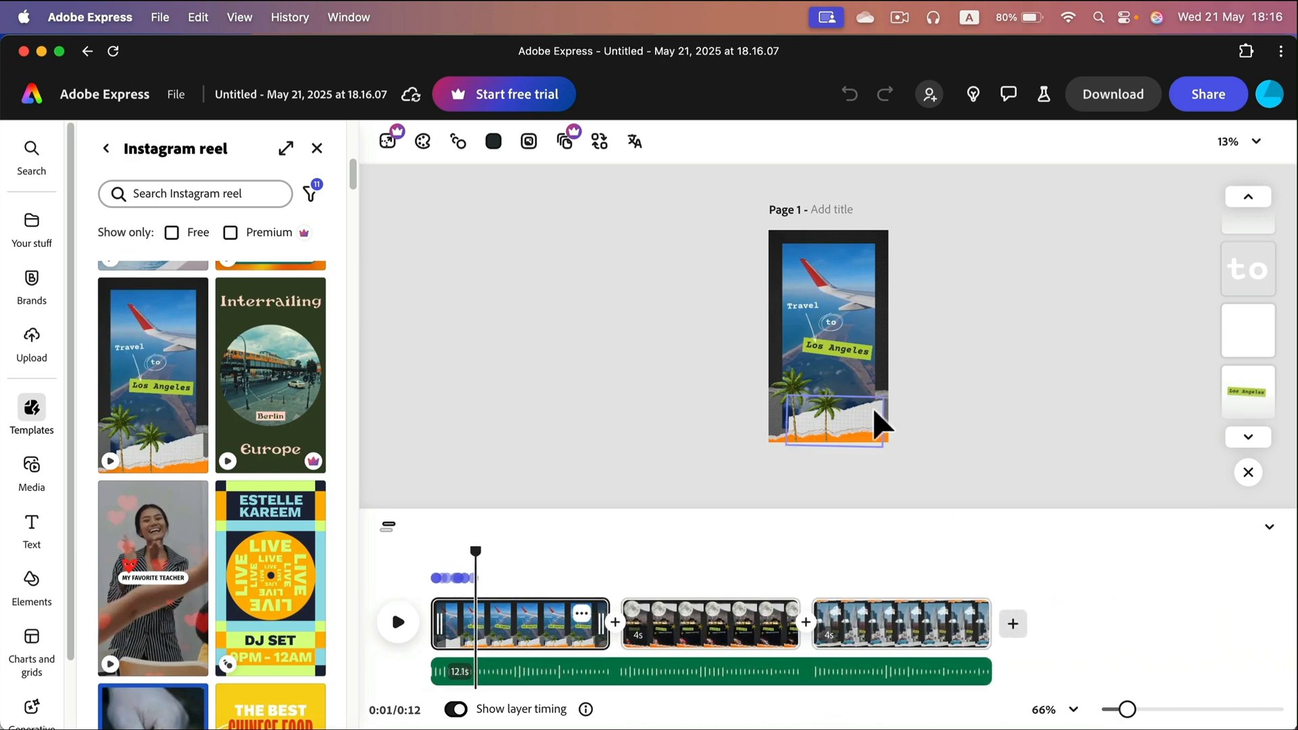
Replace the Los Angeles caption with 'How To Mark' set in Abril Fatface
left_click(838, 349)
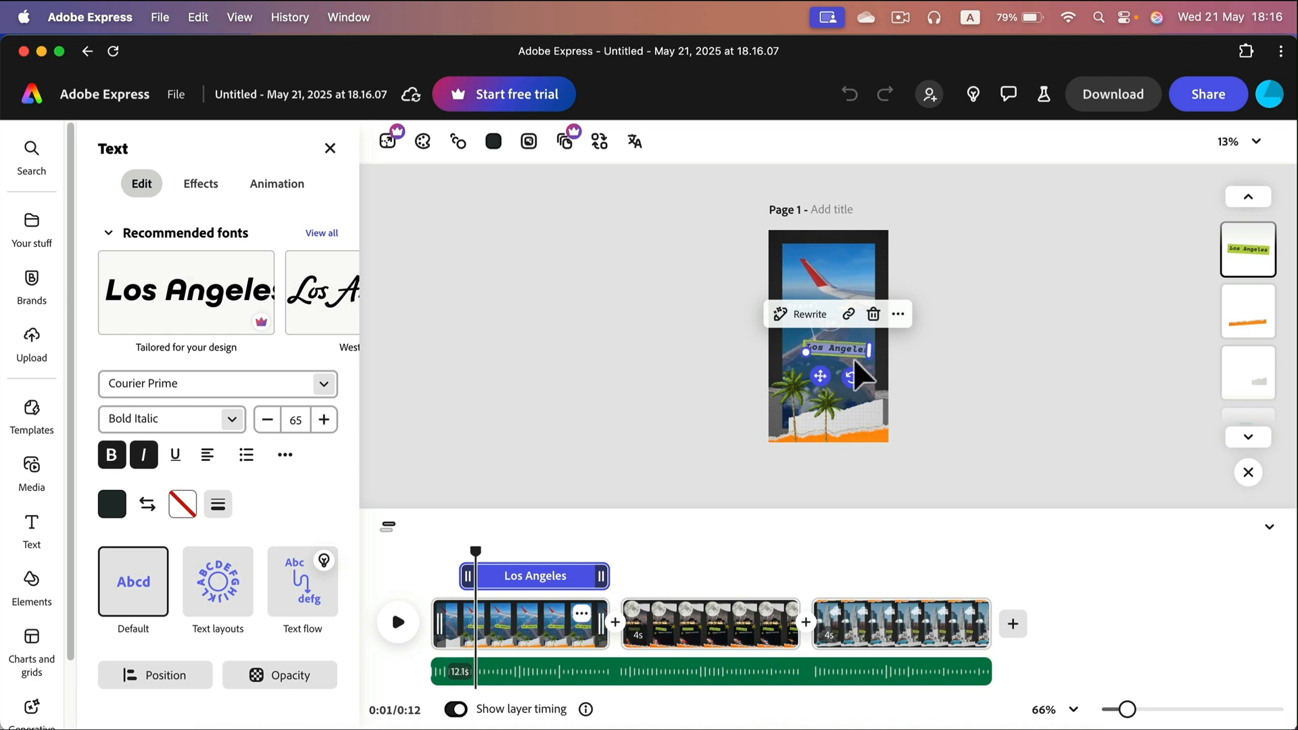
type("How To Mark")
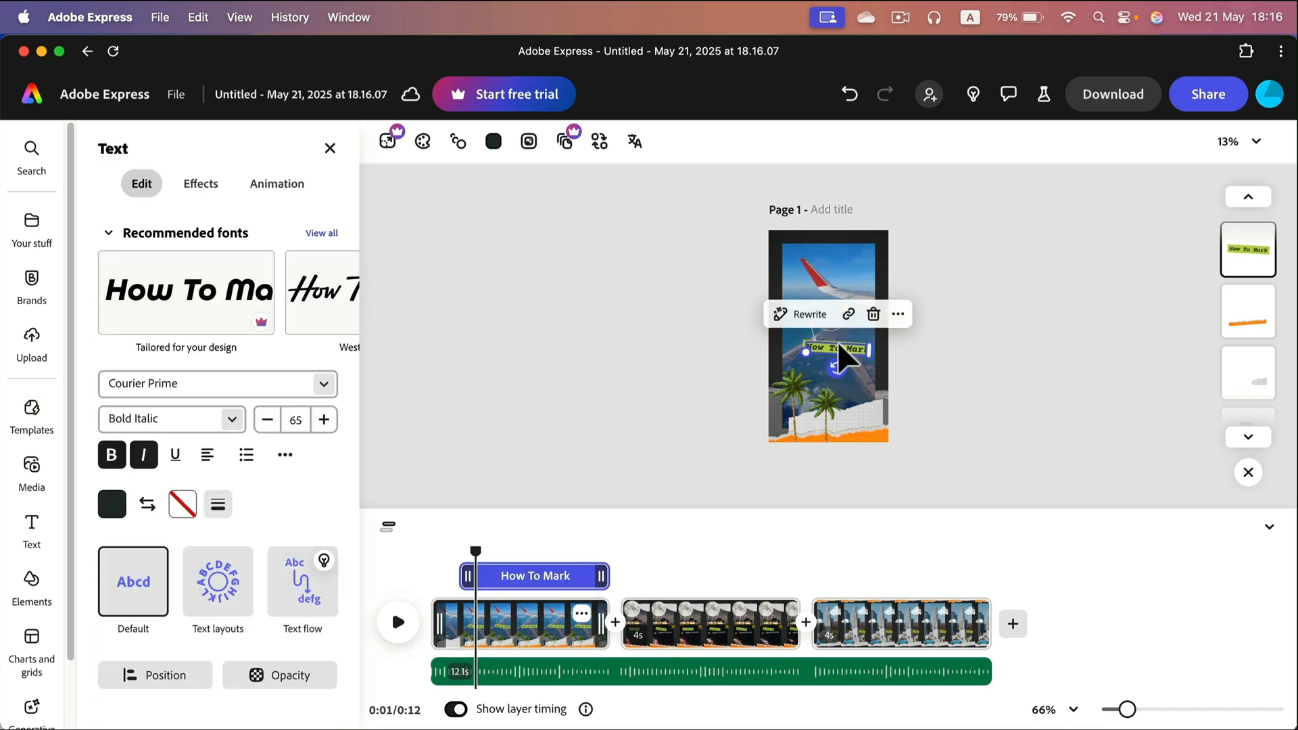
left_click(323, 383)
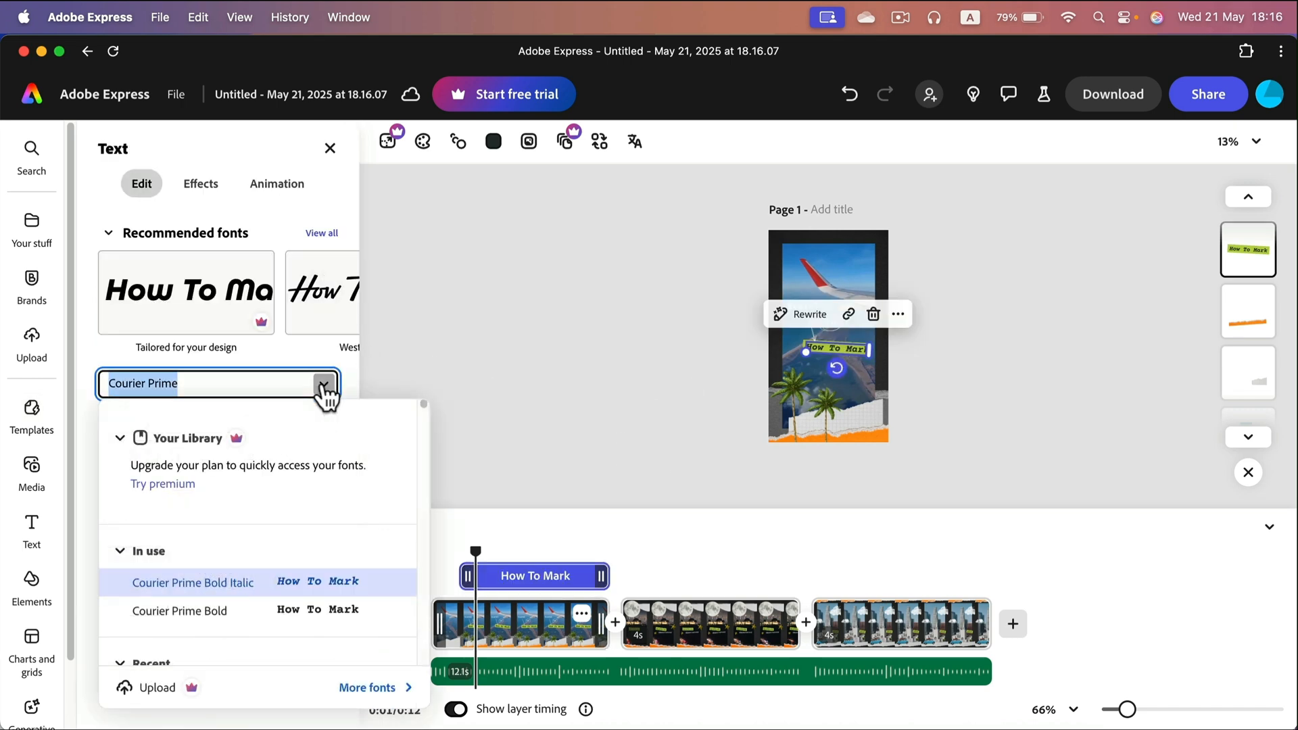
scroll("down", 3)
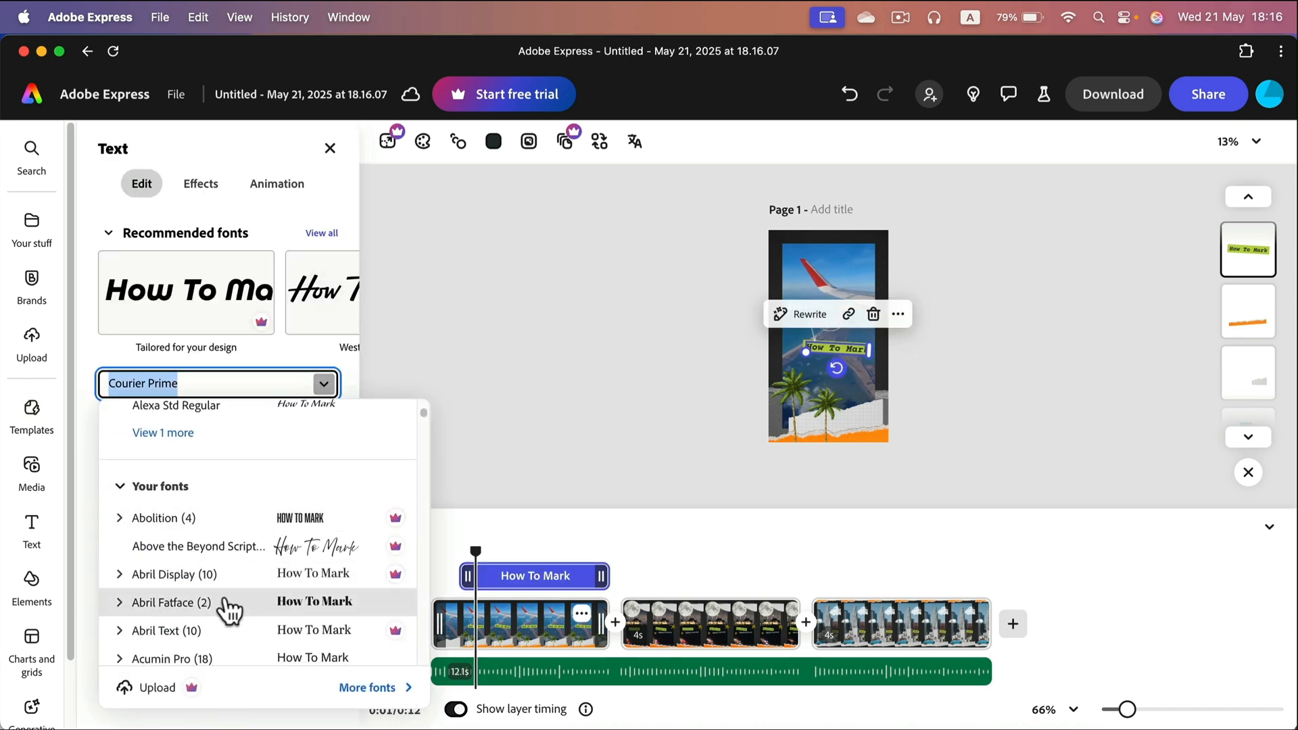
left_click(171, 602)
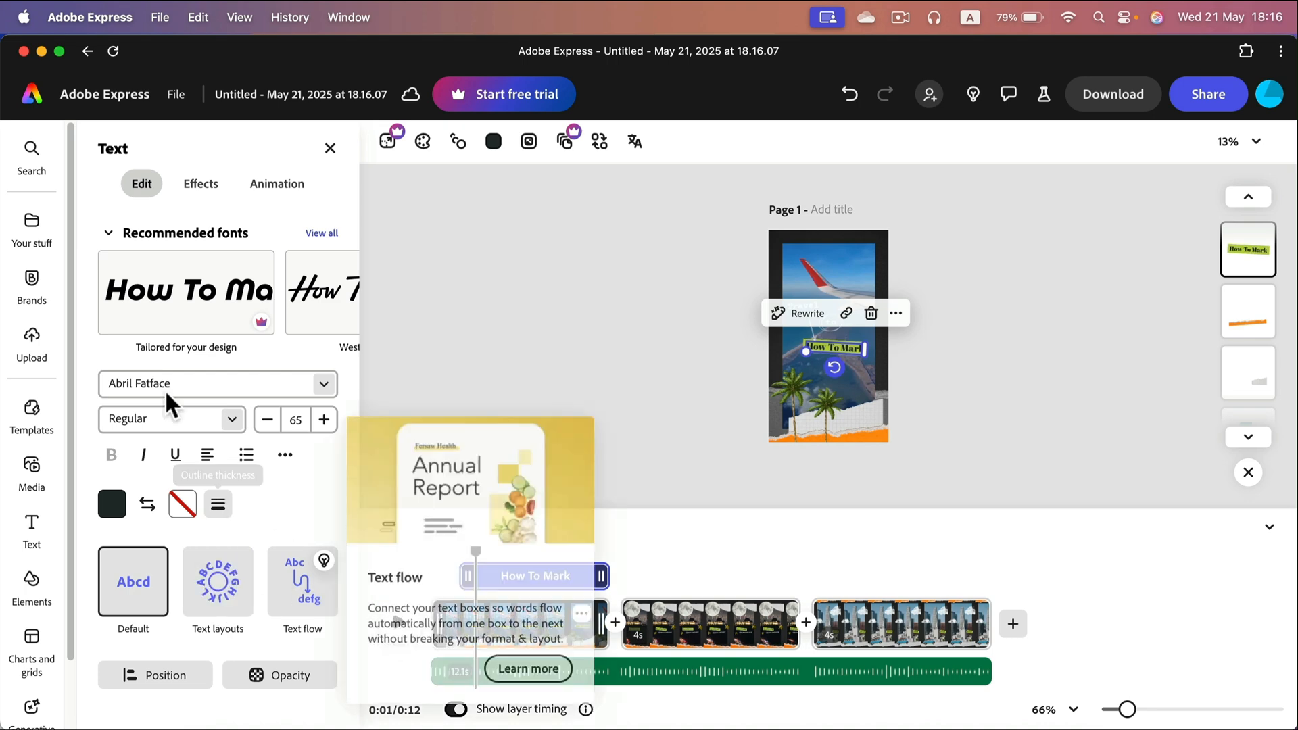
Bring up the caption's text effects and then its animation options
left_click(199, 183)
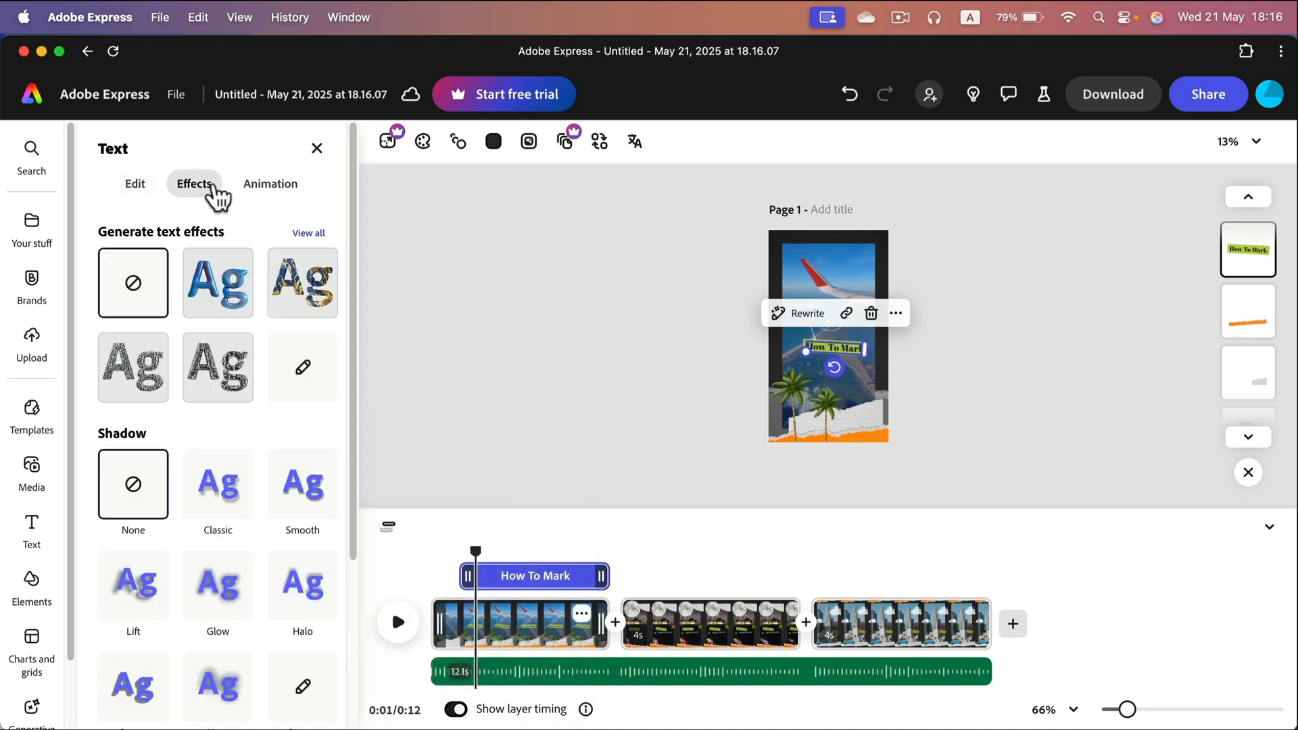
left_click(270, 182)
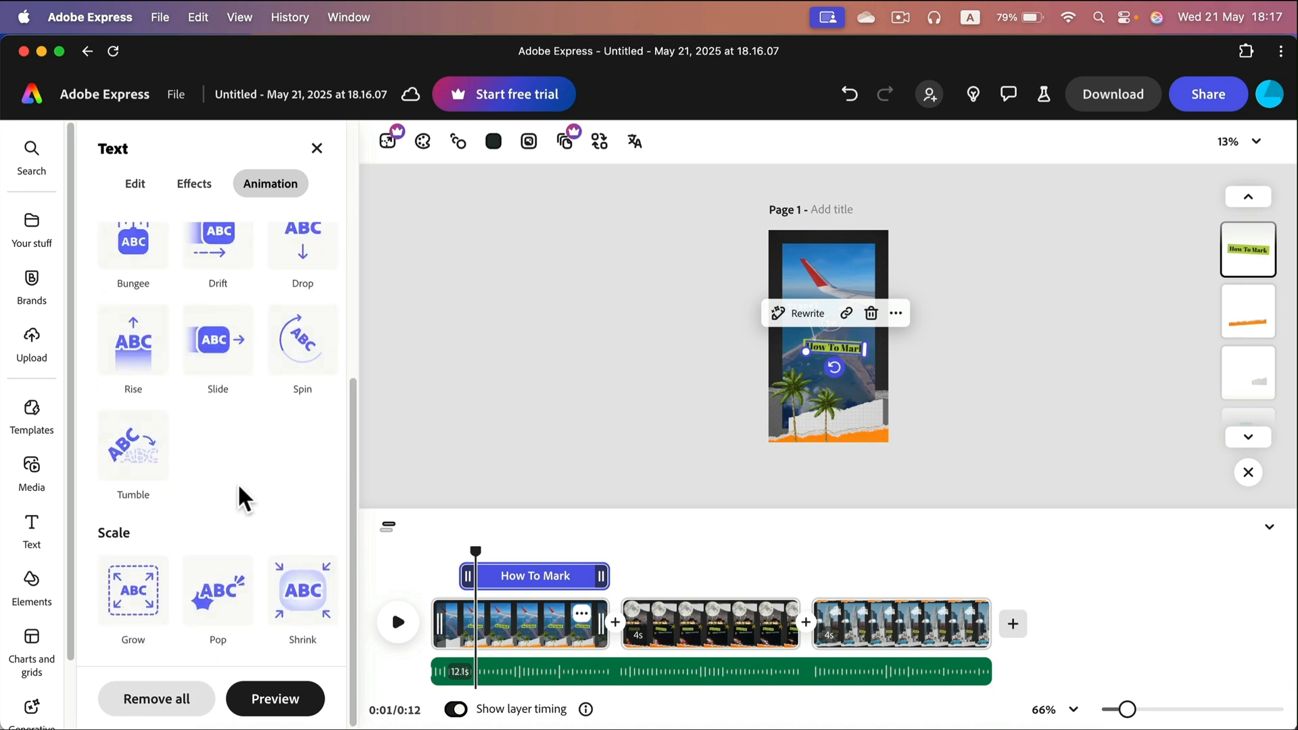
mouse_move(530, 371)
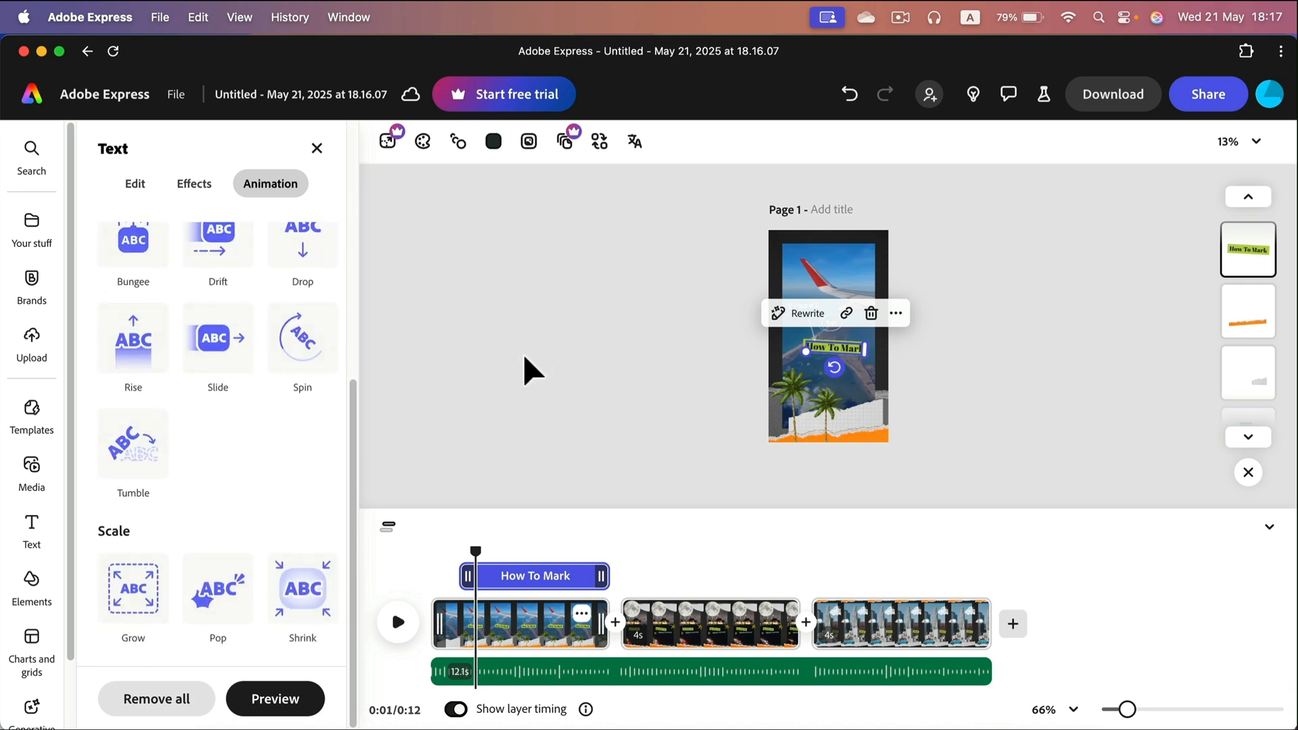
left_click(398, 622)
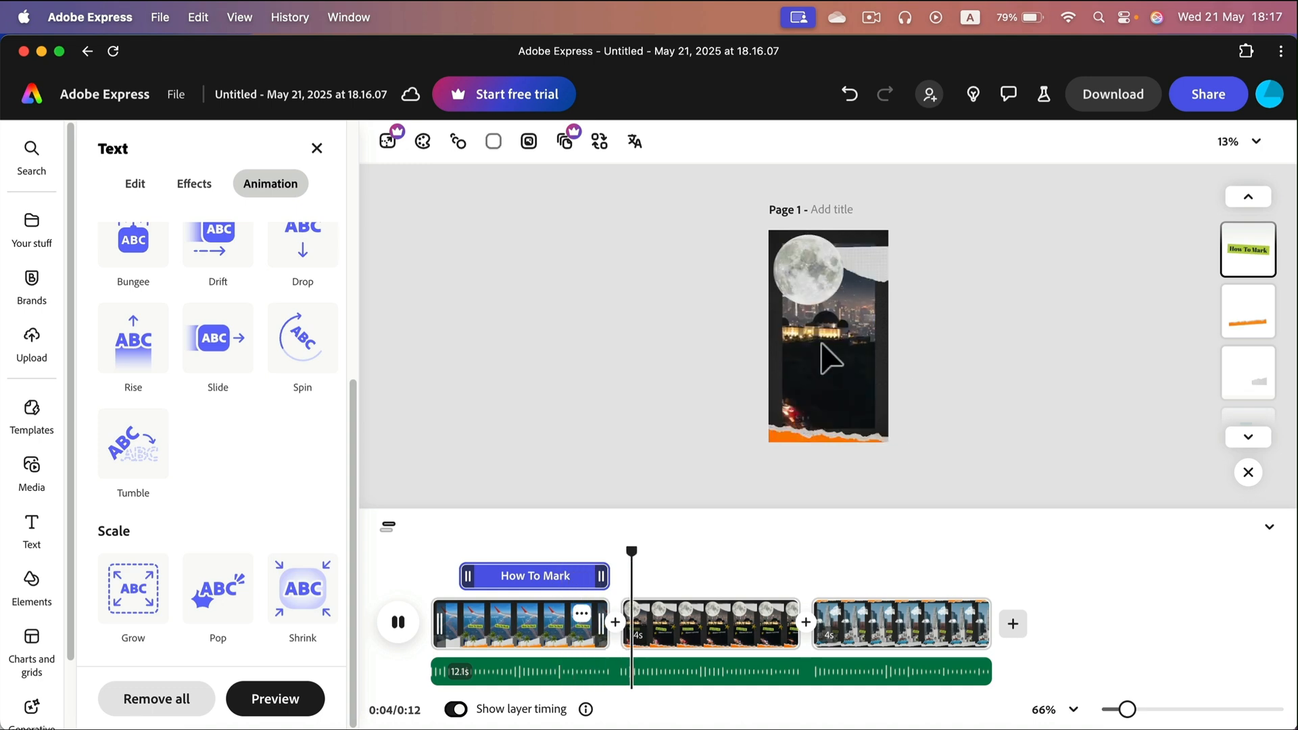
left_click(397, 622)
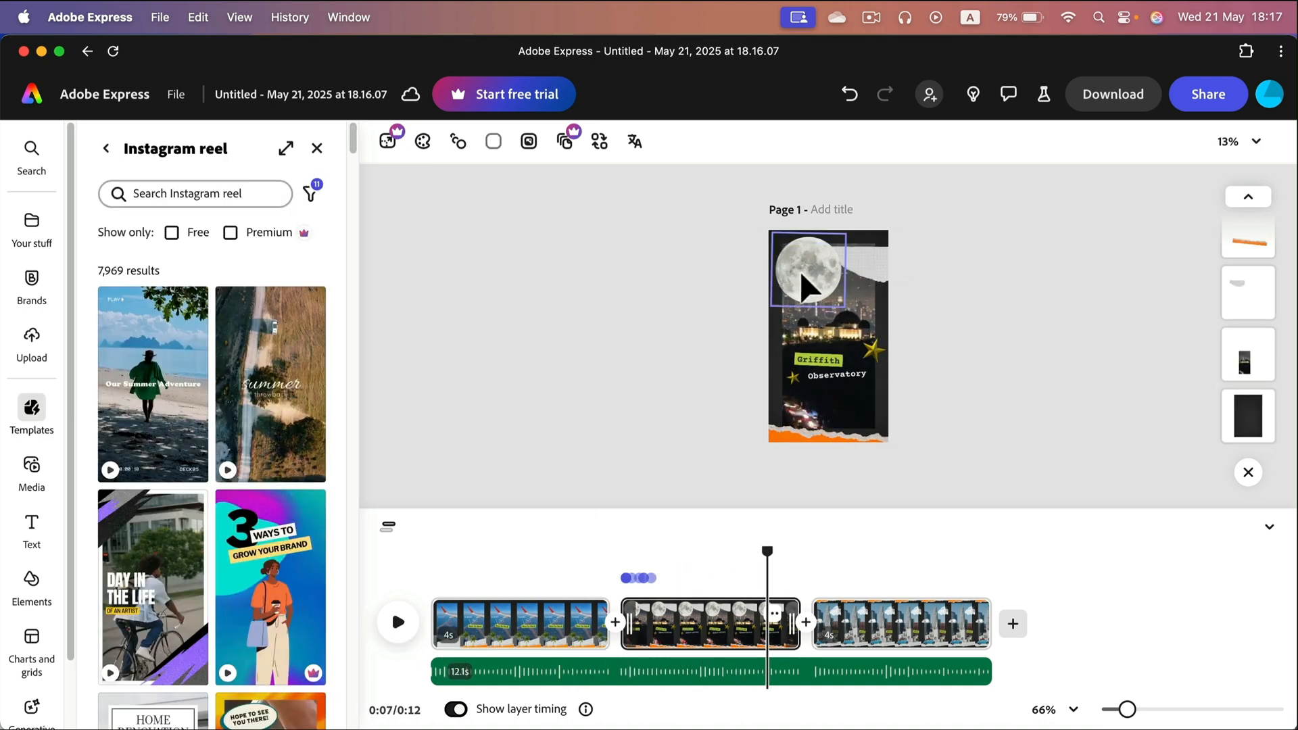
left_click(808, 267)
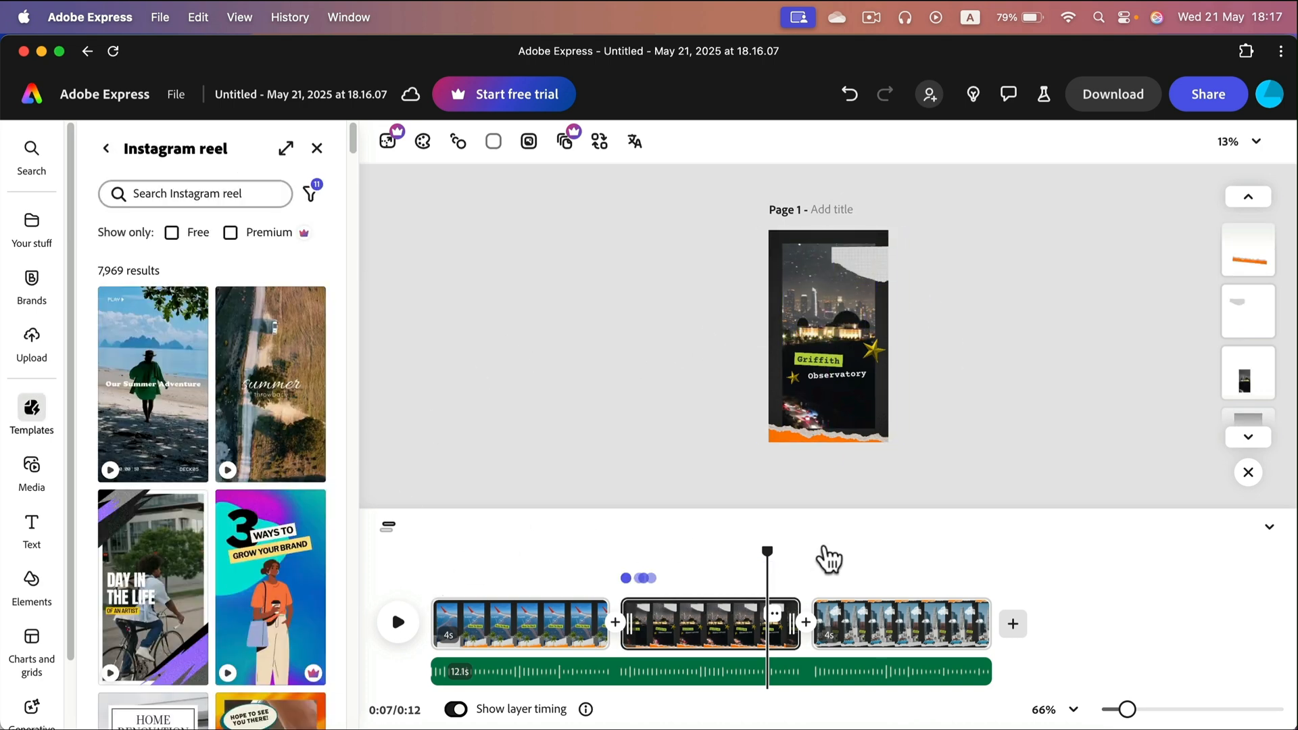
mouse_move(917, 565)
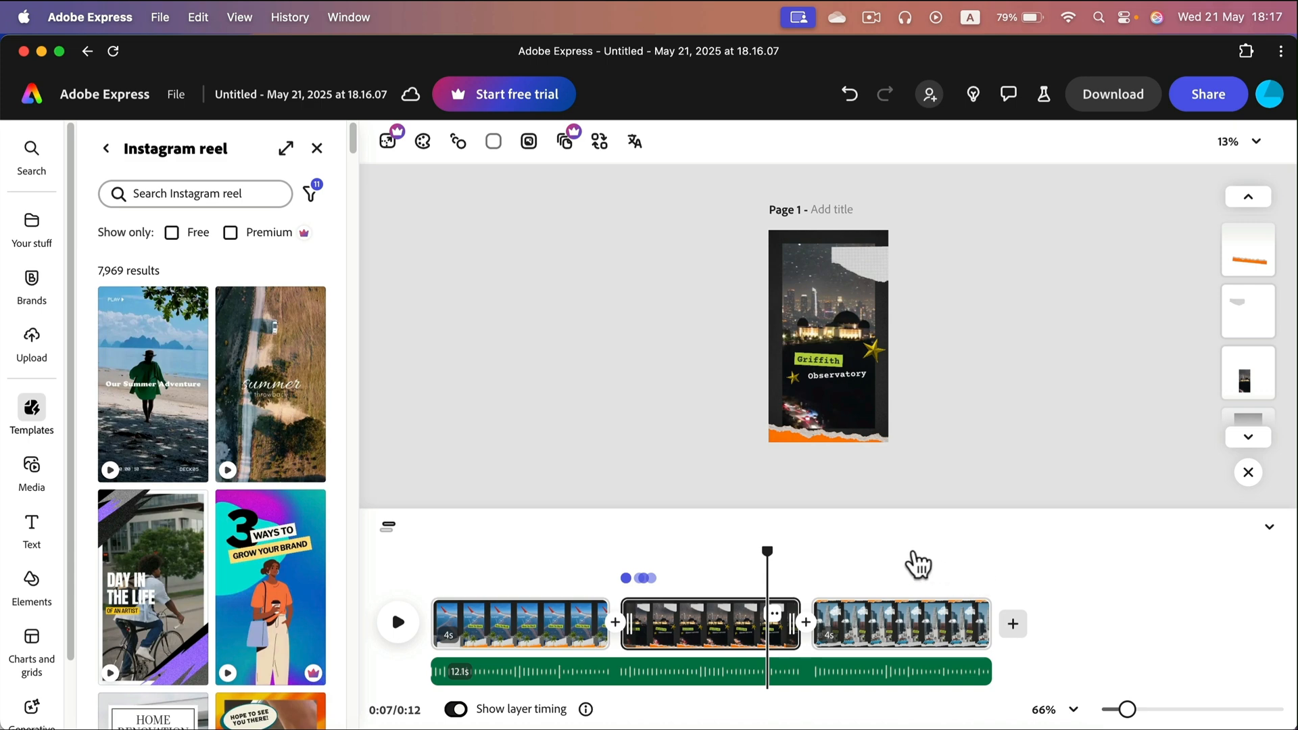
Export the reel as a 1080p MP4 and launch the downloaded file in QuickTime Player
left_click(1113, 93)
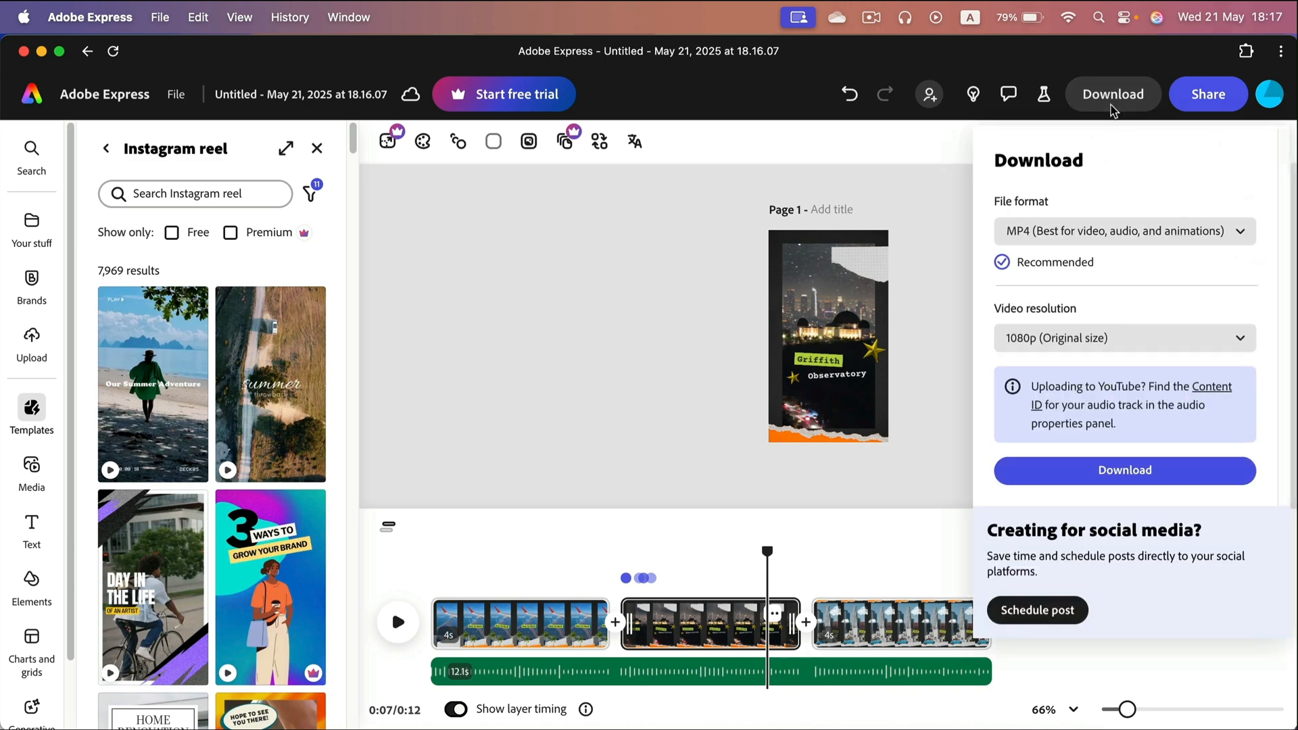
left_click(1122, 231)
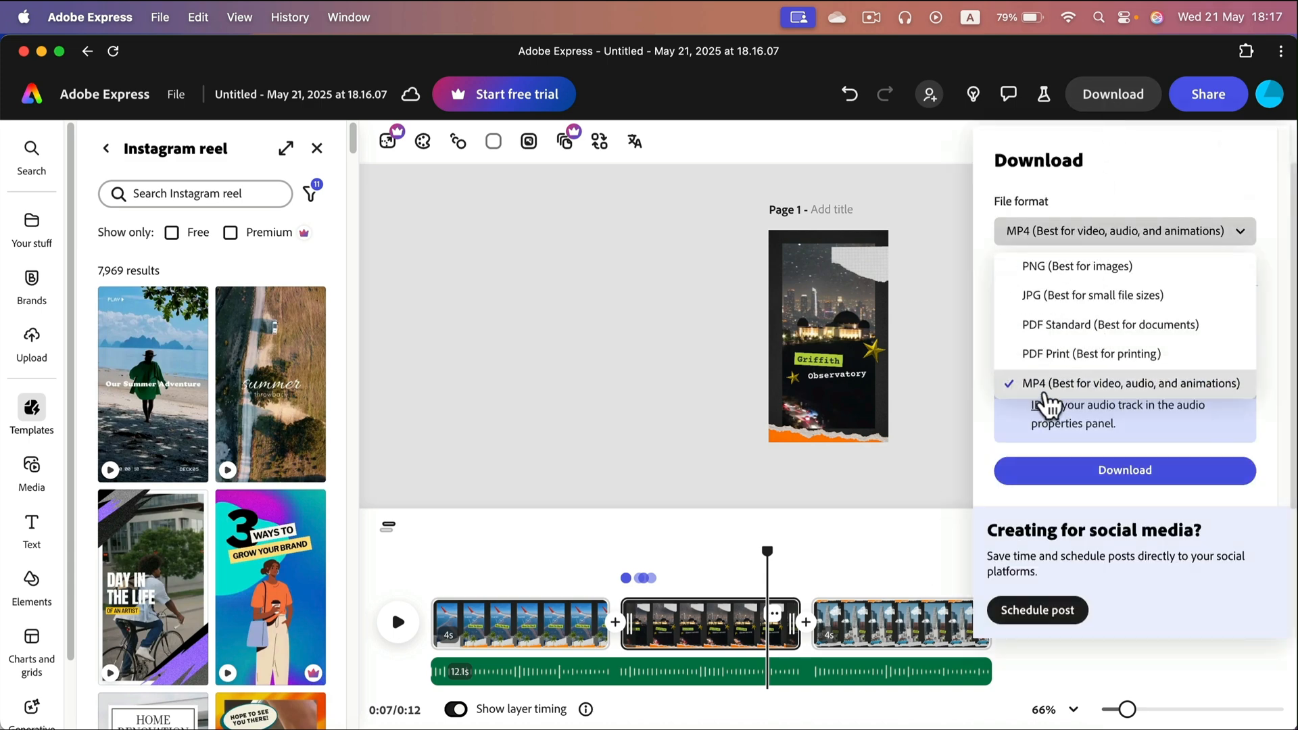
left_click(1123, 383)
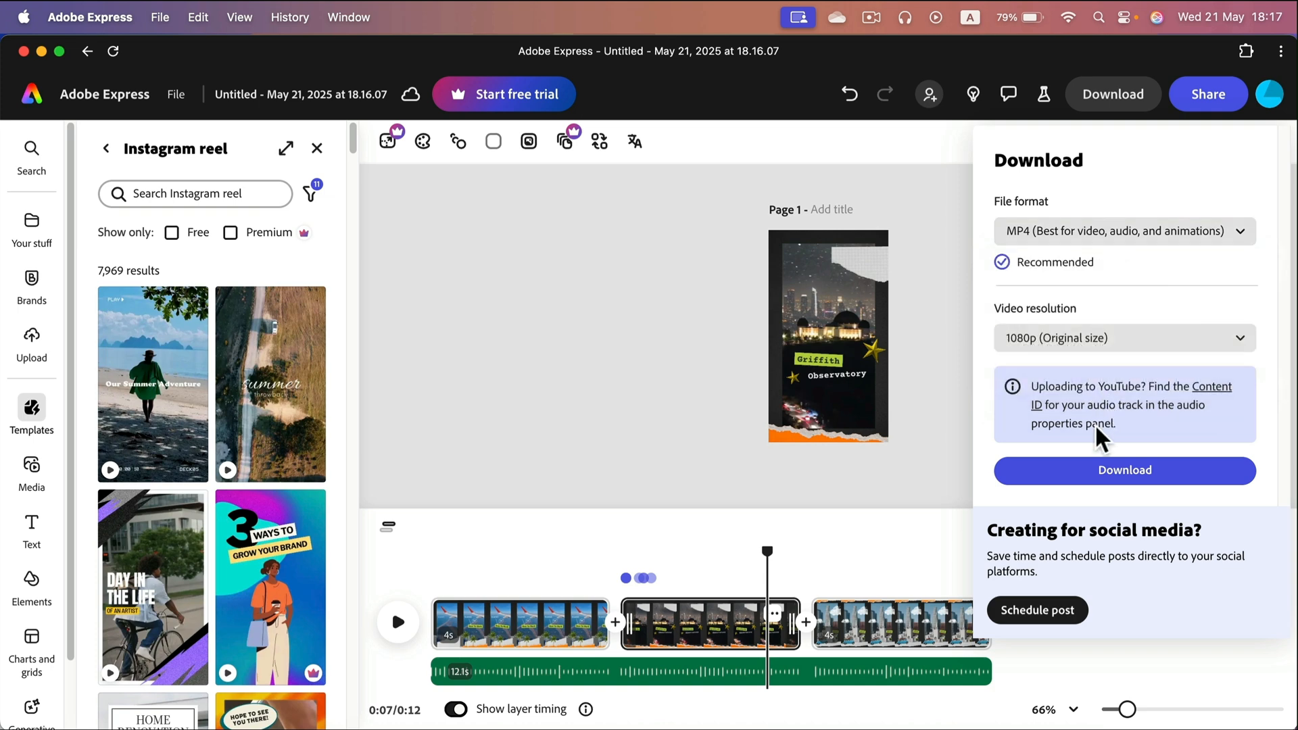
left_click(1124, 470)
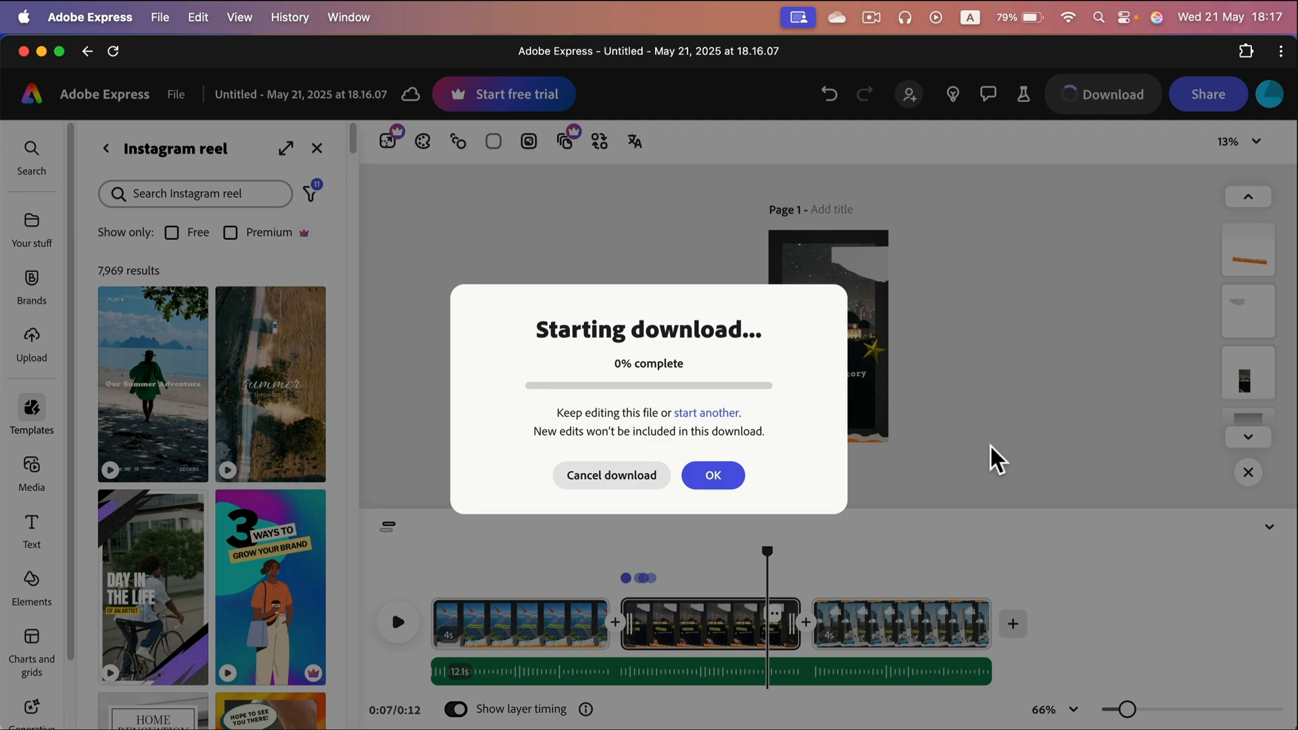
left_click(712, 475)
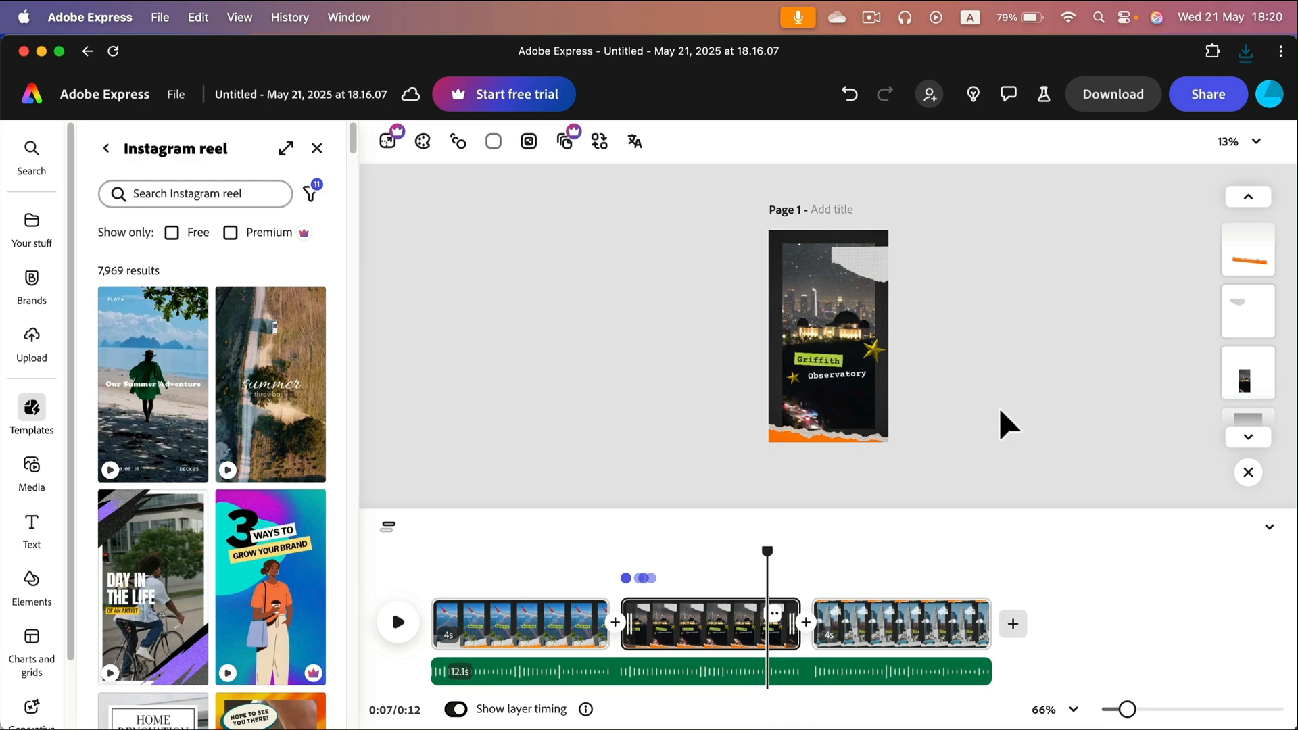
left_click(836, 374)
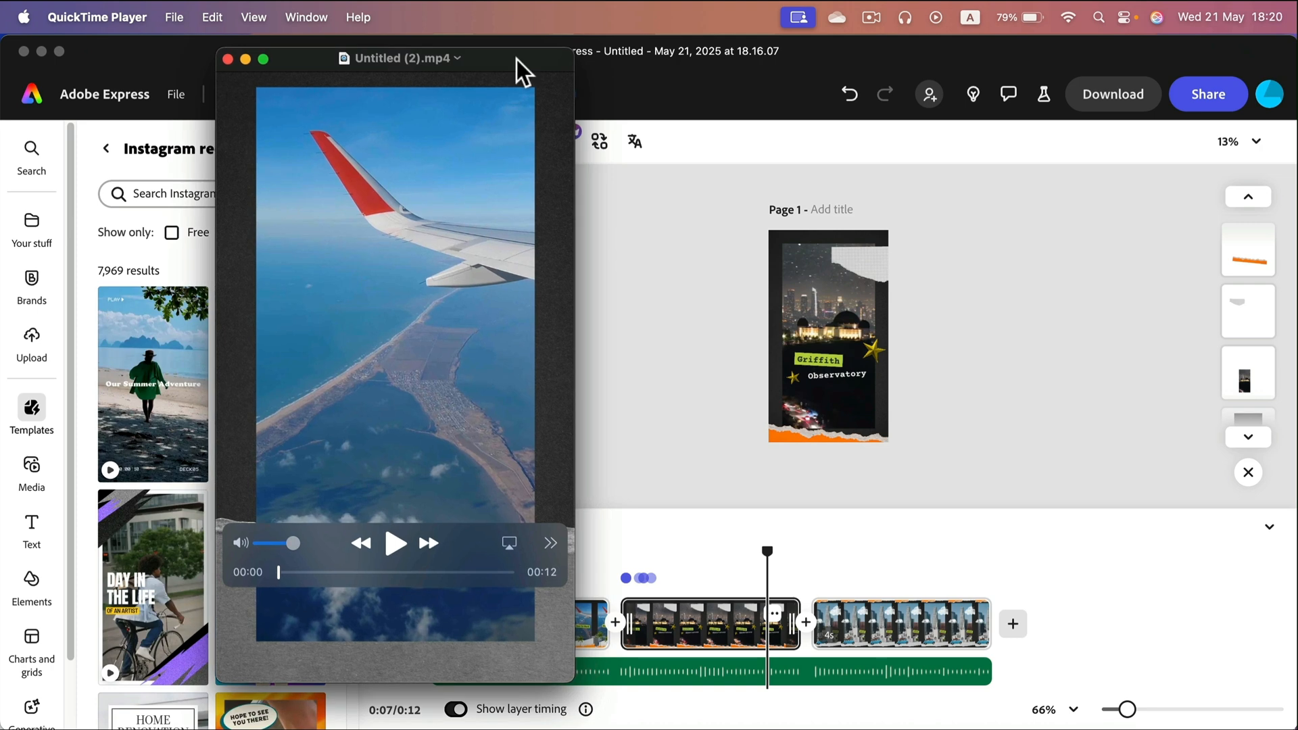
Play the exported 12-second reel in QuickTime Player to review it
left_click(394, 544)
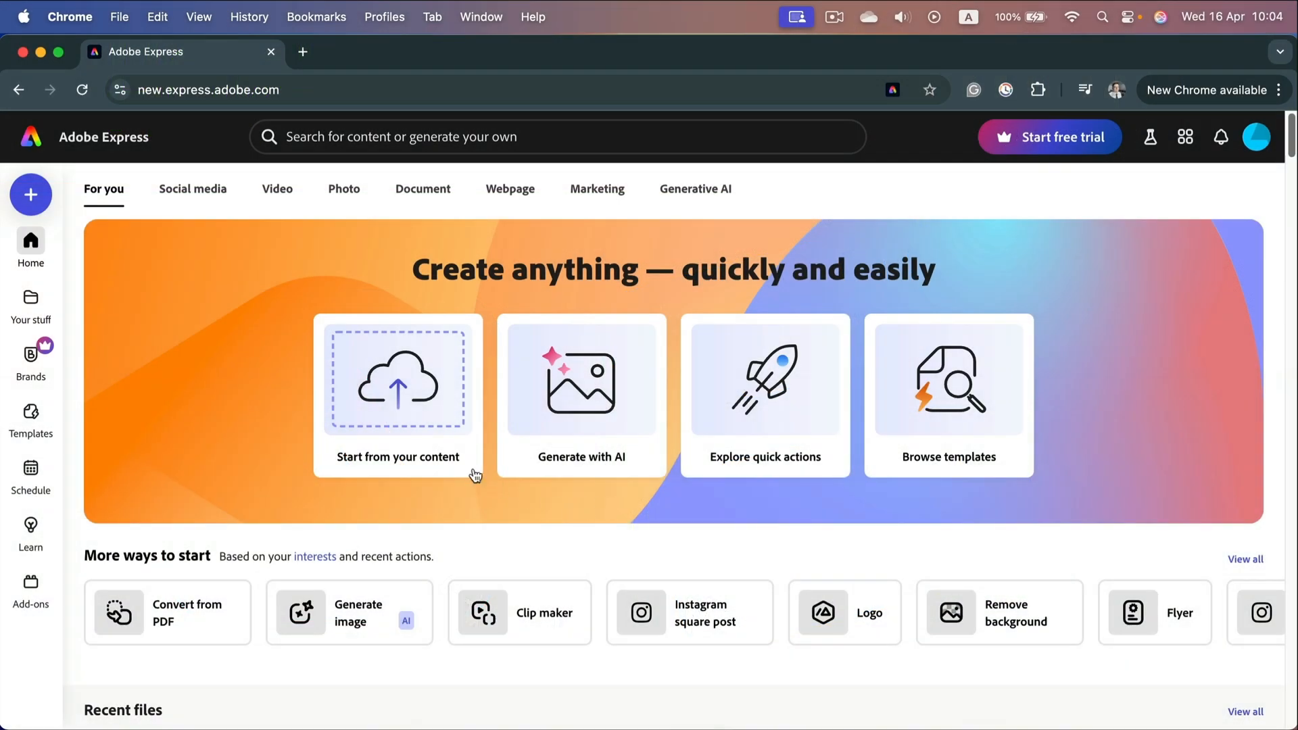
mouse_move(198, 410)
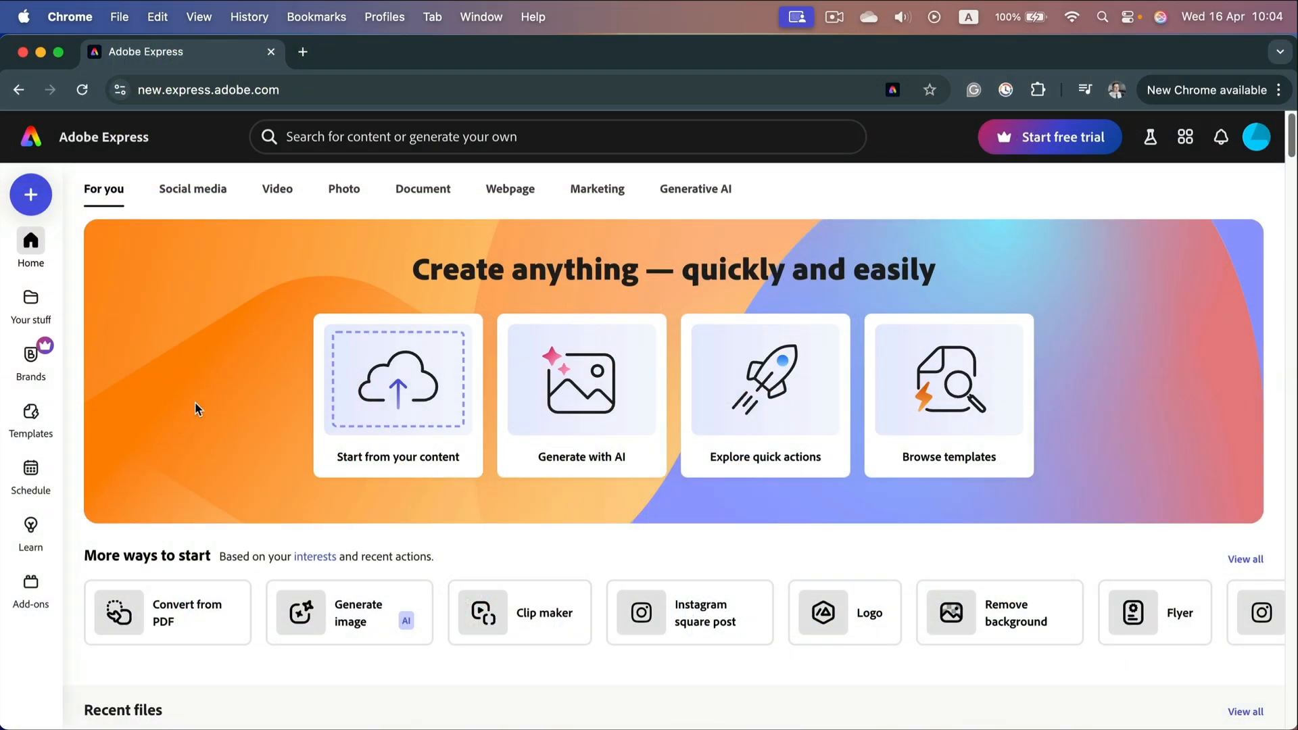
mouse_move(1045, 259)
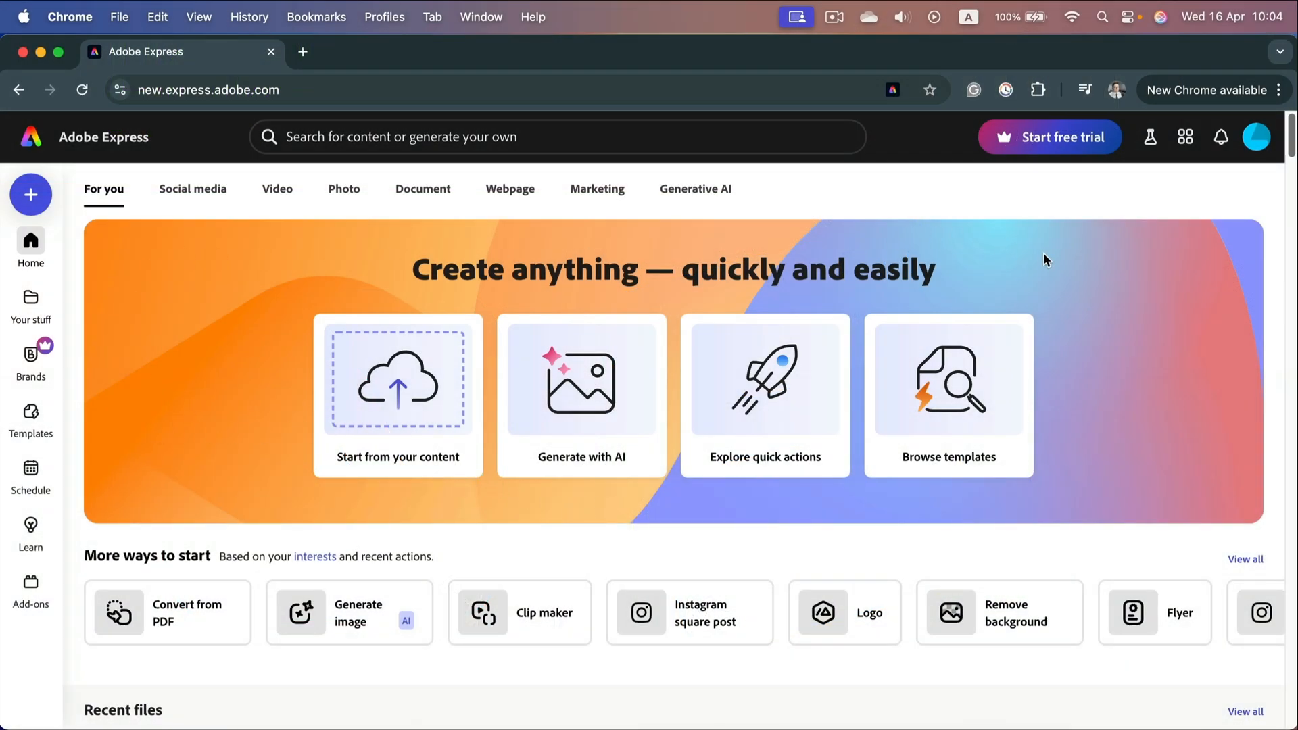
mouse_move(1040, 255)
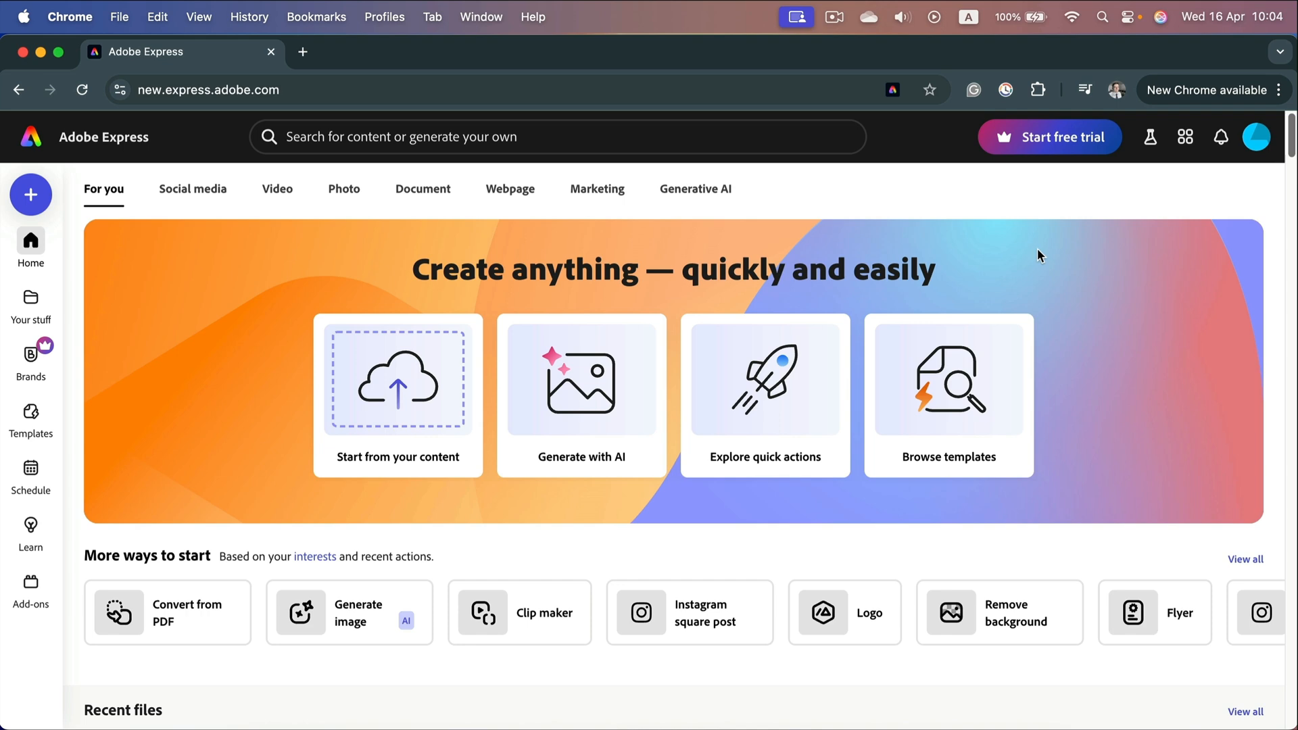
mouse_move(160, 287)
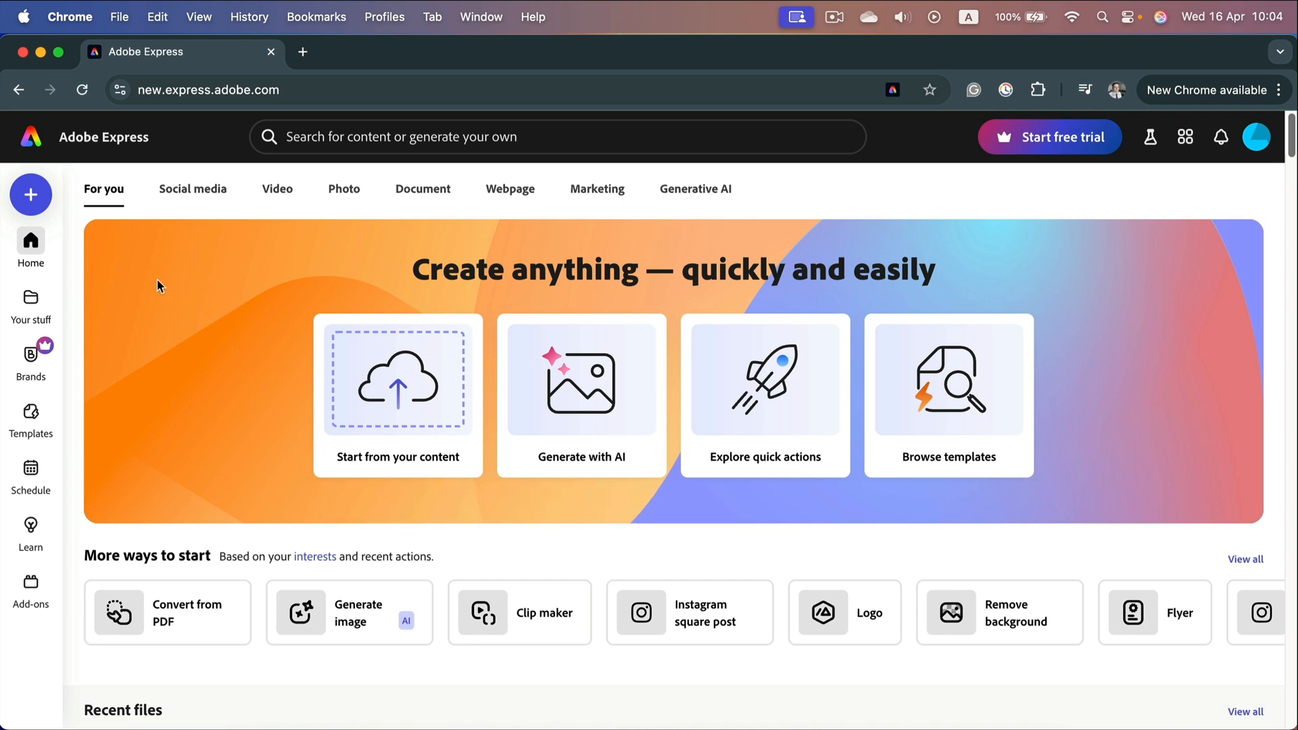
mouse_move(168, 268)
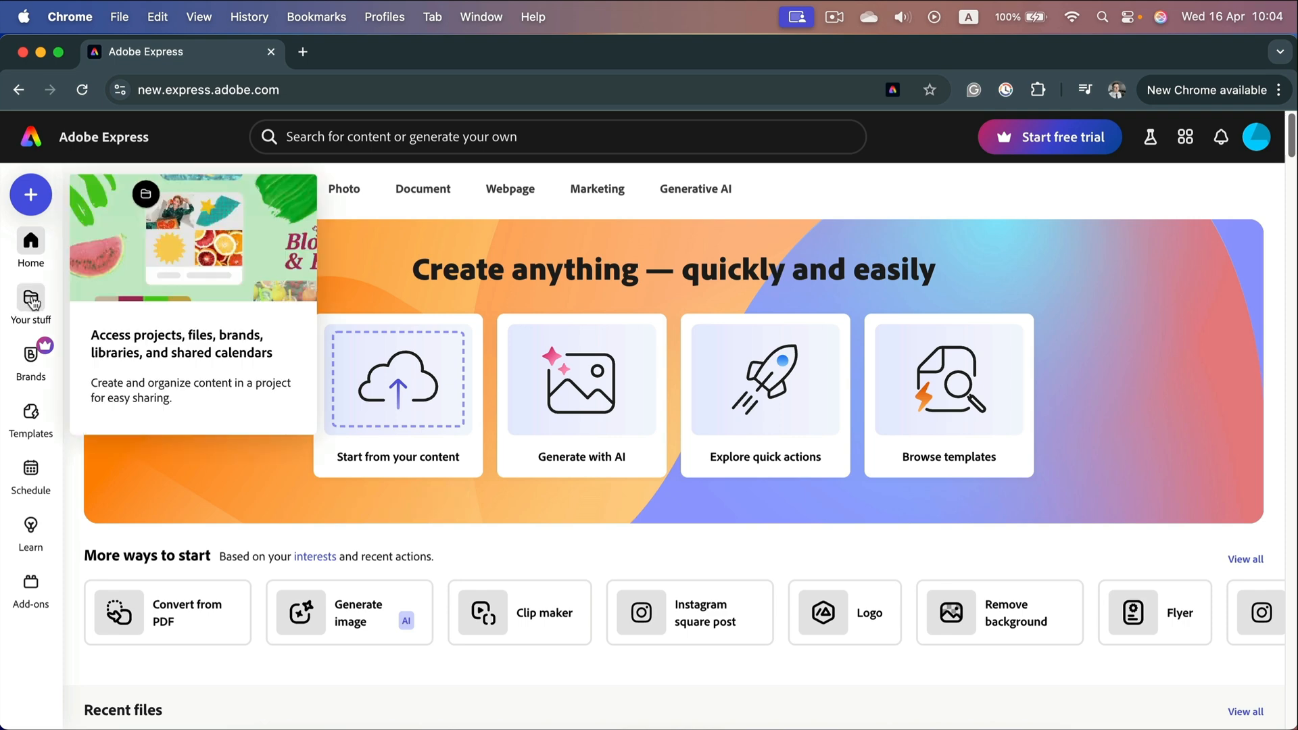
Show Your stuff with the Uploads and Spark video MP4s folders and saved designs
left_click(31, 304)
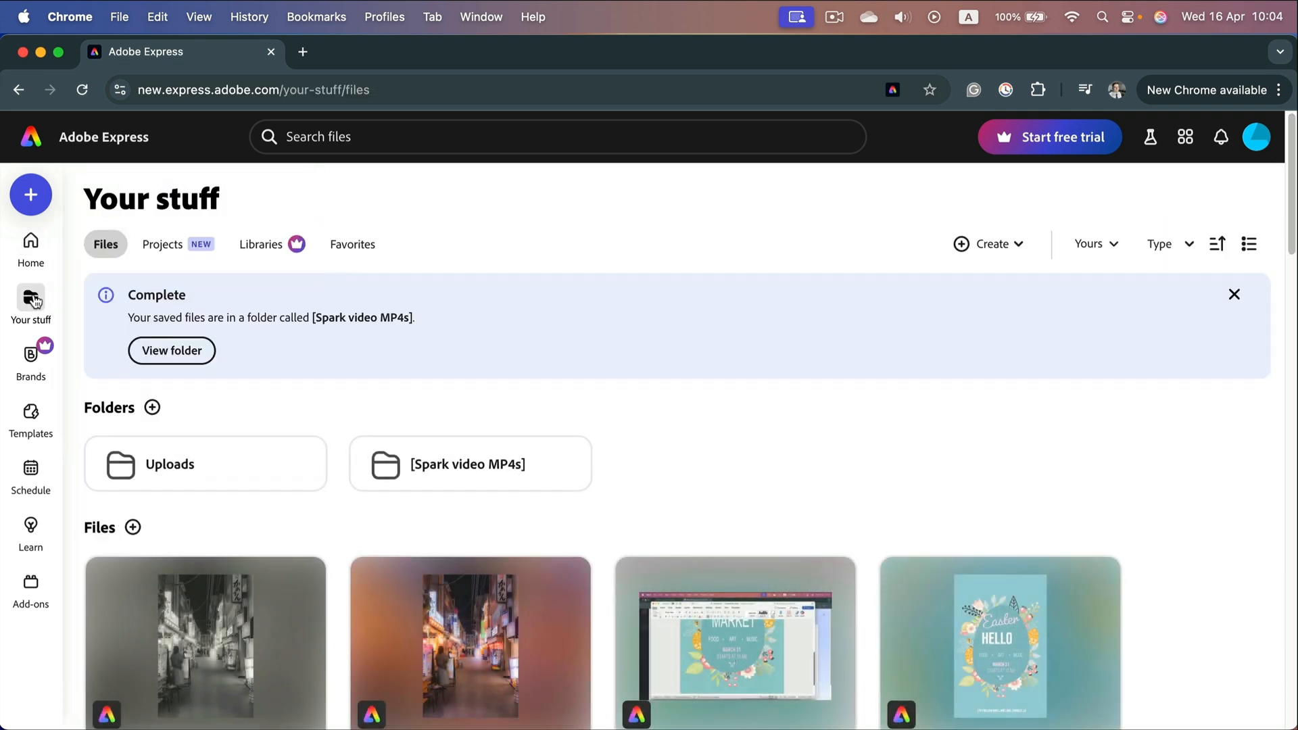
scroll("down", 3)
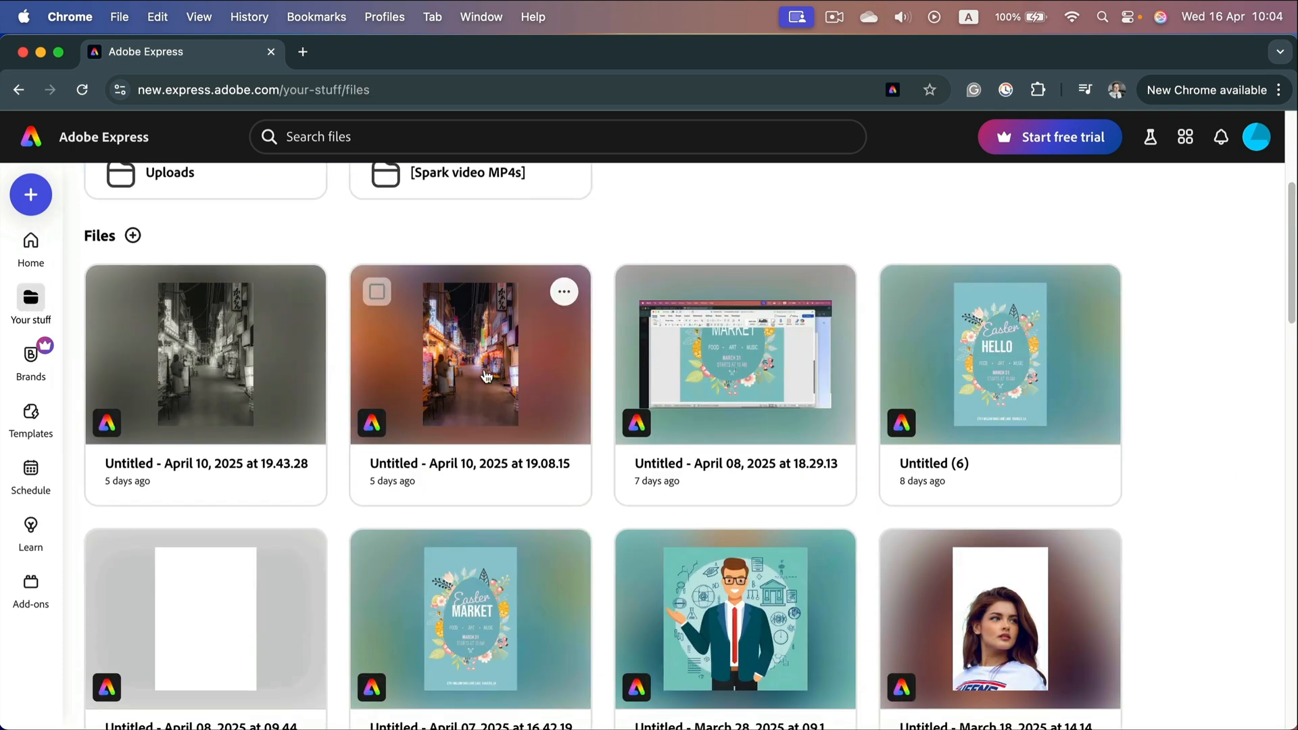
scroll("down", 3)
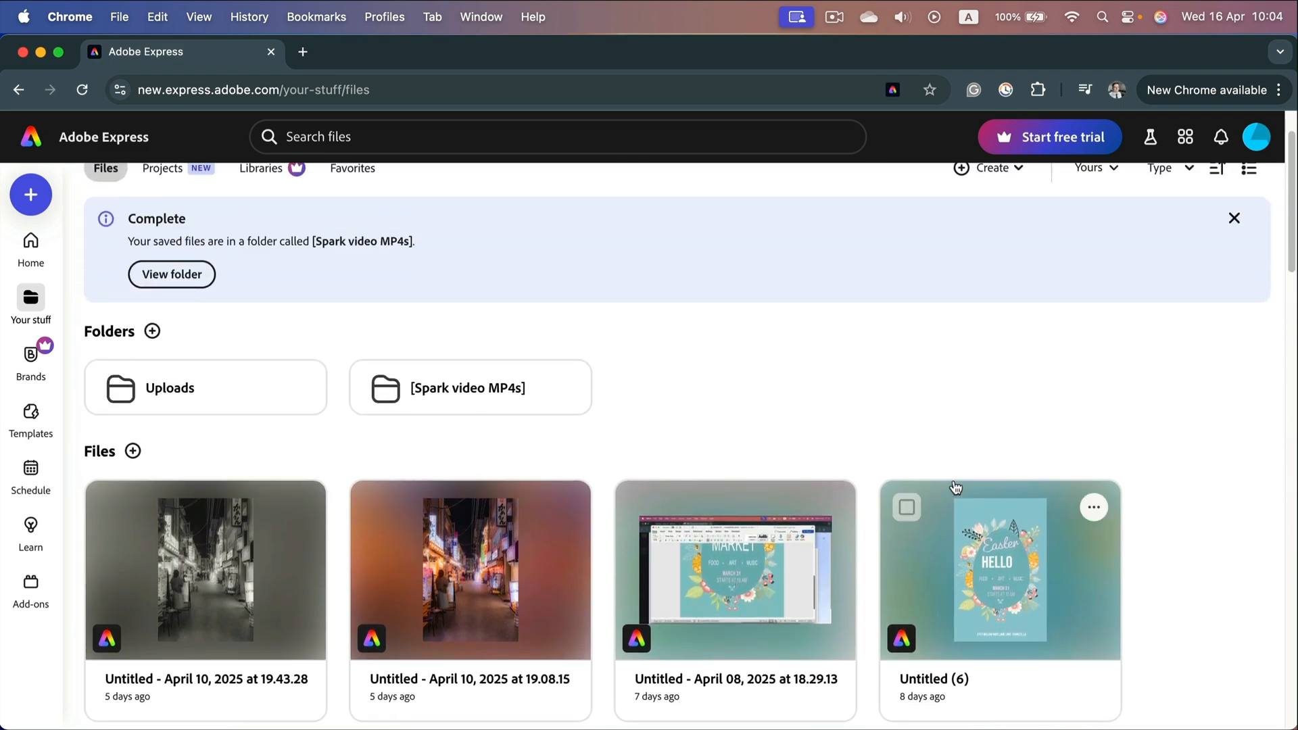
mouse_move(582, 545)
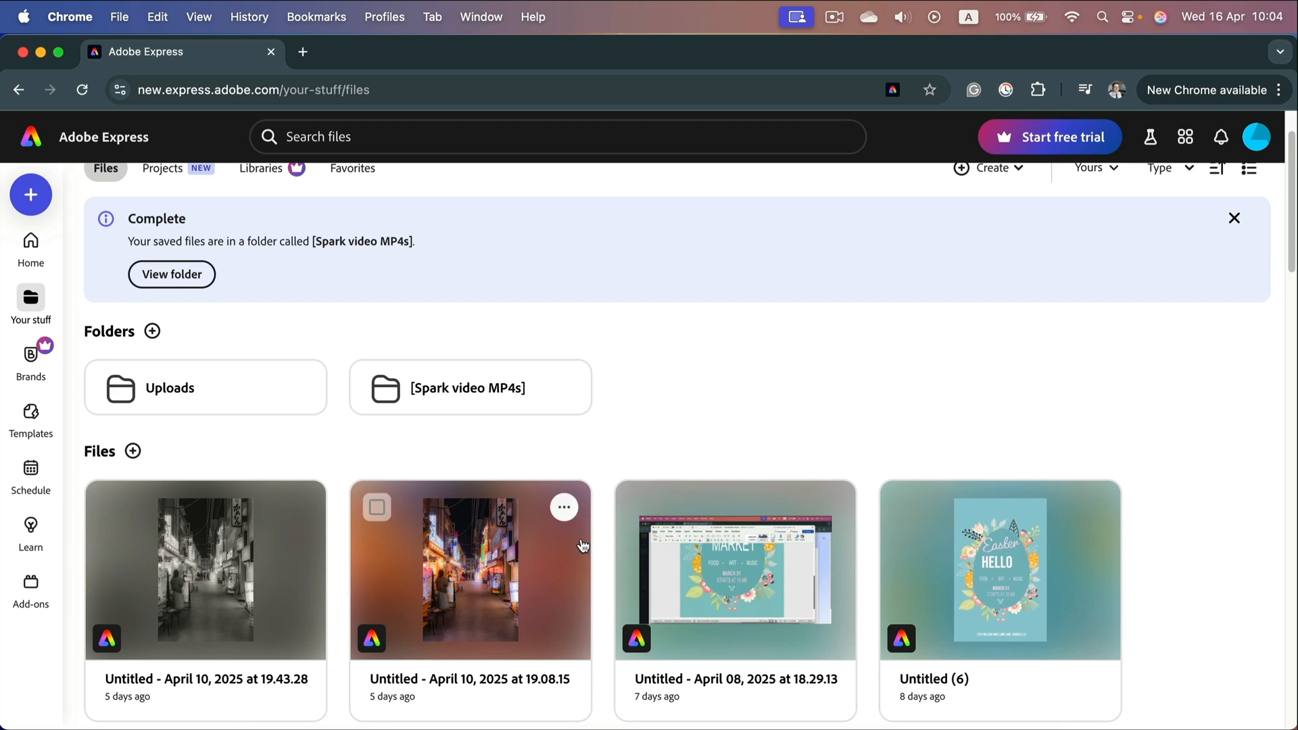
mouse_move(744, 418)
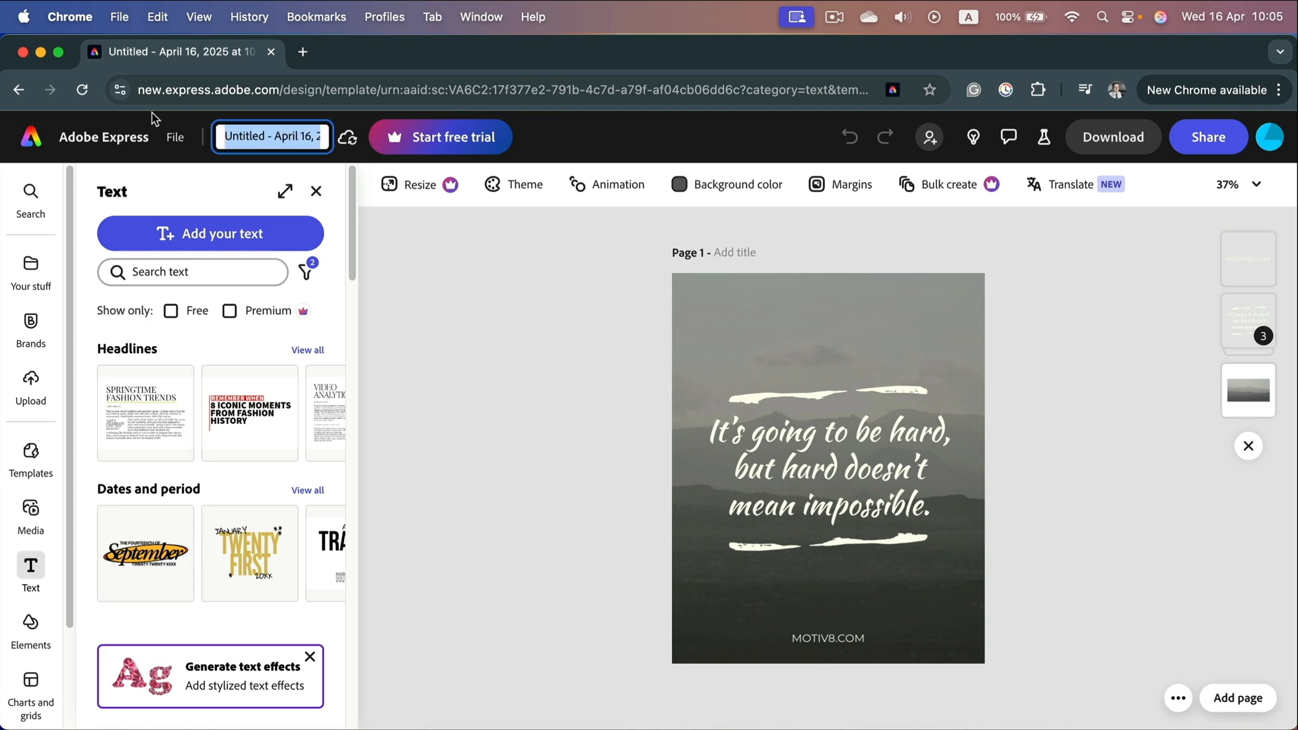
mouse_move(481, 300)
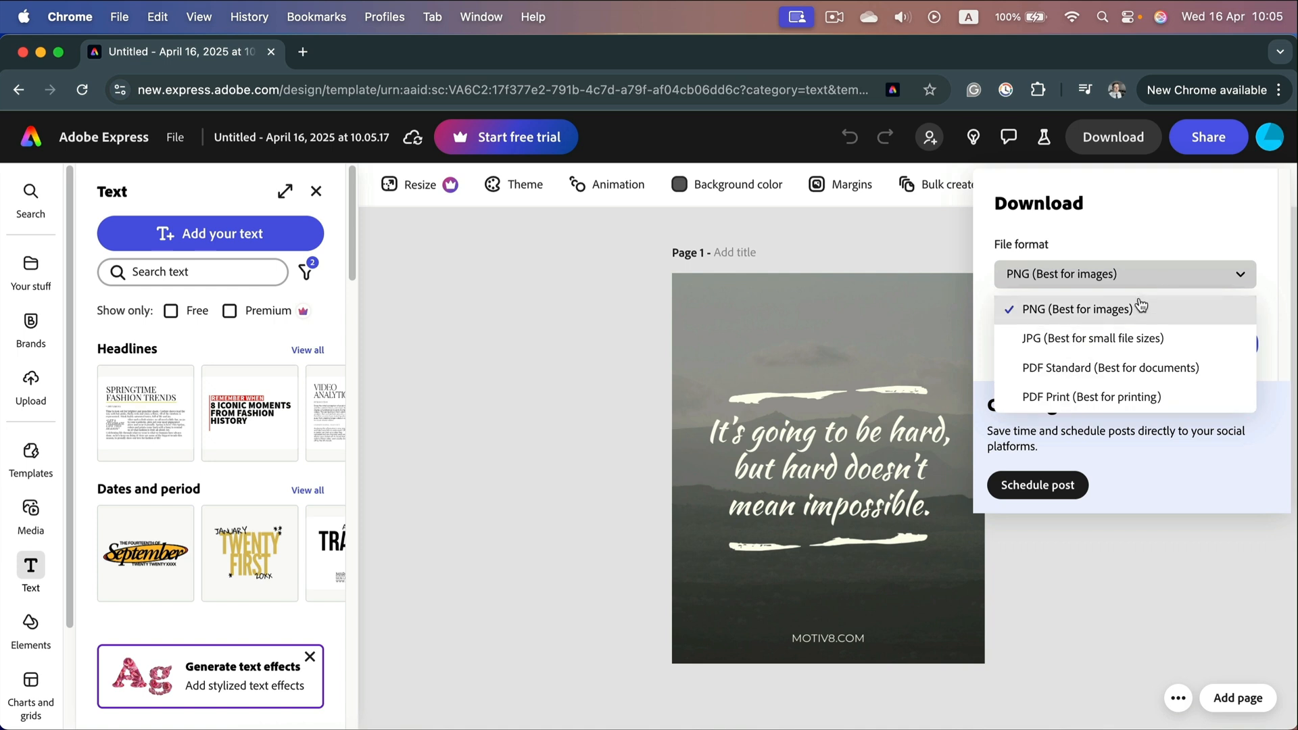
mouse_move(1129, 323)
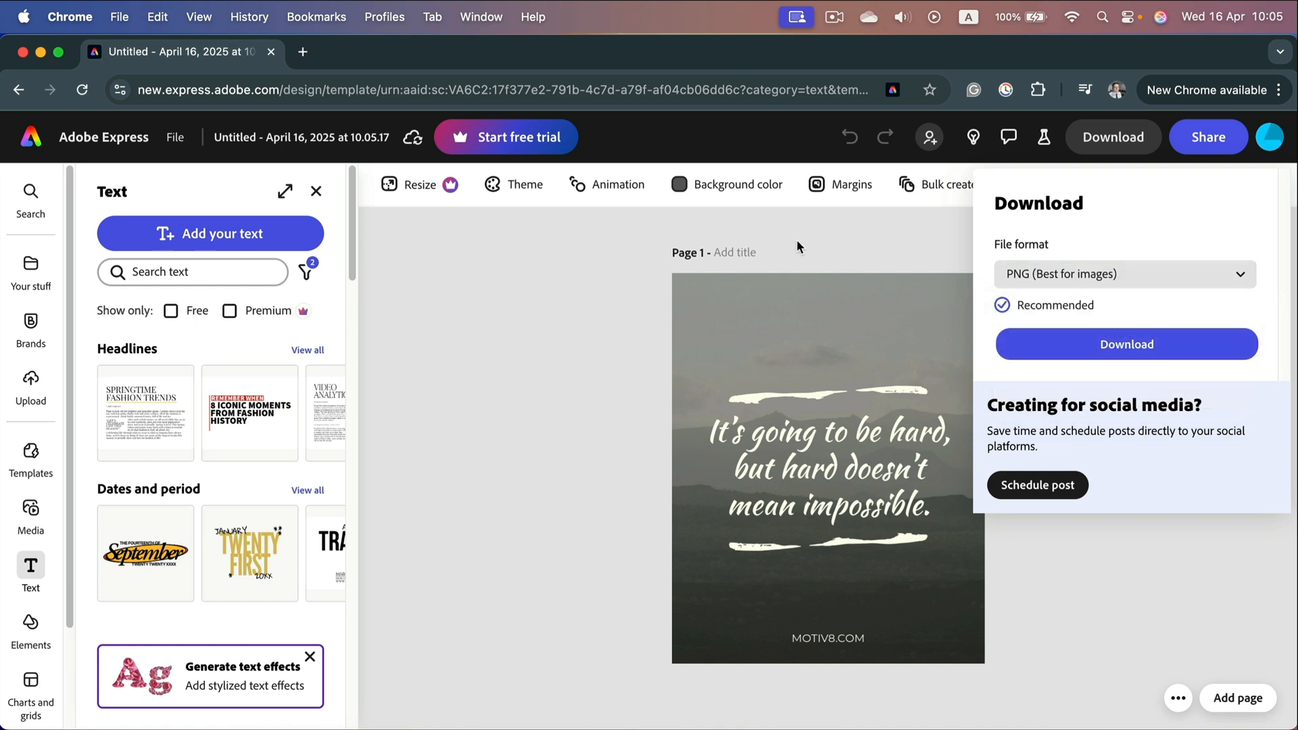
mouse_move(576, 264)
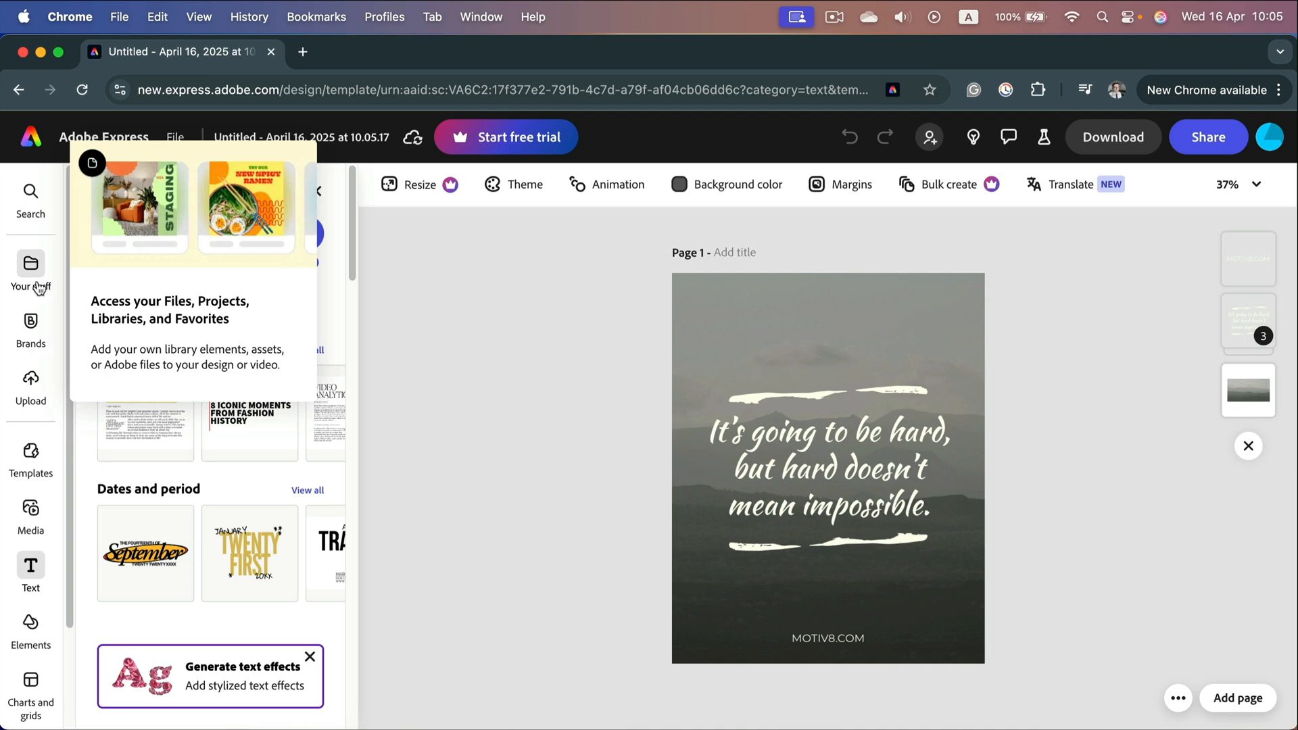
left_click(31, 567)
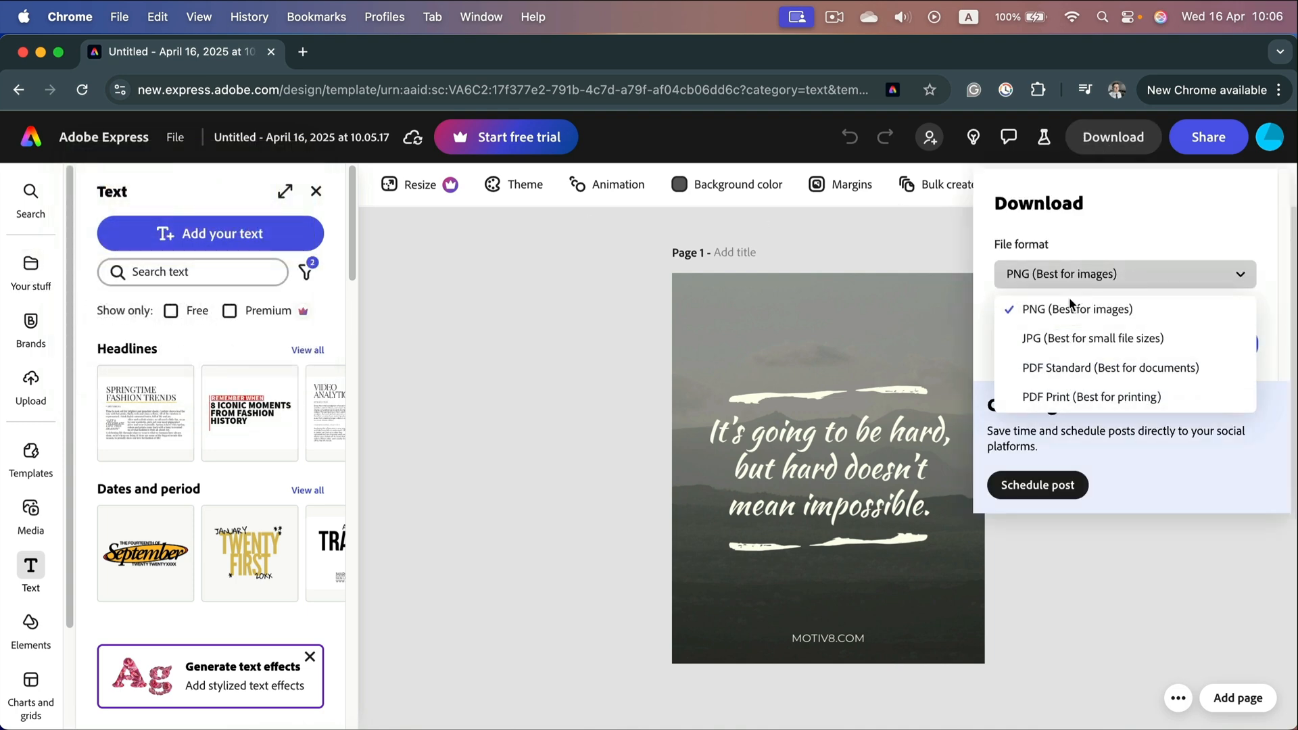
mouse_move(1138, 184)
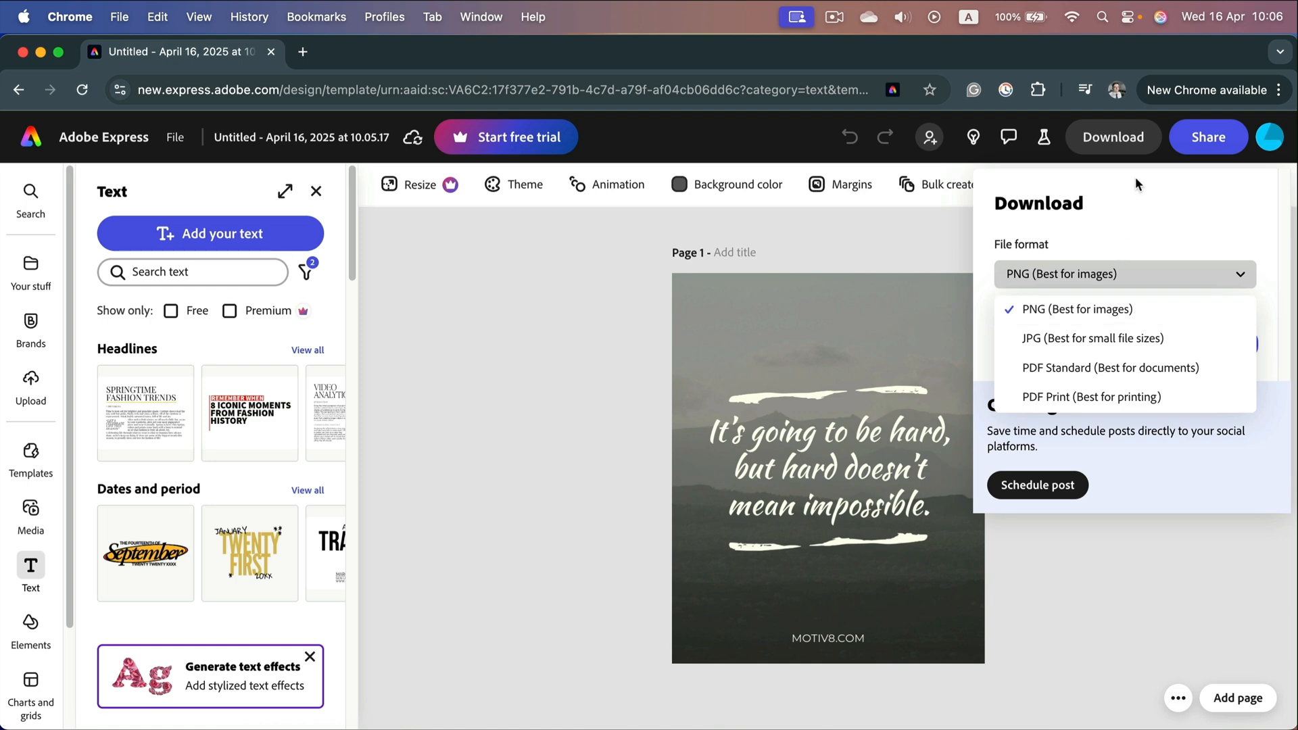
mouse_move(1005, 255)
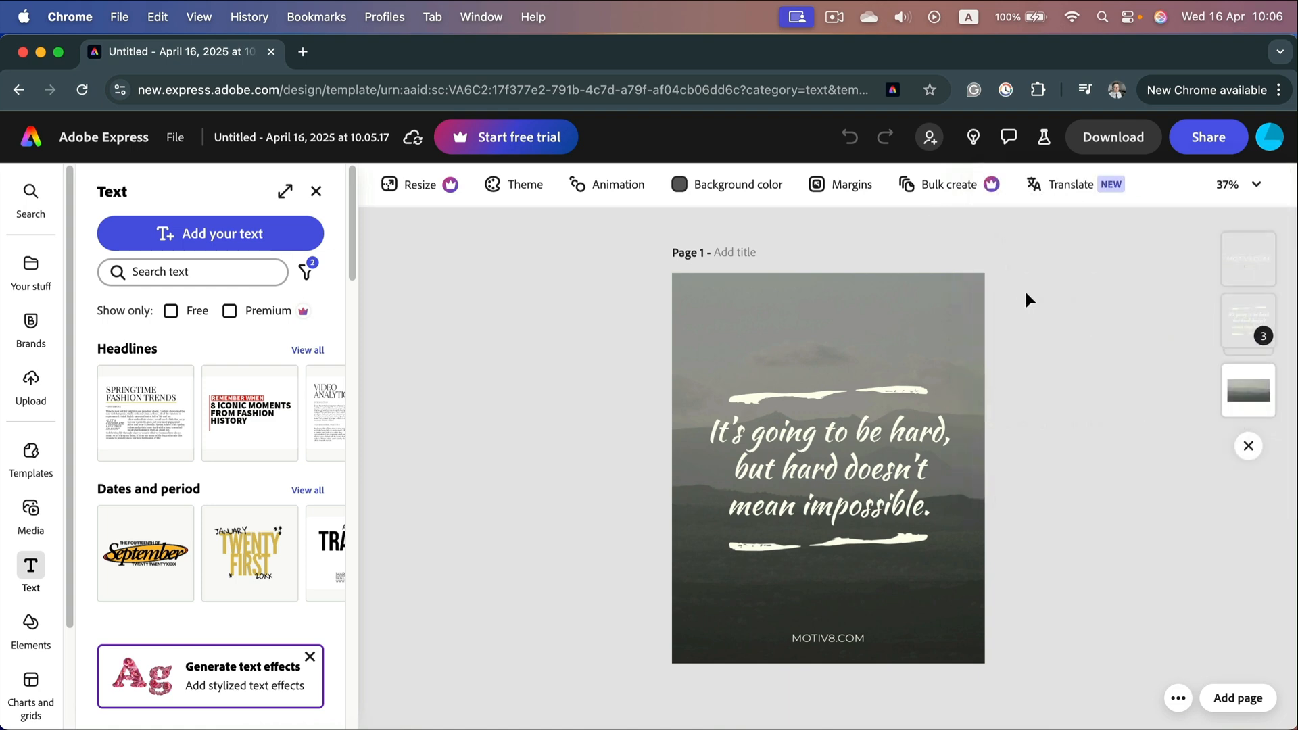
left_click(1113, 136)
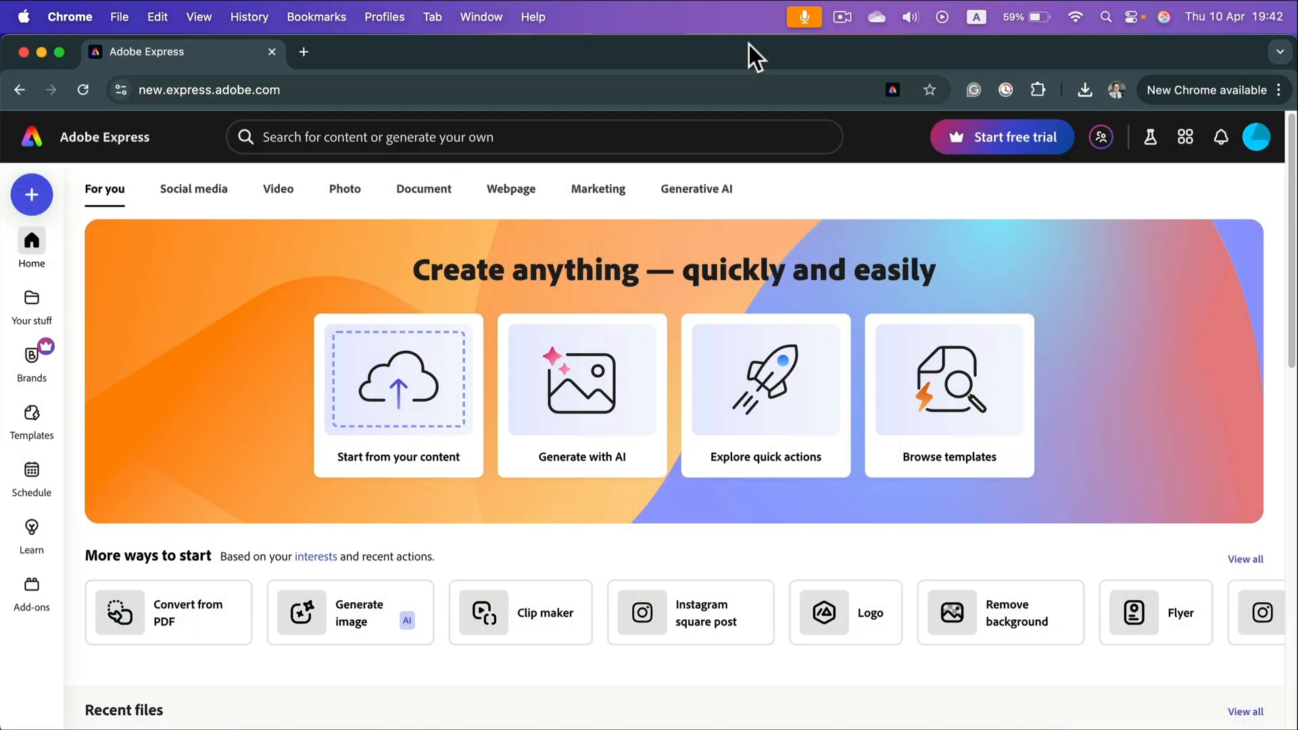
mouse_move(631, 278)
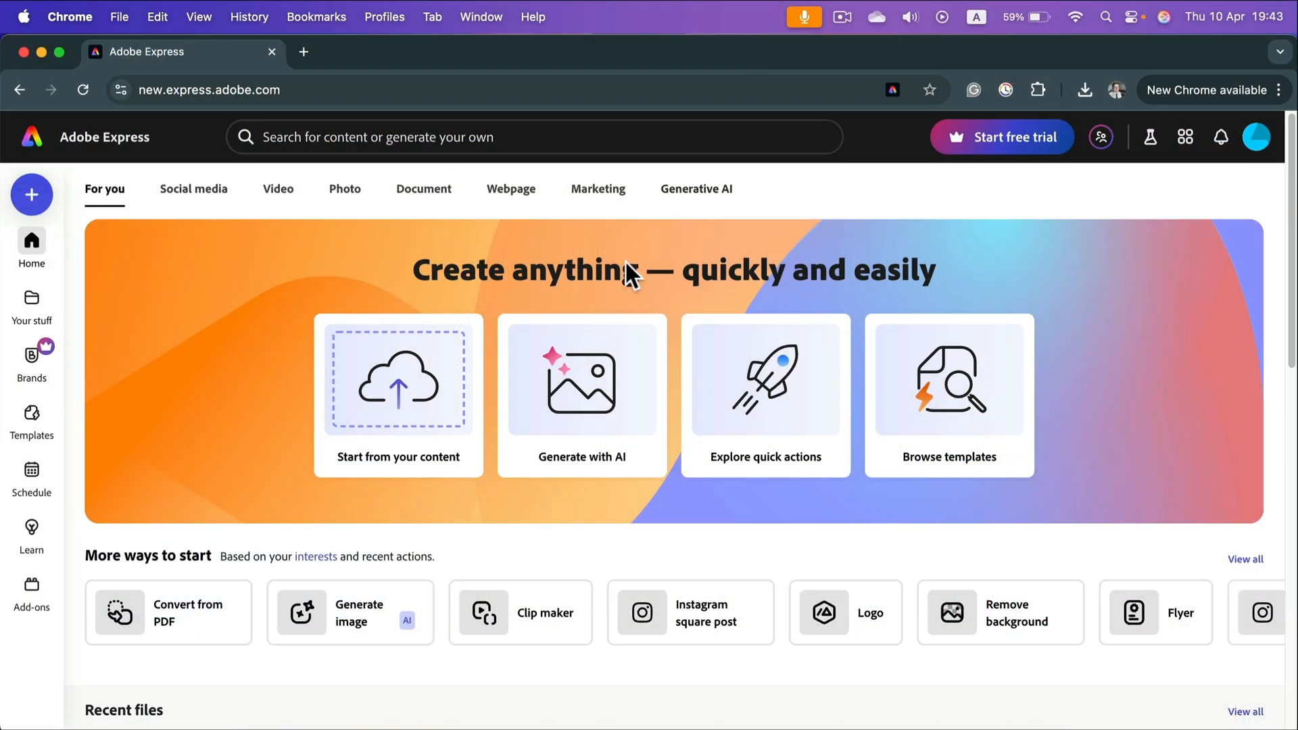
mouse_move(398, 381)
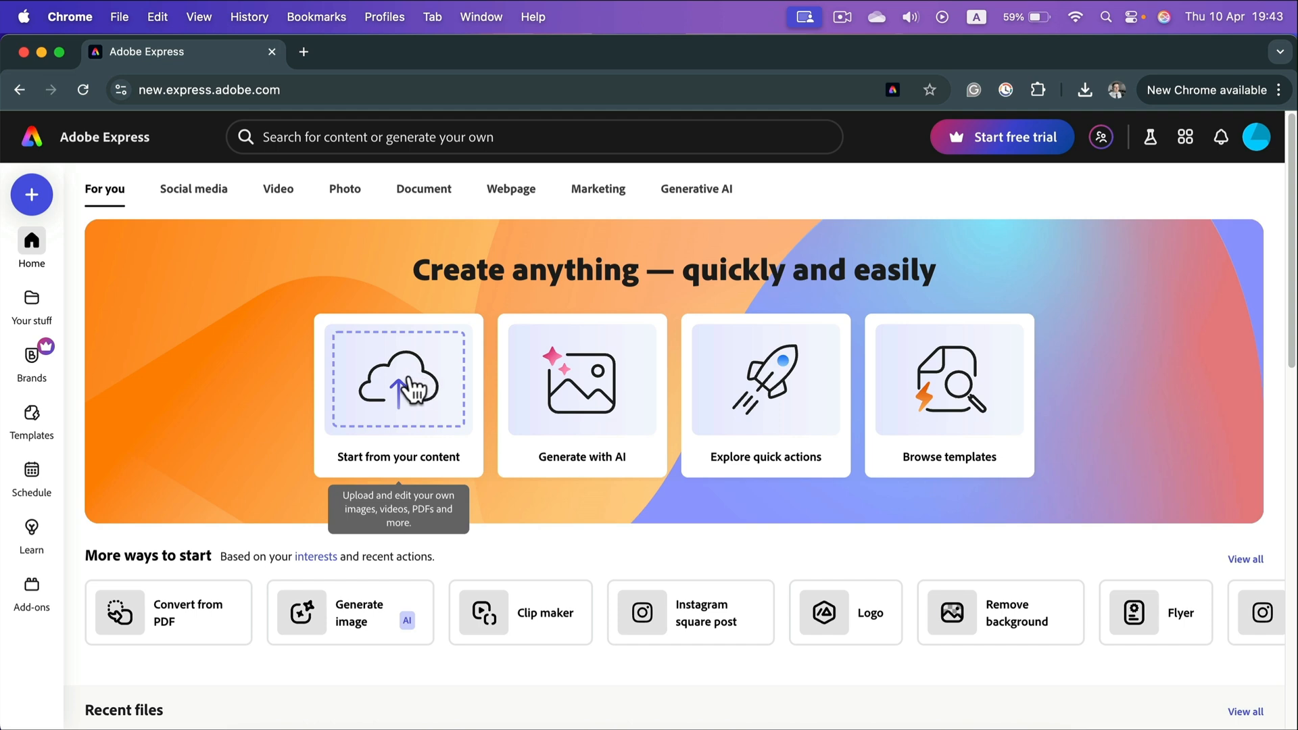
Start a new design from the uploaded night street photo
left_click(398, 381)
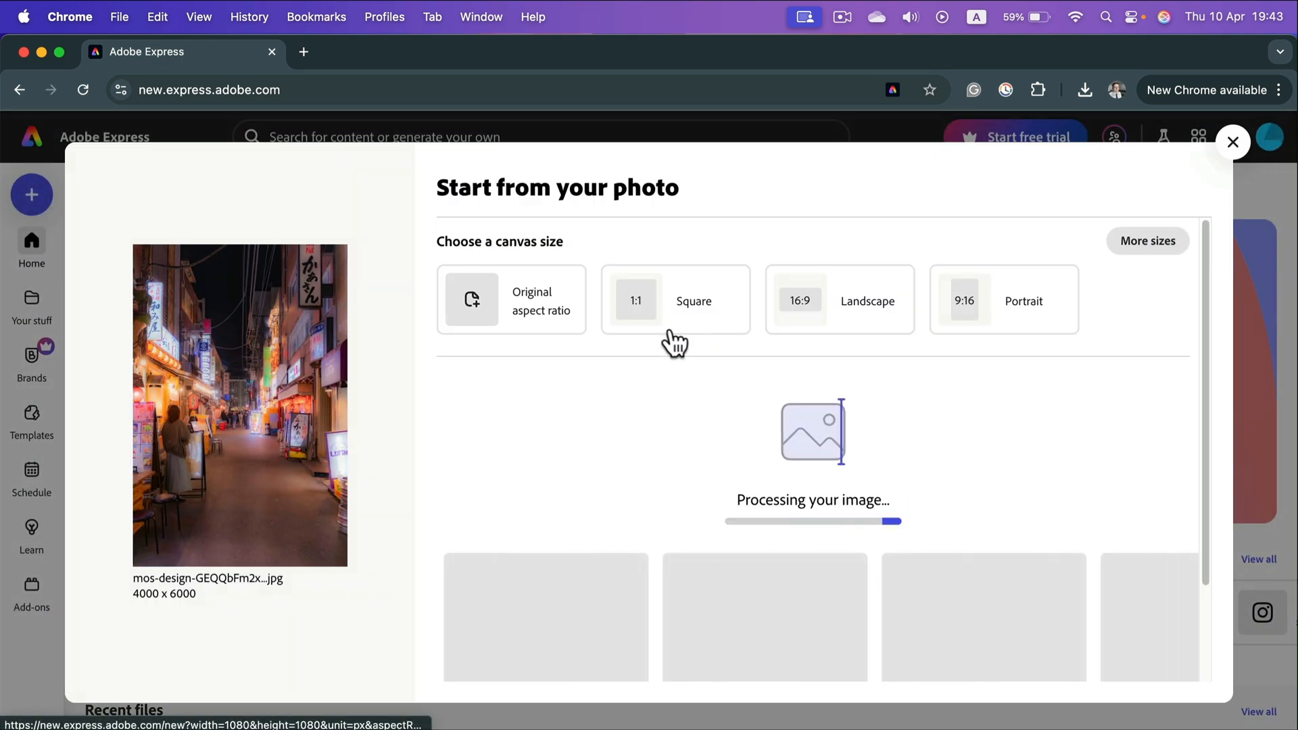
left_click(673, 300)
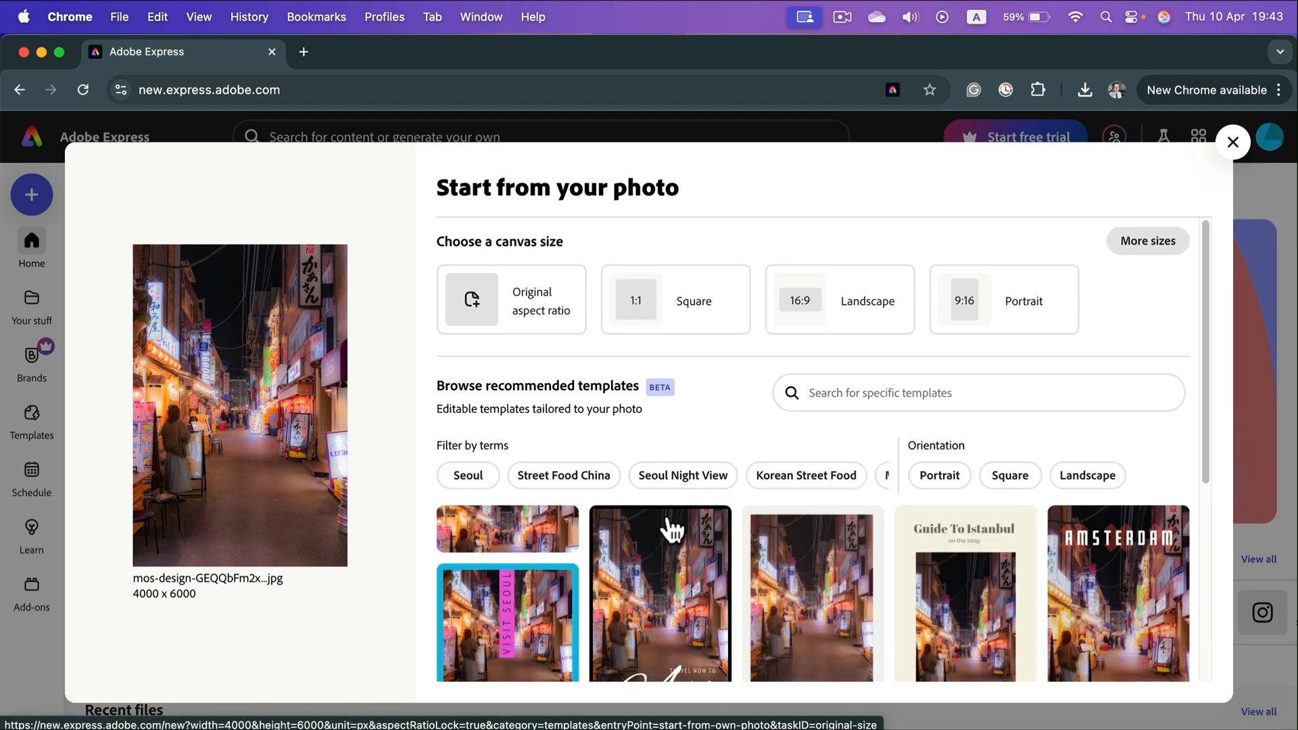
mouse_move(759, 518)
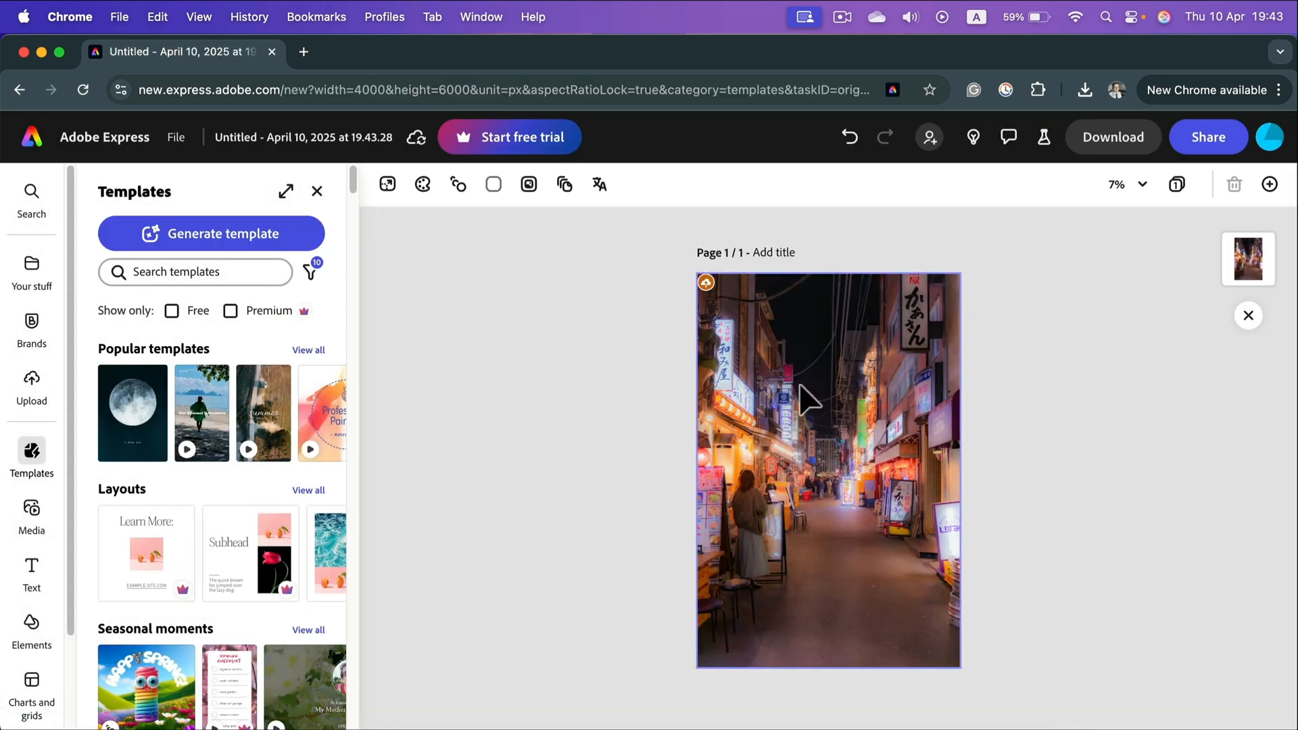
Select the street photo and try lowering its Saturation in the Adjust panel
left_click(828, 468)
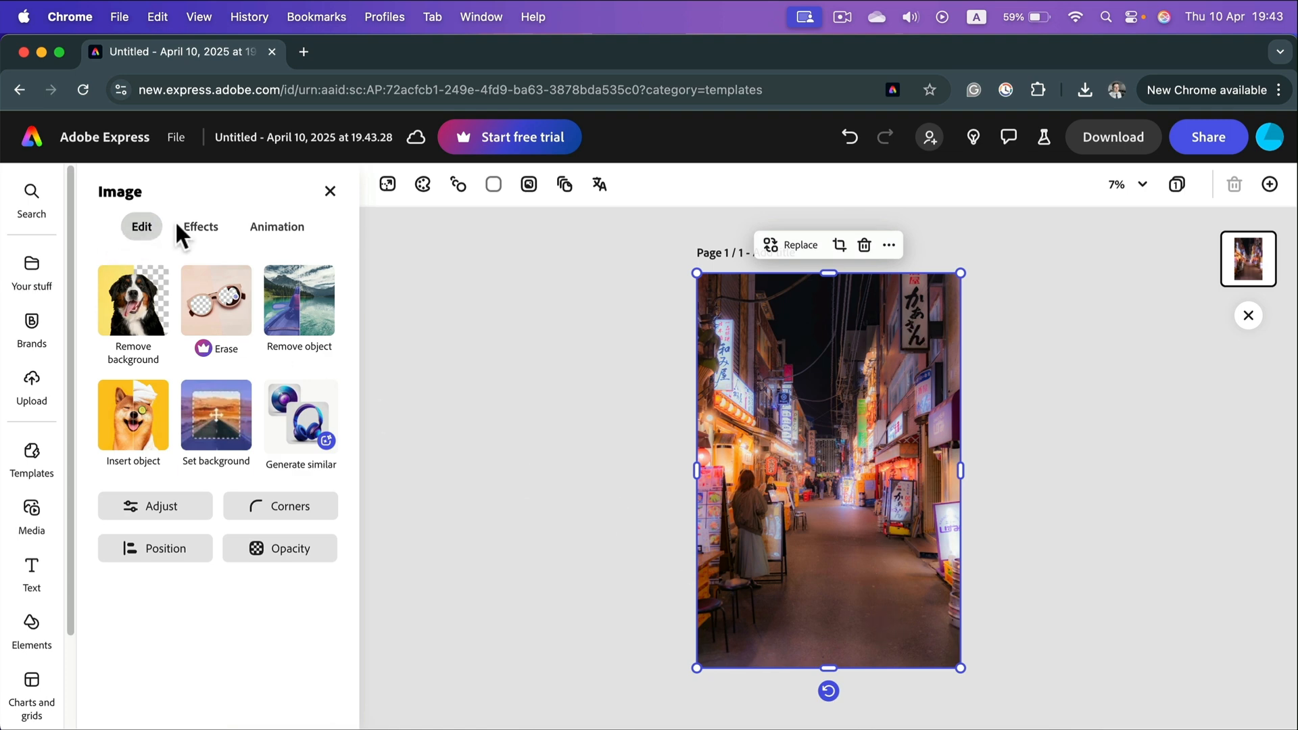
mouse_move(221, 610)
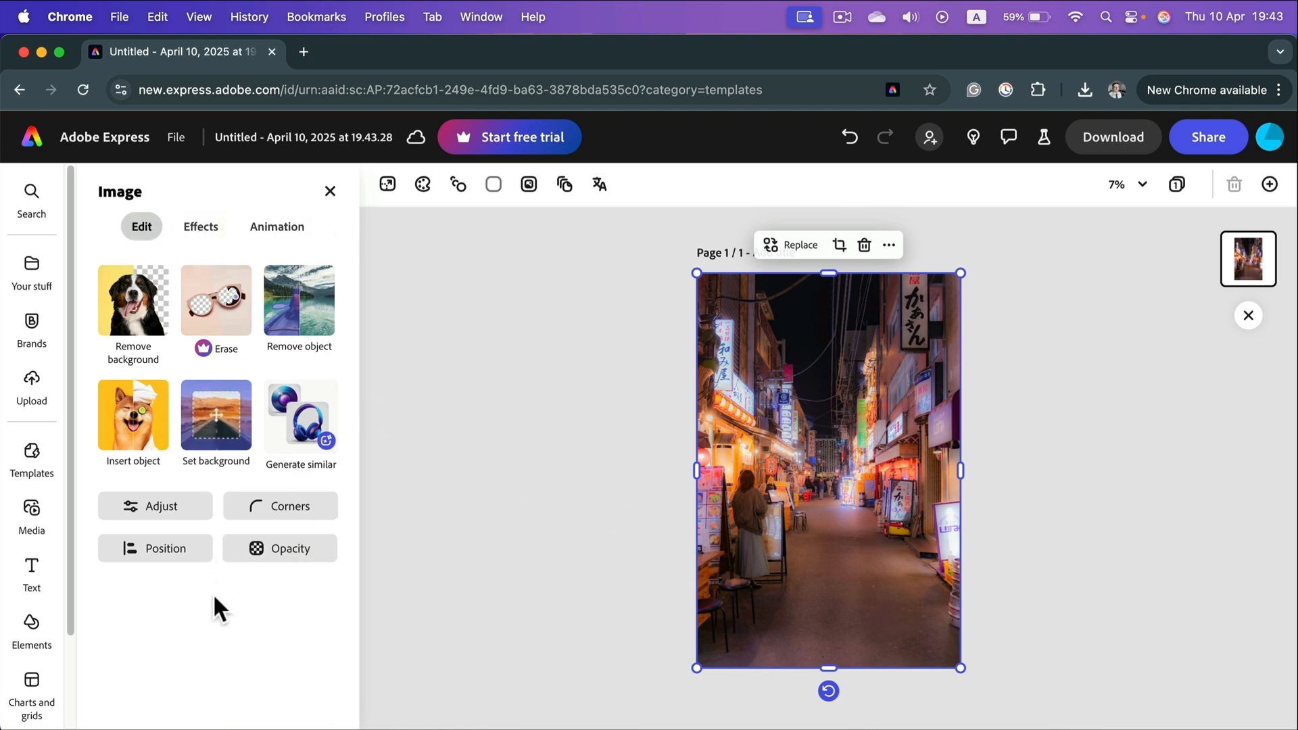
left_click(154, 506)
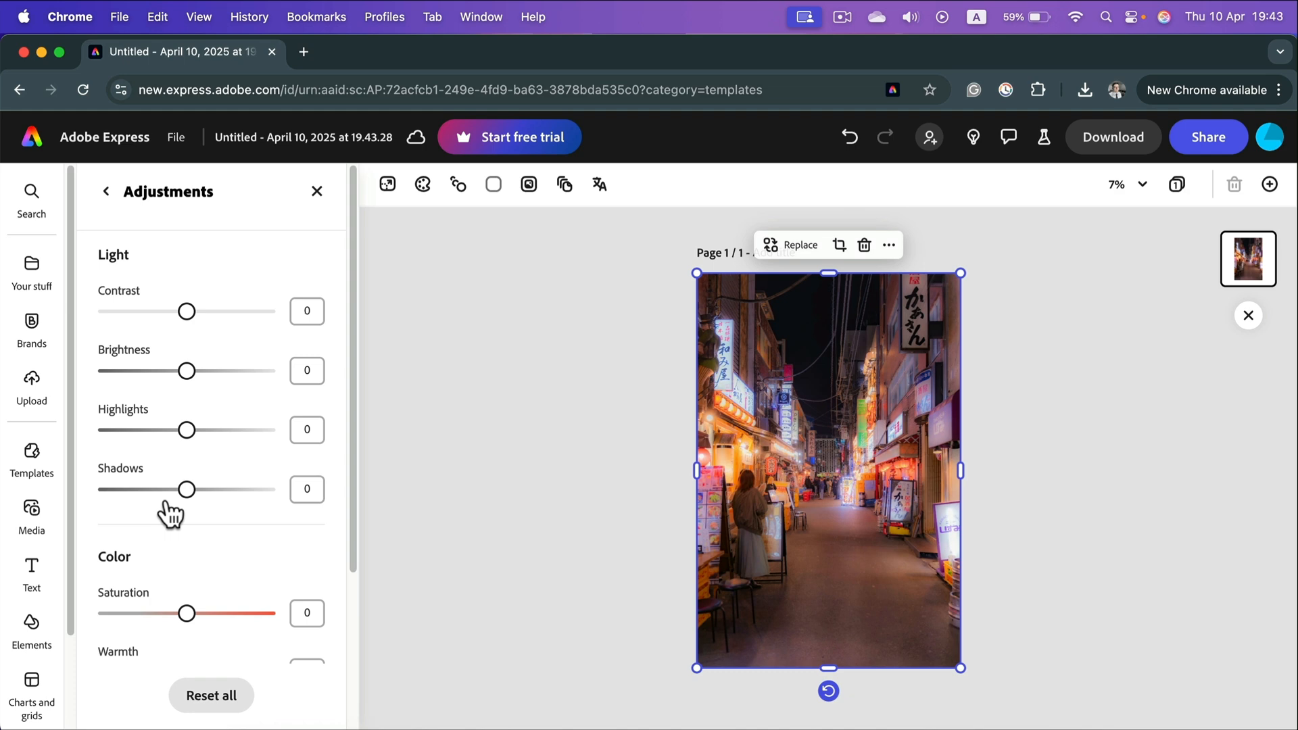
mouse_move(157, 504)
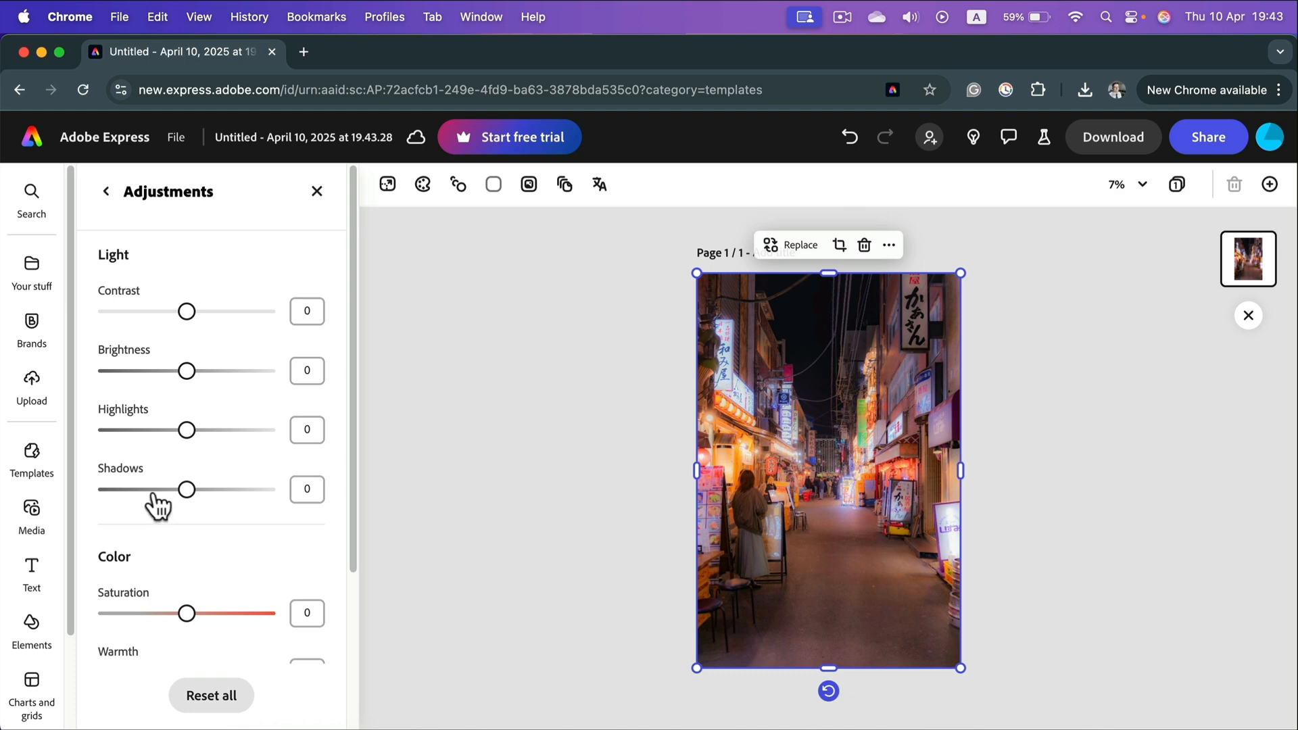
scroll("down", 3)
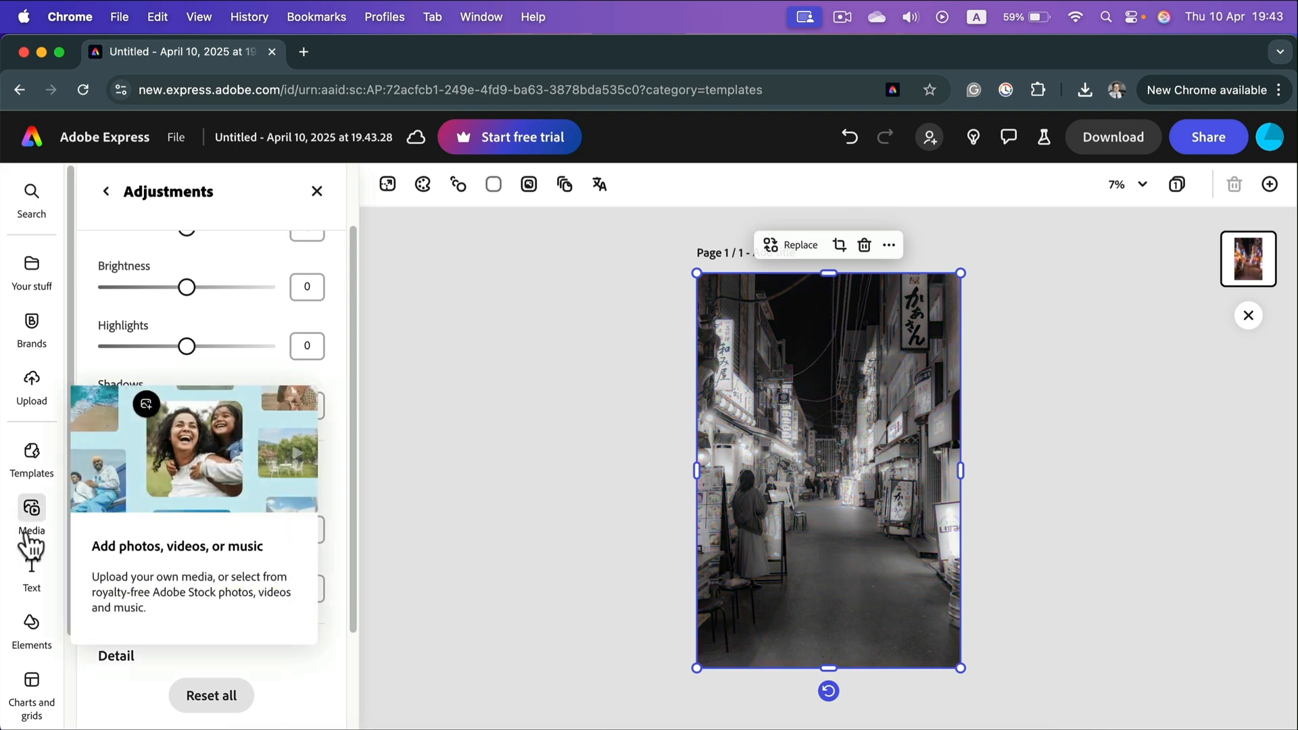
left_click_drag(185, 529, 105, 529)
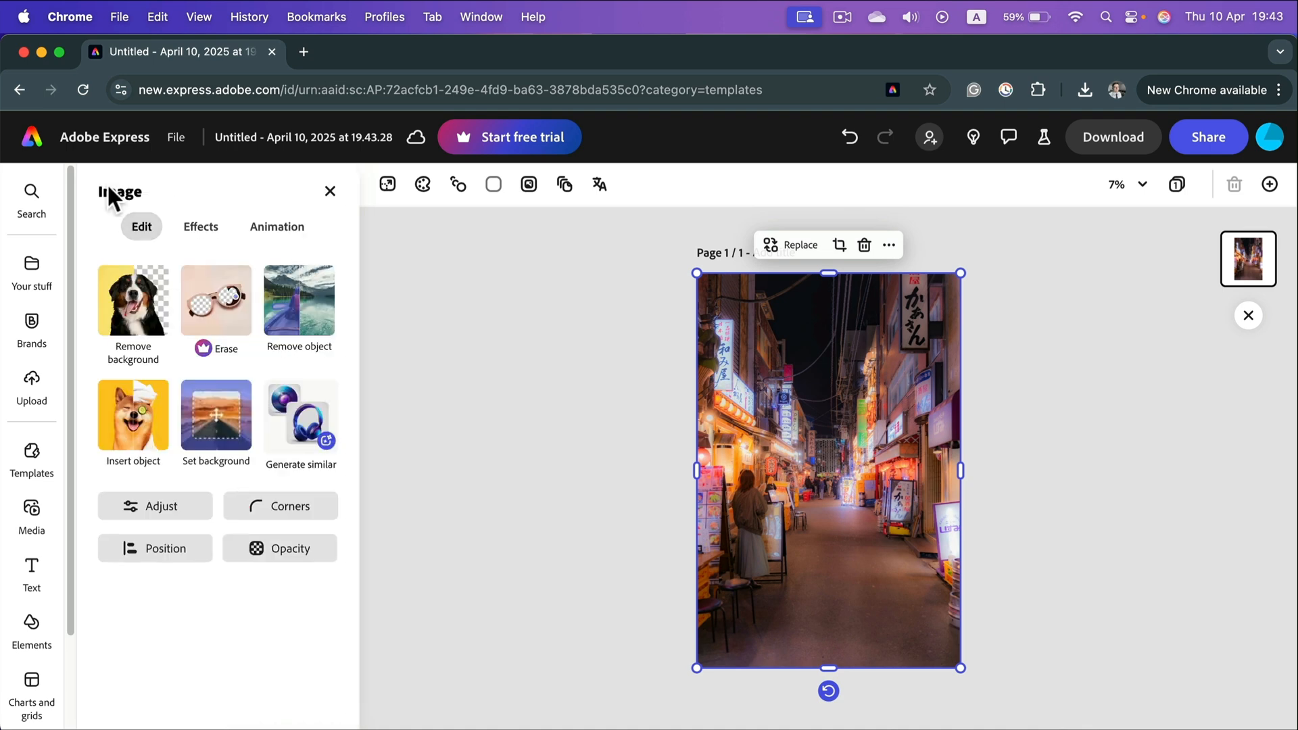
mouse_move(114, 192)
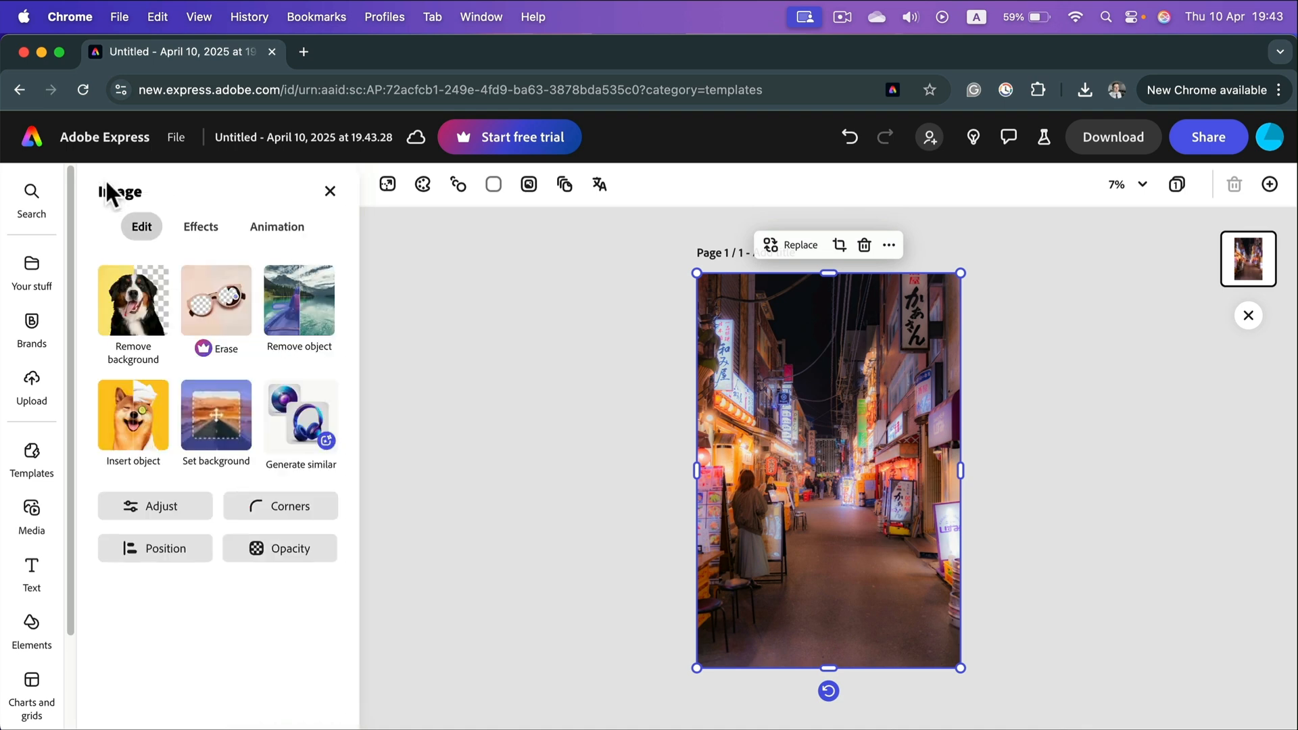
mouse_move(133, 300)
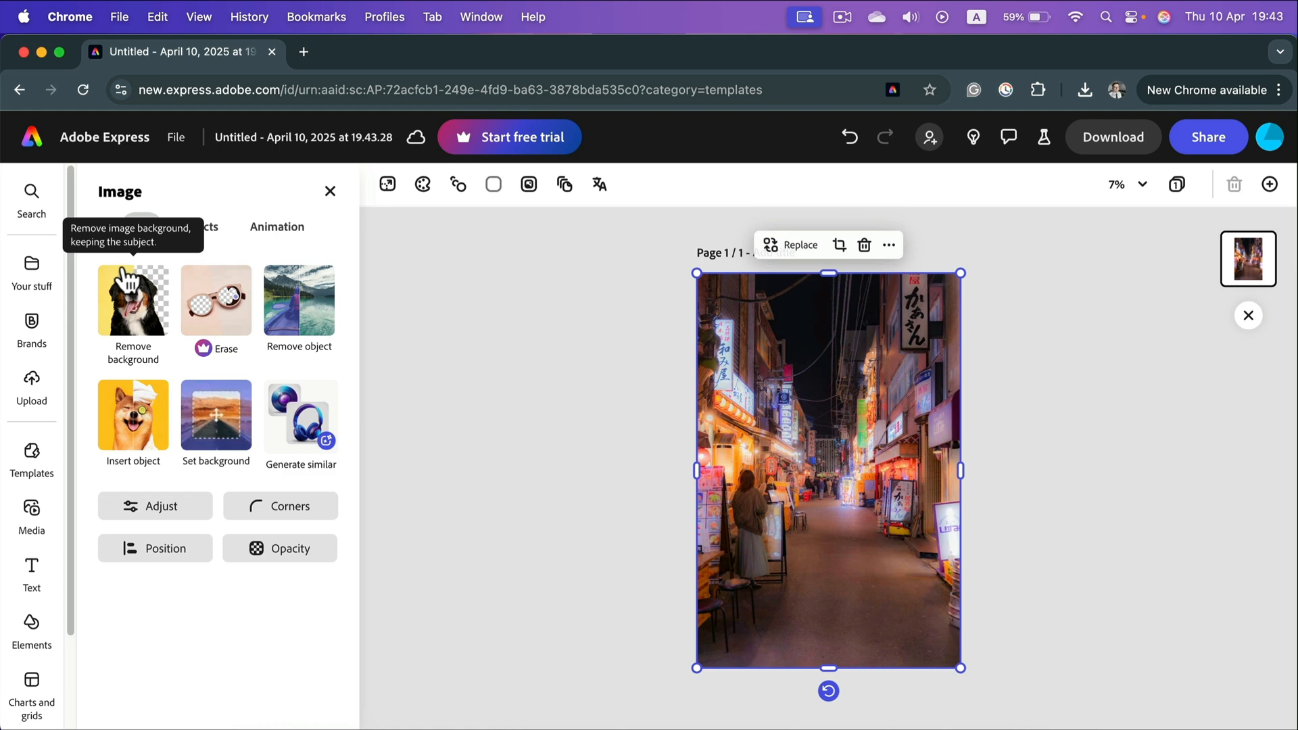
Apply the Grayscale tone effect to the street photo
left_click(193, 227)
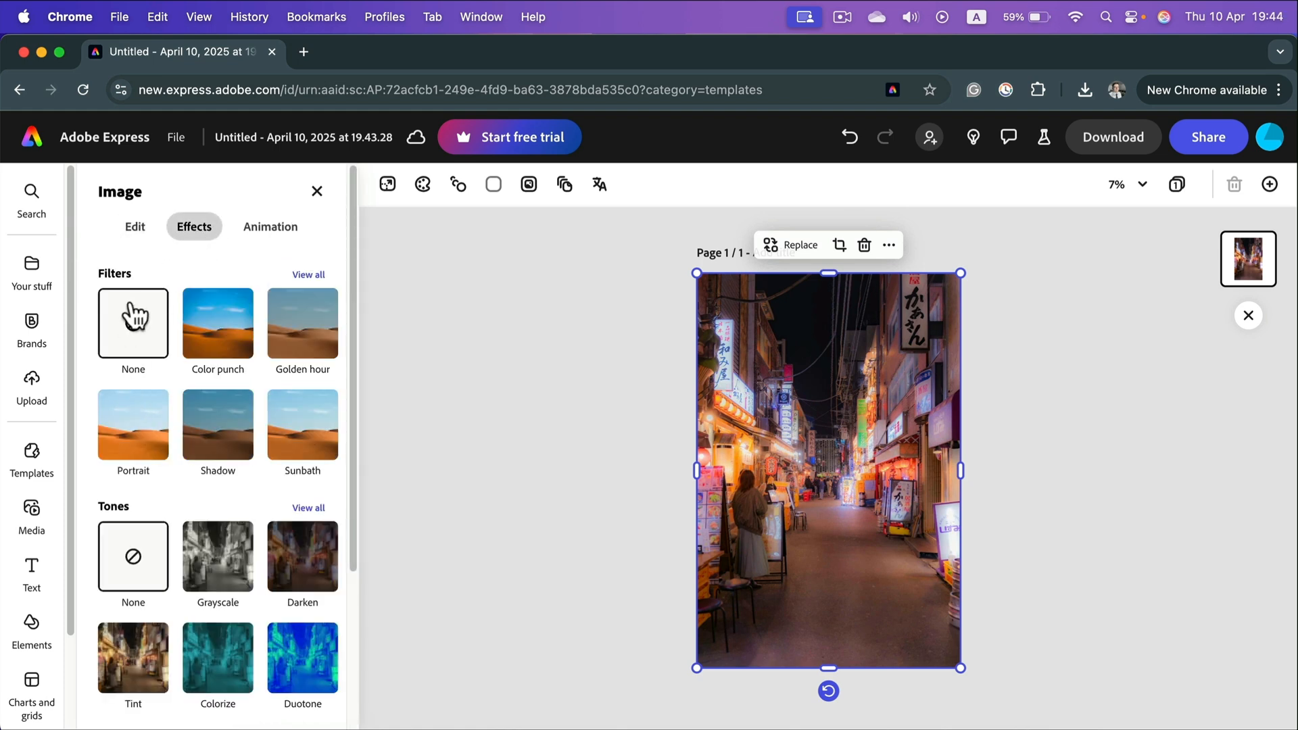
scroll("down", 3)
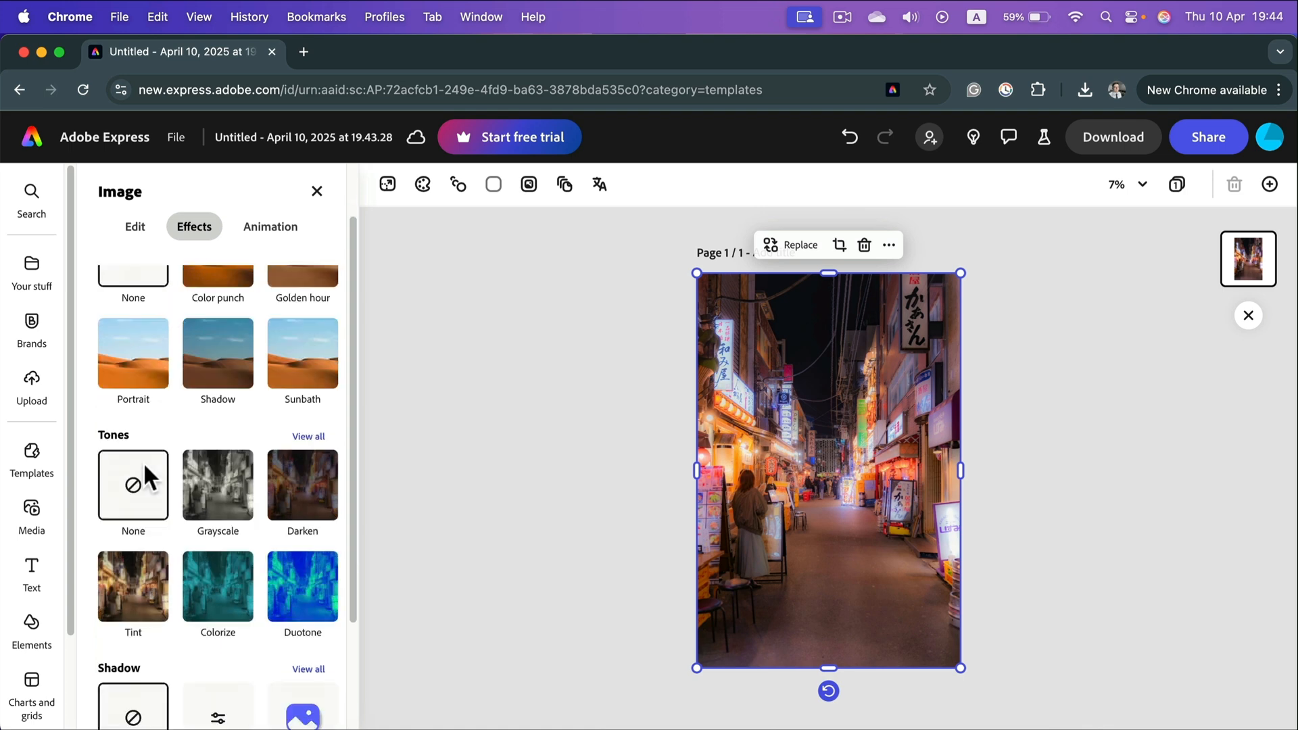
scroll("down", 3)
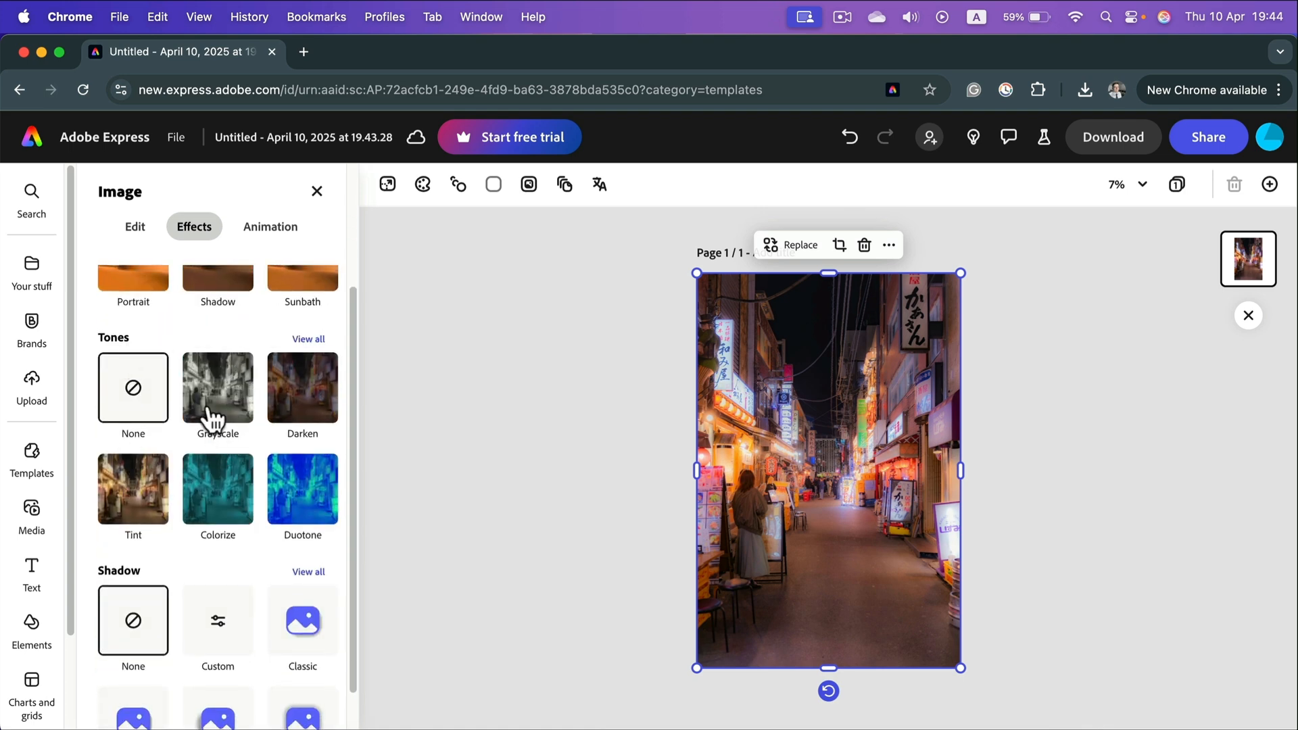
left_click(218, 388)
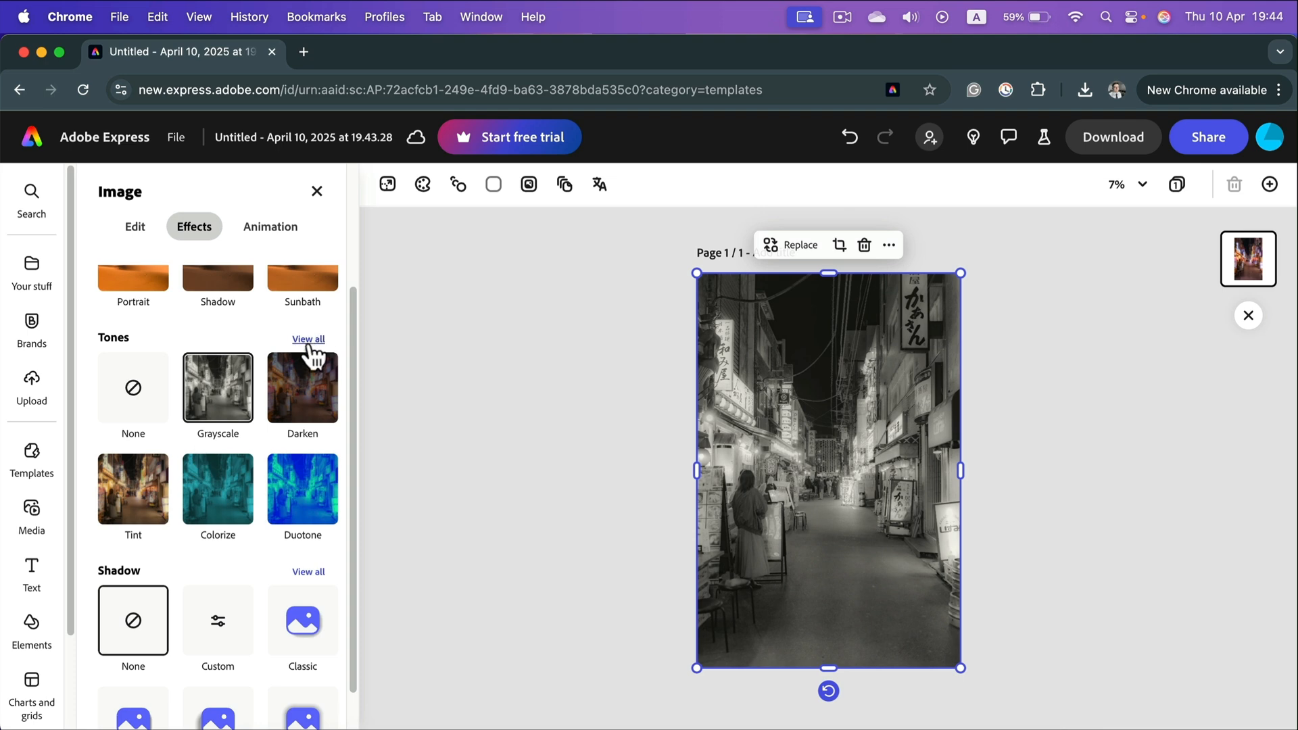
Preview the Frost and Tangerine duotones from all tones, then settle back on Grayscale
left_click(308, 338)
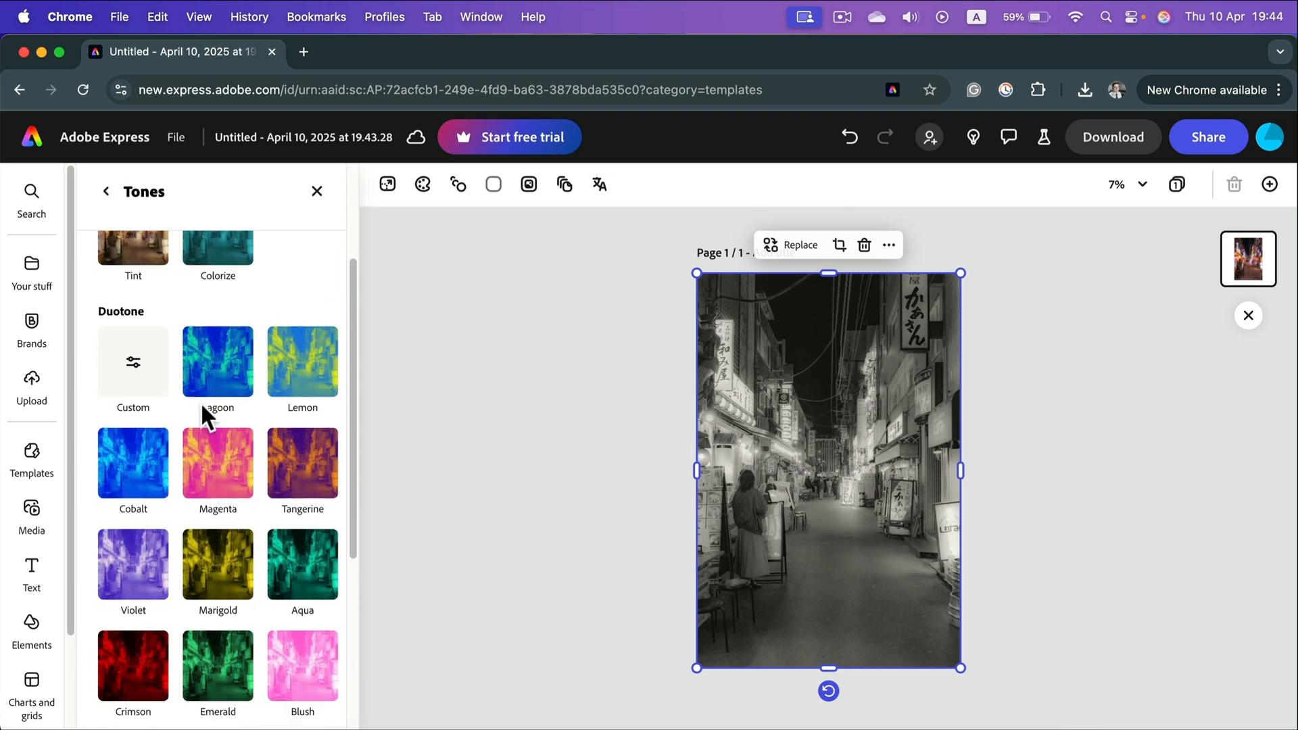
scroll("down", 3)
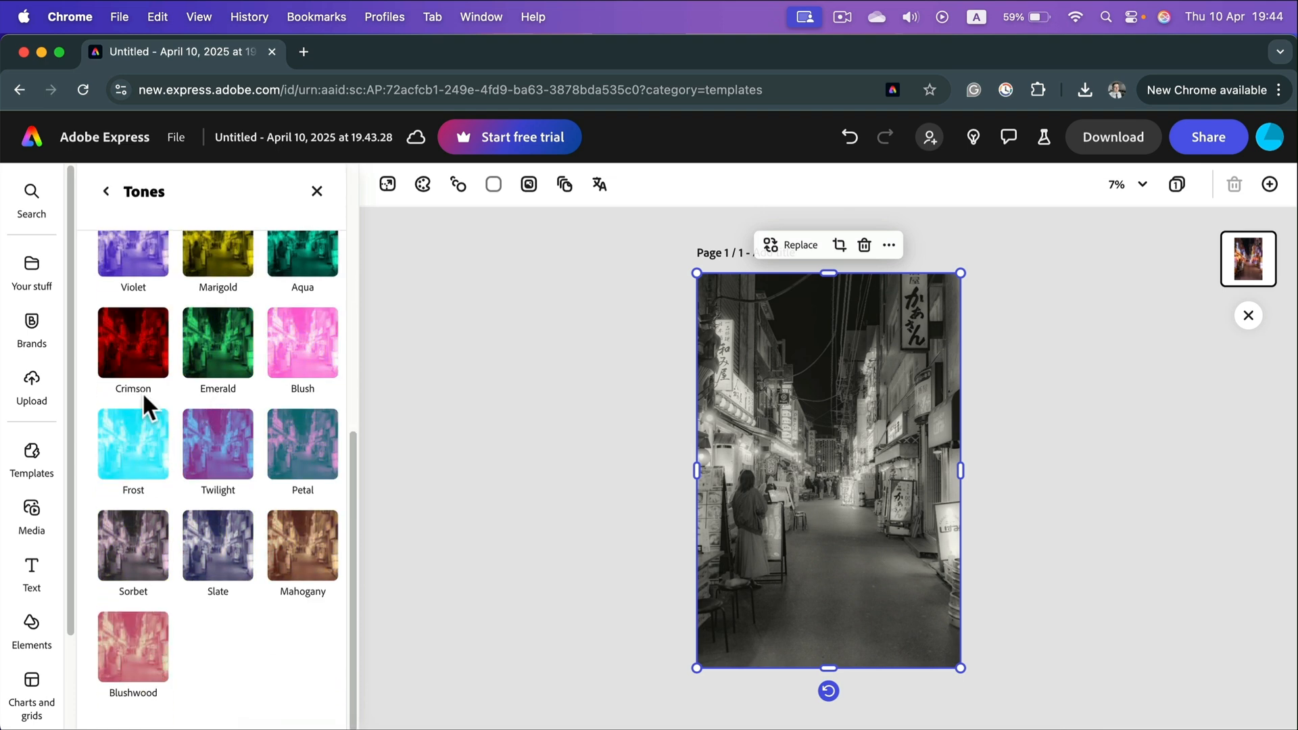
left_click(132, 445)
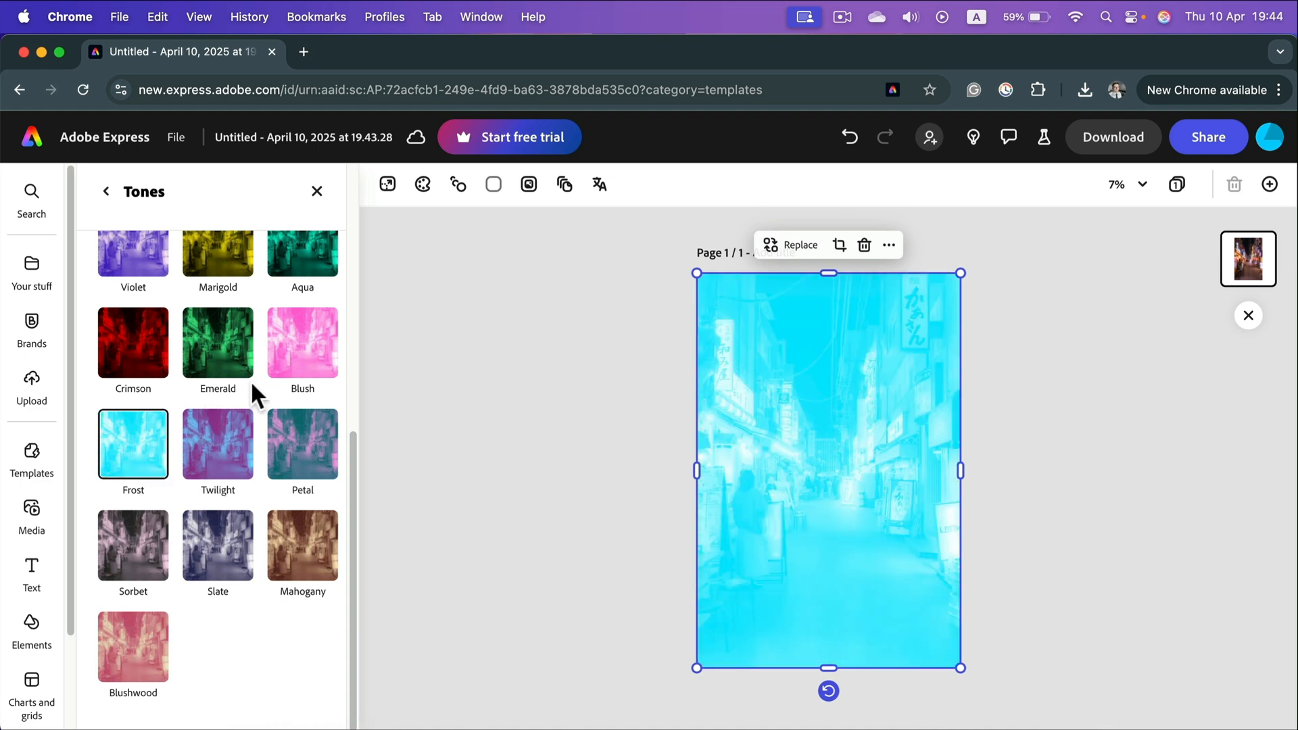
left_click(301, 280)
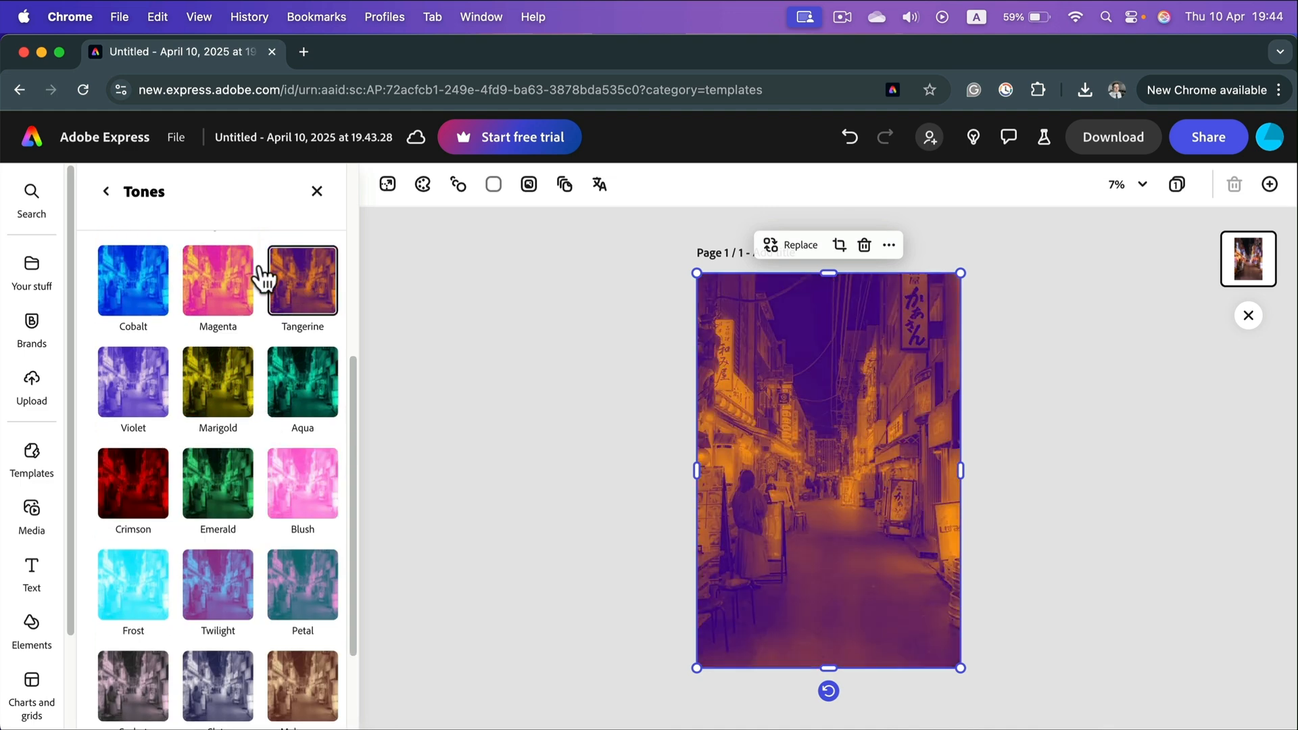
left_click(132, 380)
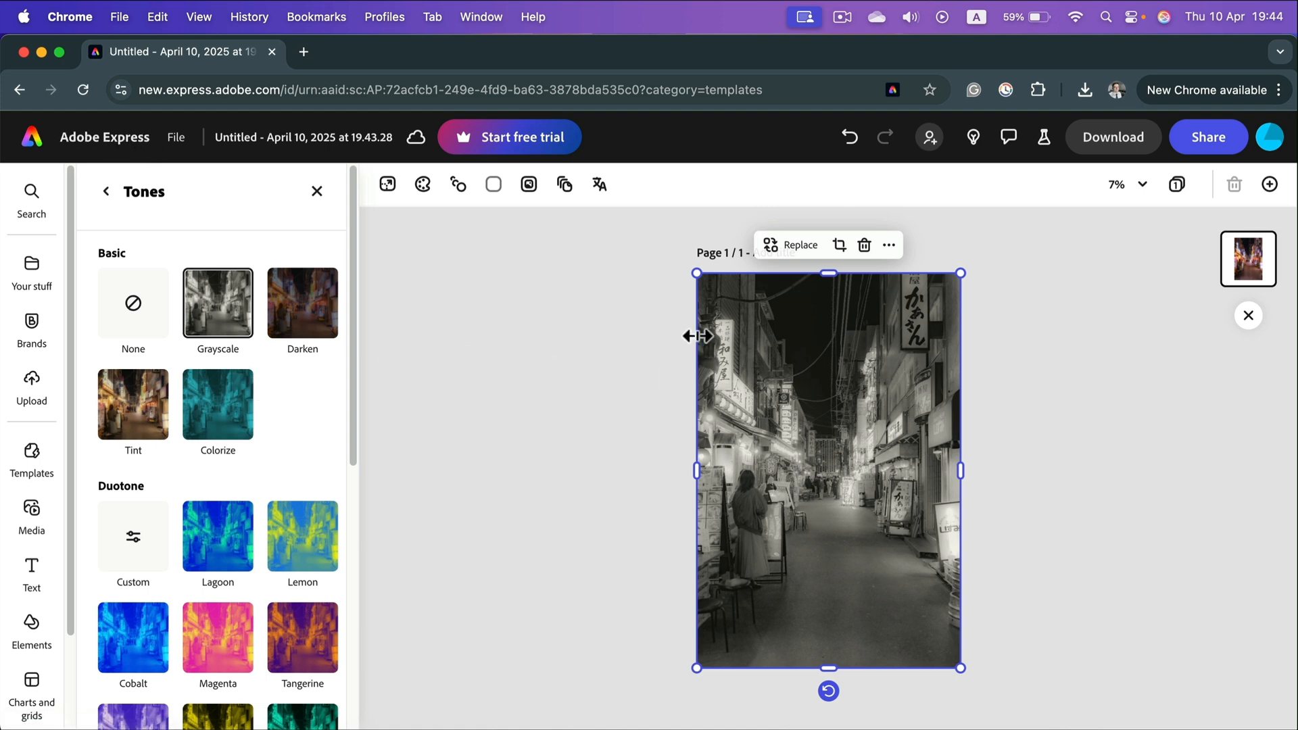
mouse_move(1113, 137)
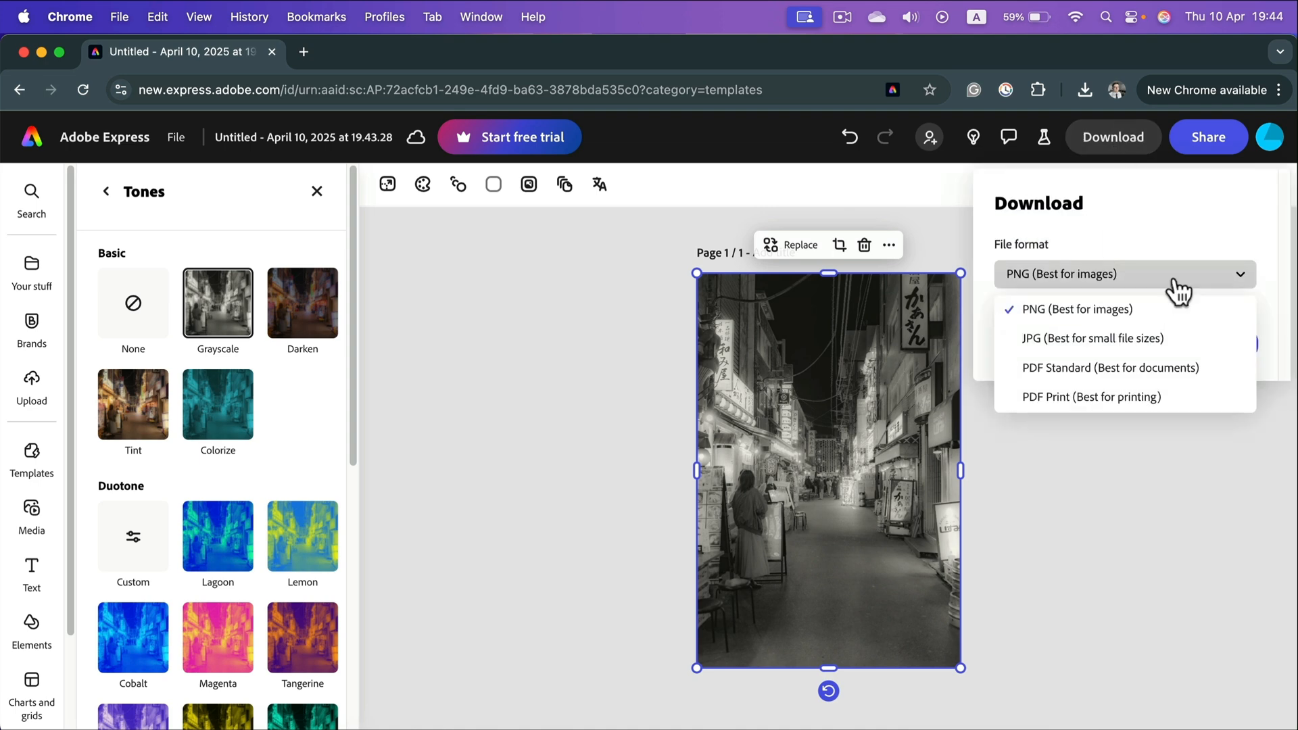
mouse_move(1065, 339)
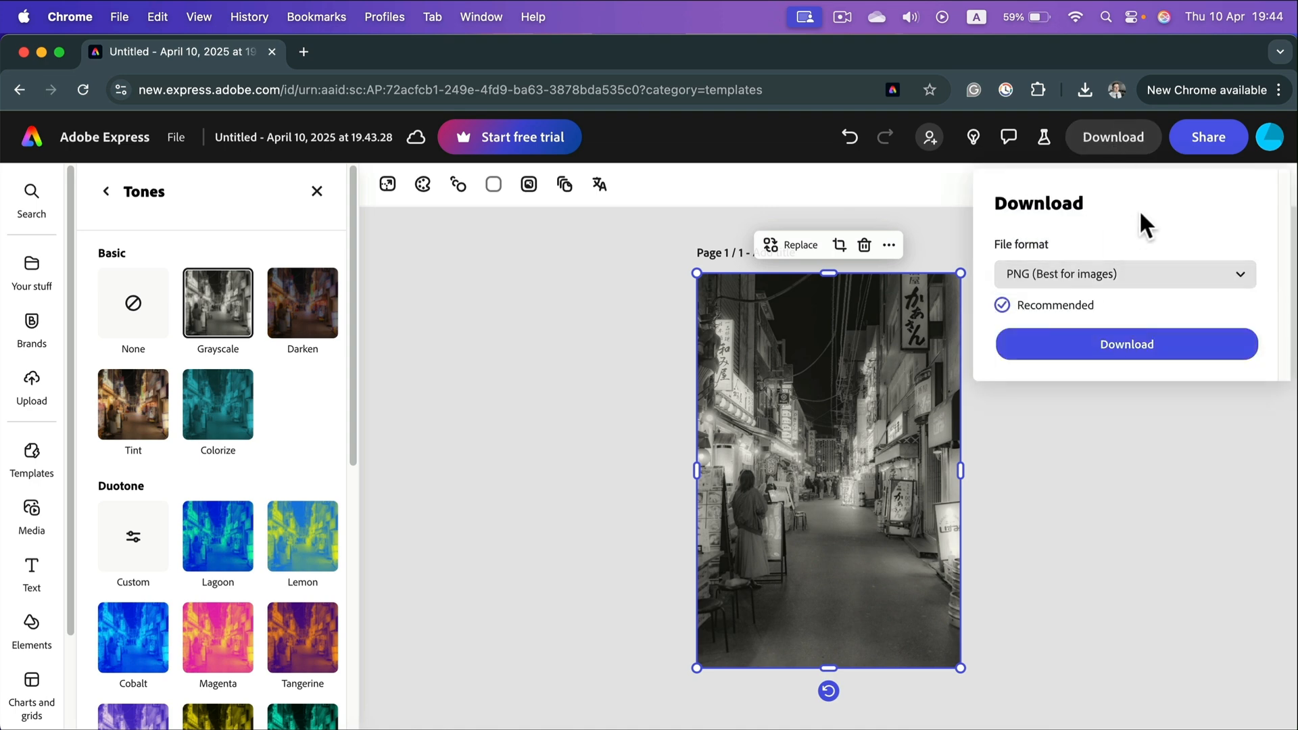
Download the grayscale street photo as a PNG
left_click(1126, 345)
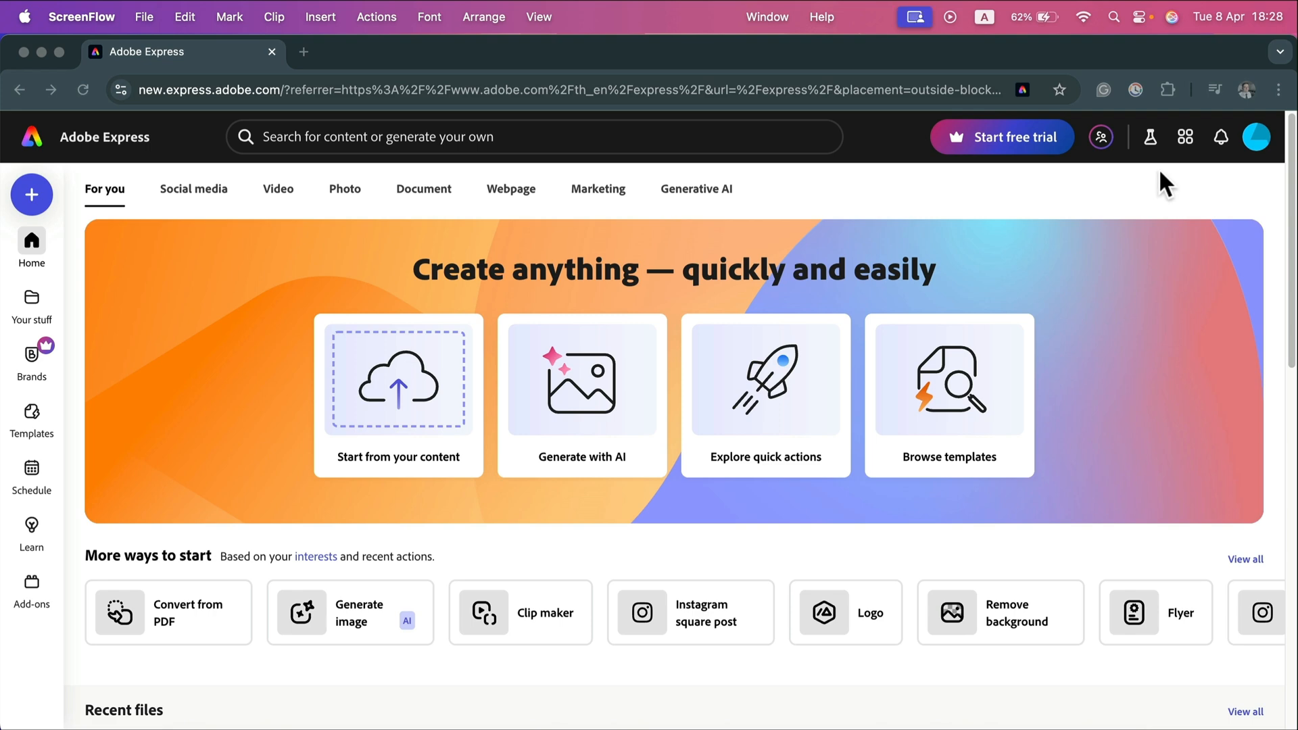
mouse_move(374, 476)
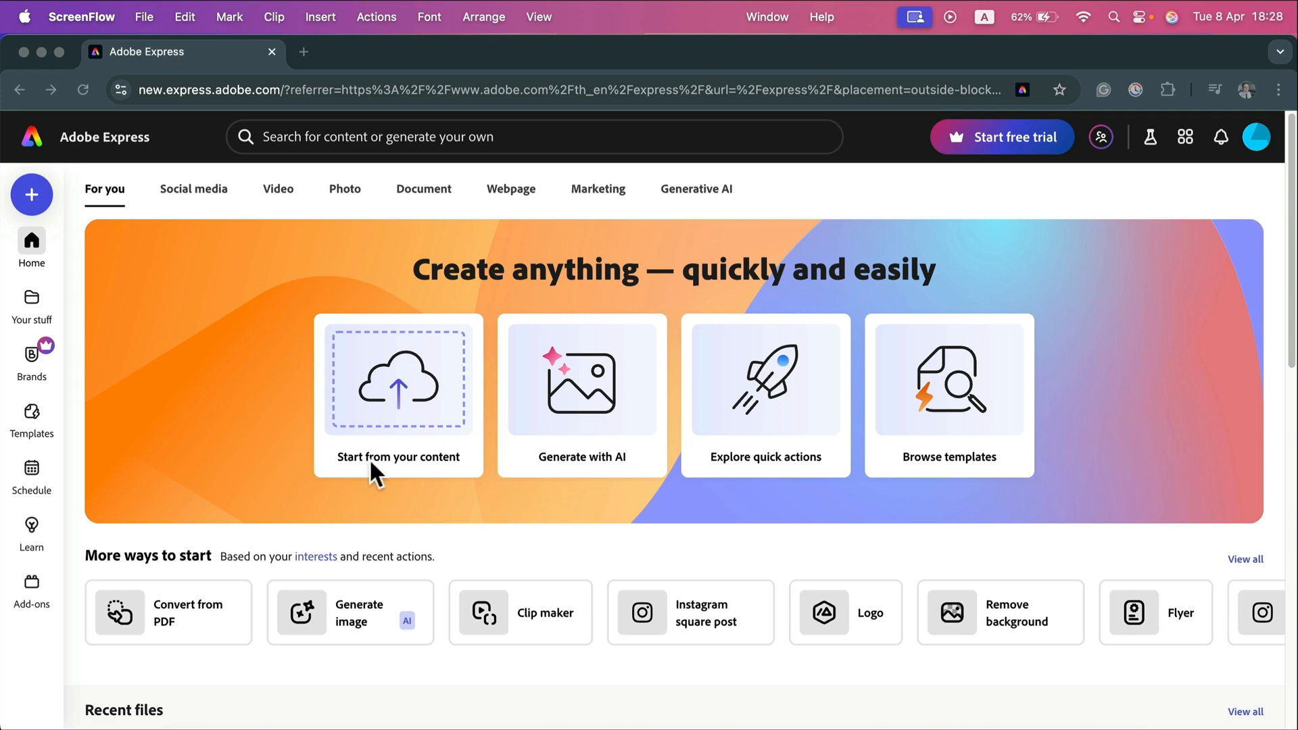
mouse_move(449, 367)
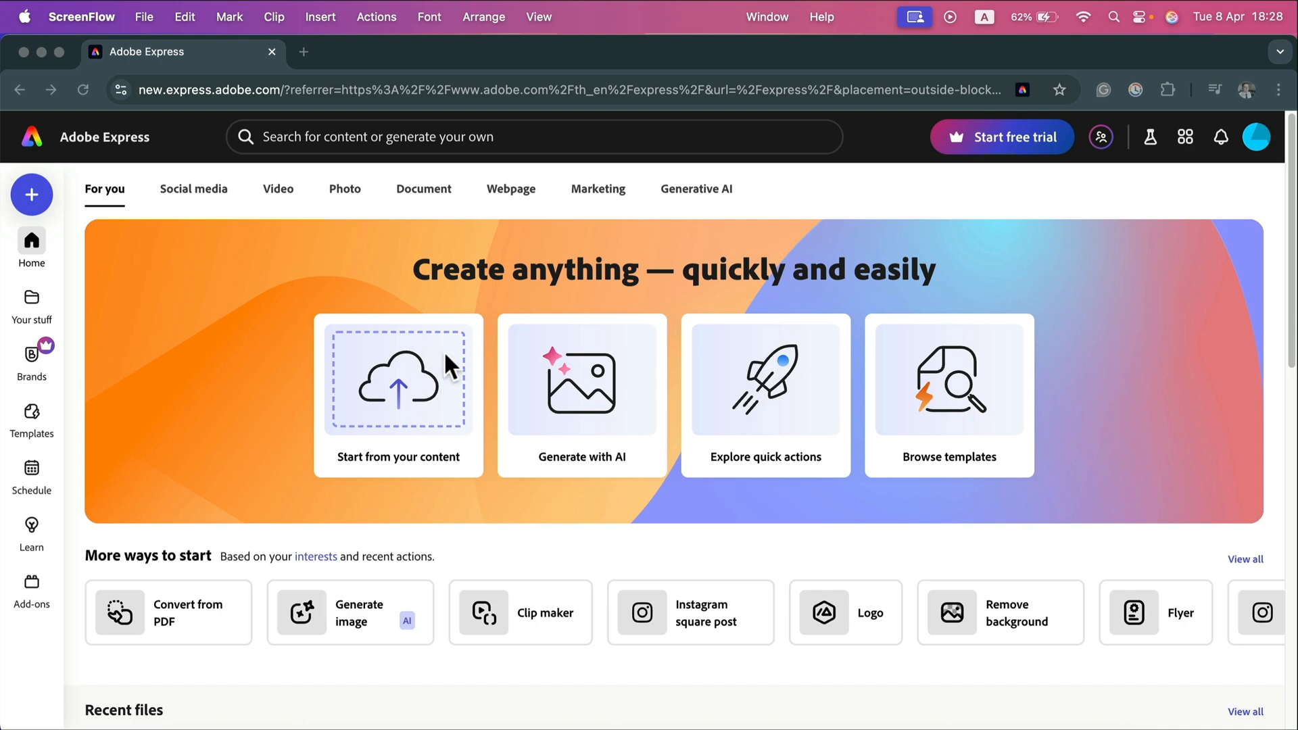
mouse_move(413, 403)
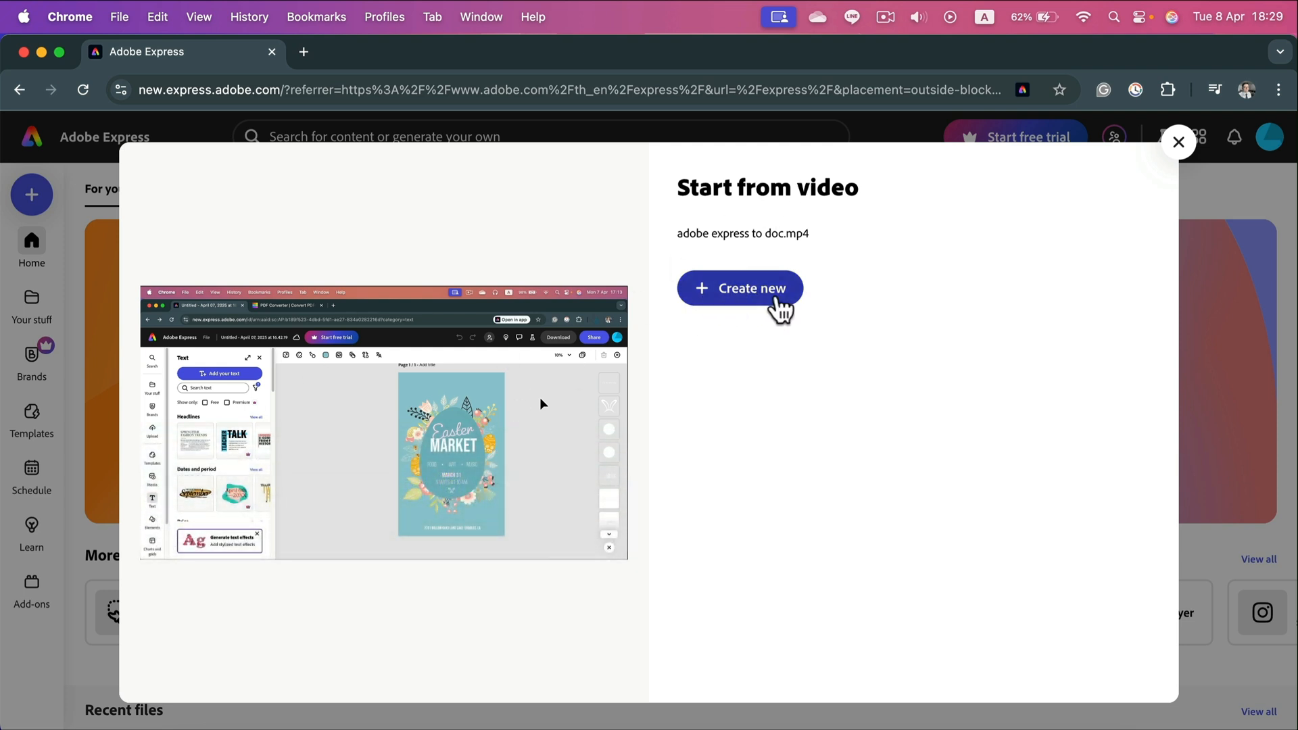
Create the new video project at the recording's original aspect ratio
left_click(740, 288)
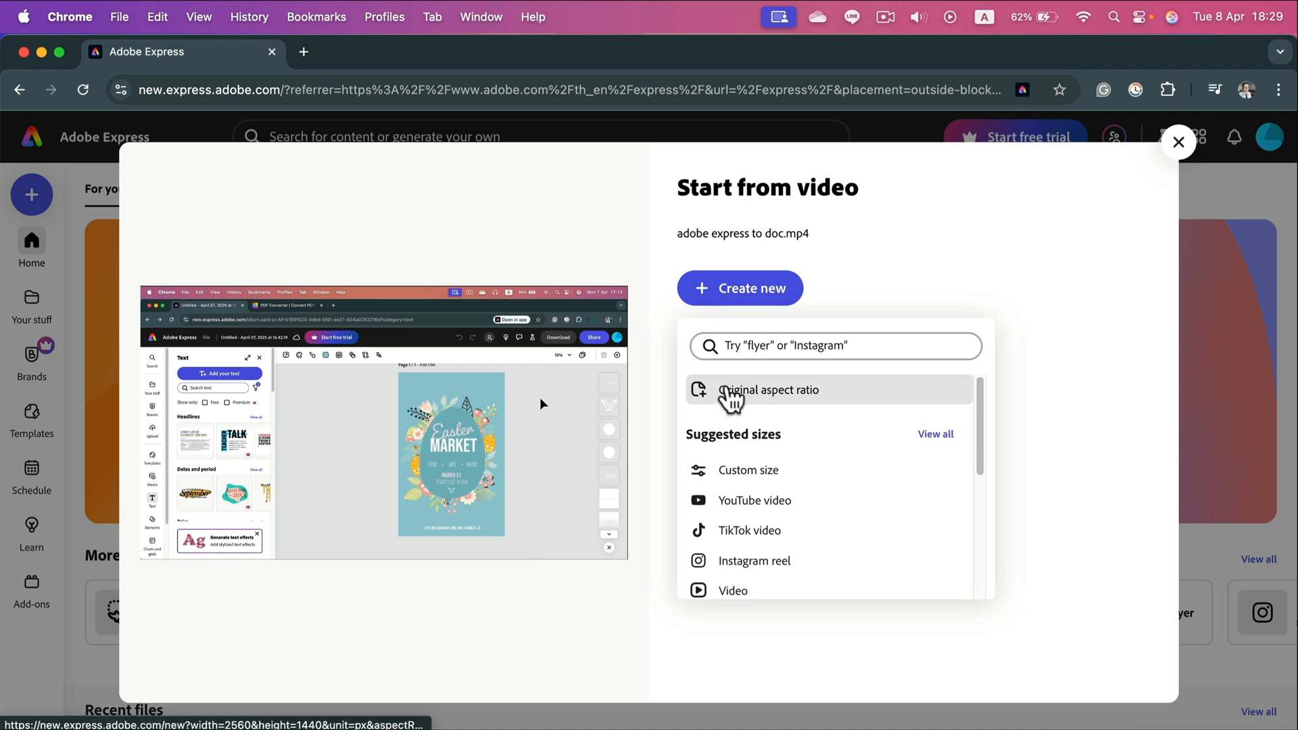
left_click(769, 389)
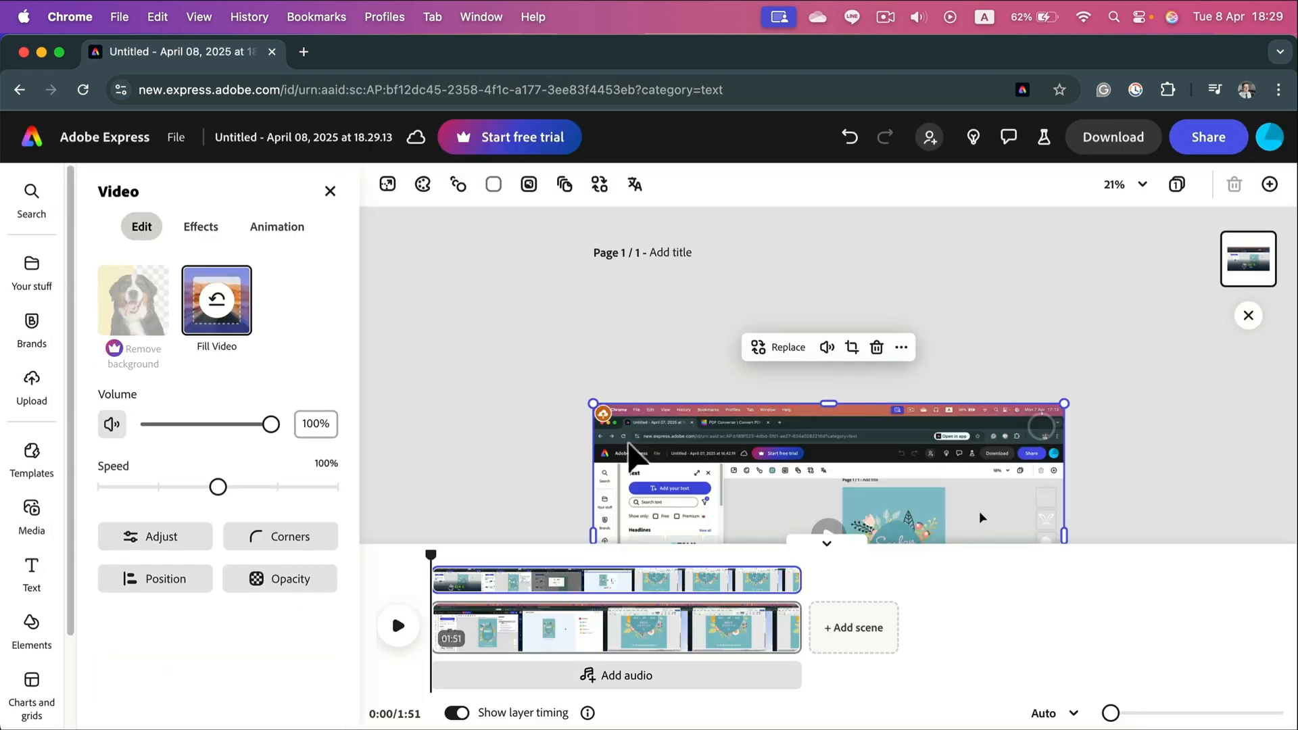
mouse_move(1249, 315)
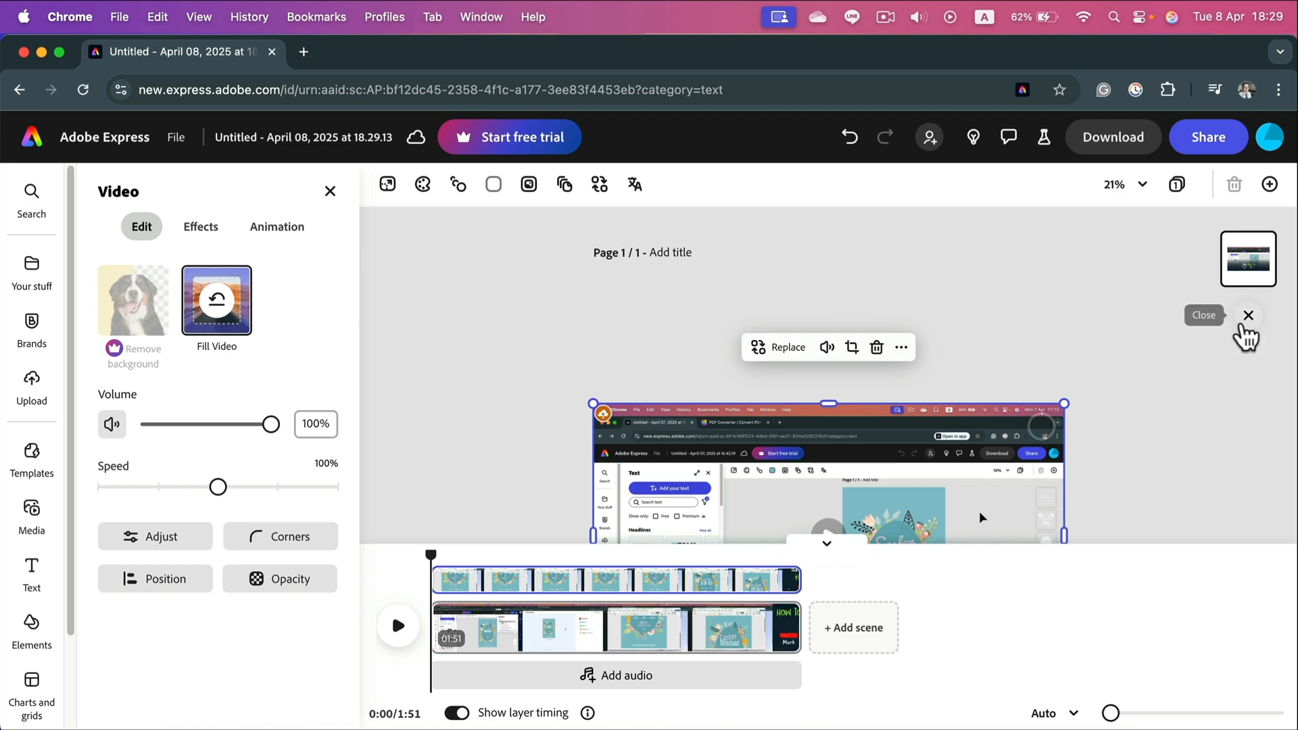
mouse_move(613, 429)
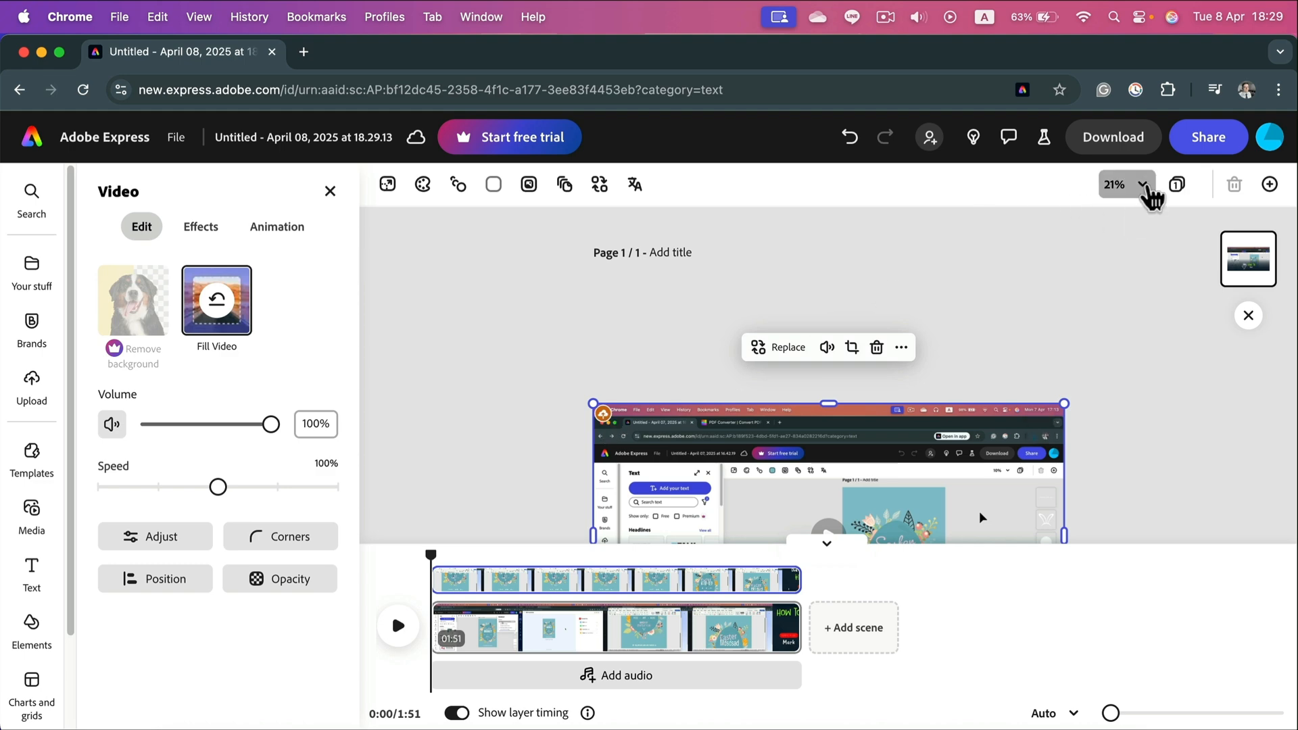
Select the video clip and raise its playback speed to 200%
left_click(1127, 184)
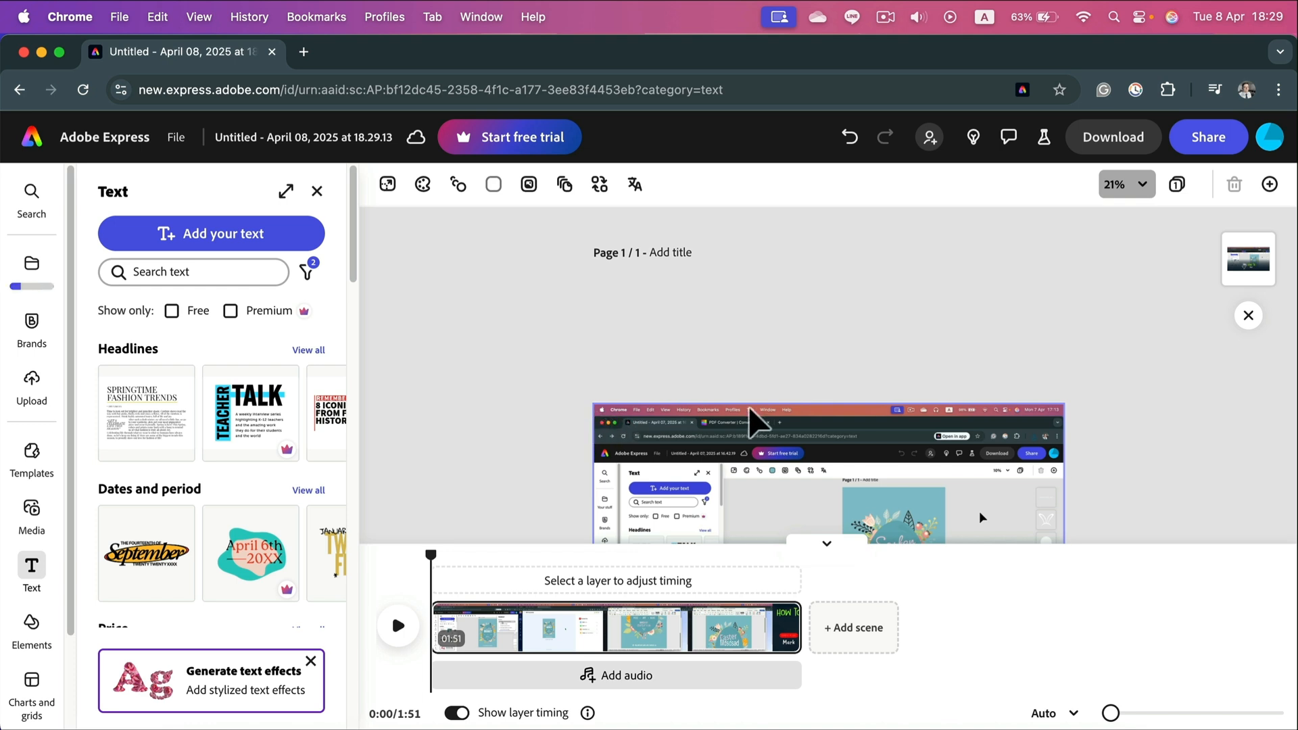
mouse_move(726, 636)
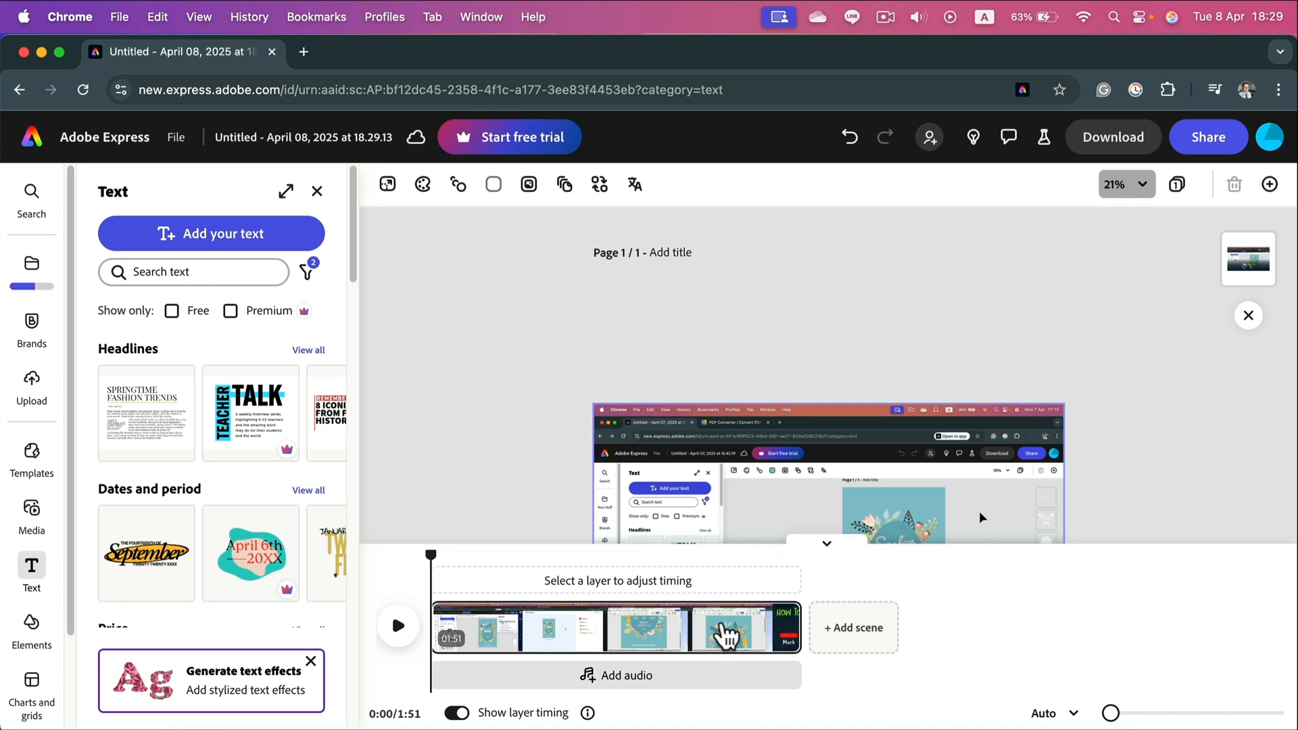
left_click(713, 626)
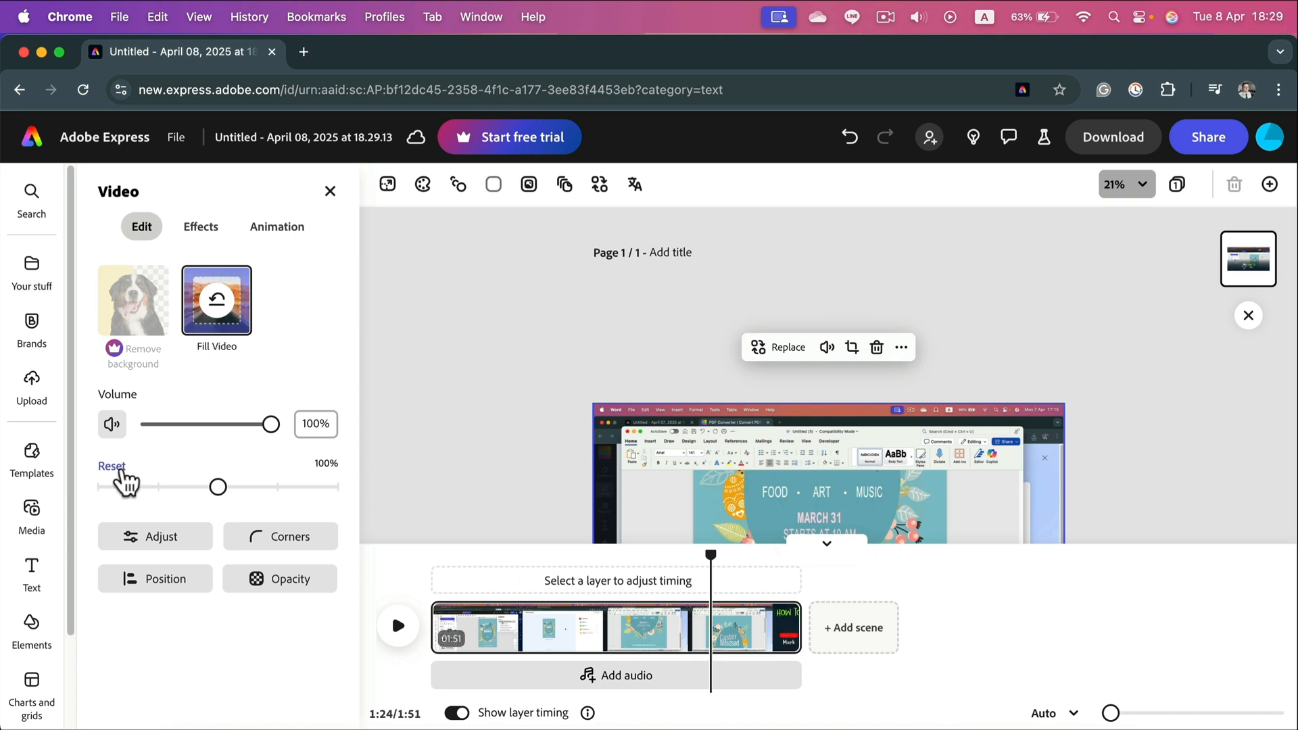
mouse_move(177, 492)
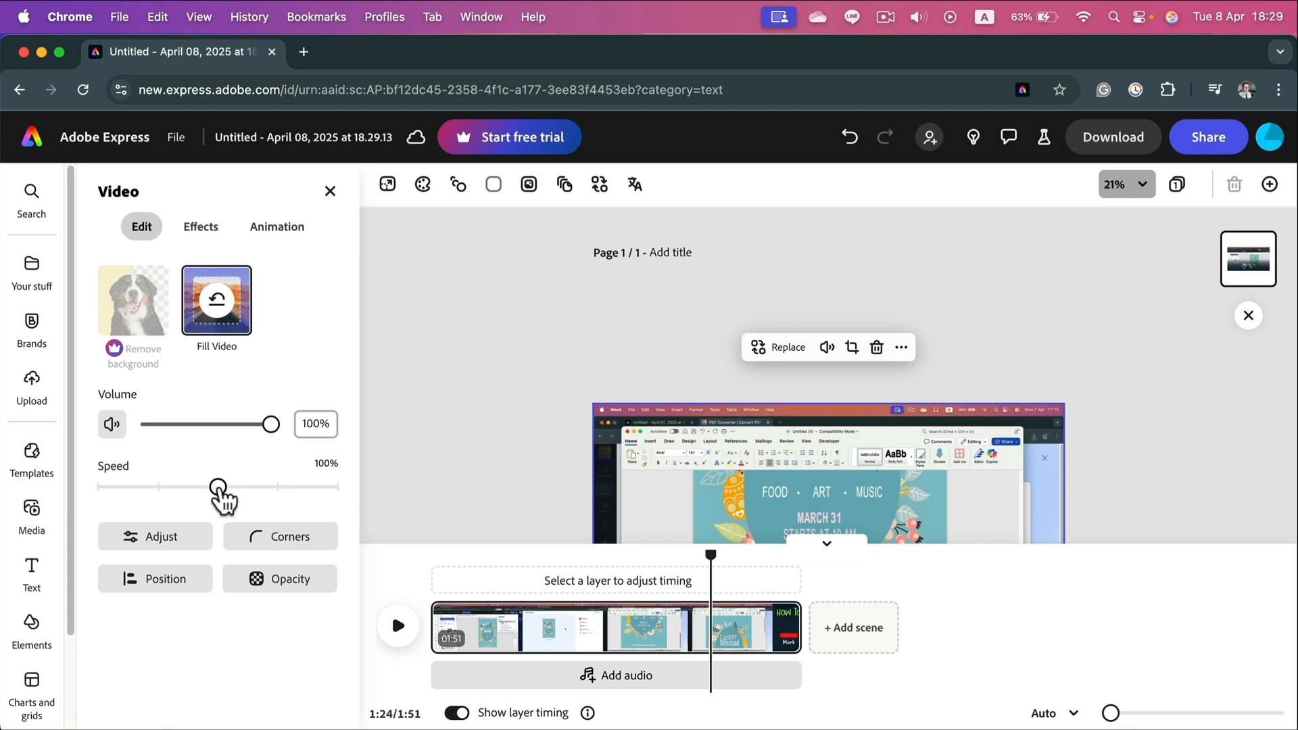
left_click_drag(216, 489, 273, 488)
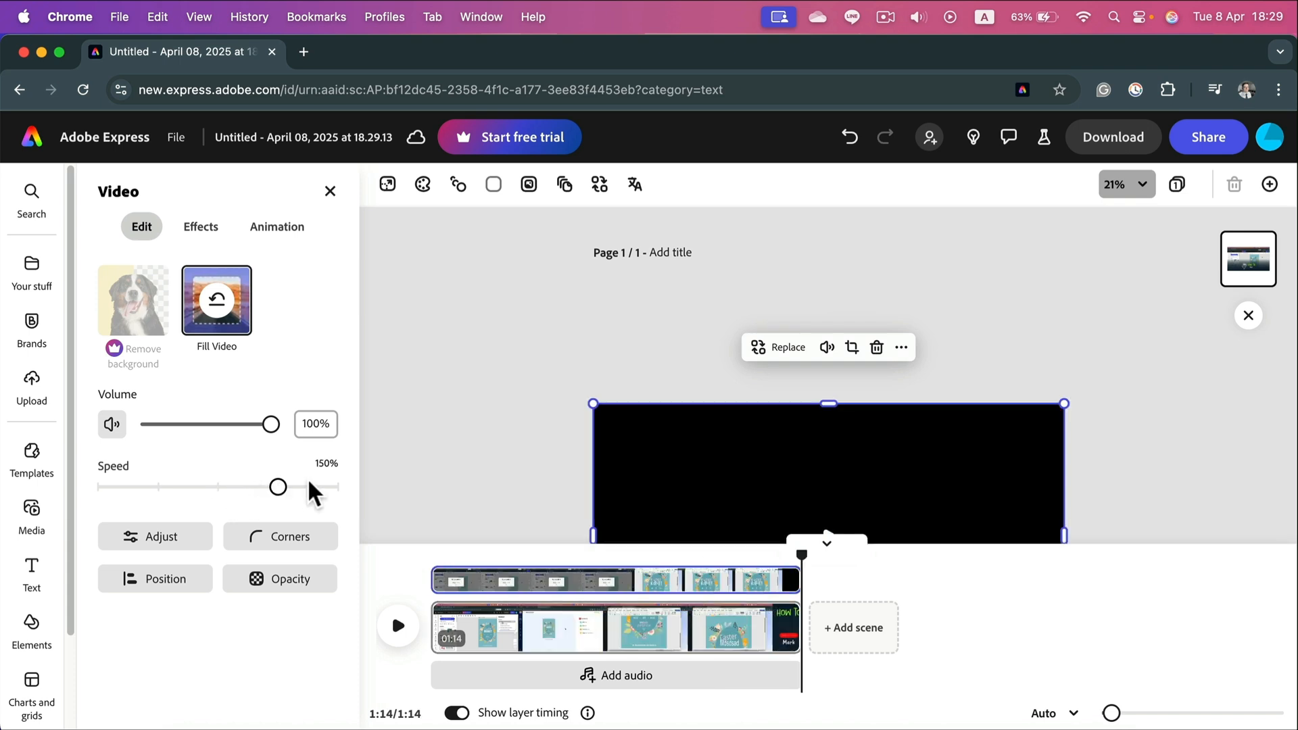
left_click_drag(278, 487, 331, 487)
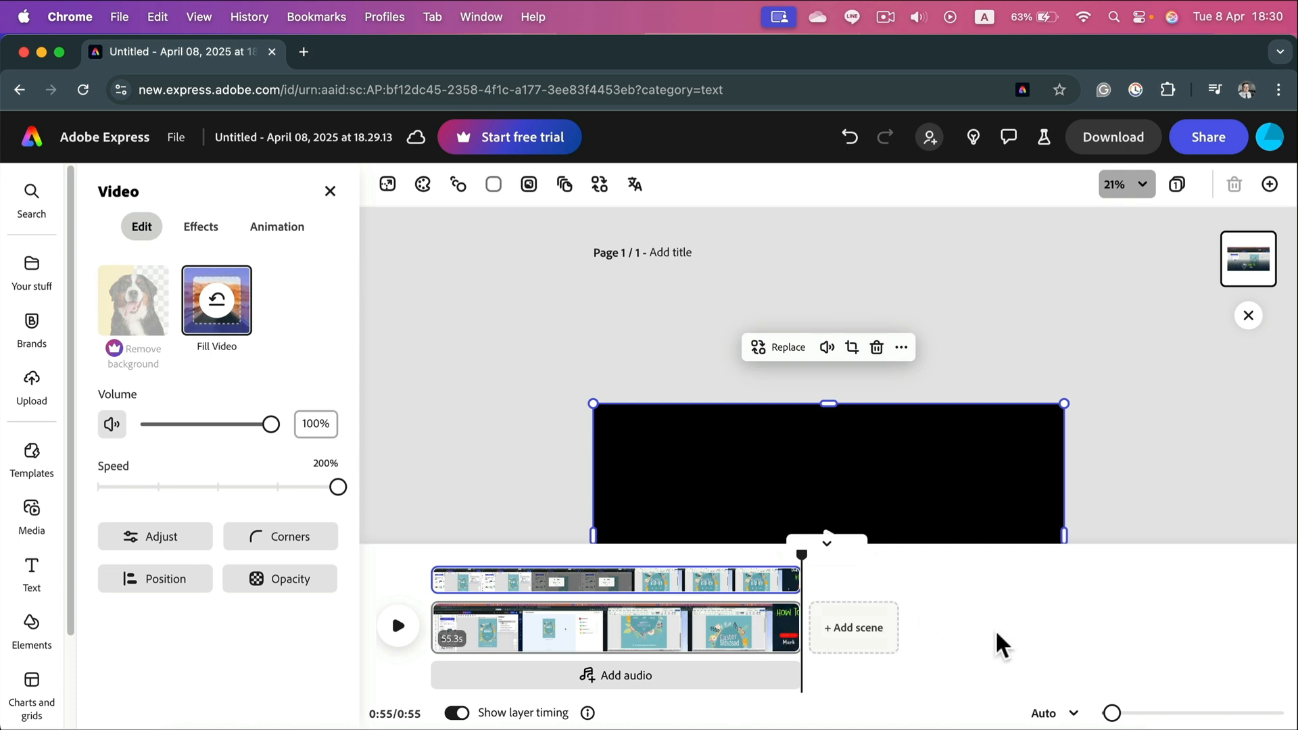
mouse_move(736, 592)
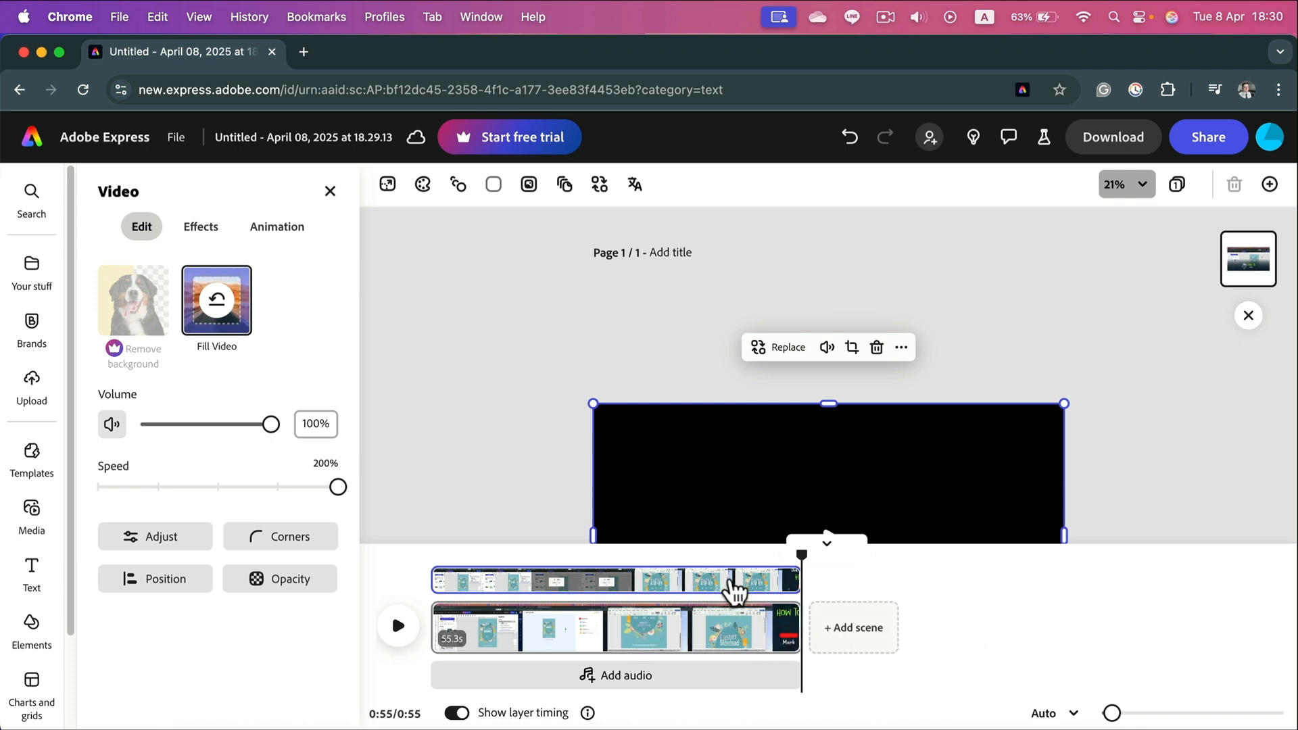
mouse_move(741, 539)
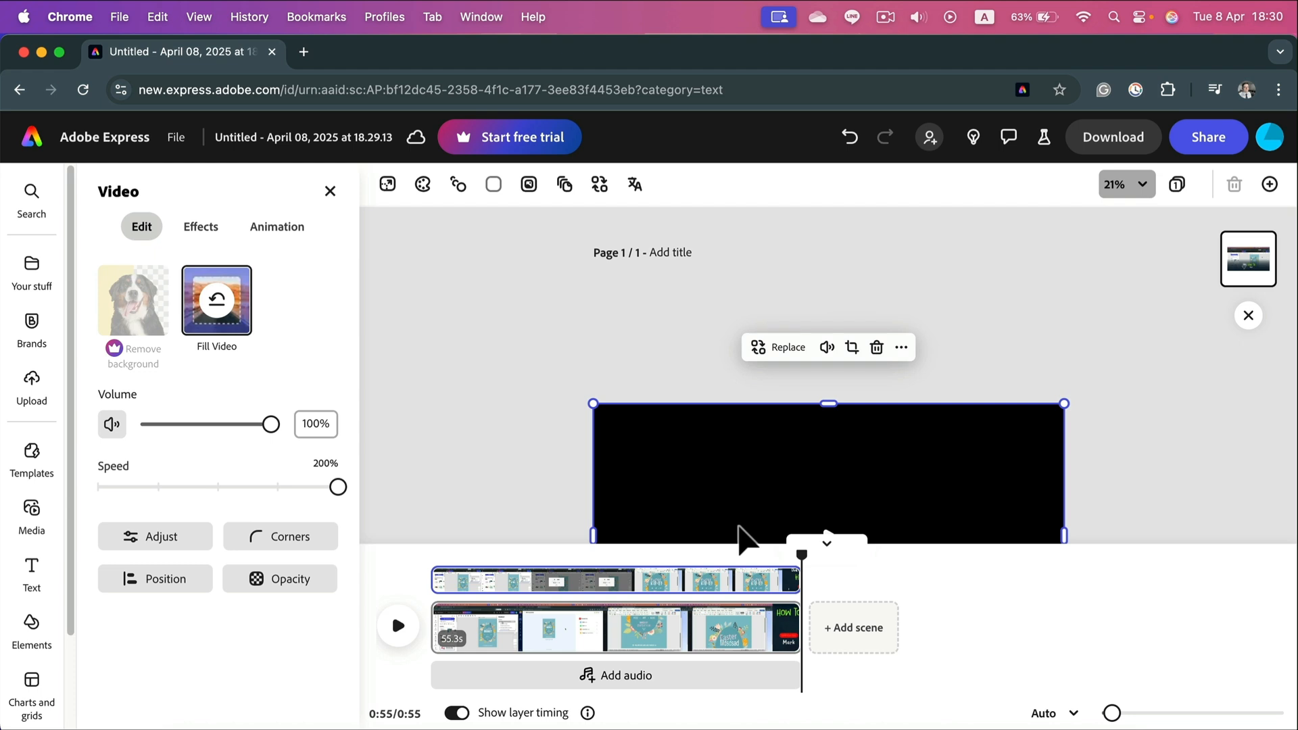
Download the sped-up video as an MP4 and dismiss the progress window
left_click(1114, 137)
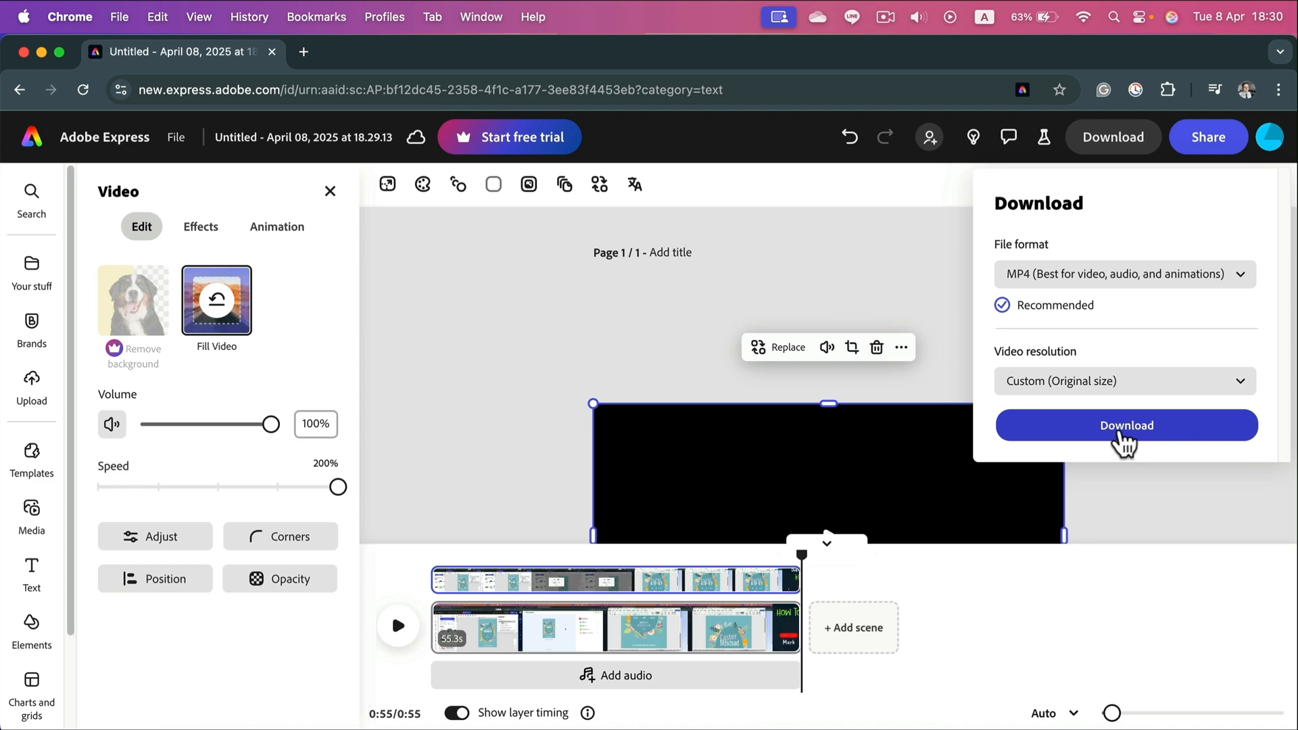
left_click(1126, 425)
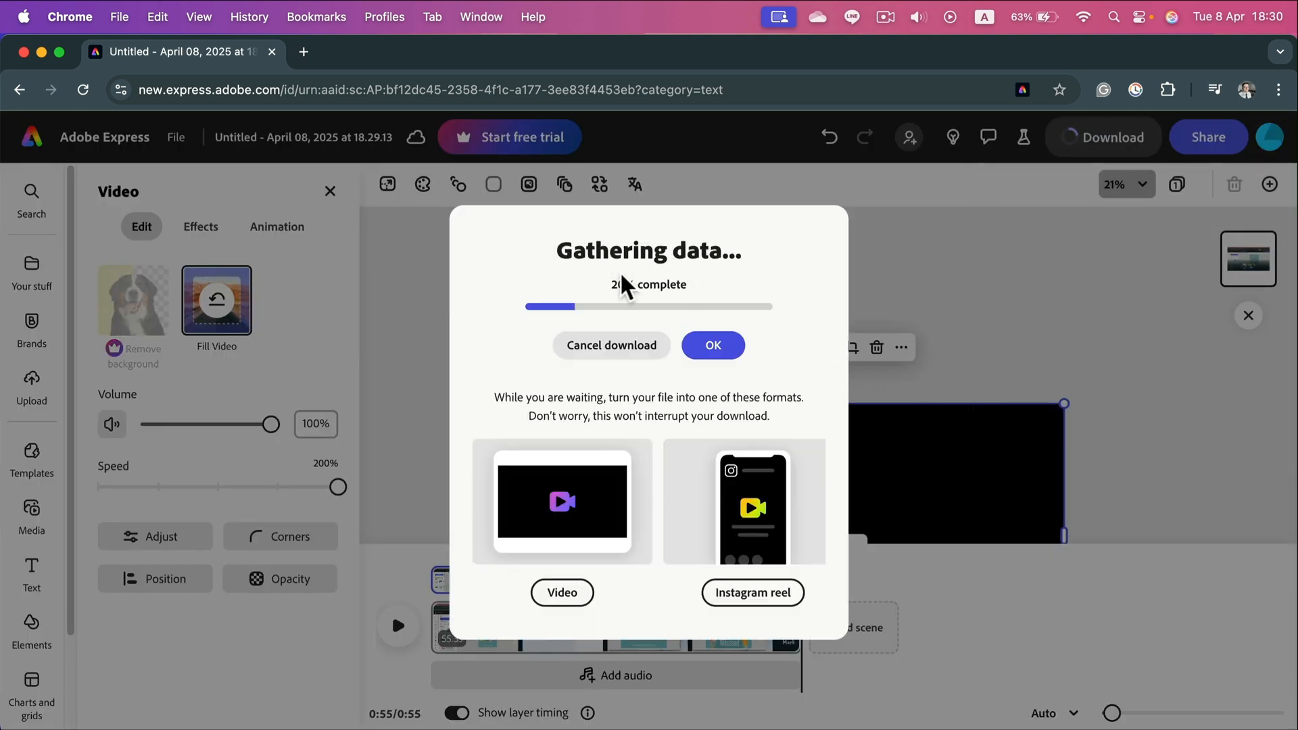
left_click(712, 344)
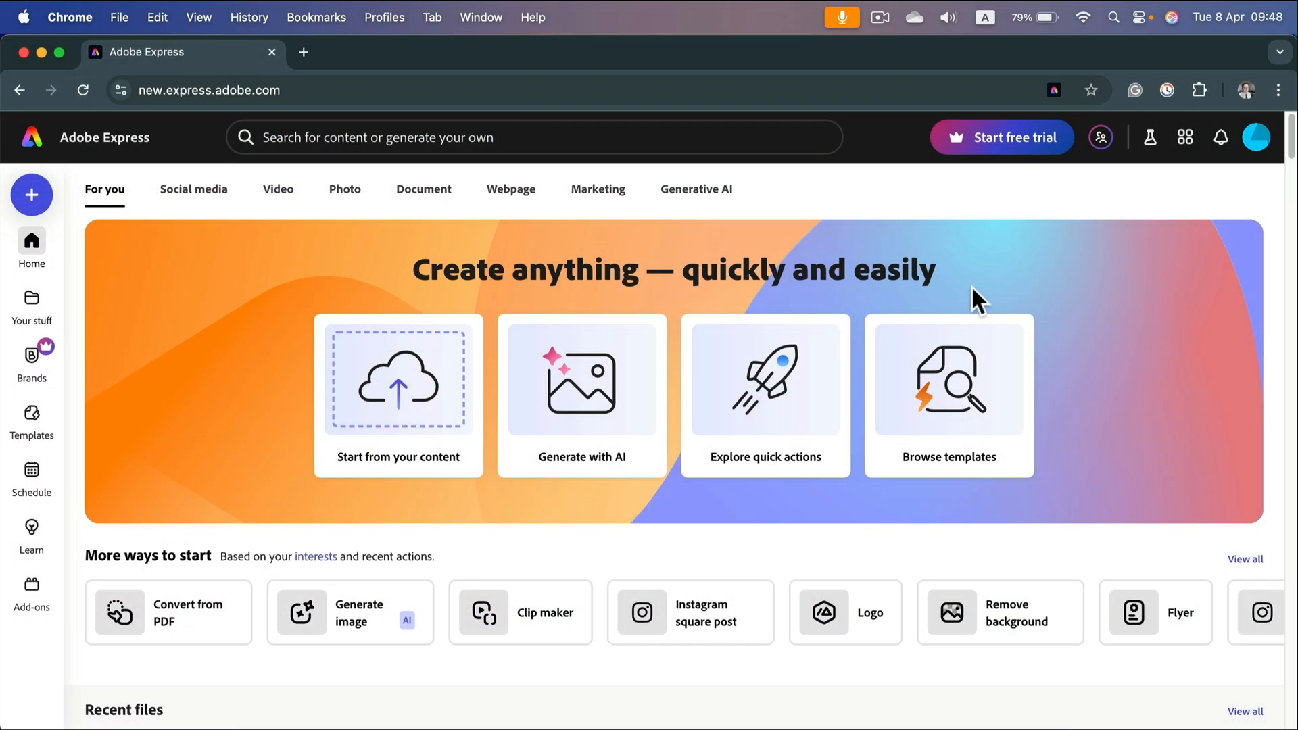
Bring up the Import from other apps options from the home page
scroll("down", 3)
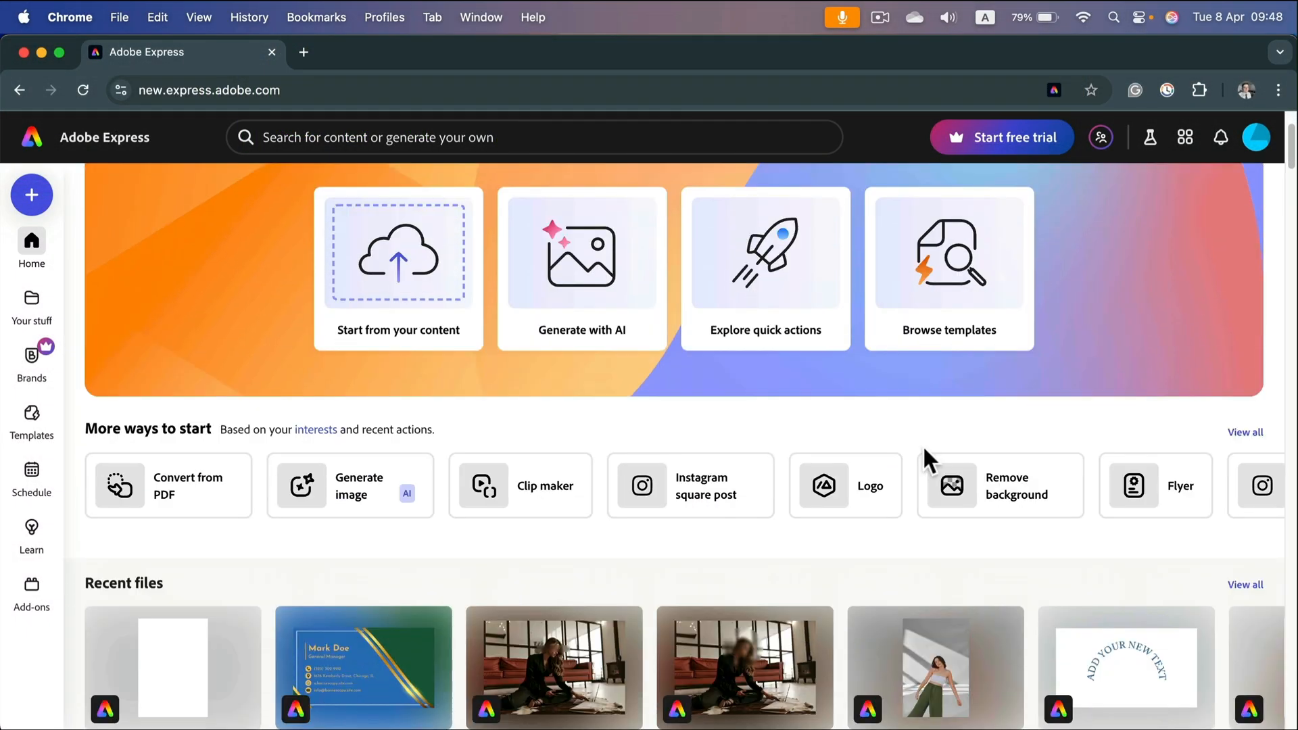
mouse_move(1077, 414)
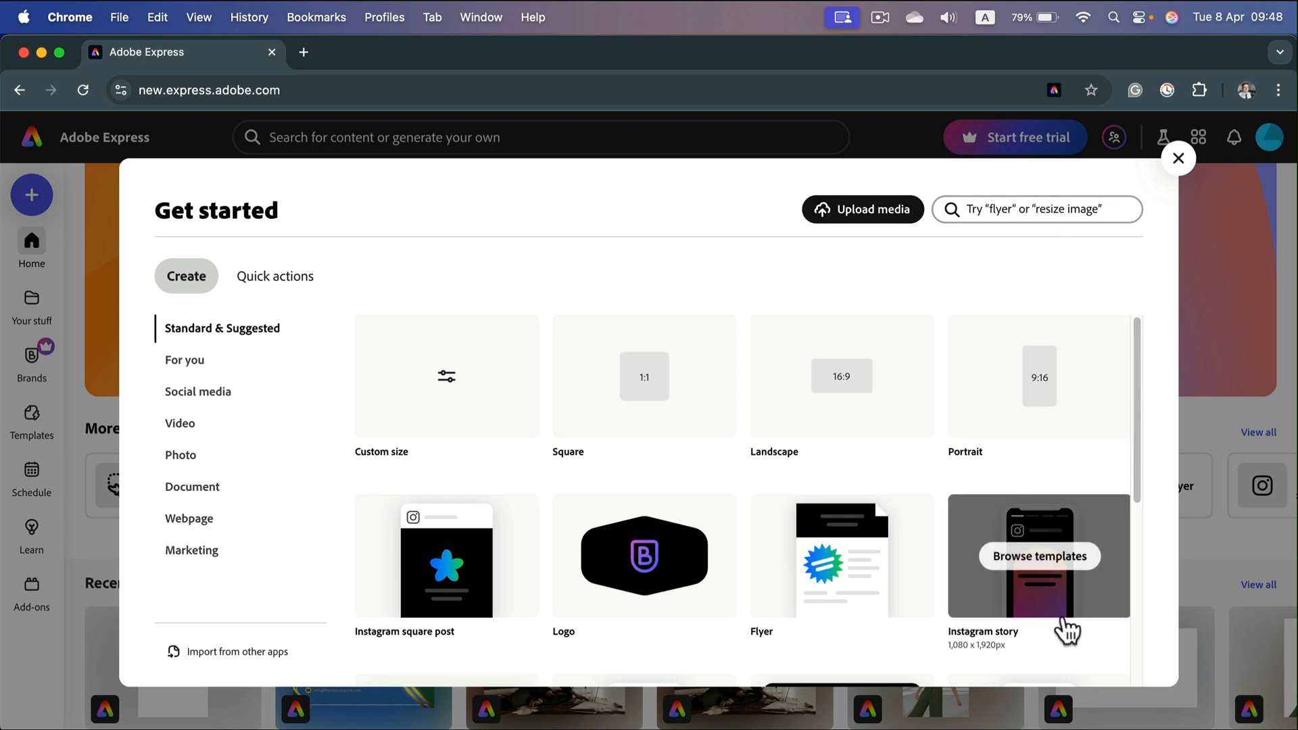
mouse_move(198, 667)
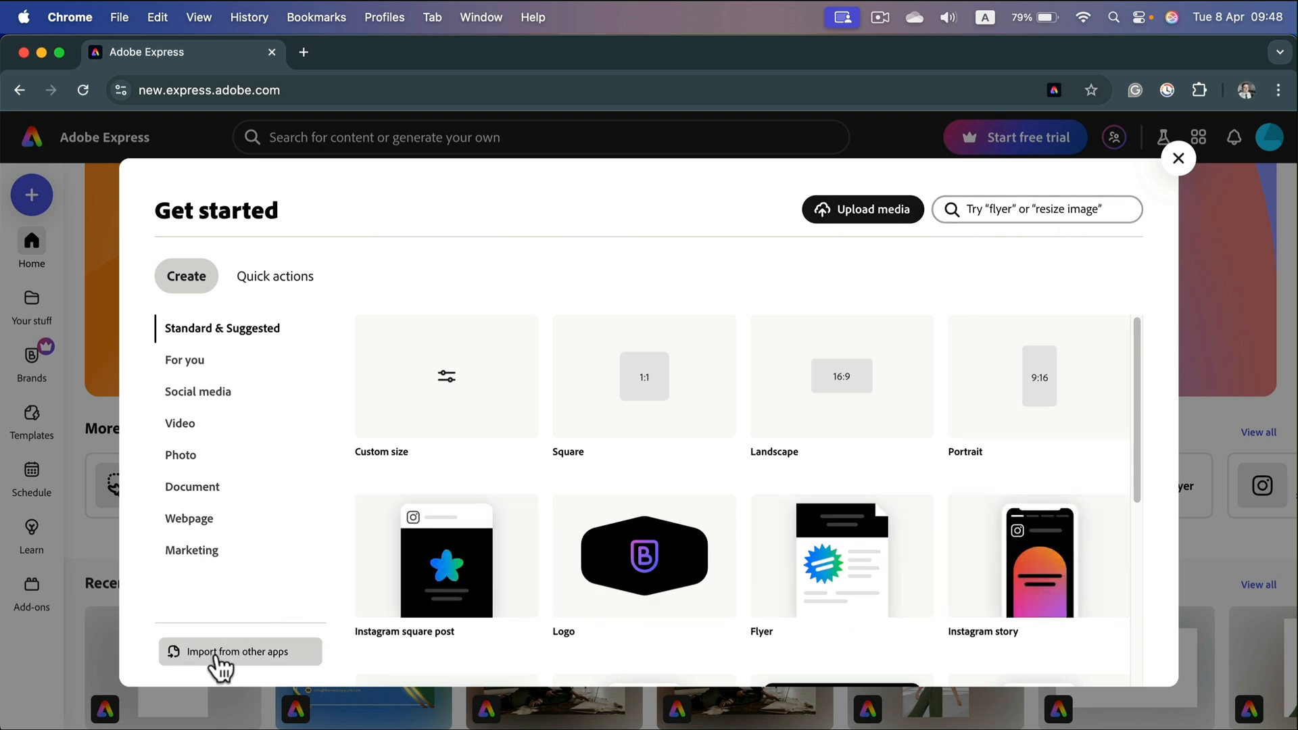
left_click(1178, 158)
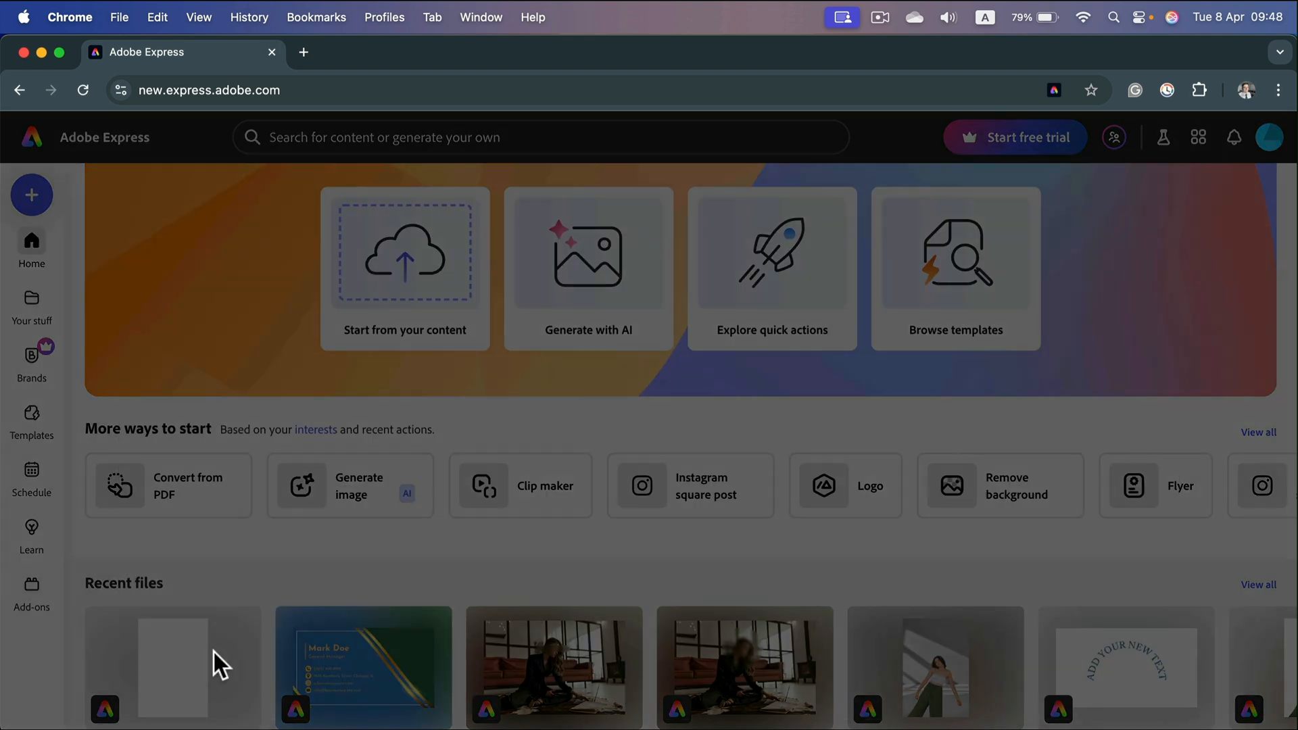
Browse to the Easter Market PDF and open the converted design for editing
left_click(405, 254)
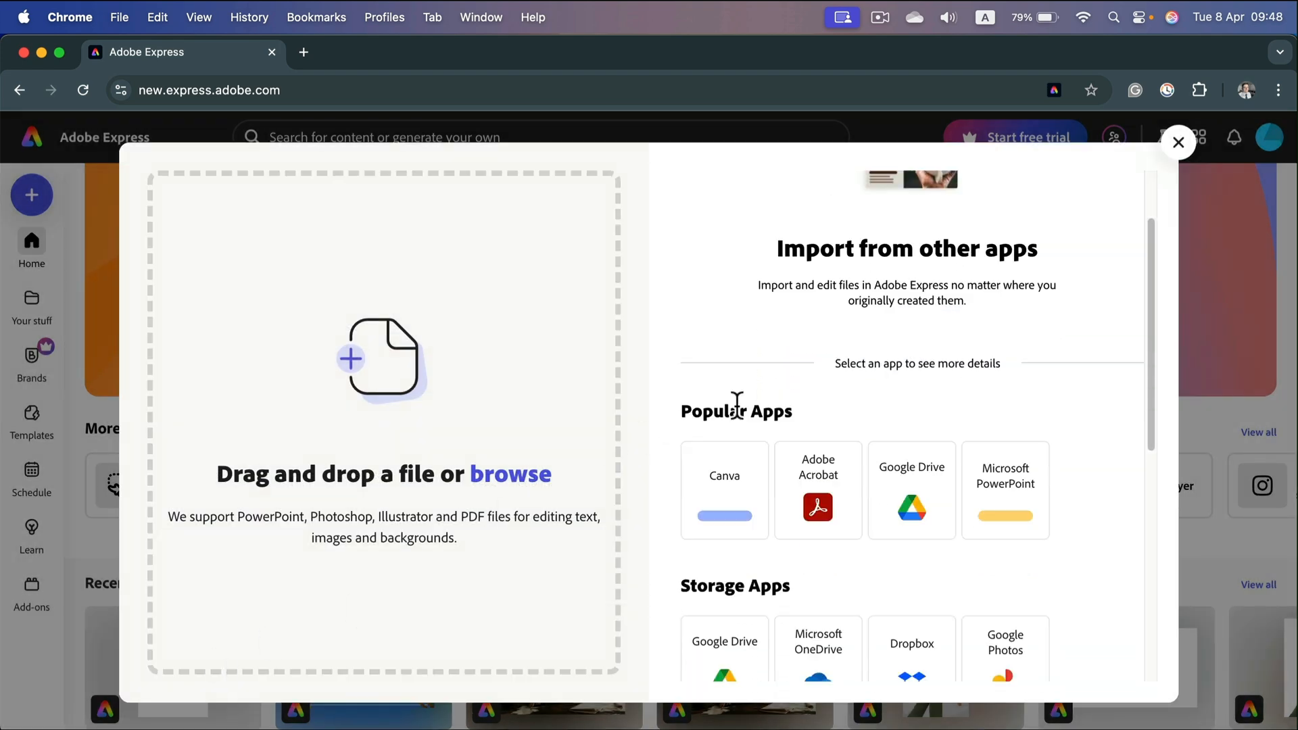
scroll("down", 3)
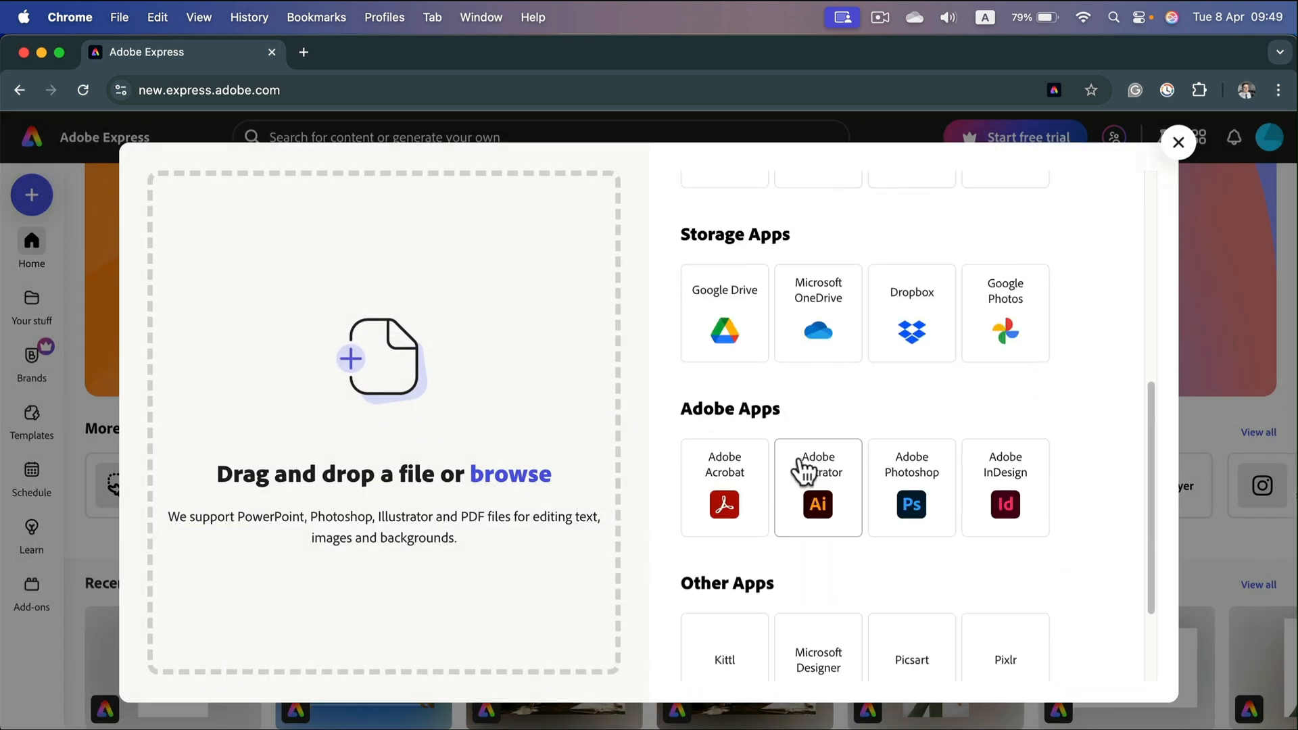
scroll("down", 3)
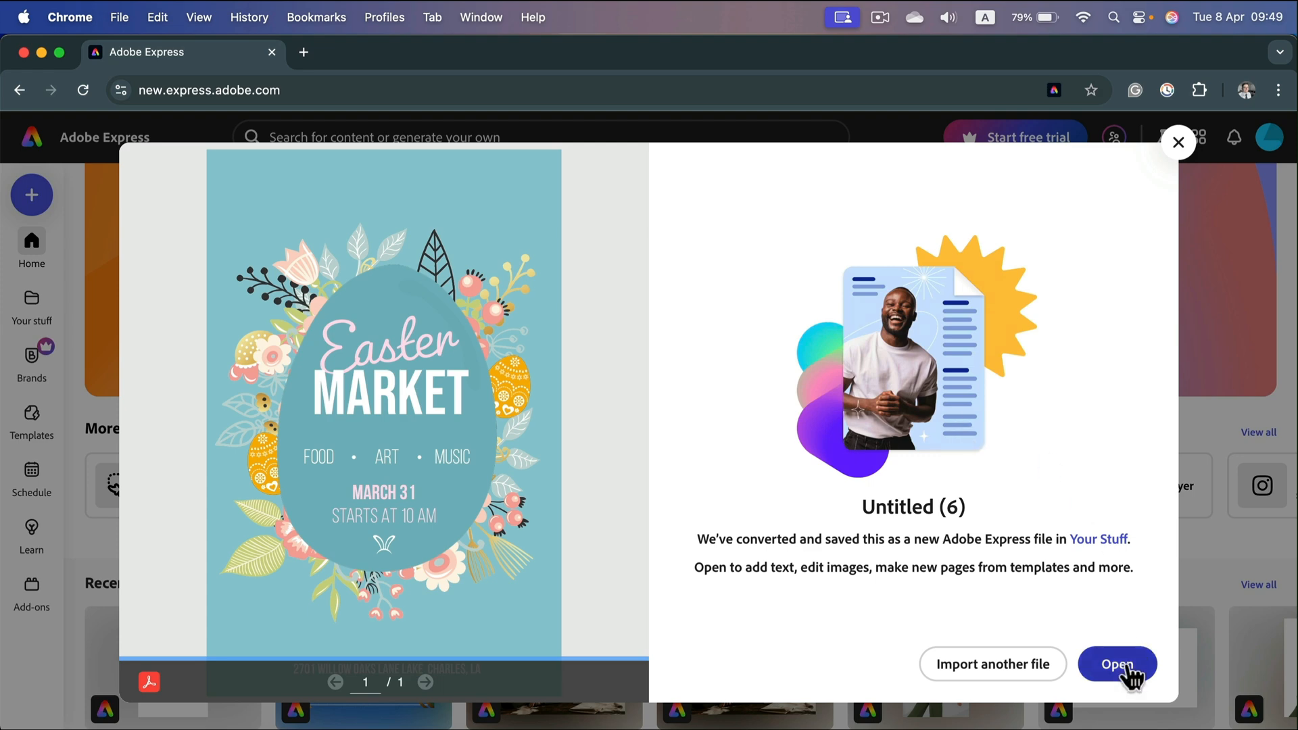
left_click(1117, 664)
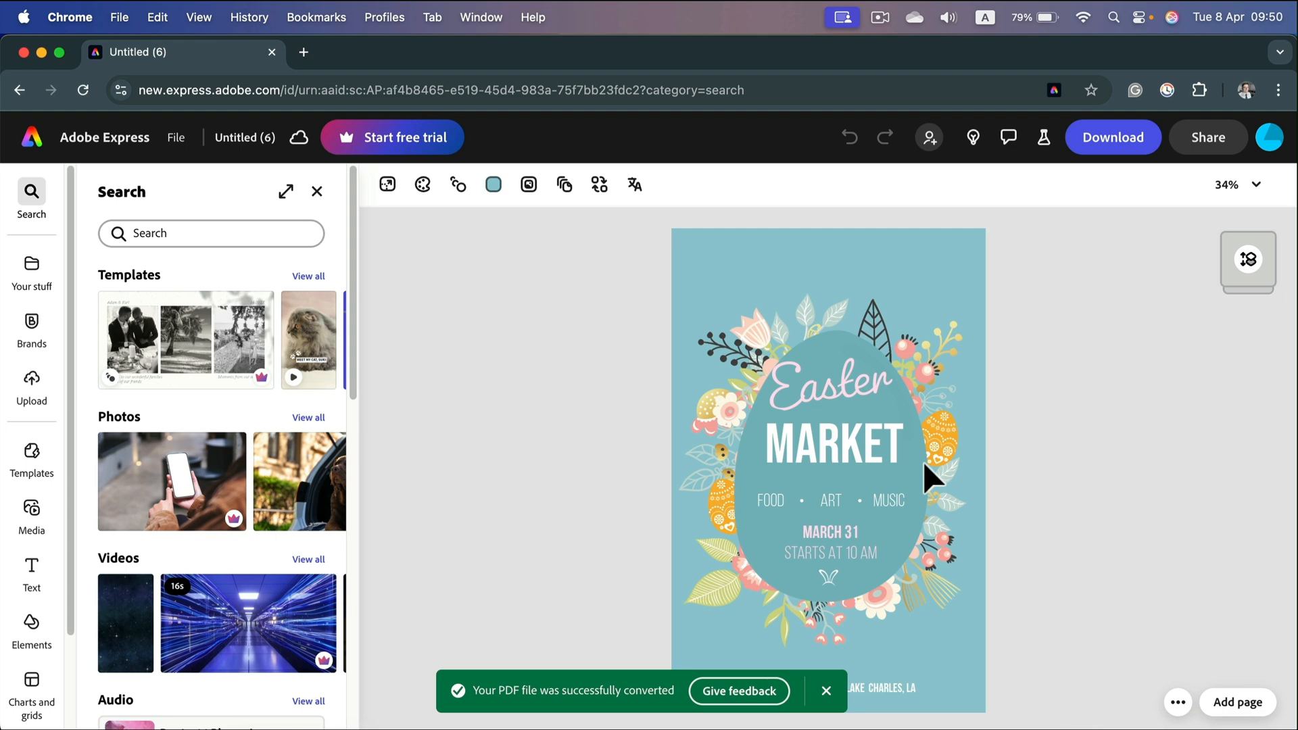
mouse_move(584, 702)
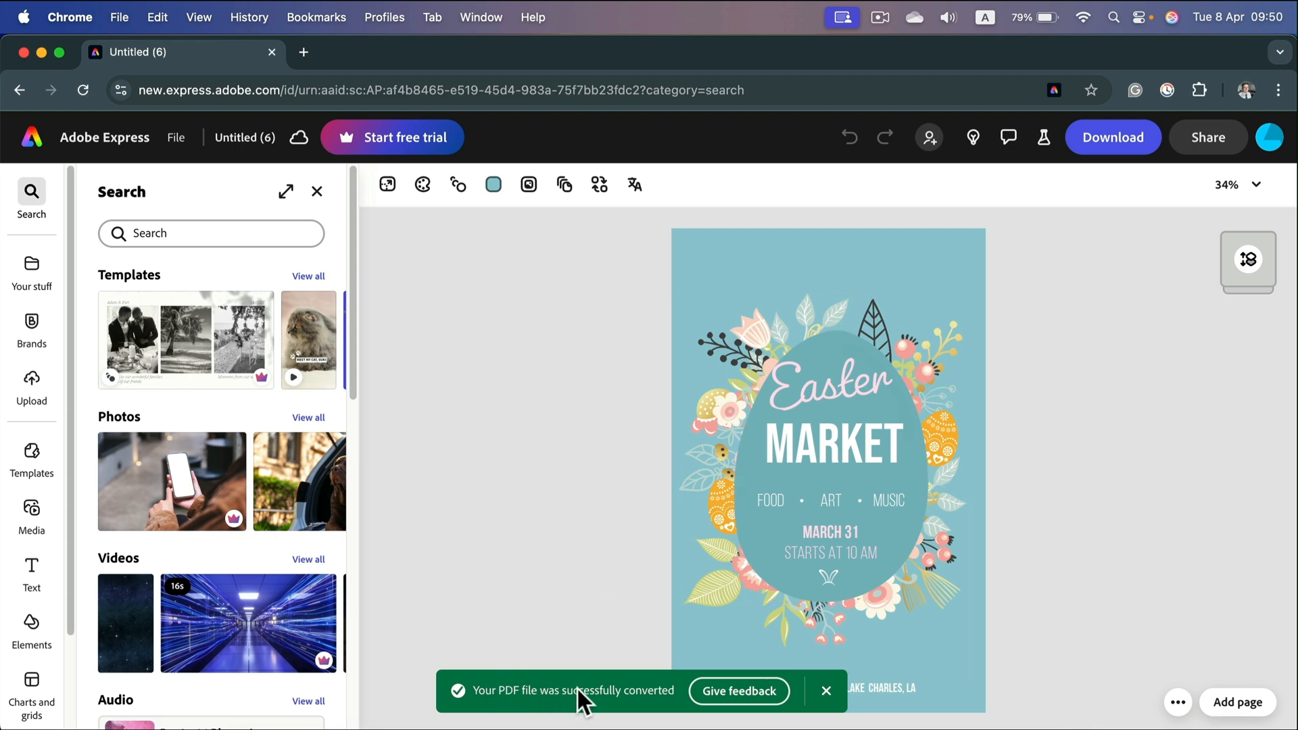
Replace the MARKET headline with HELLO, then bring up the PDF download options
left_click(835, 444)
type("H")
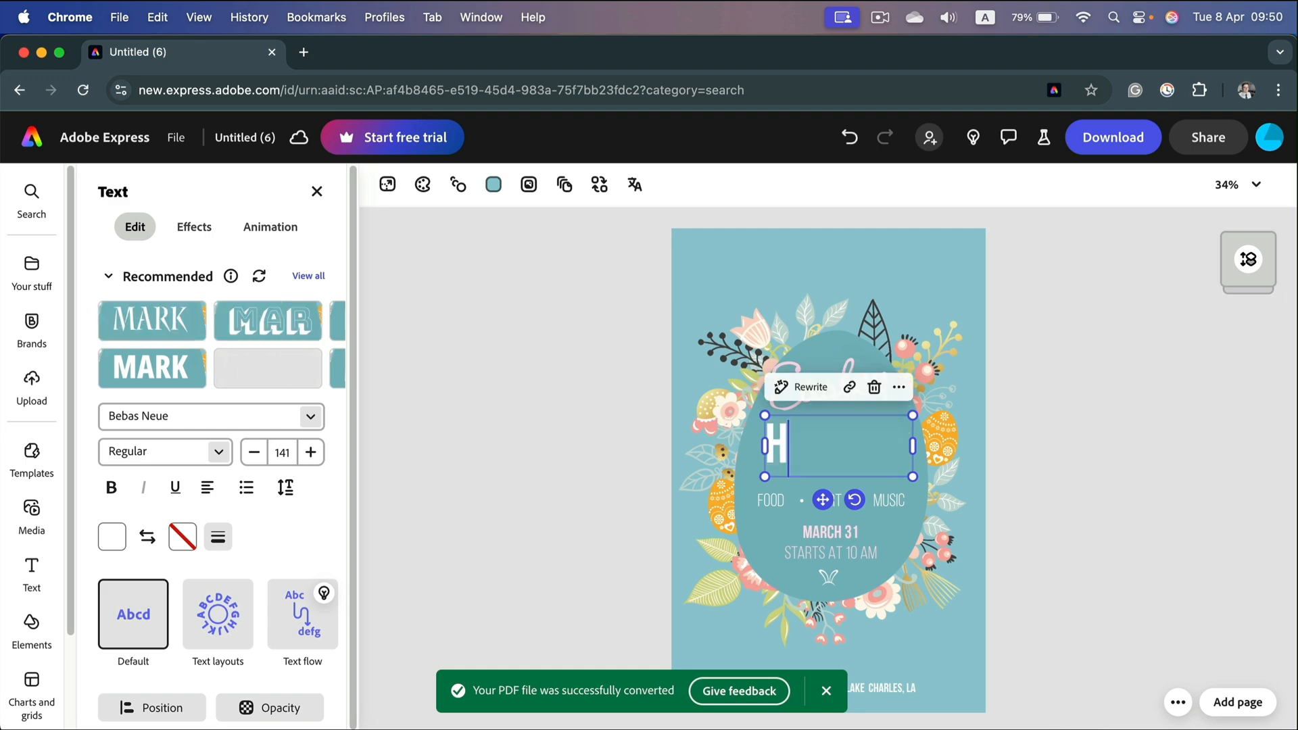
type("ELLO")
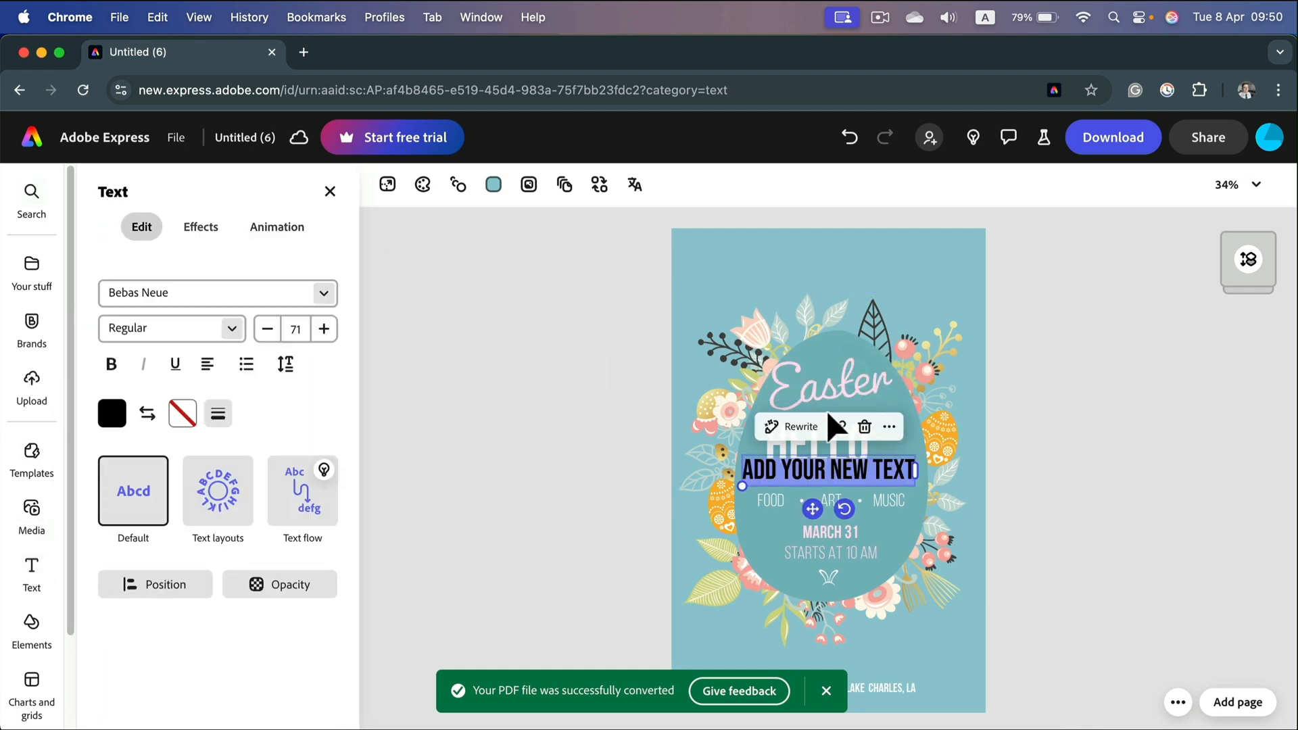
type("ASDASDASD")
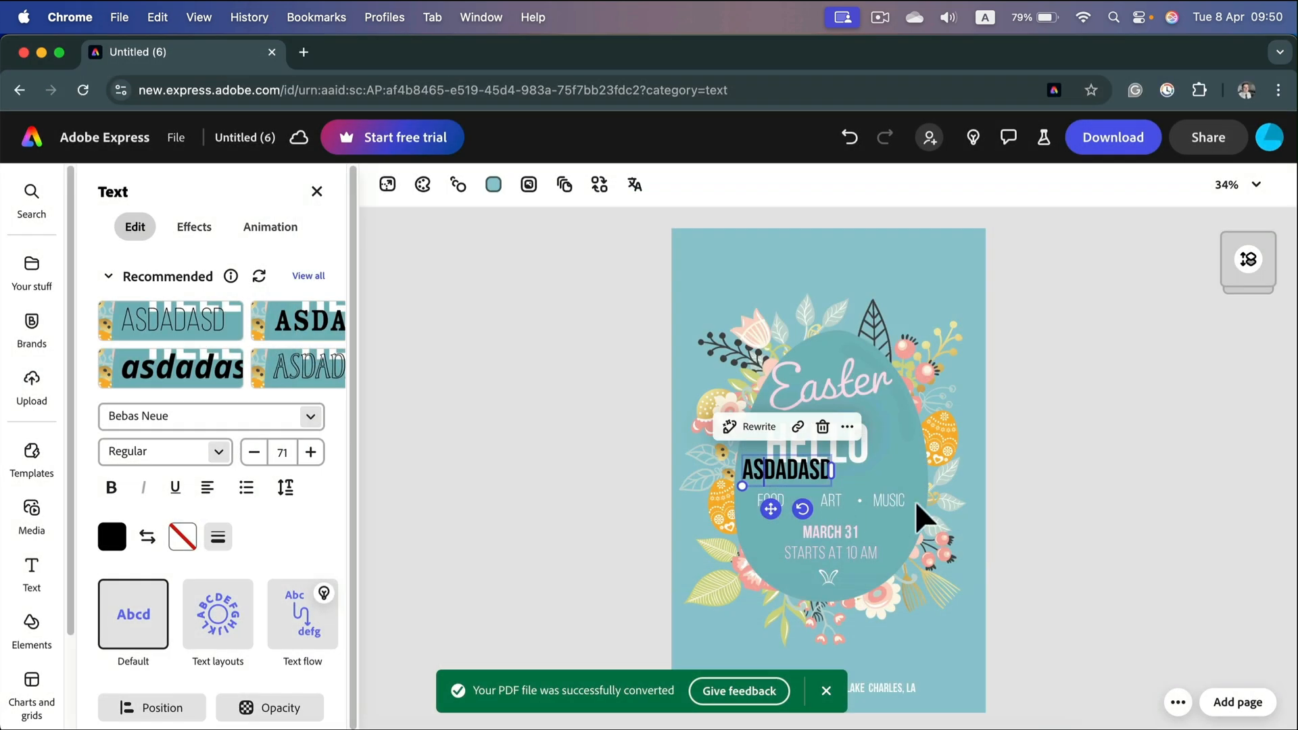
mouse_move(822, 426)
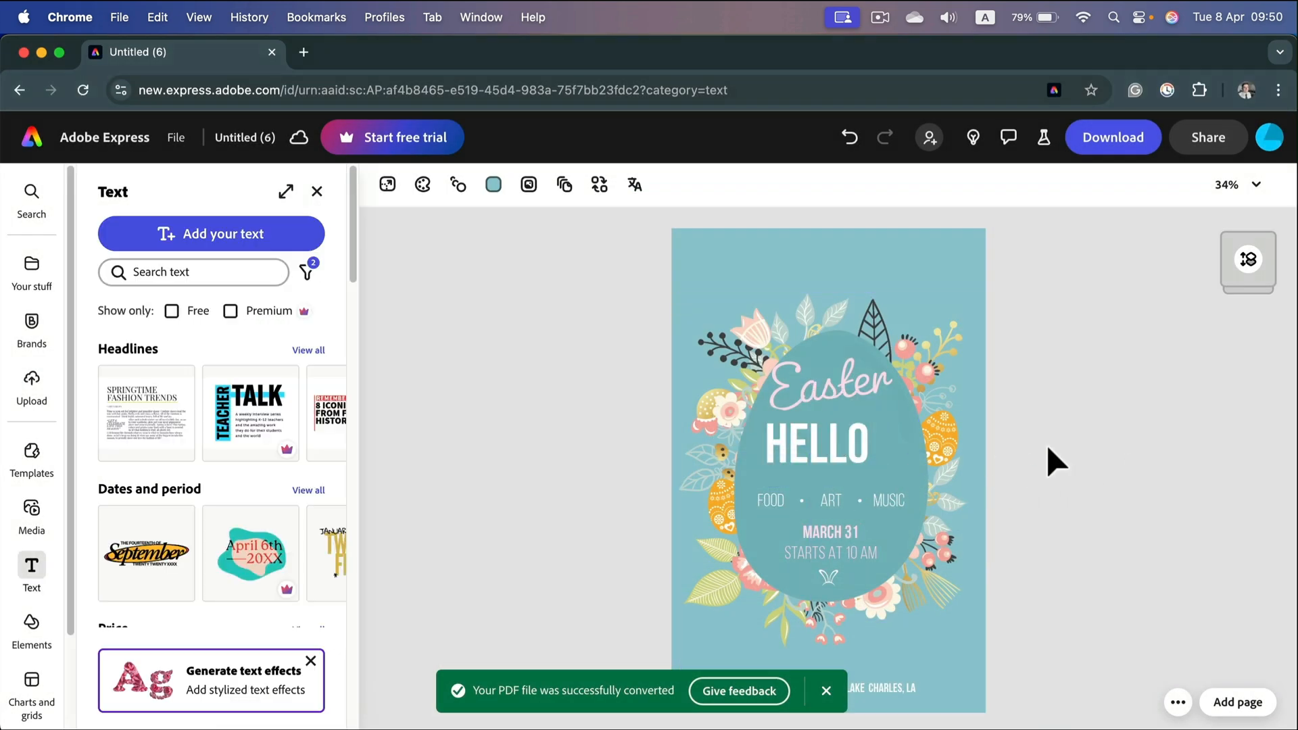
mouse_move(1039, 273)
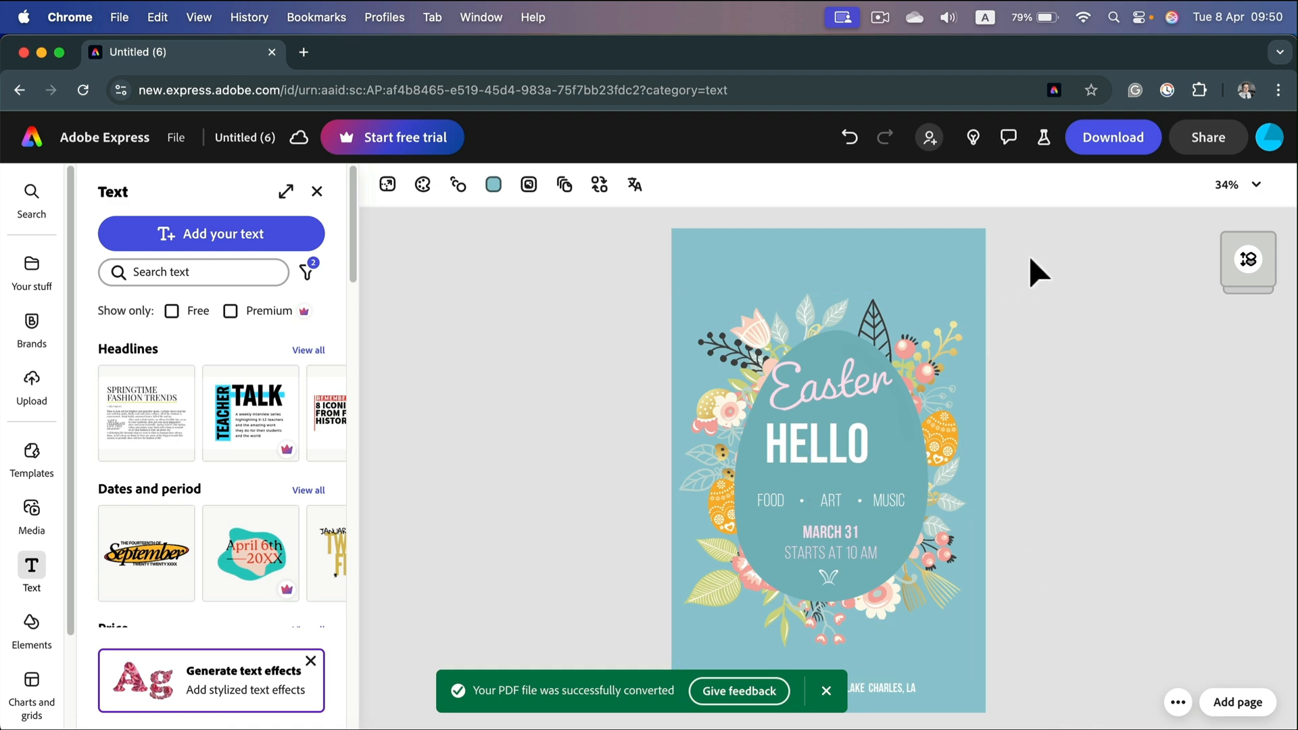
left_click(1113, 138)
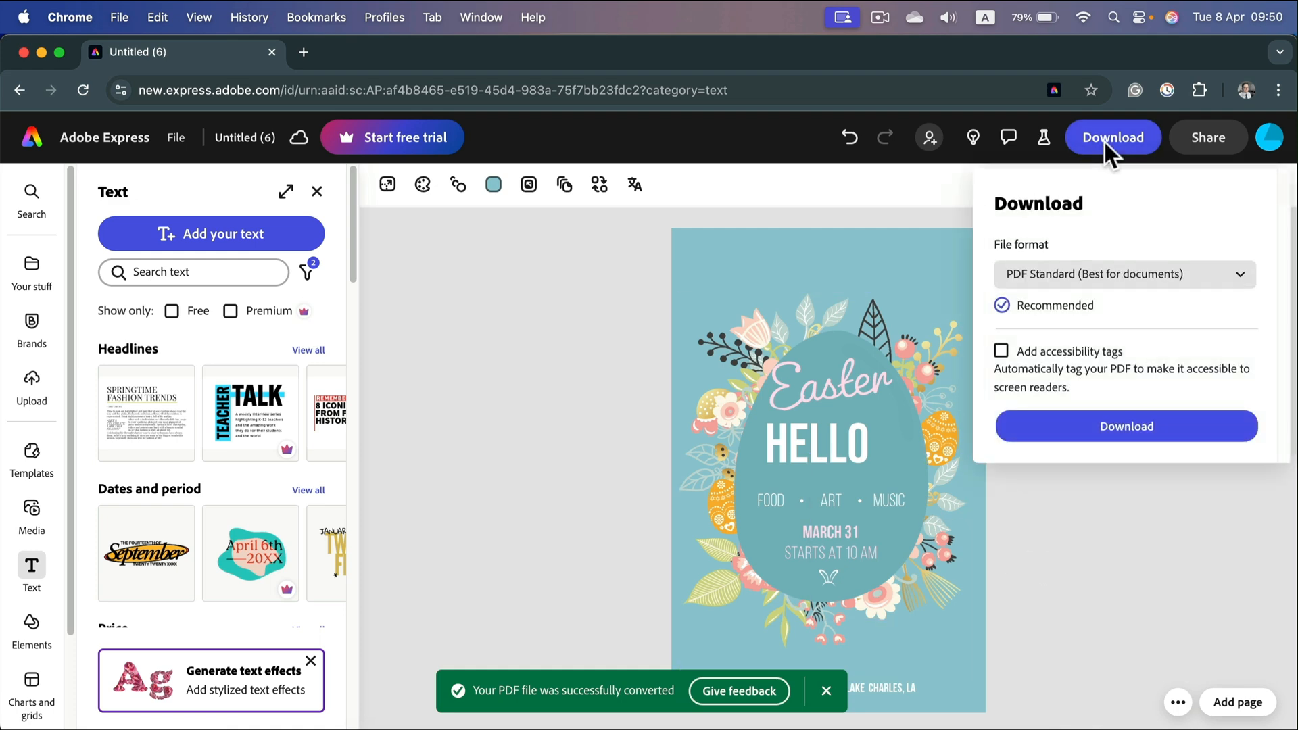